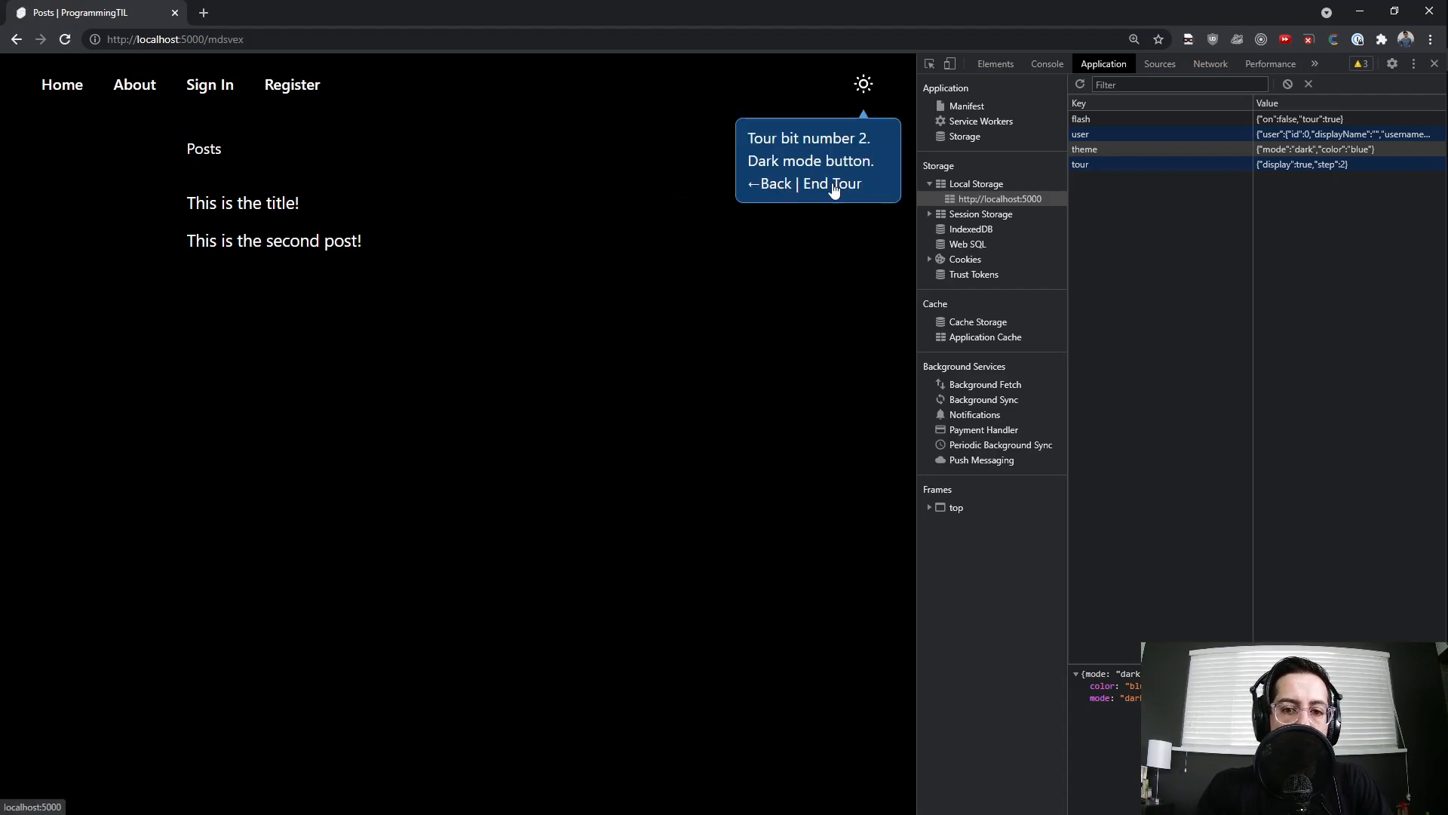
End the site tour, open TourStep.svelte, and select $js in its #if condition
click(828, 184)
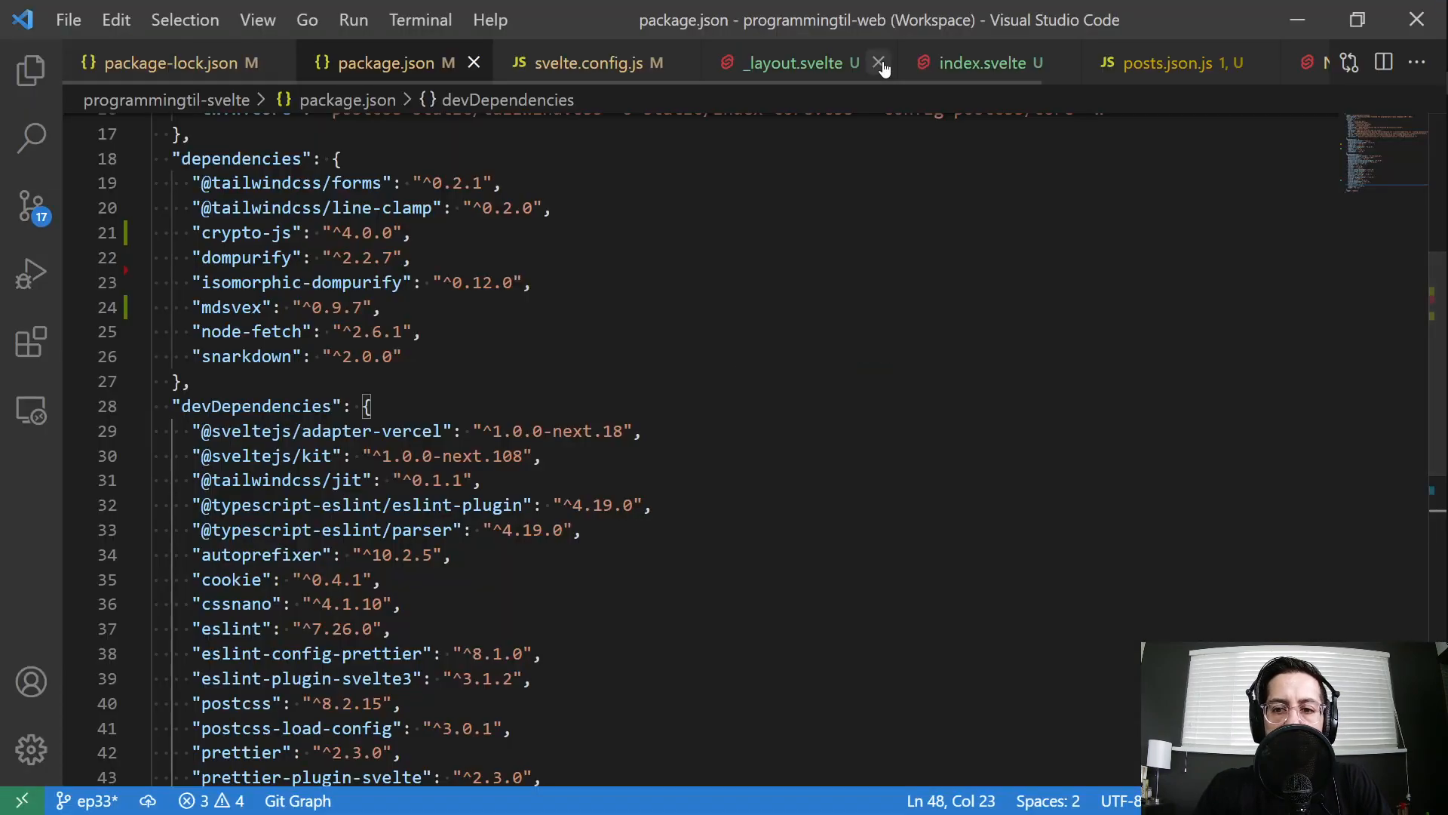
key(Ctrl+P)
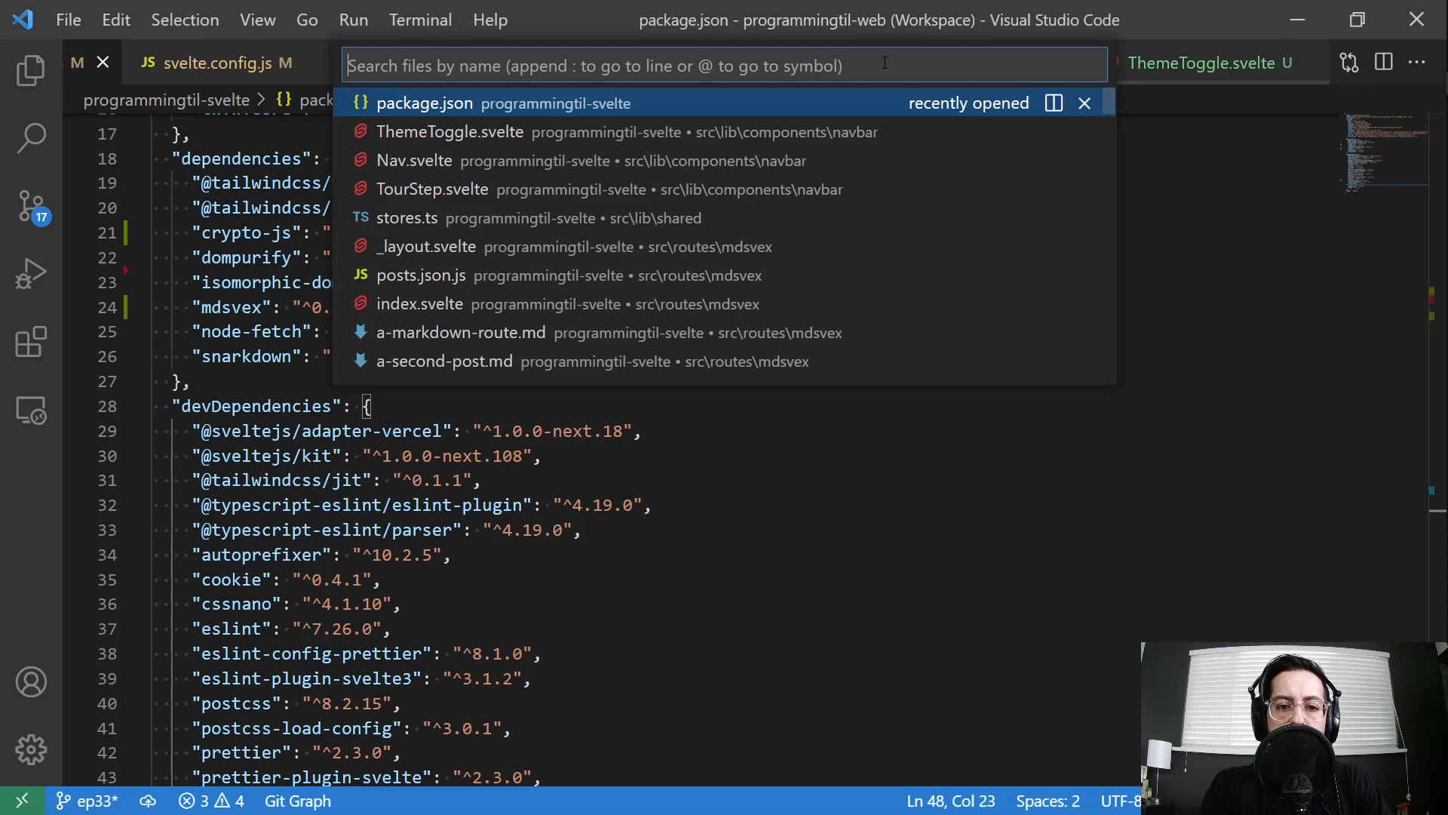
click(432, 189)
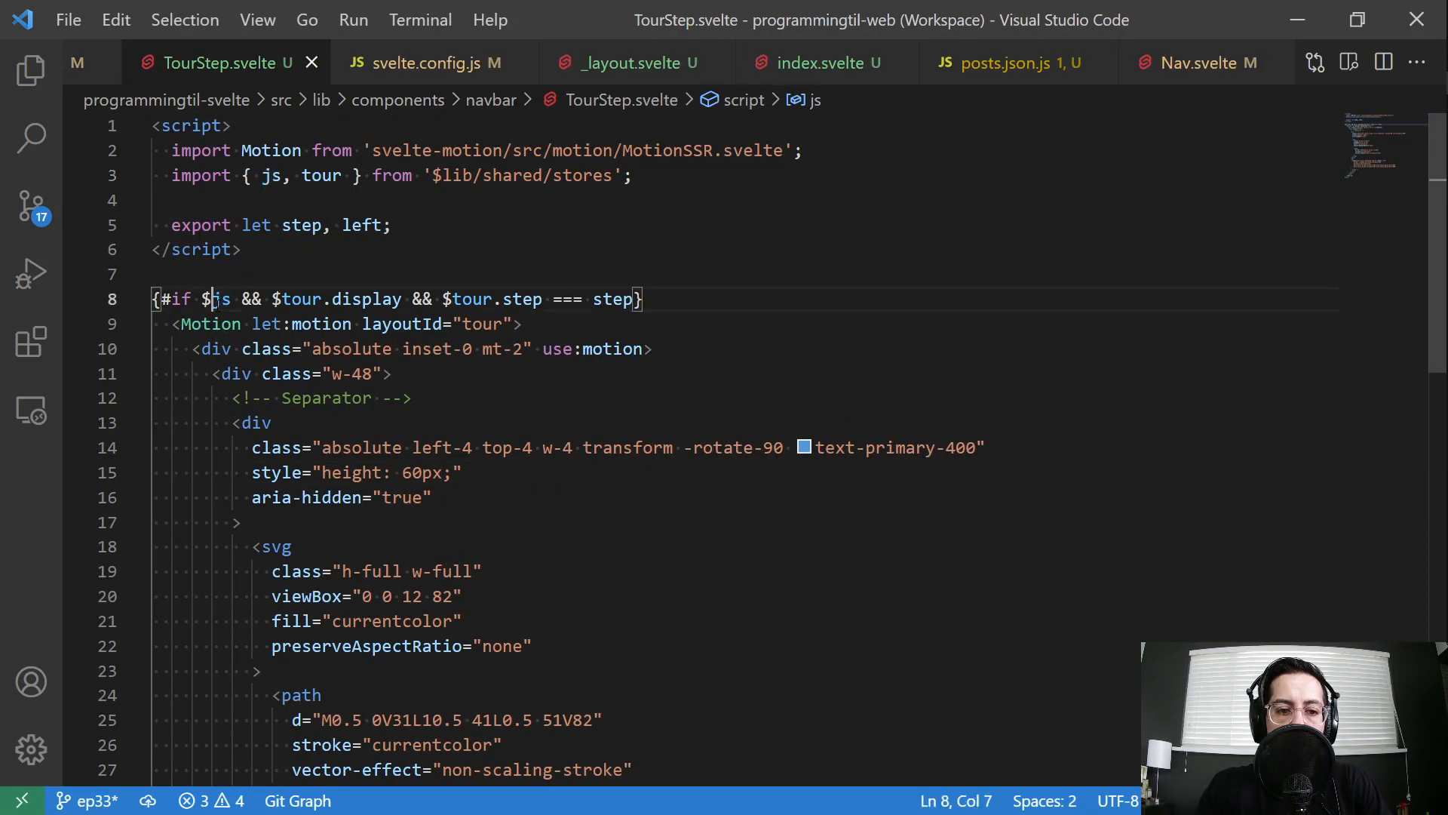
double_click(212, 299)
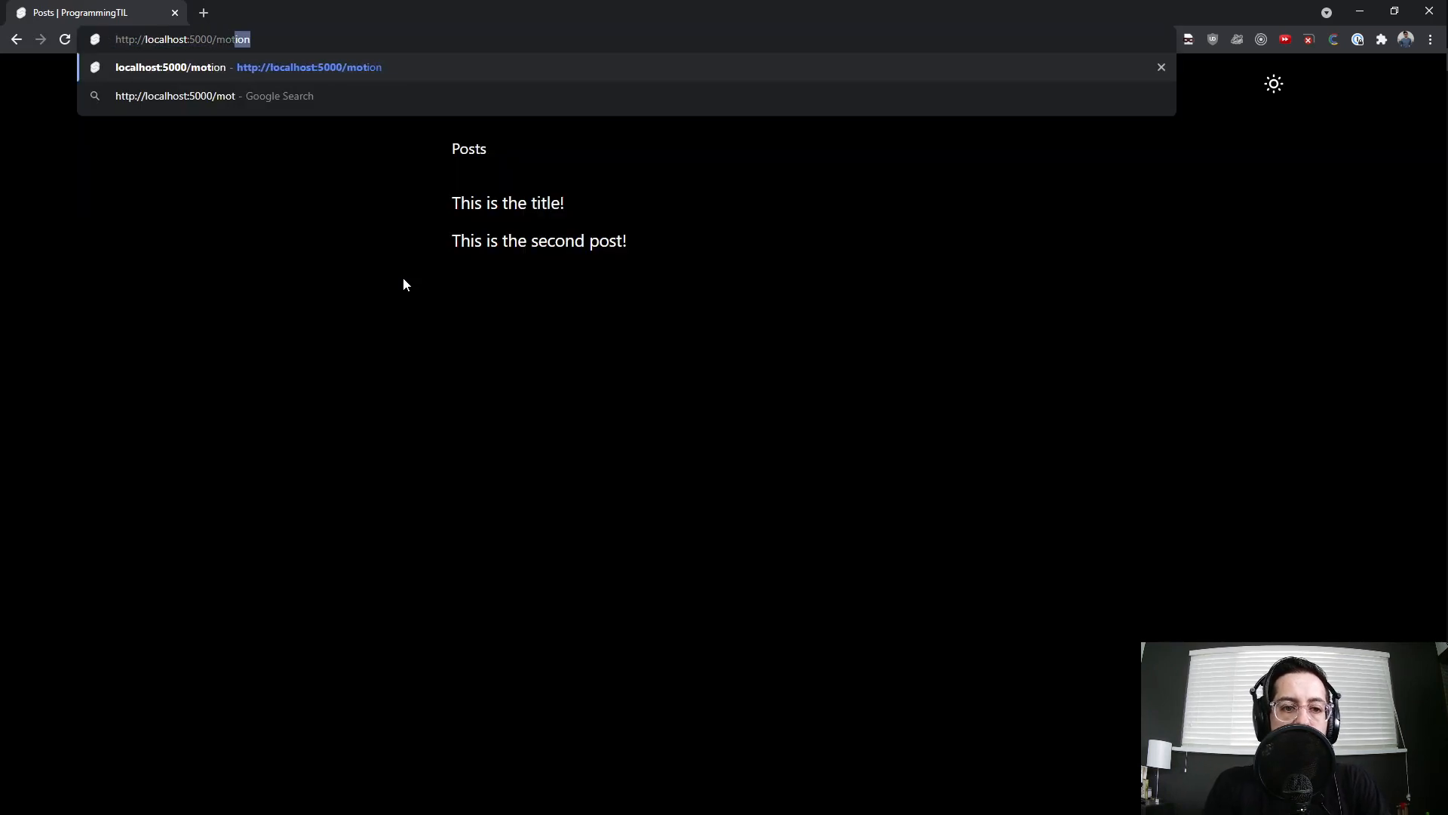
Load localhost:5000/motion and scroll through its animation demos
key(Enter)
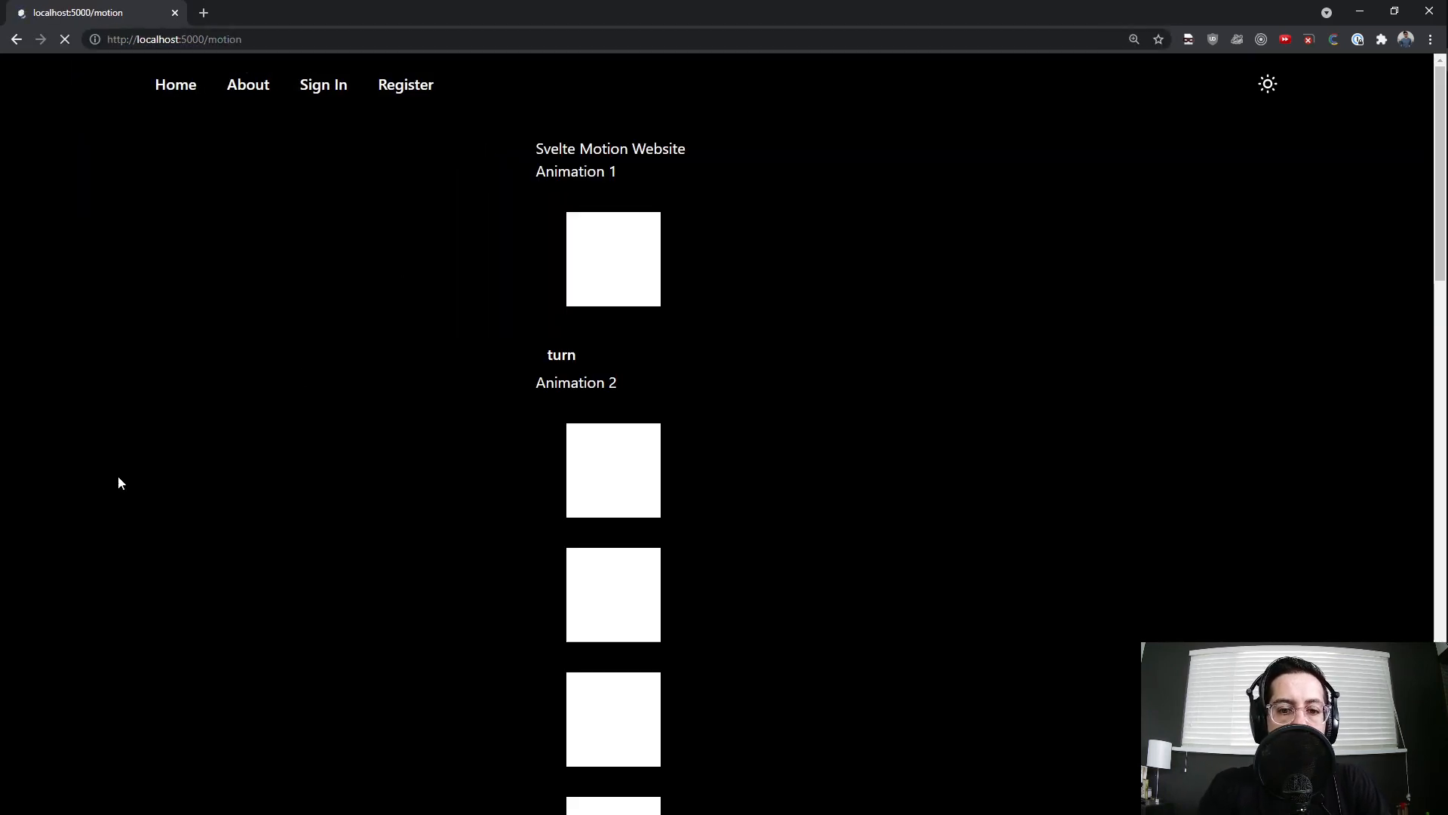
scroll(down, 3)
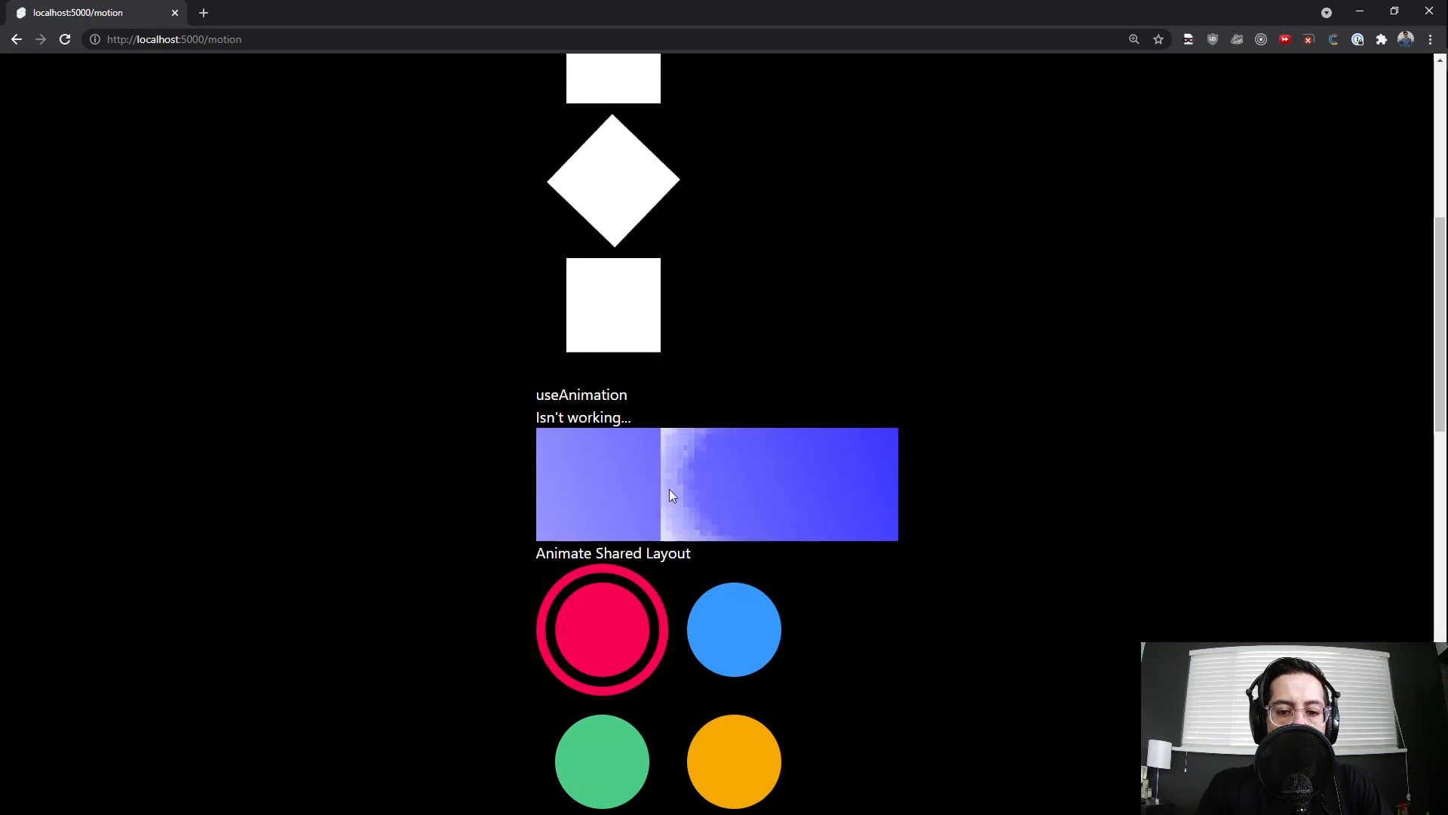
scroll(down, 3)
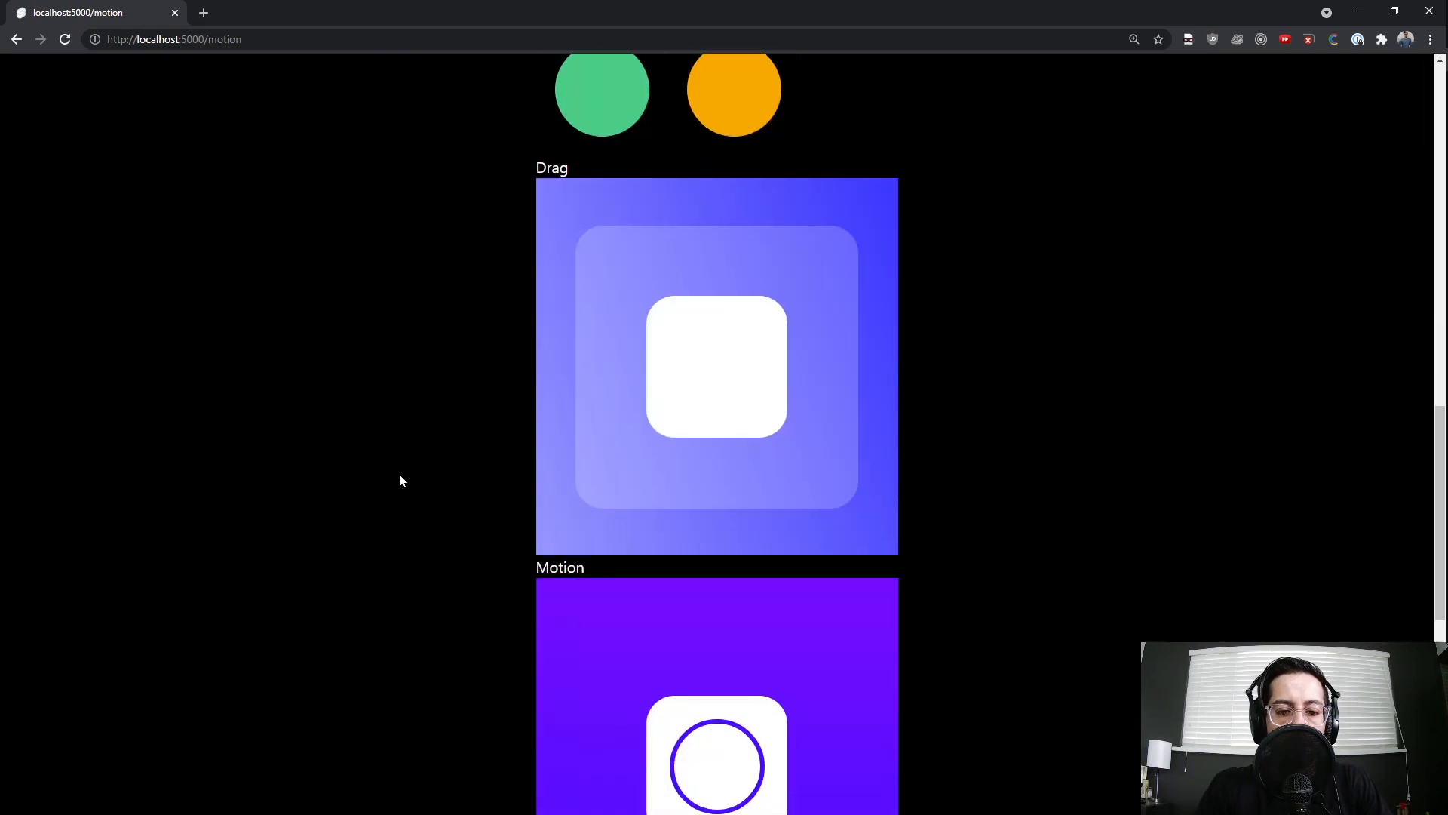
scroll(down, 3)
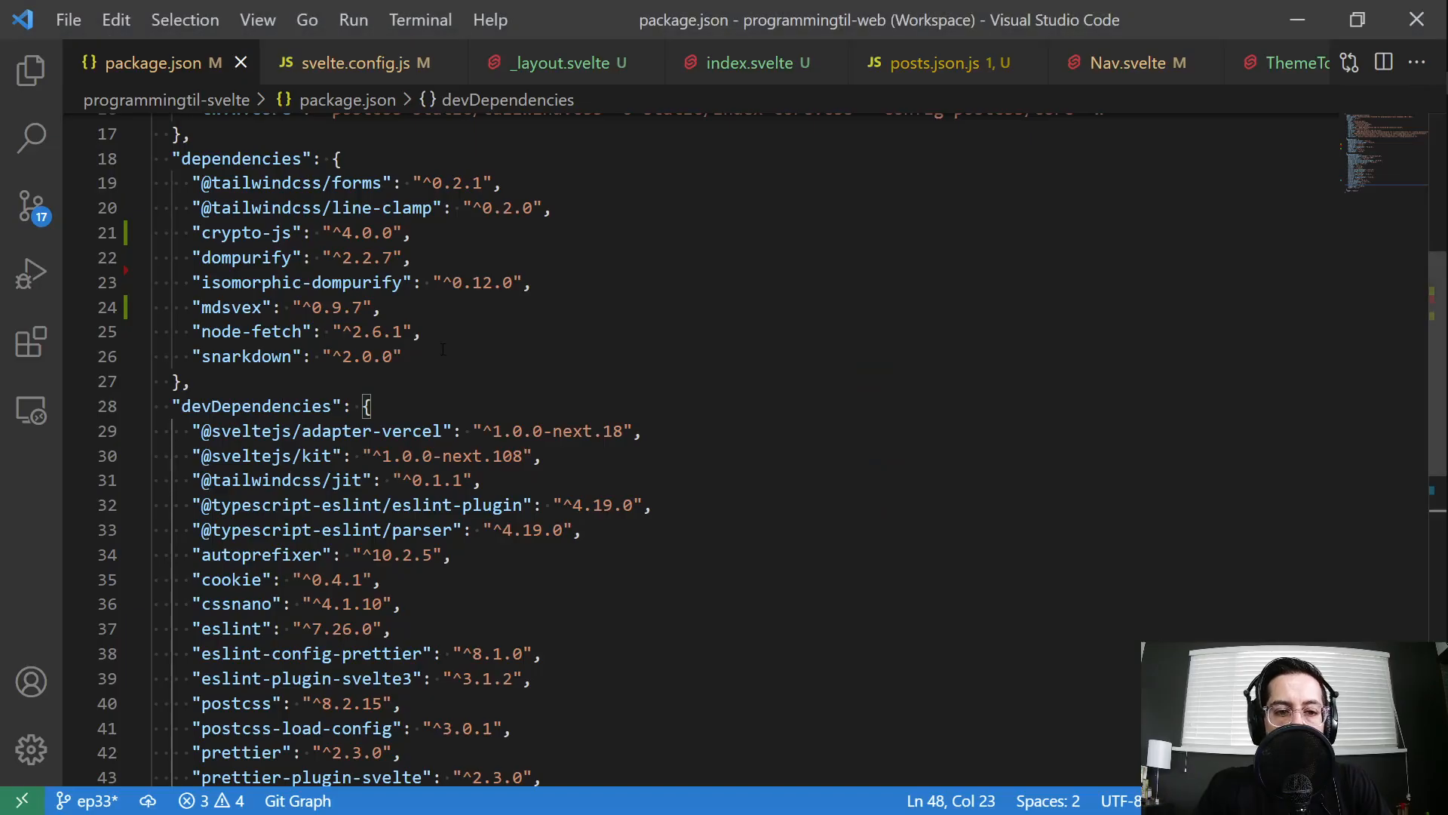
Change the svelte-motion dev dependency version to ^0.11.2 in package.json and save
scroll(down, 3)
text("svelte-motion": "^0.11.",)
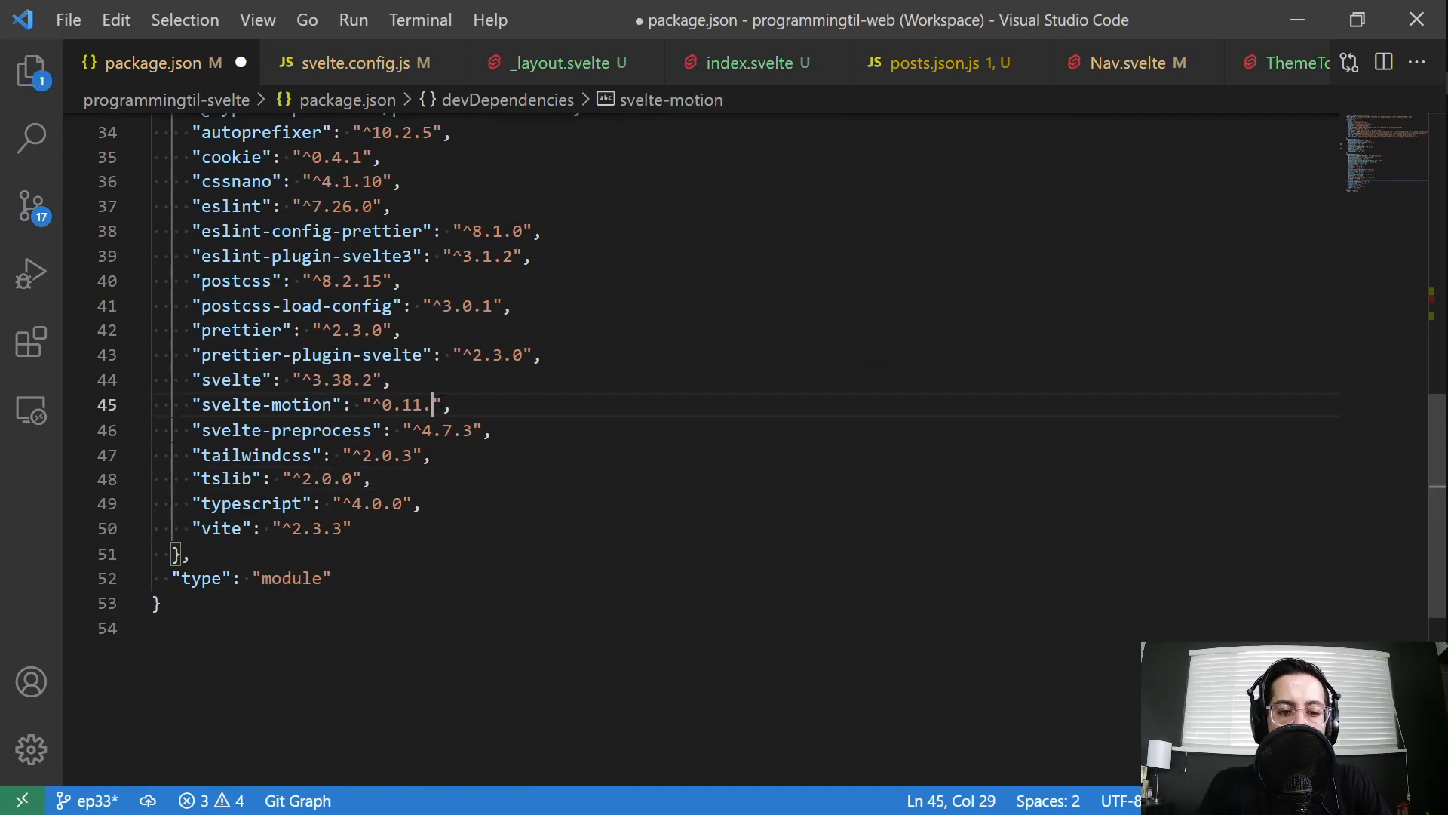
text(2)
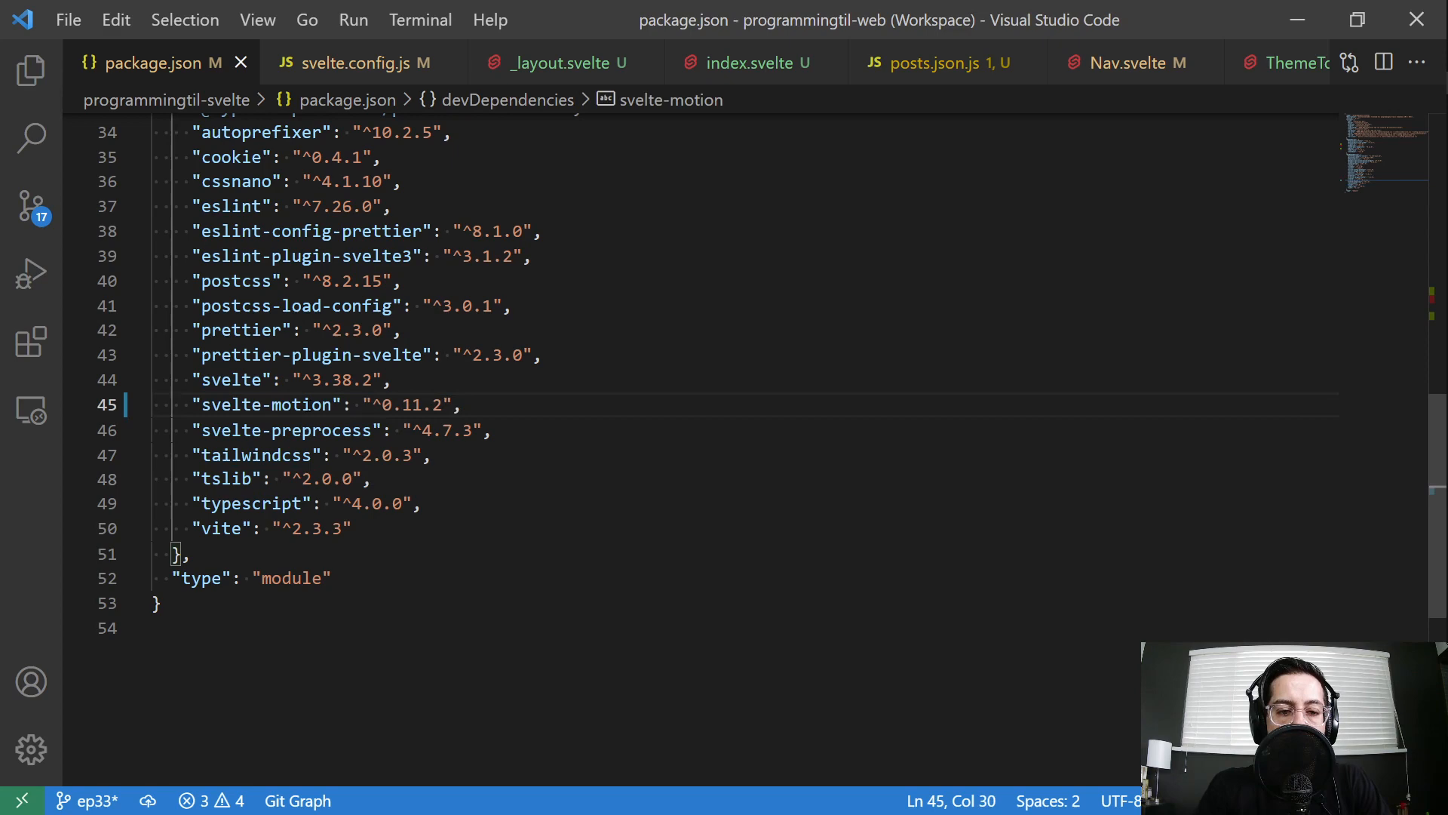
double_click(299, 404)
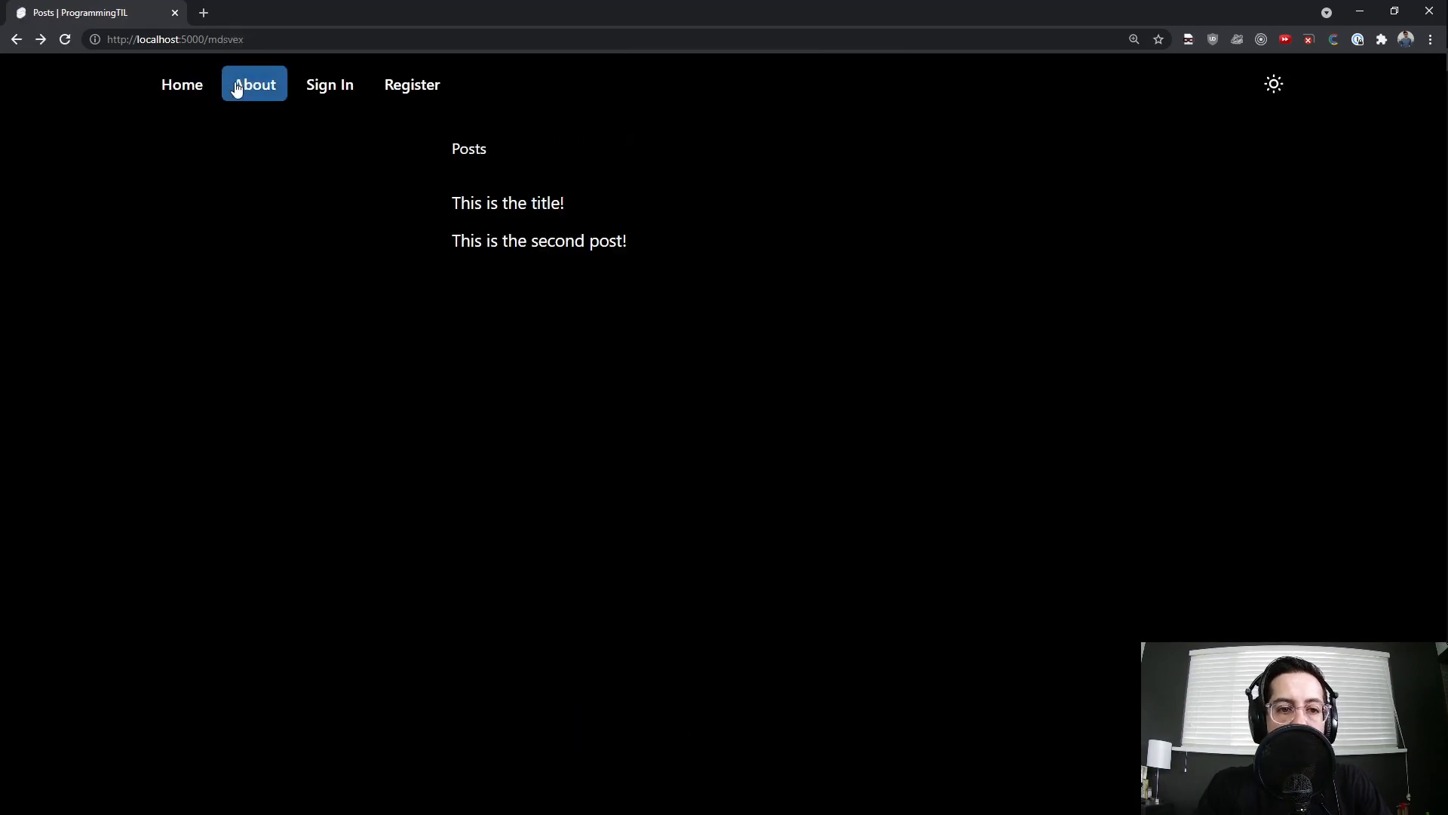
mouse_move(523, 163)
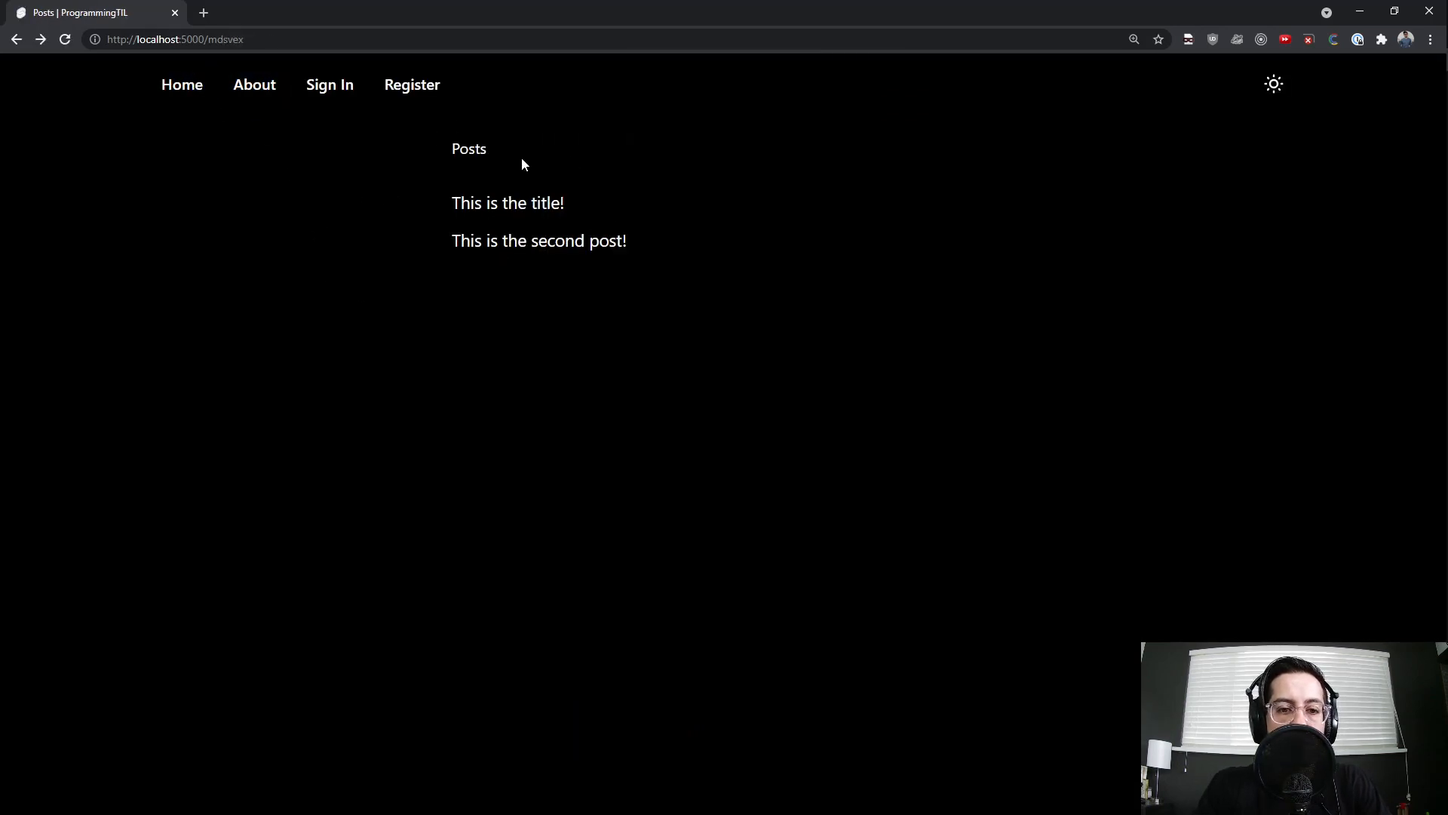
View 'This is the title!', return to Posts, then open 'This is the second post!'
click(508, 203)
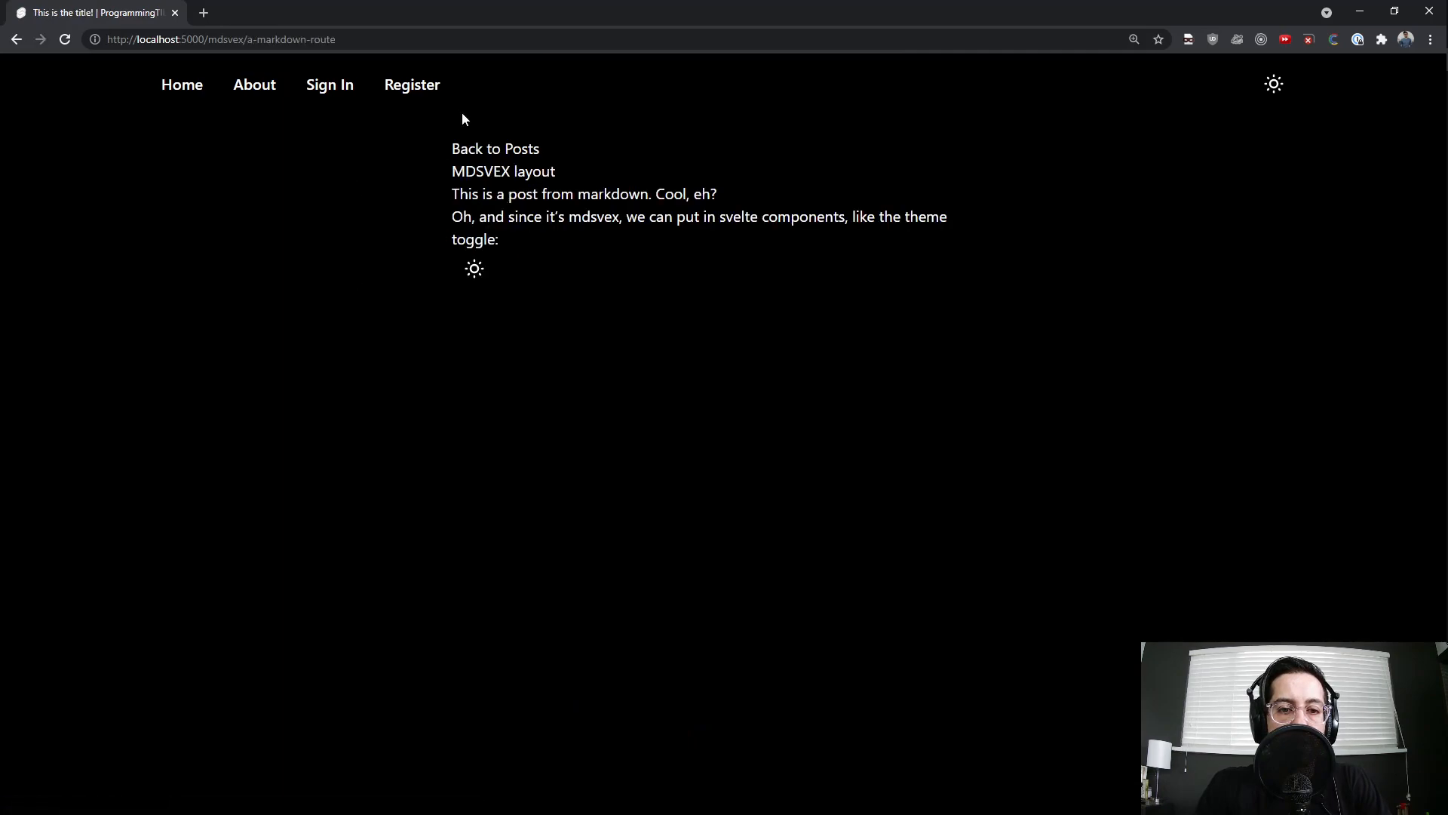
click(474, 269)
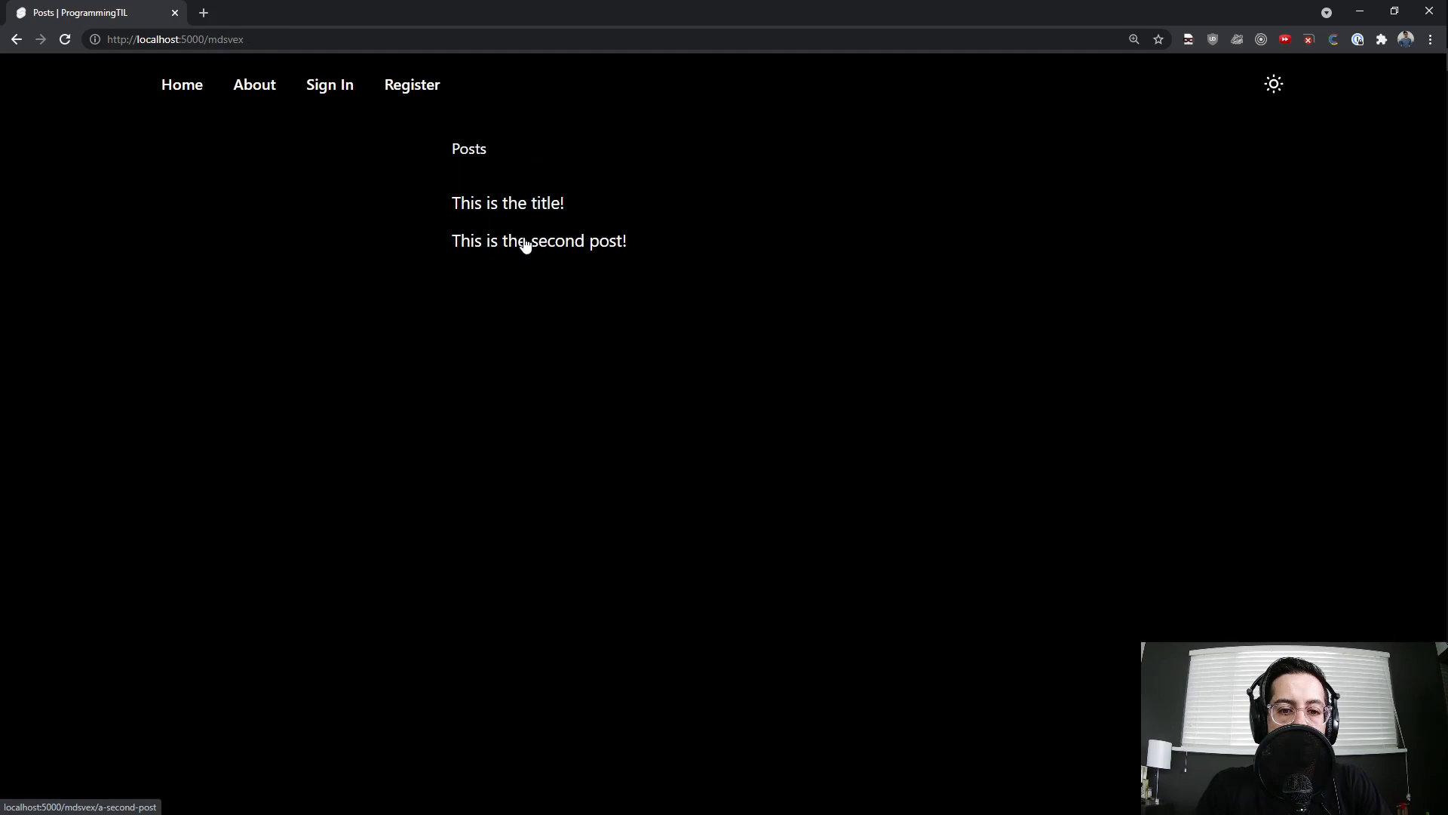
click(539, 241)
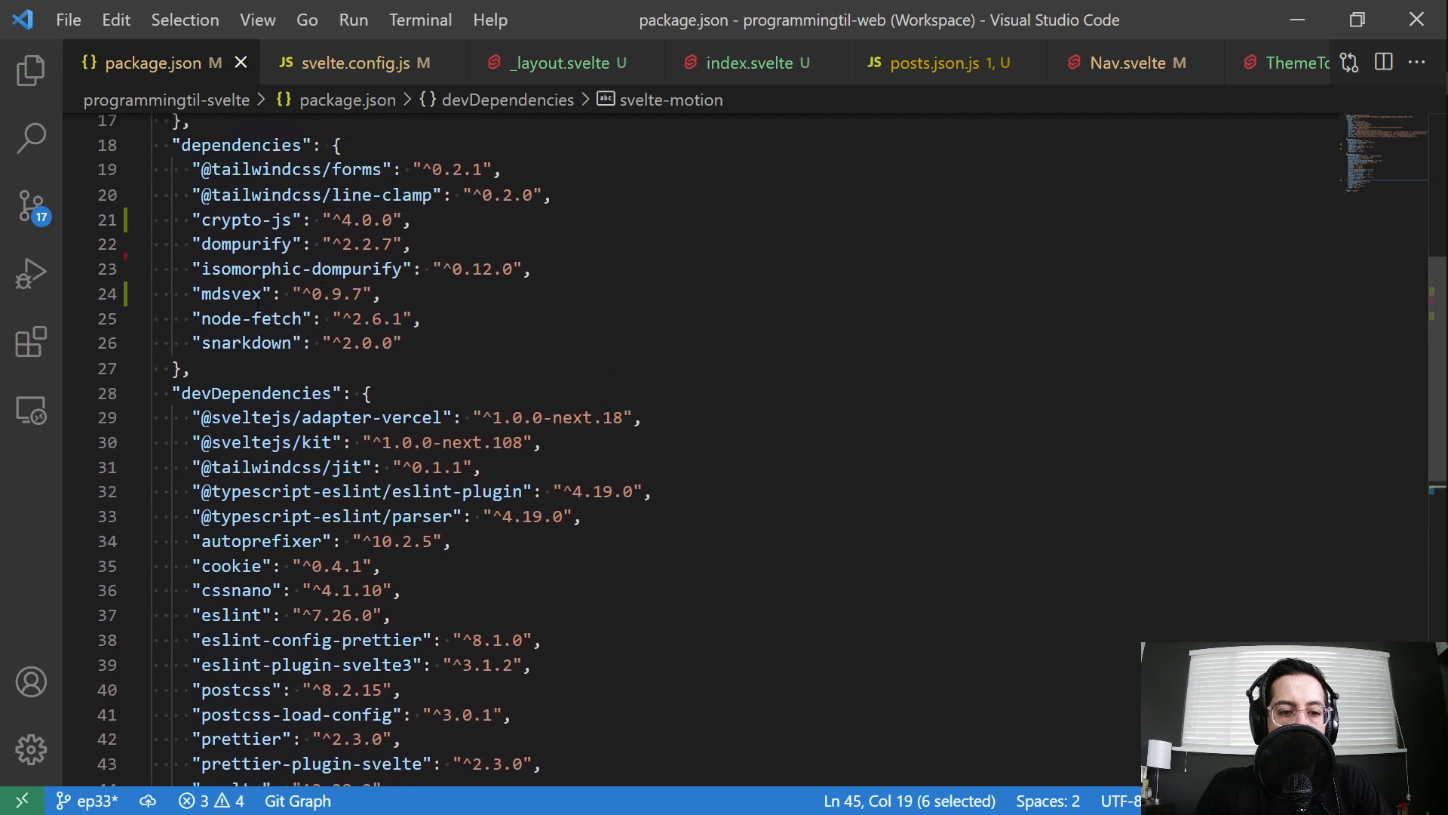
click(382, 294)
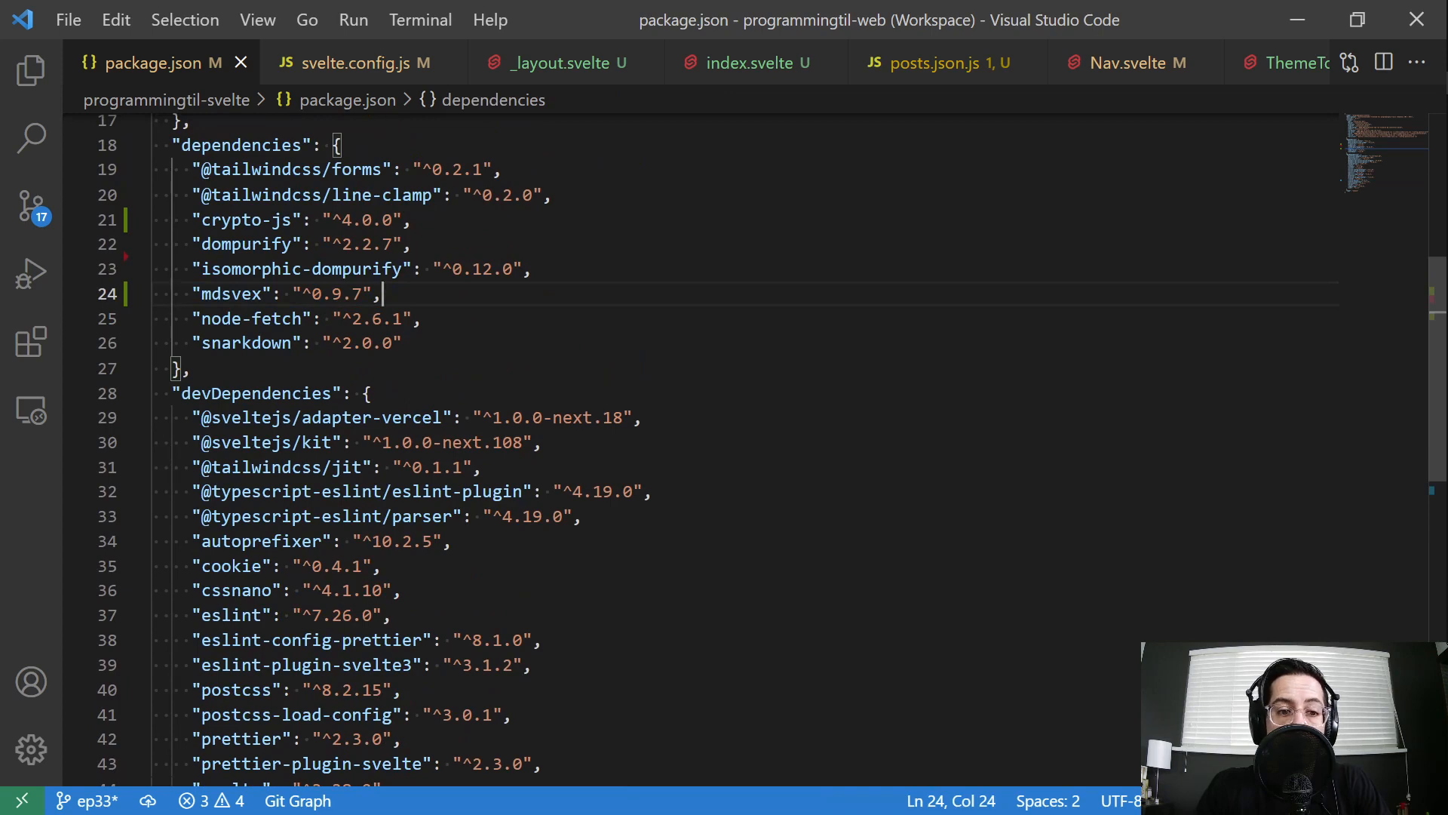
click(366, 62)
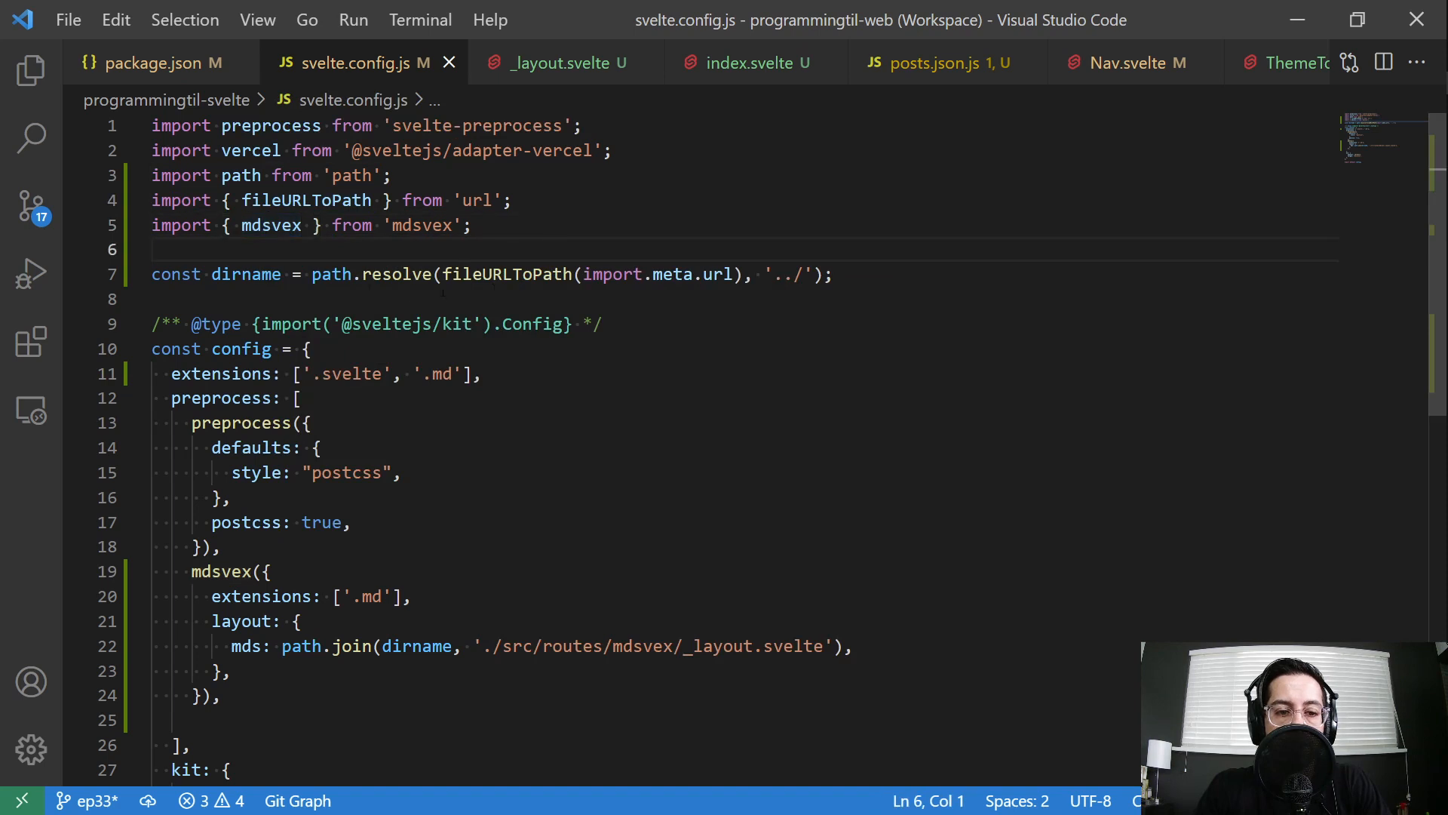
Try replacing the md extension with 'mark' in svelte.config.js, then restore the original
double_click(244, 274)
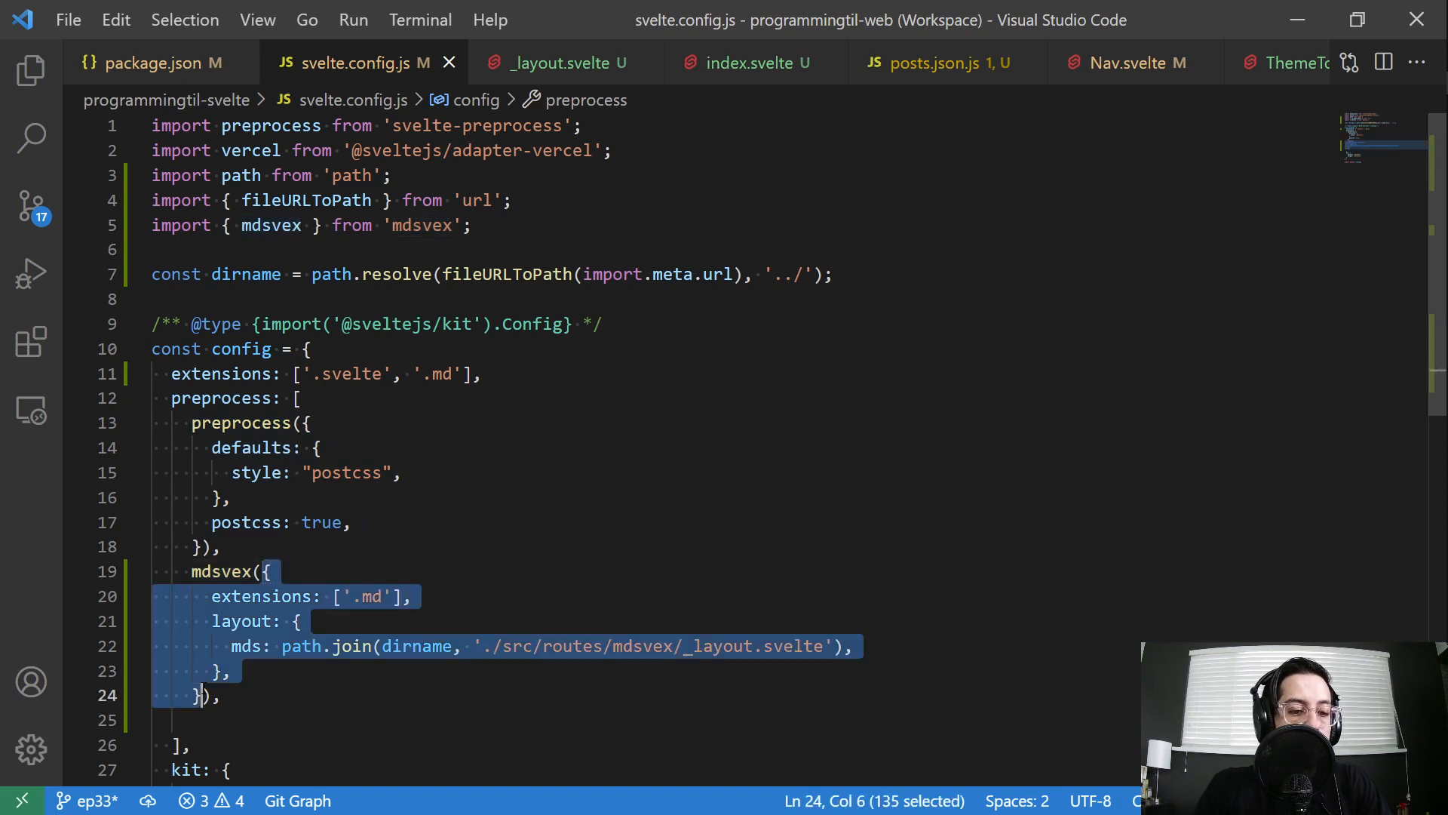
click(272, 596)
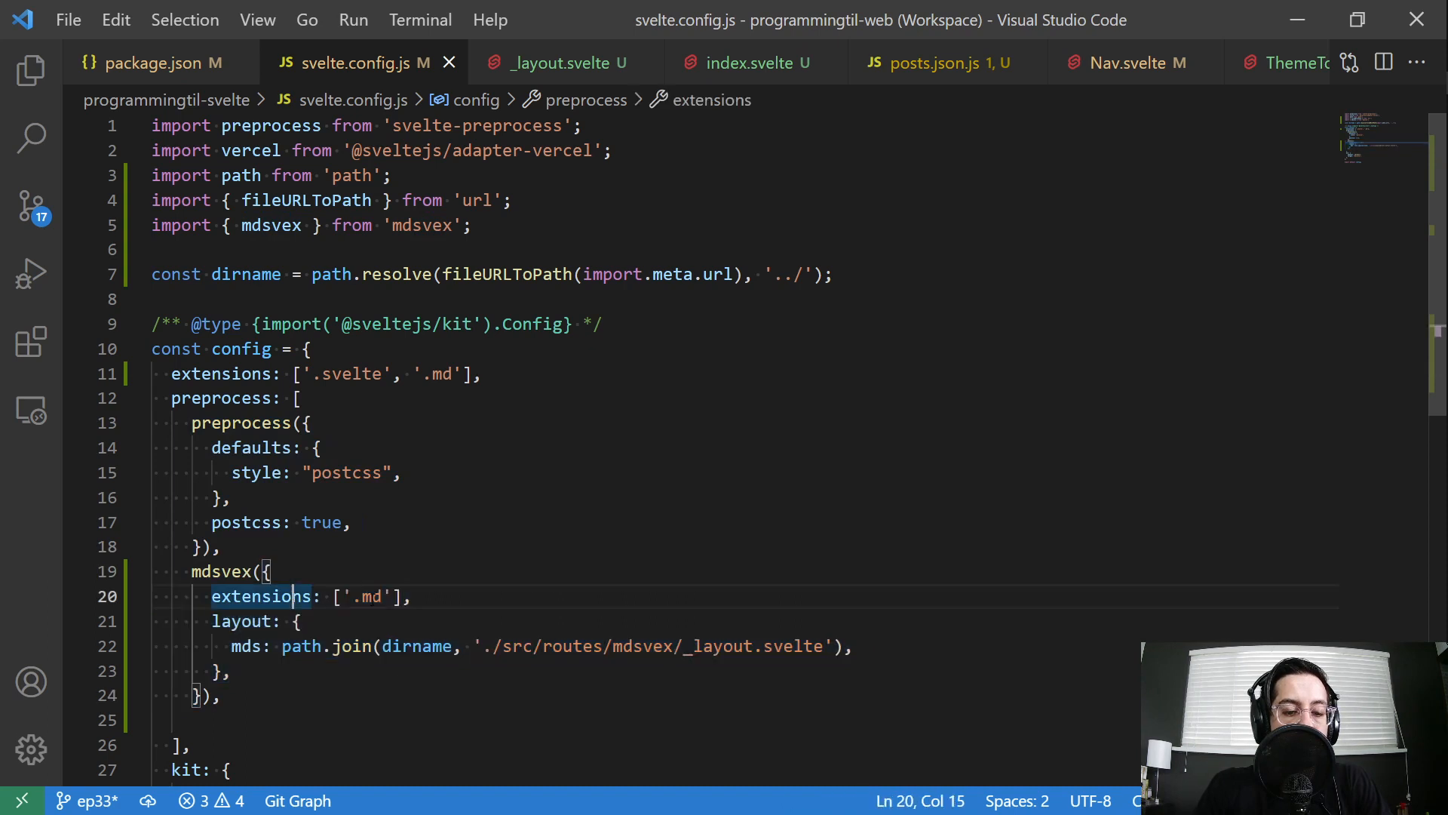
double_click(370, 596)
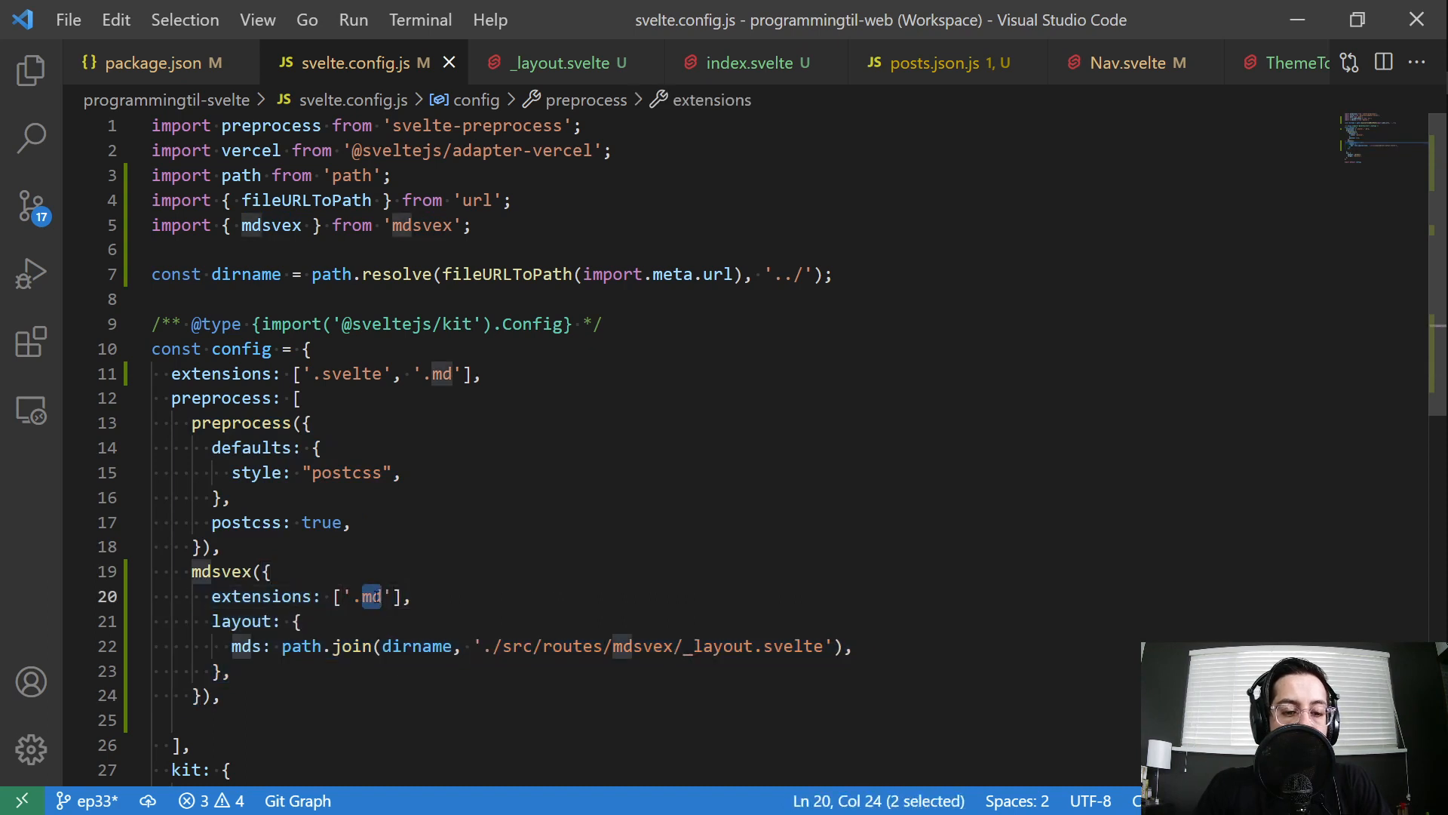
text(mark)
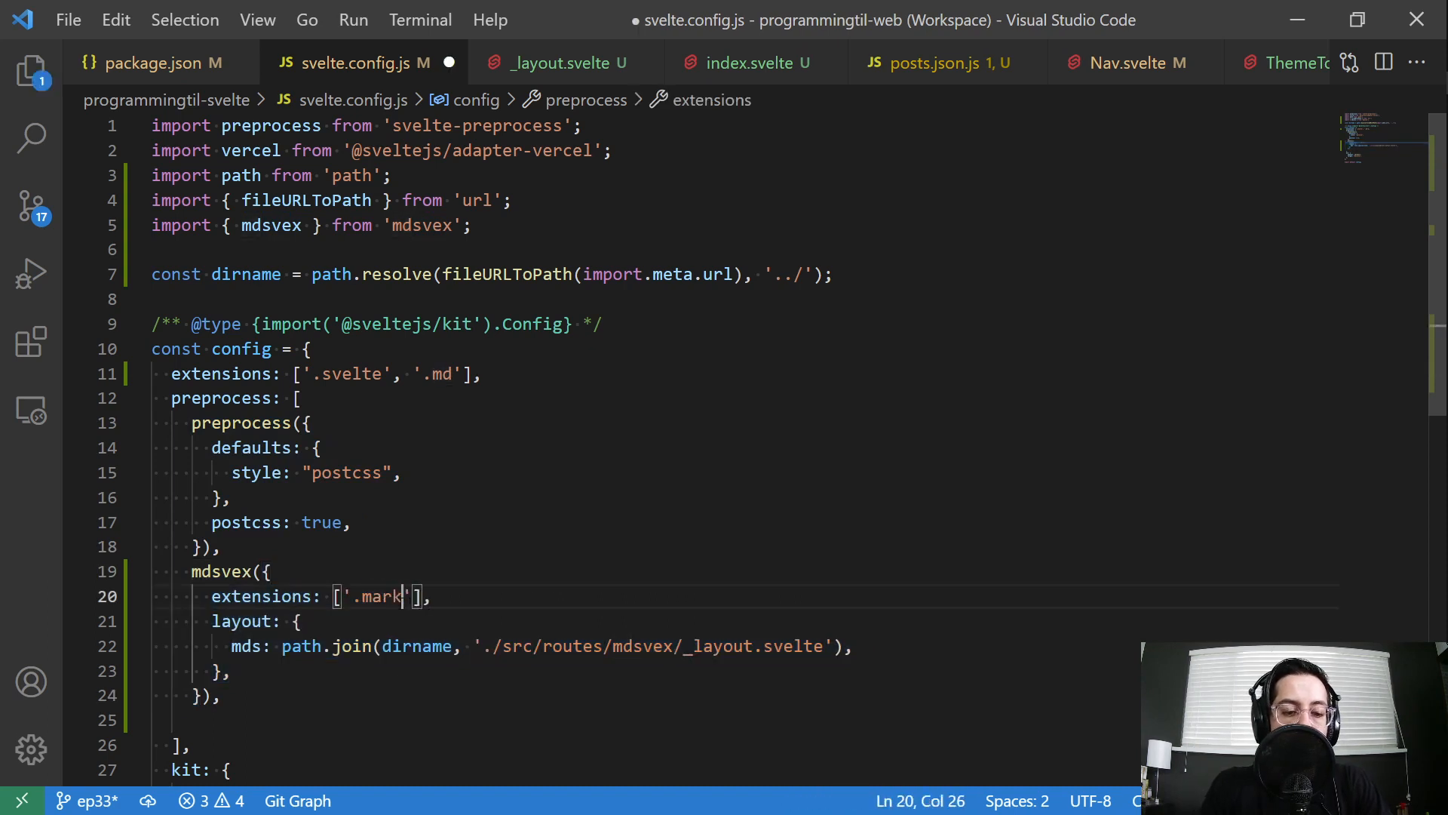
key(Backspace)
text(dsx)
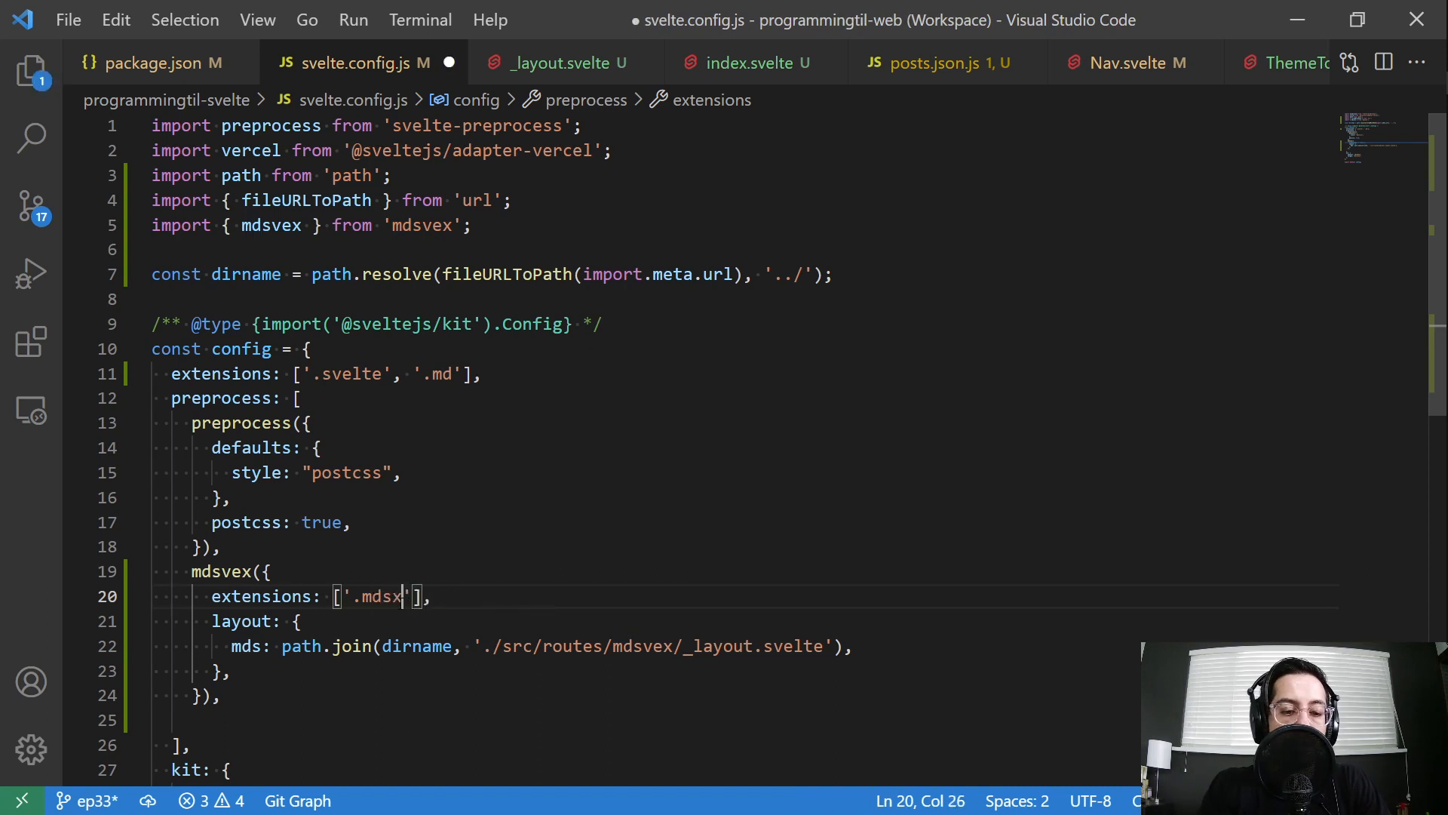
key(Backspace)
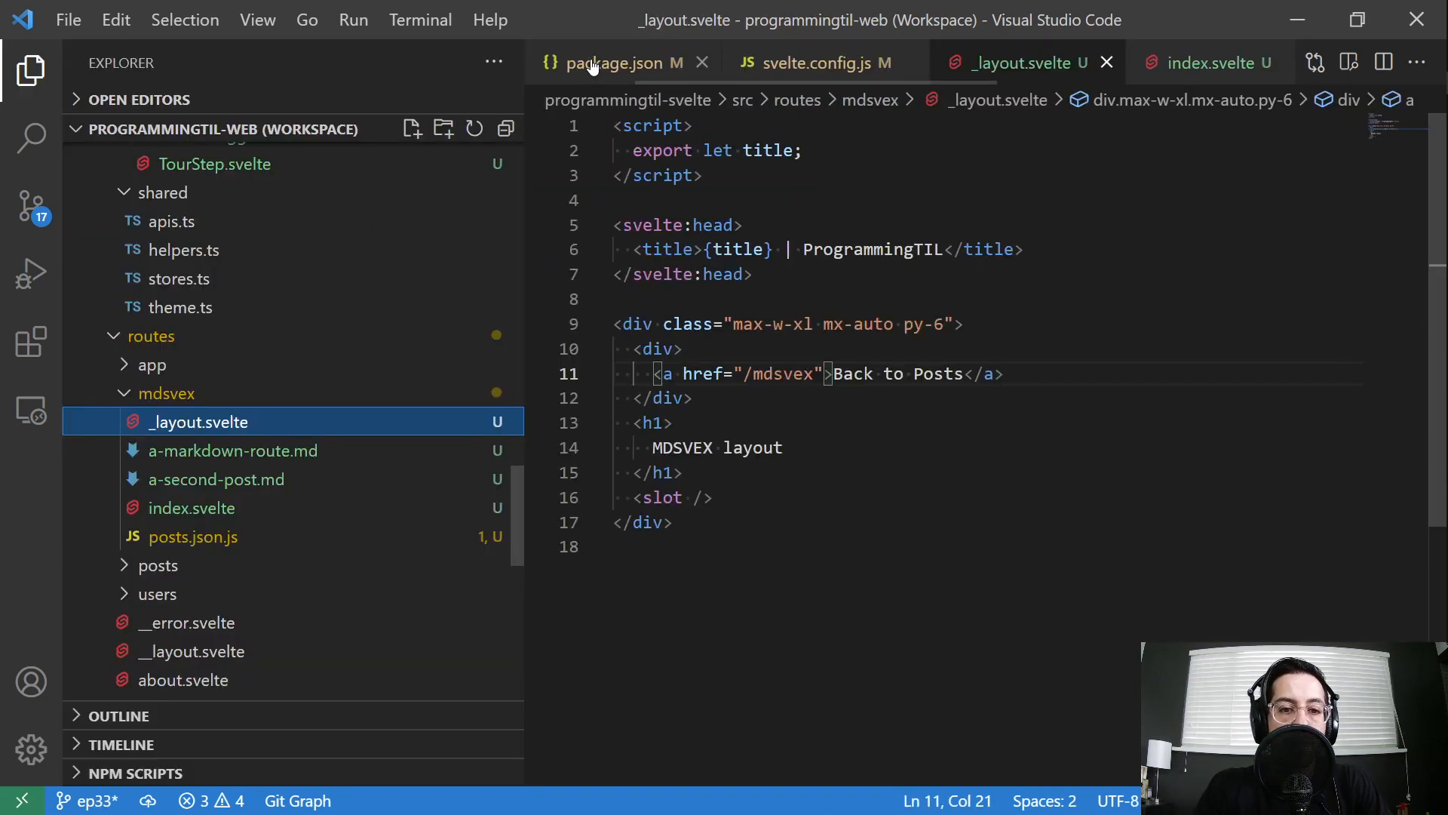
Open a-markdown-route.md and a-second-post.md to check their mds layout front matter
click(232, 451)
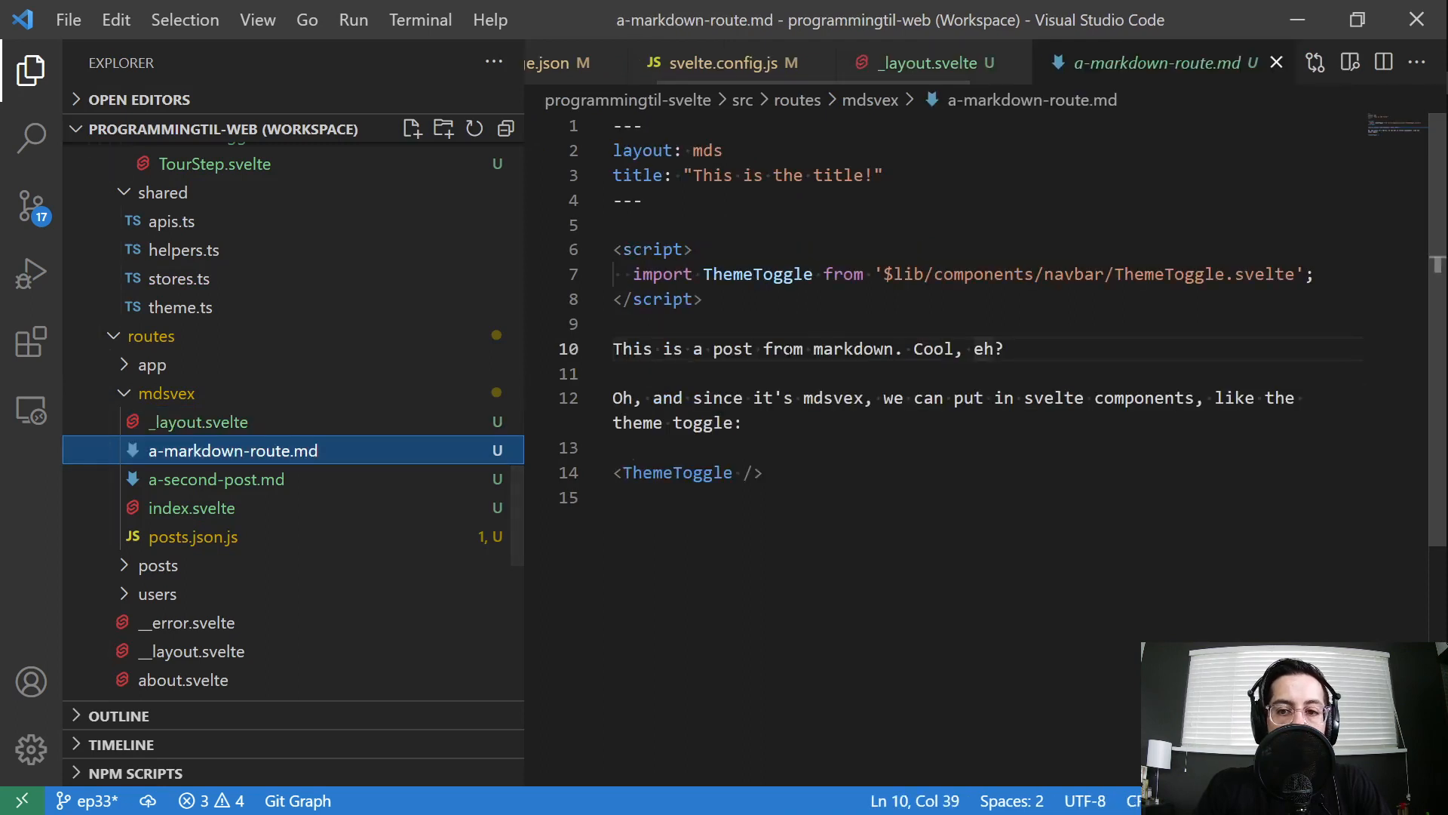
mouse_move(345, 494)
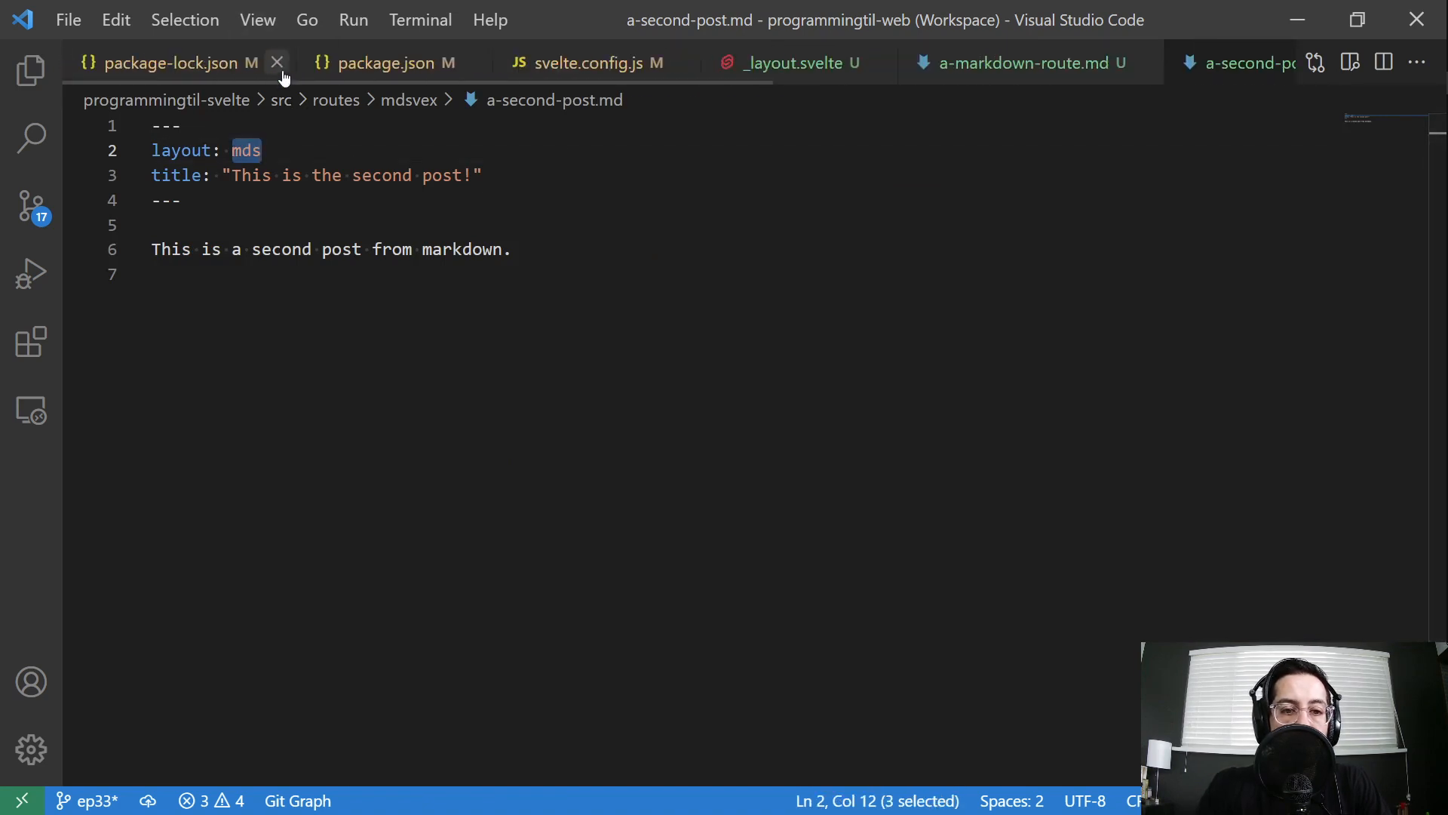
click(277, 63)
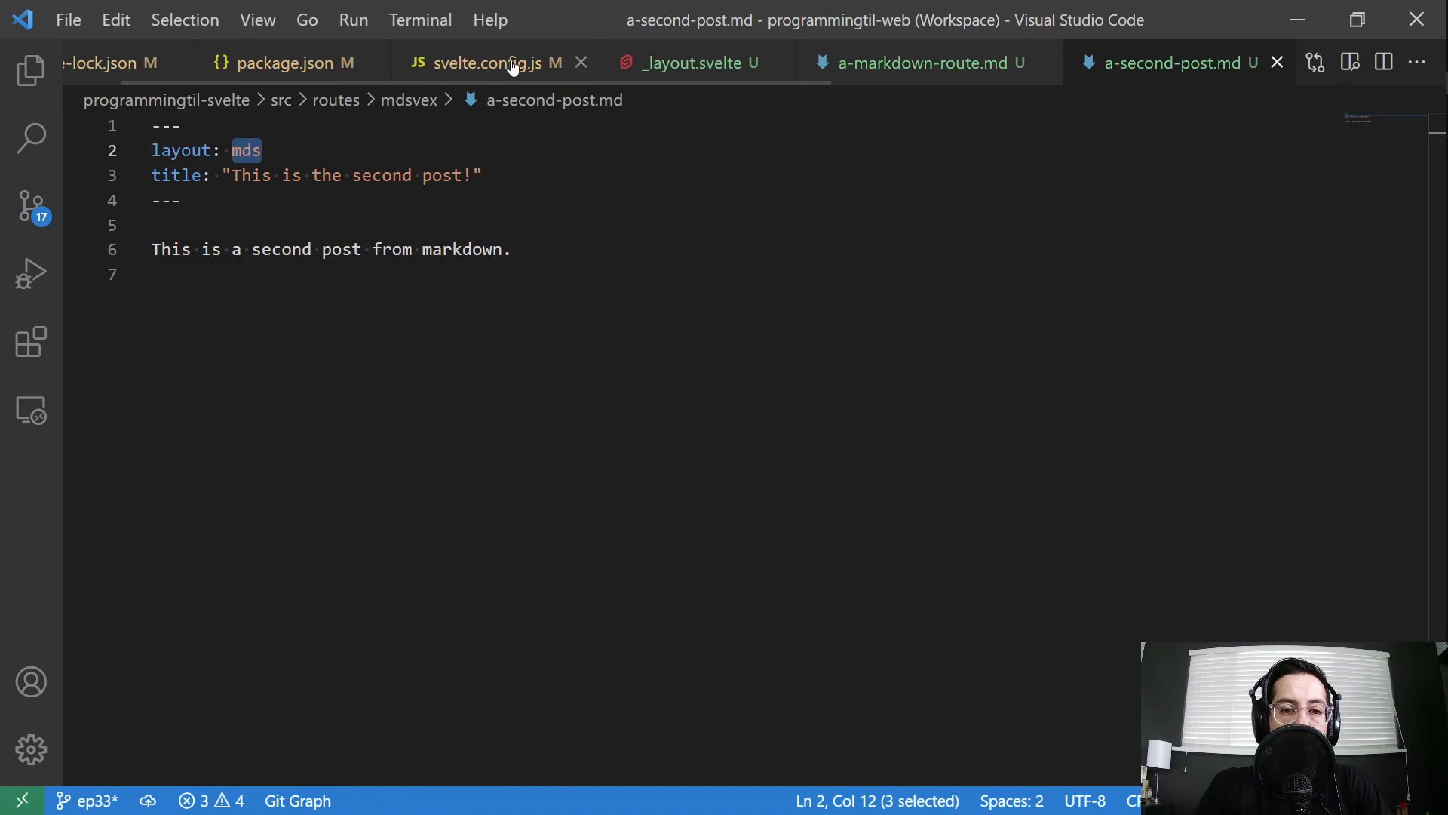
click(492, 62)
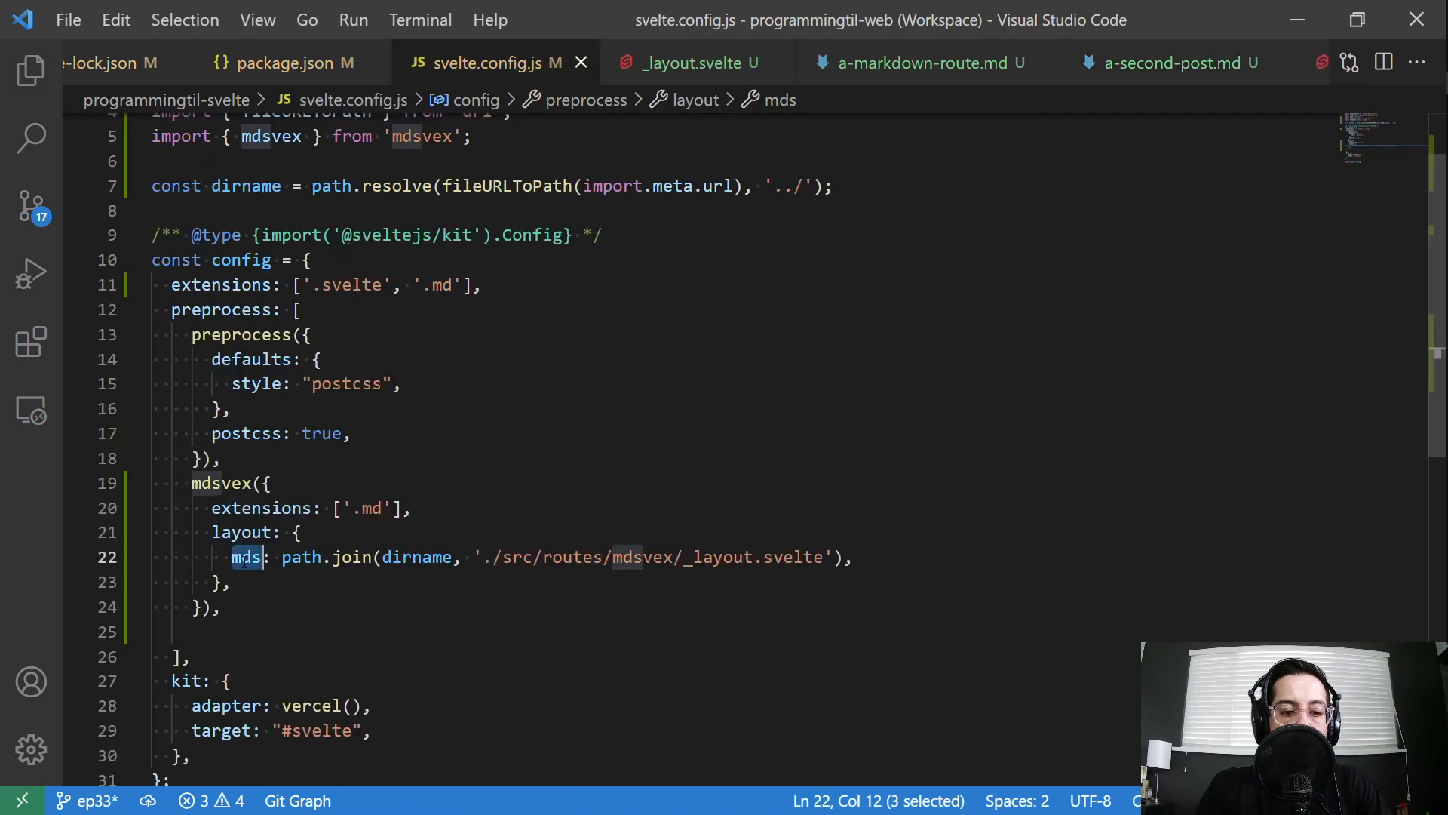
mouse_move(247, 558)
text(archive)
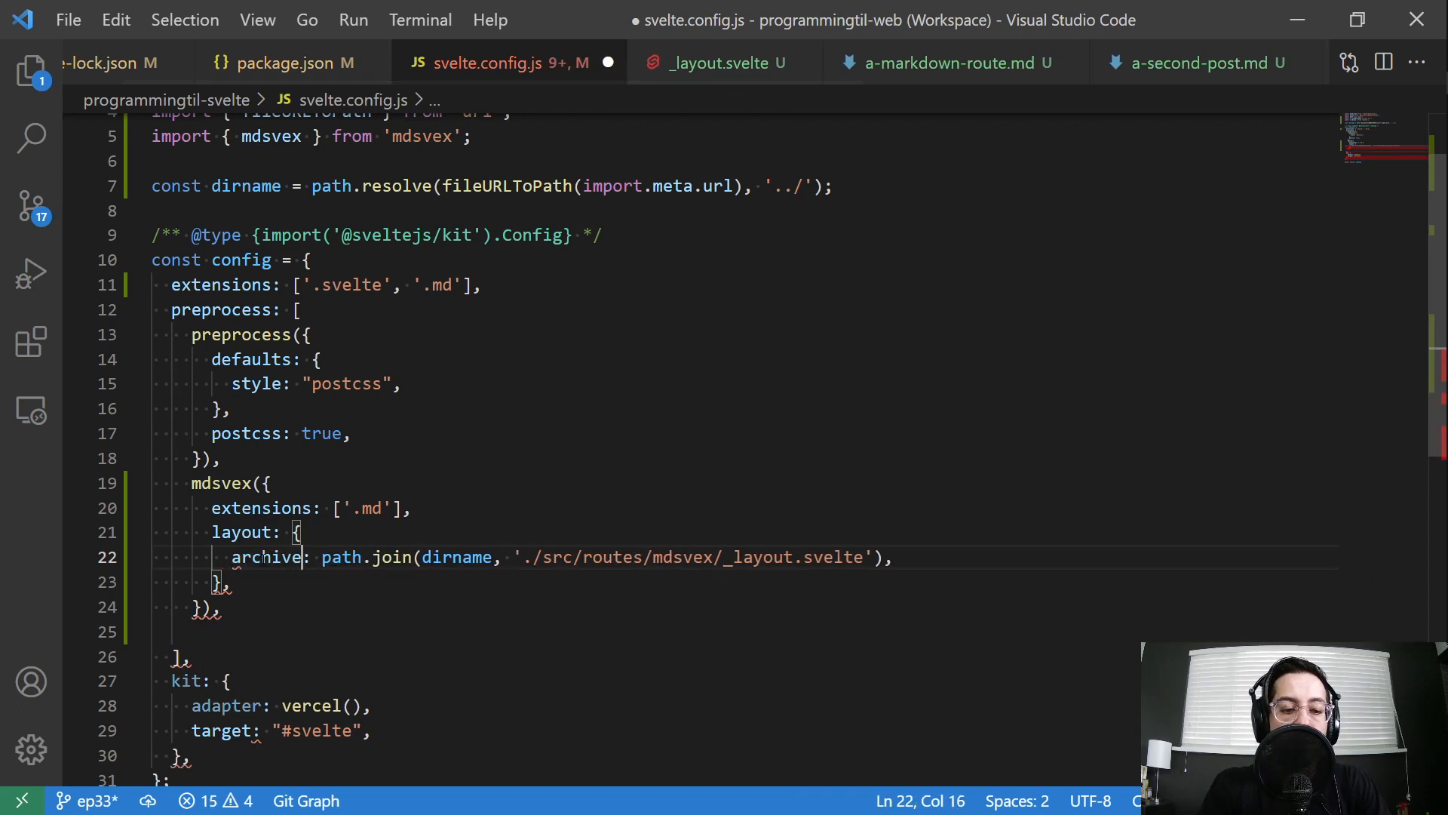
text(posts)
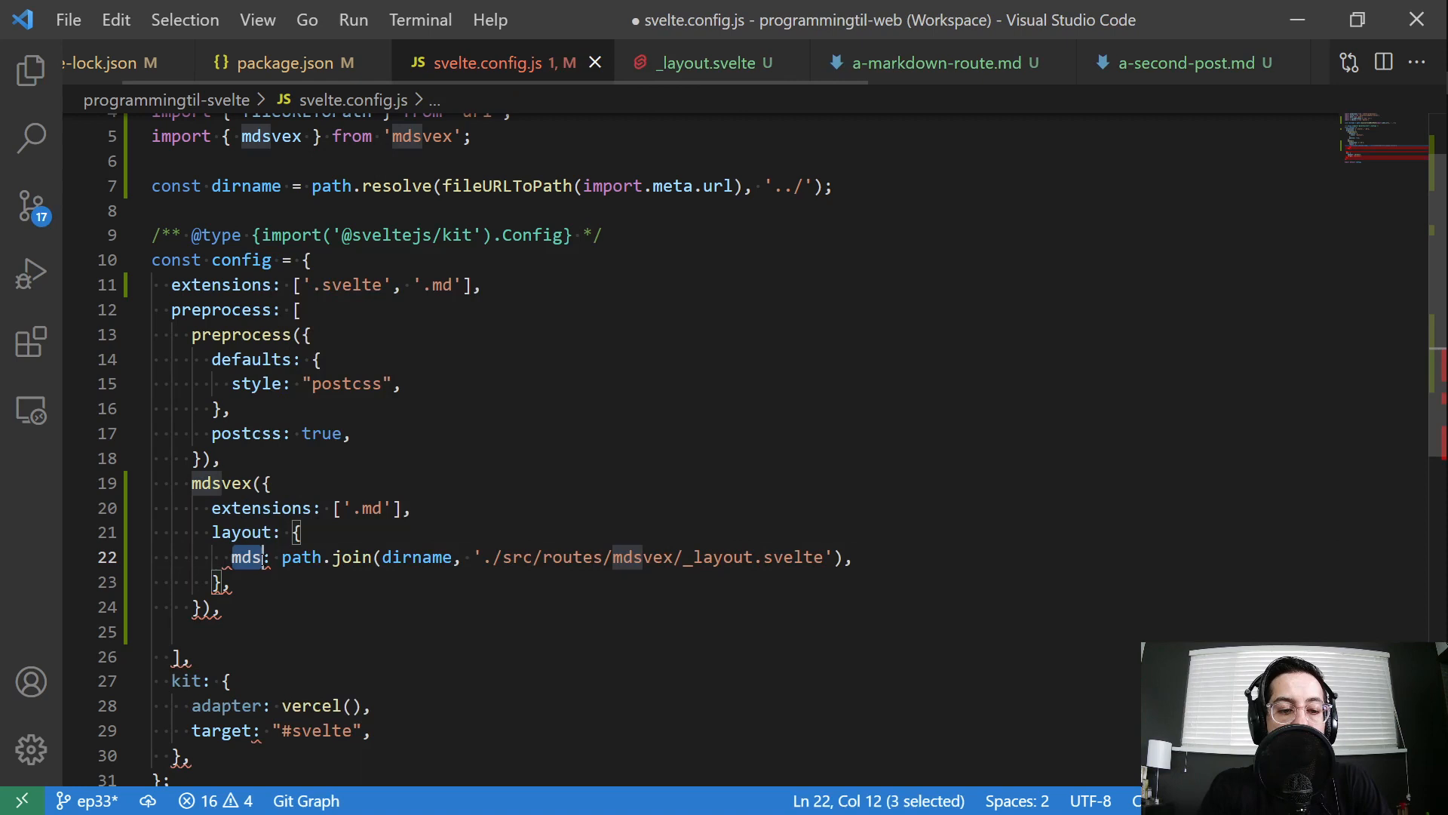
key(Ctrl+s)
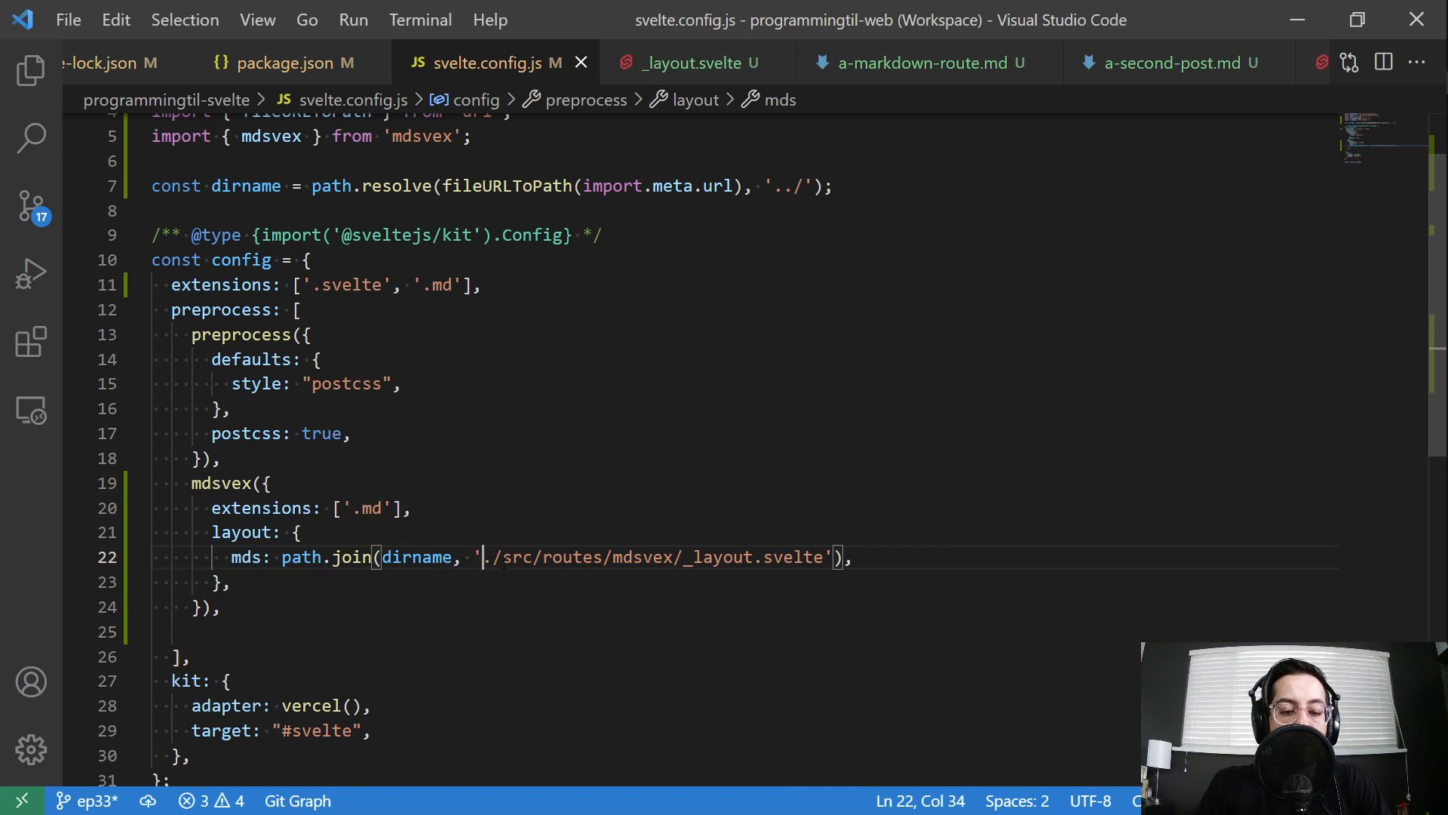
drag(485, 557, 825, 557)
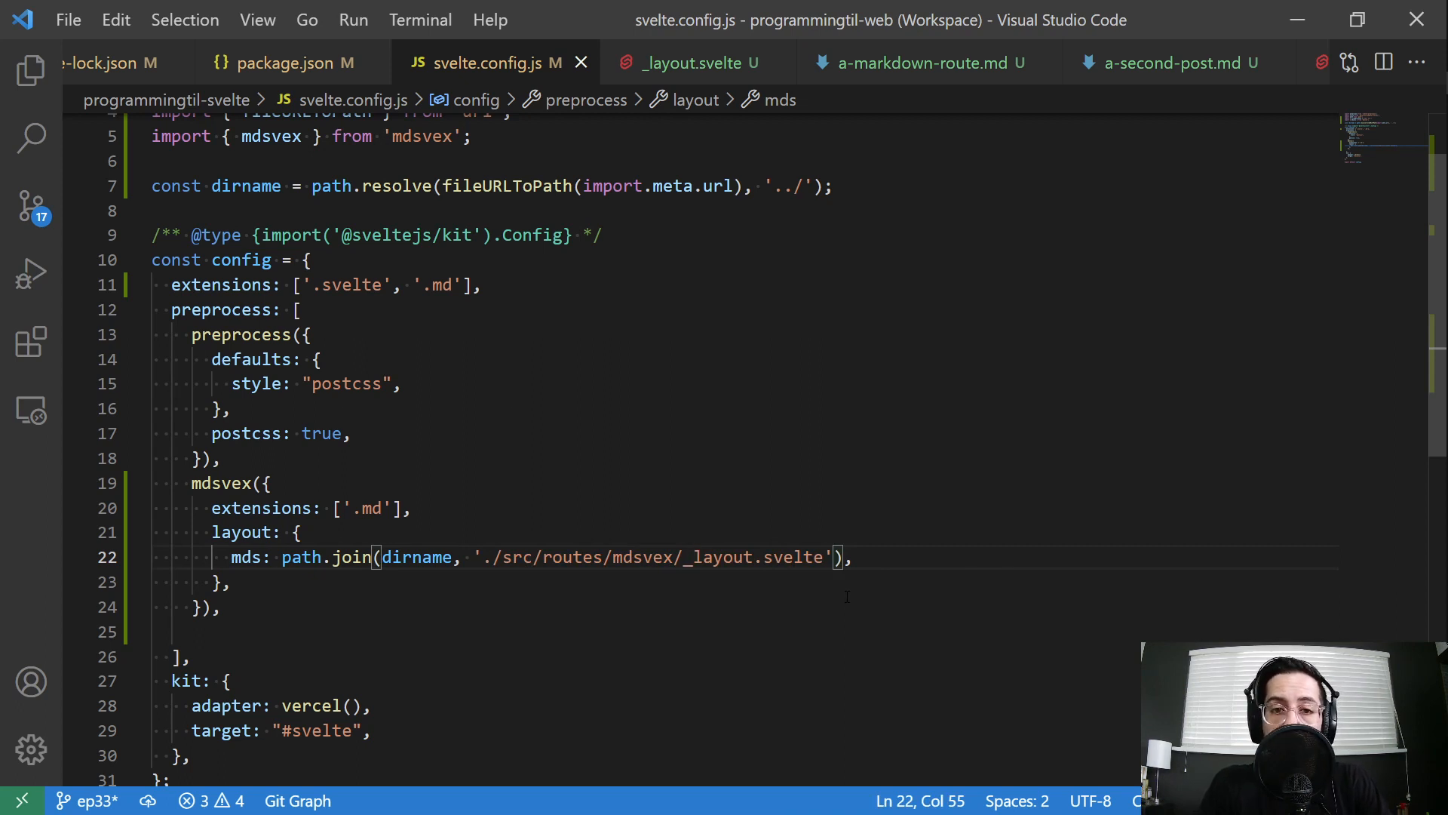
double_click(718, 558)
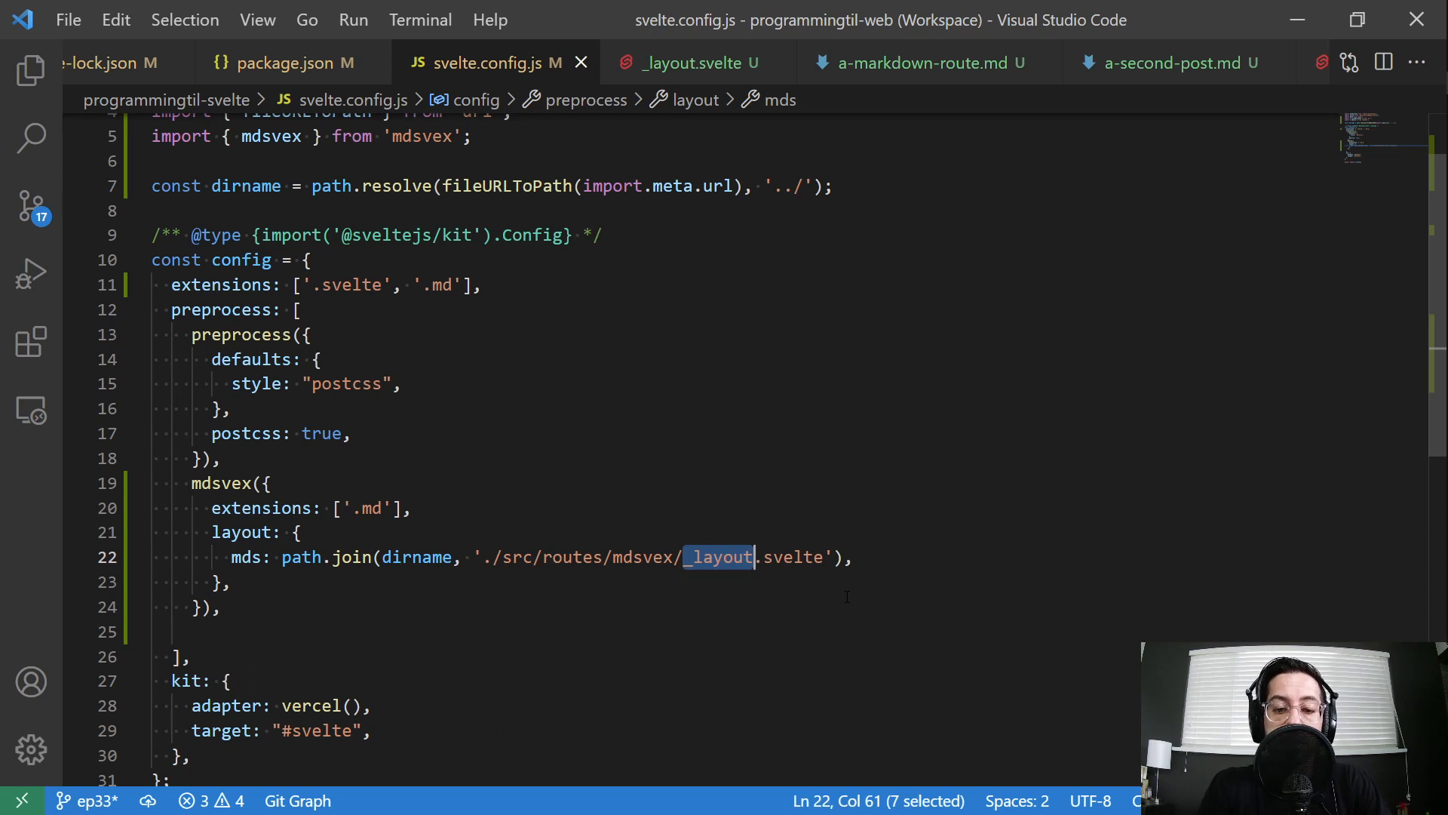
text(awesom)
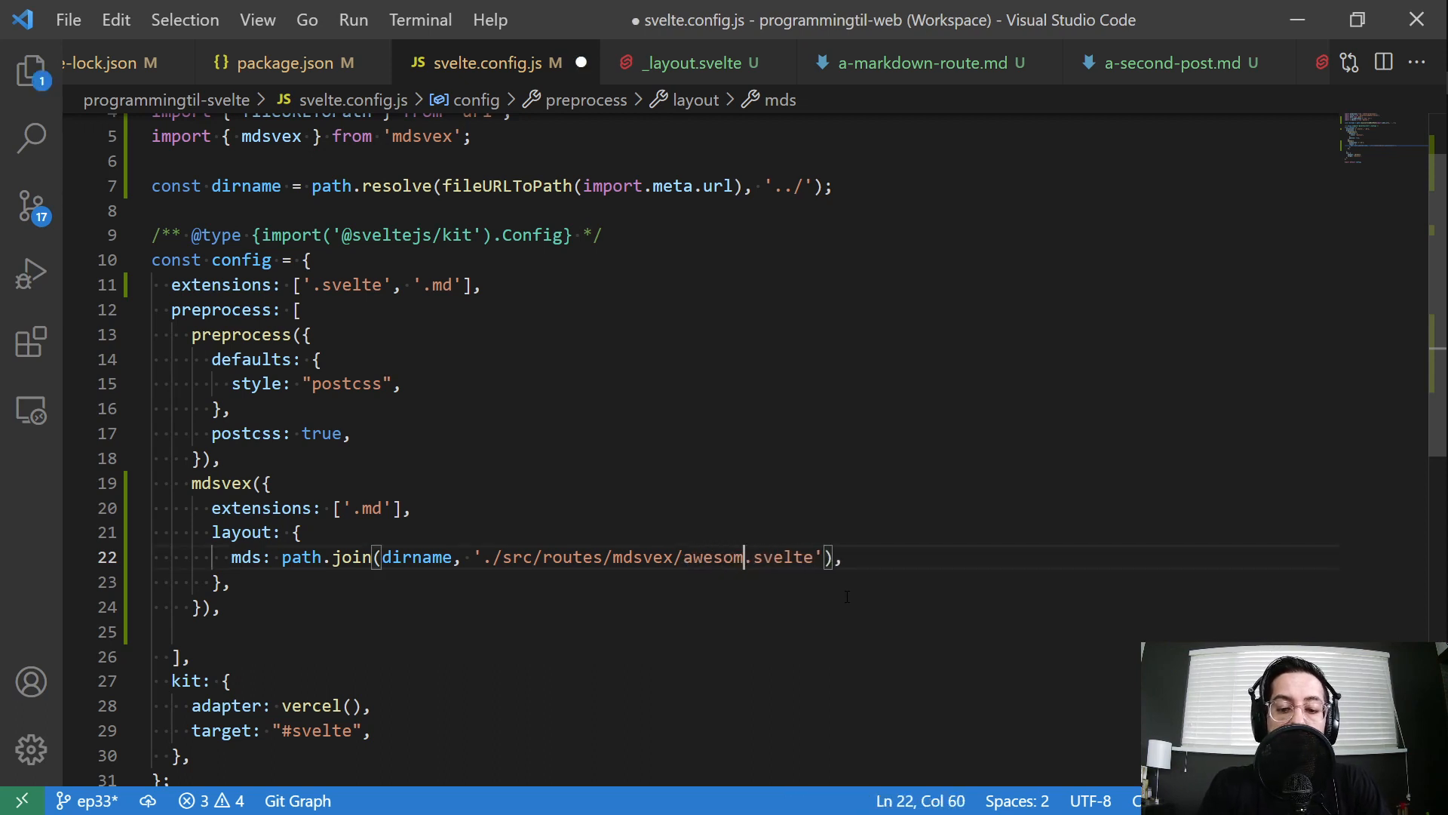
text(e-blog)
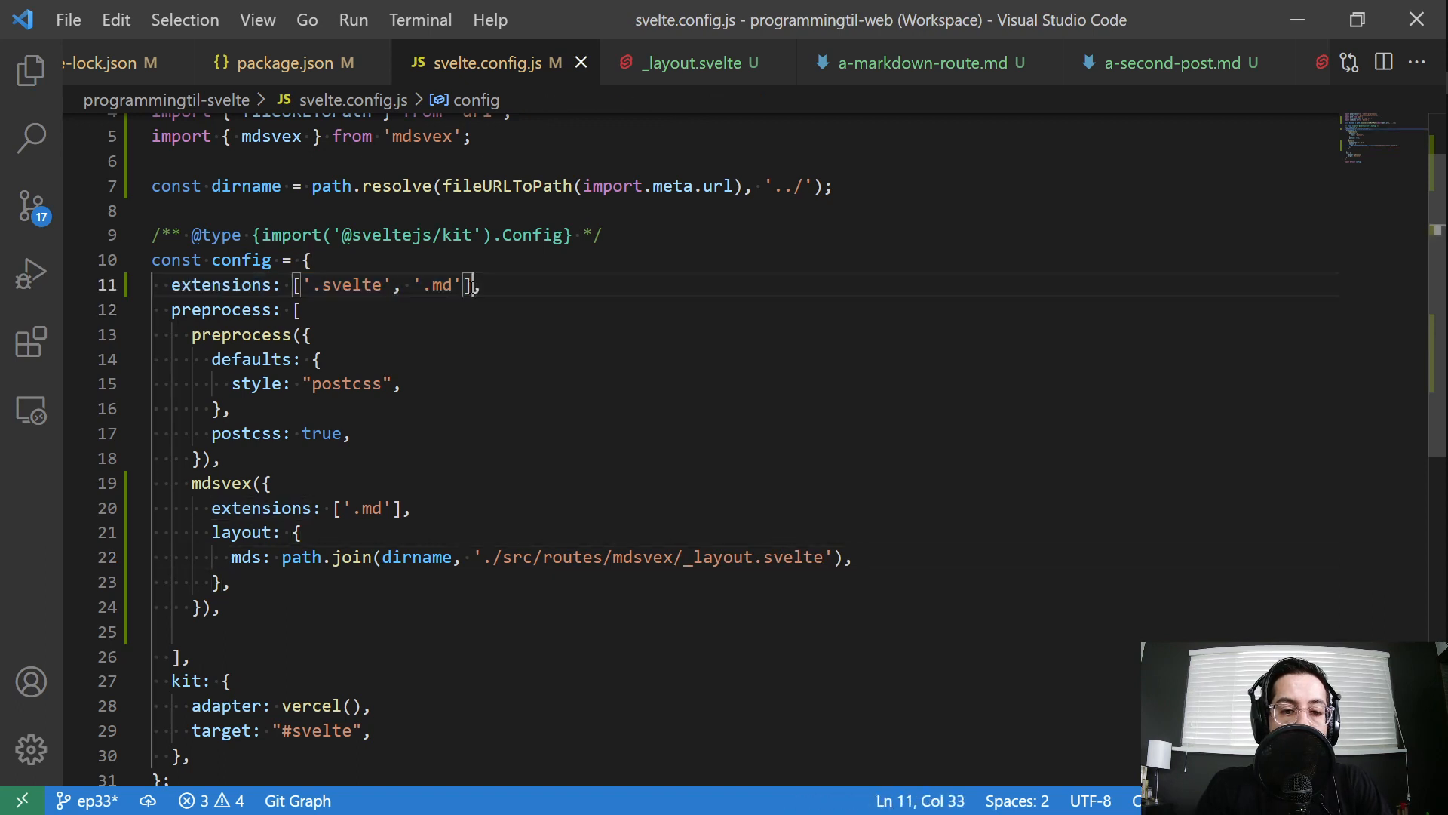
double_click(437, 286)
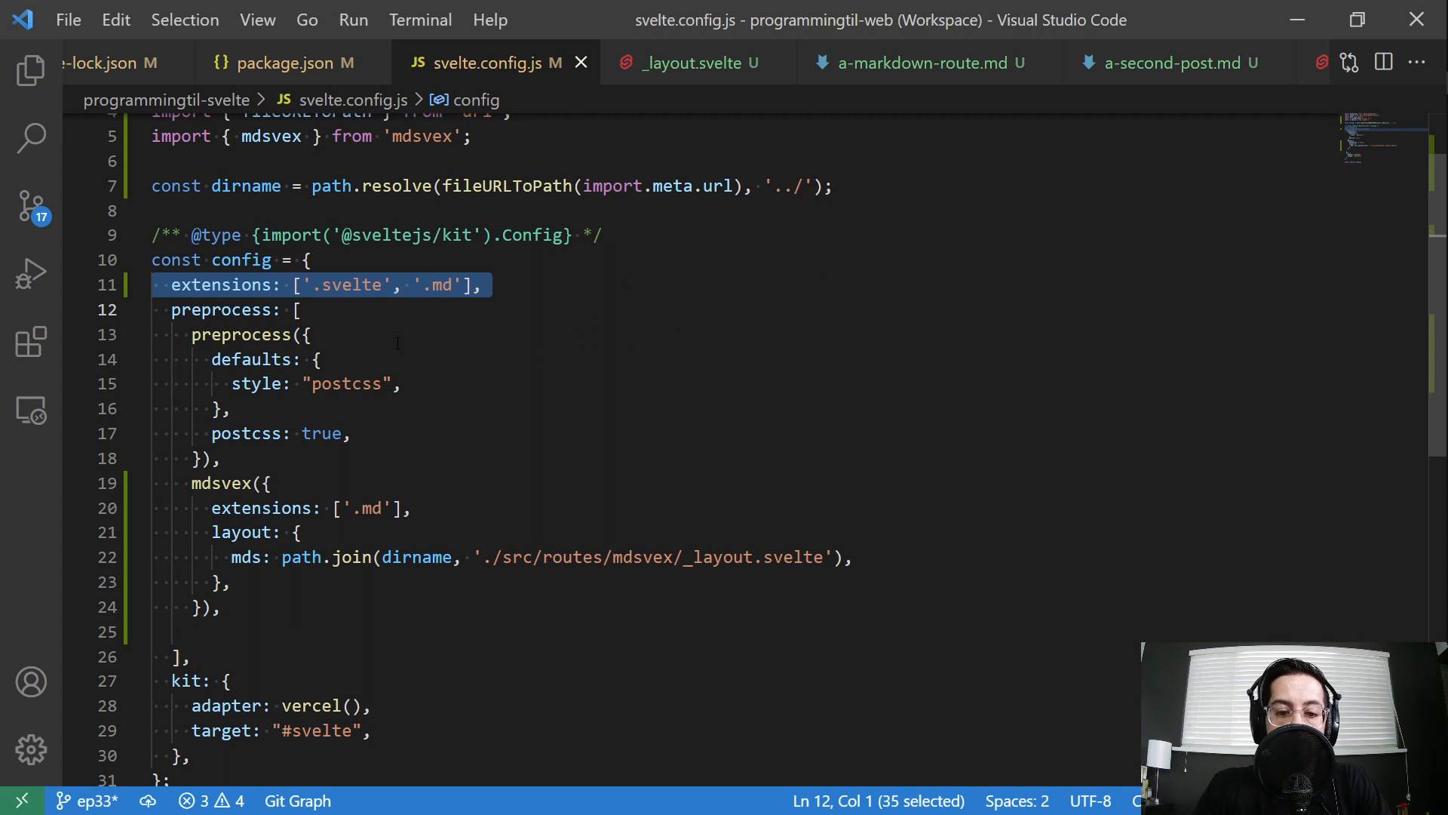
Inspect the exported title prop in _layout.svelte, then switch to a-markdown-route.md
click(702, 63)
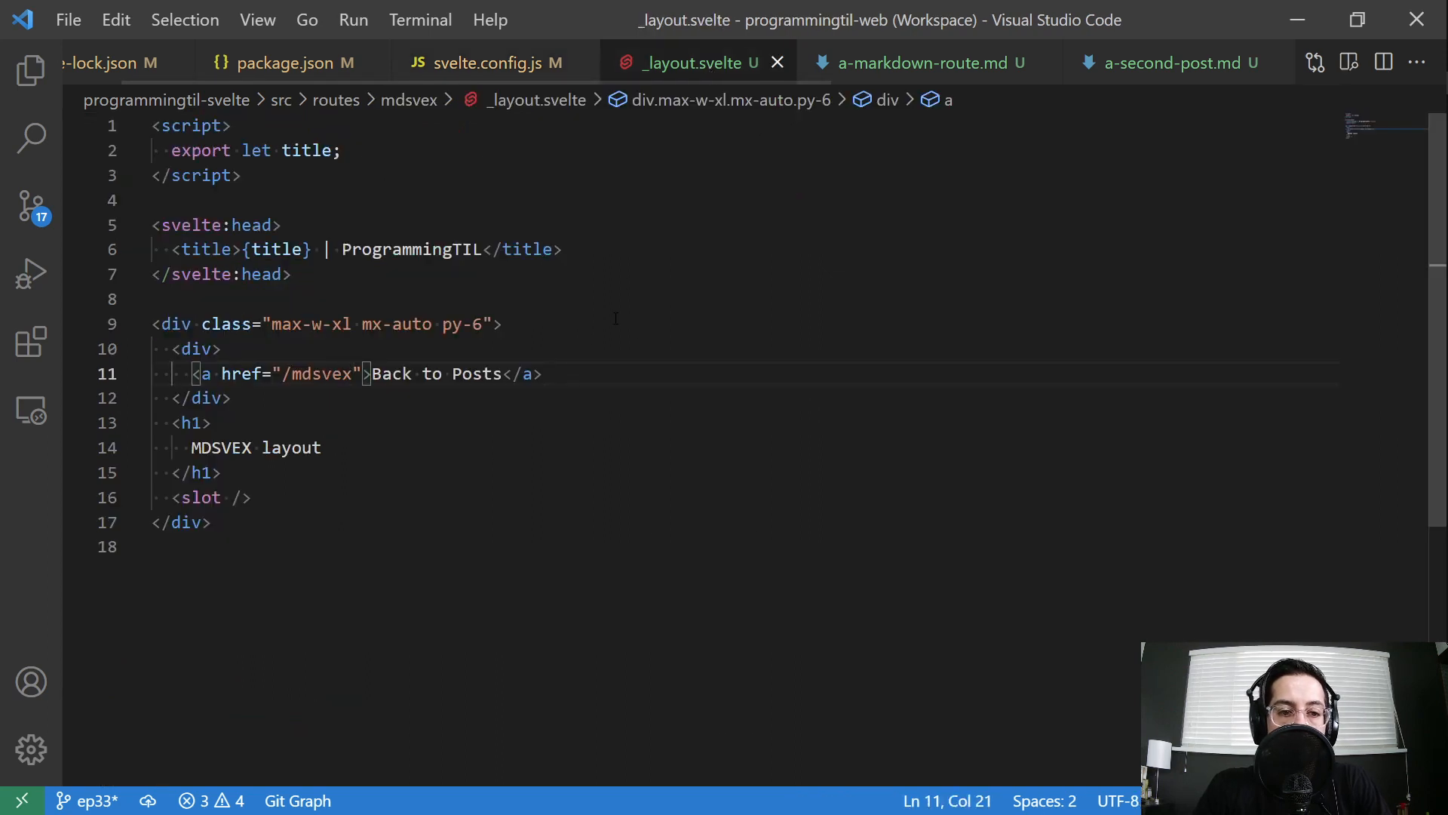
click(190, 125)
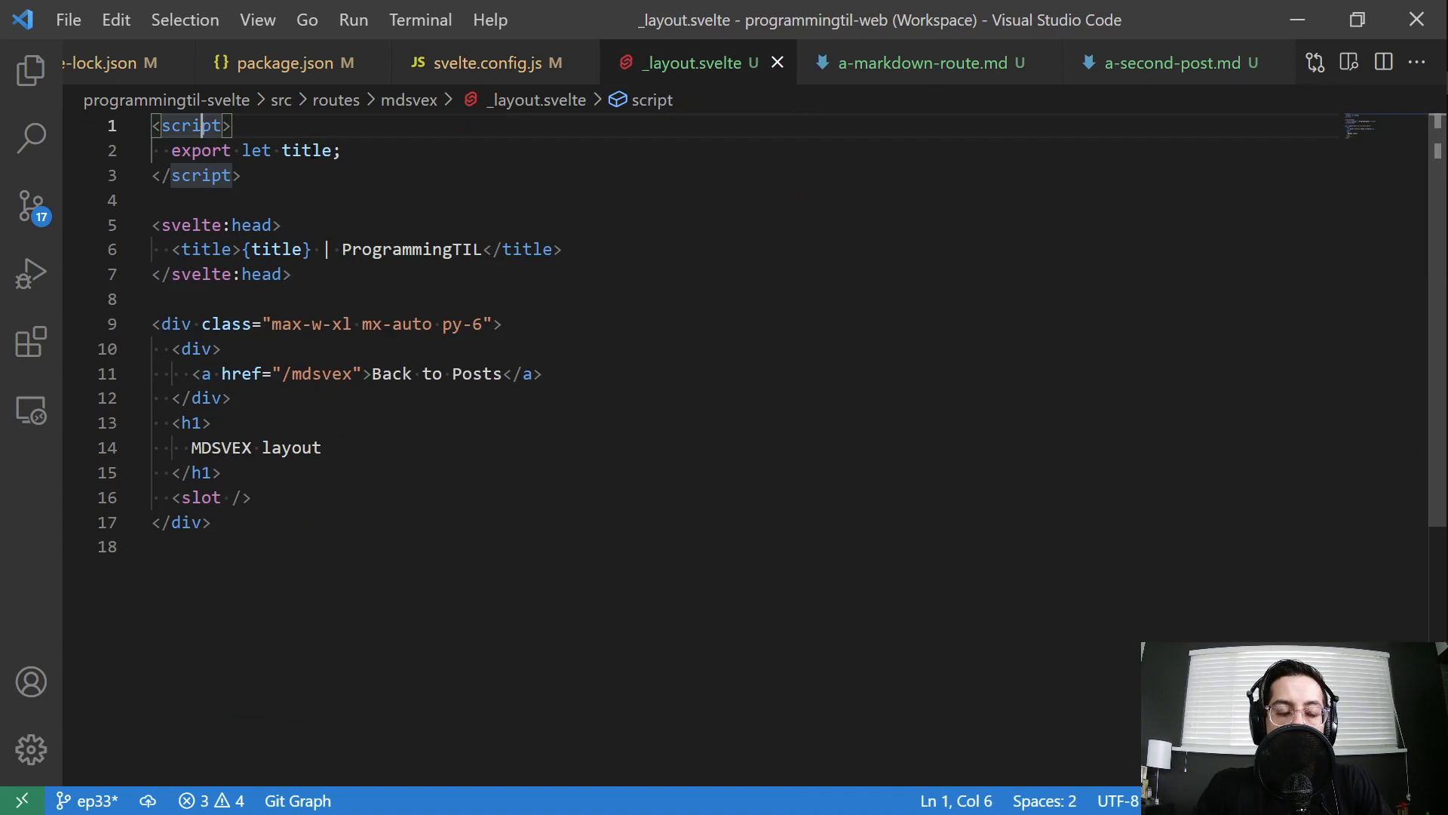
double_click(306, 150)
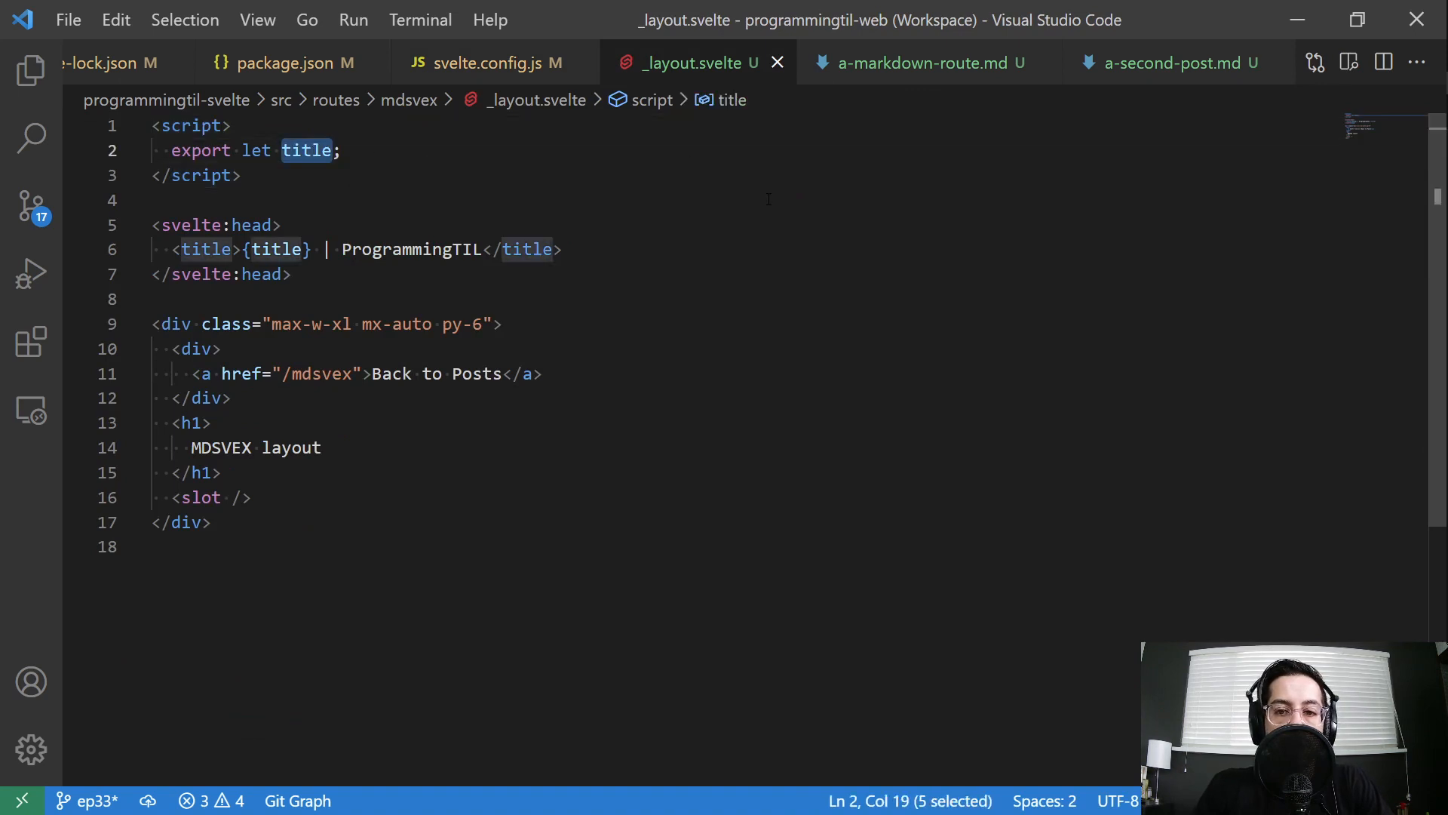
click(924, 62)
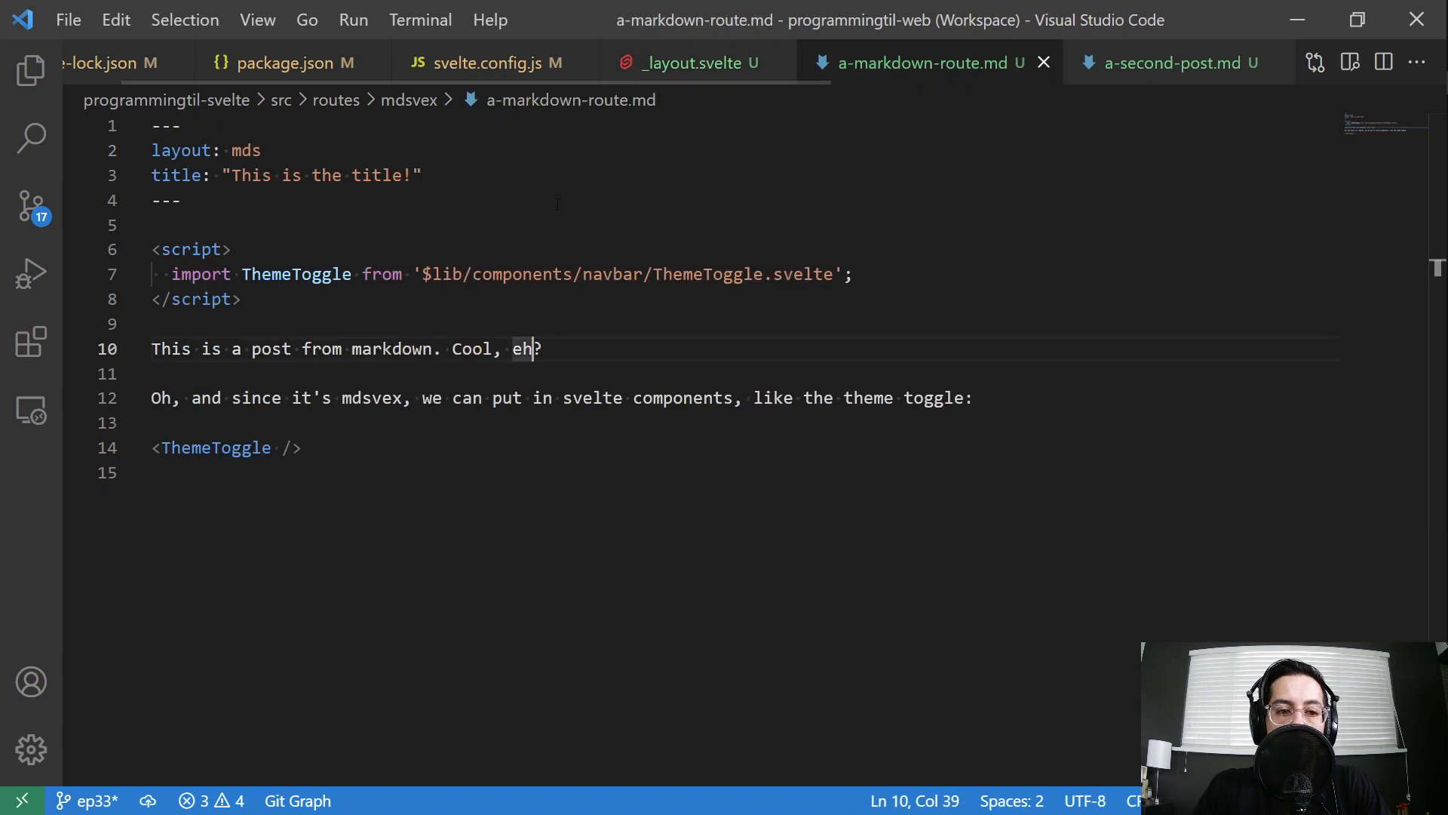
double_click(177, 175)
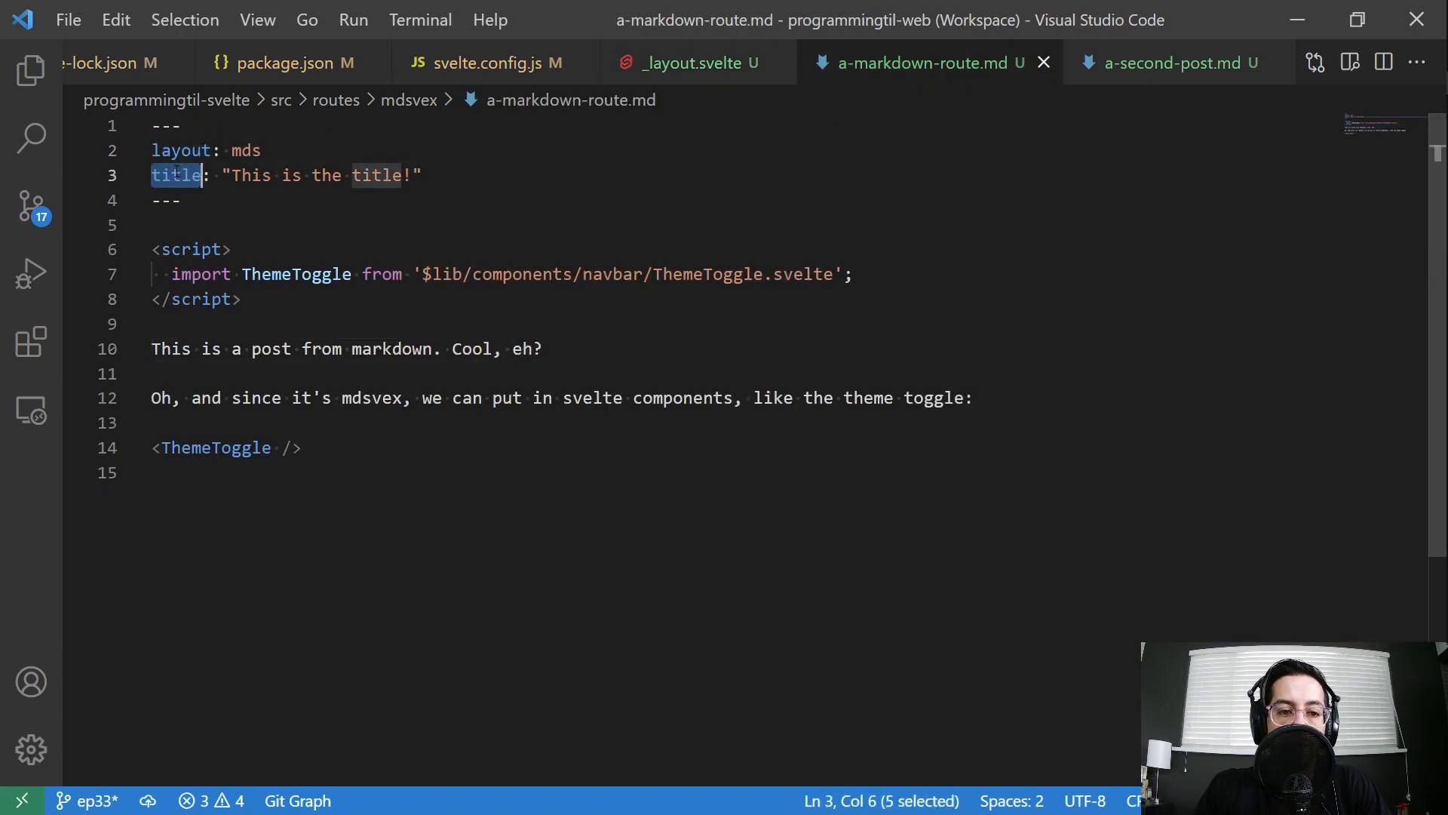
text(cate)
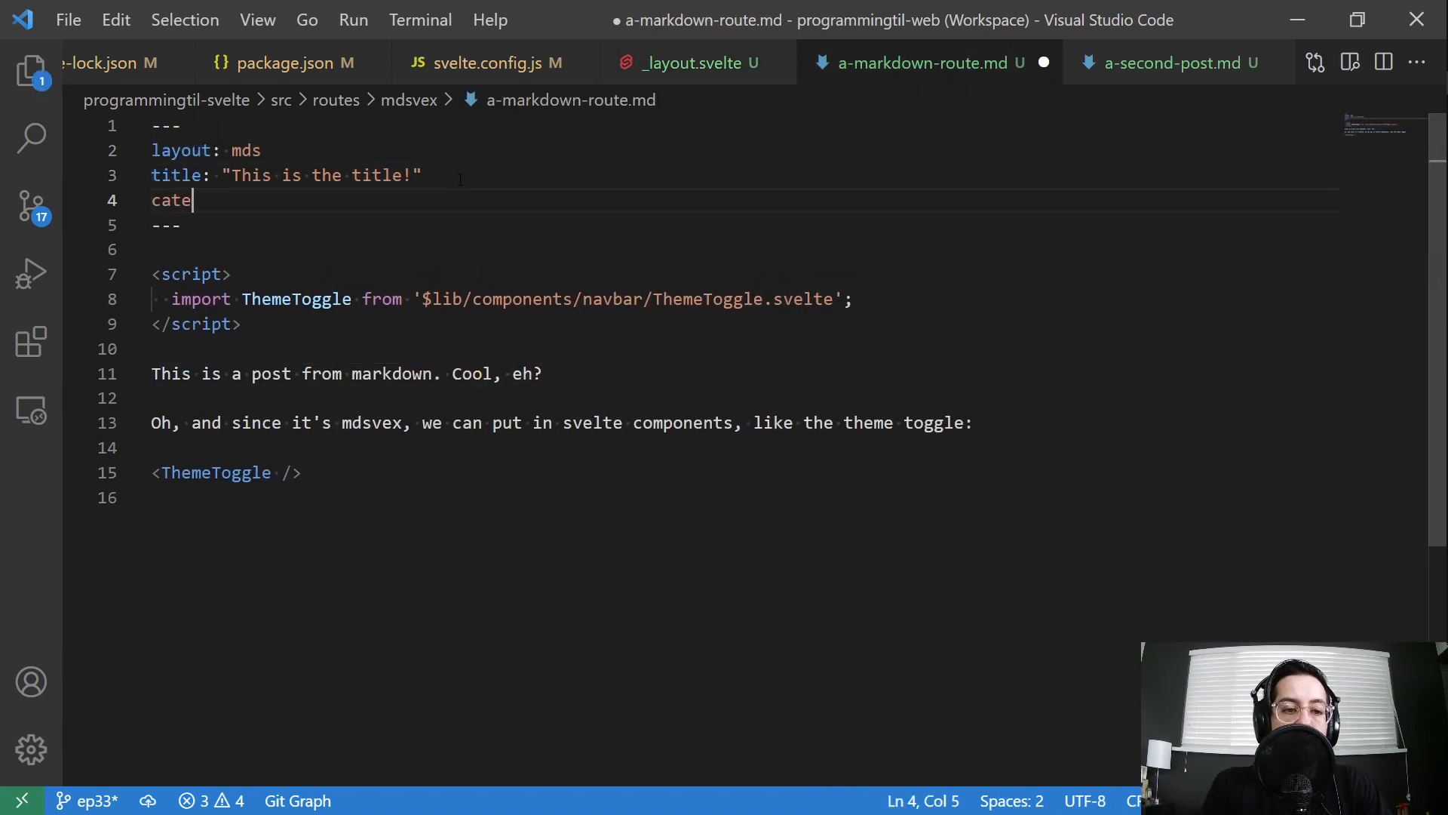
text(gor)
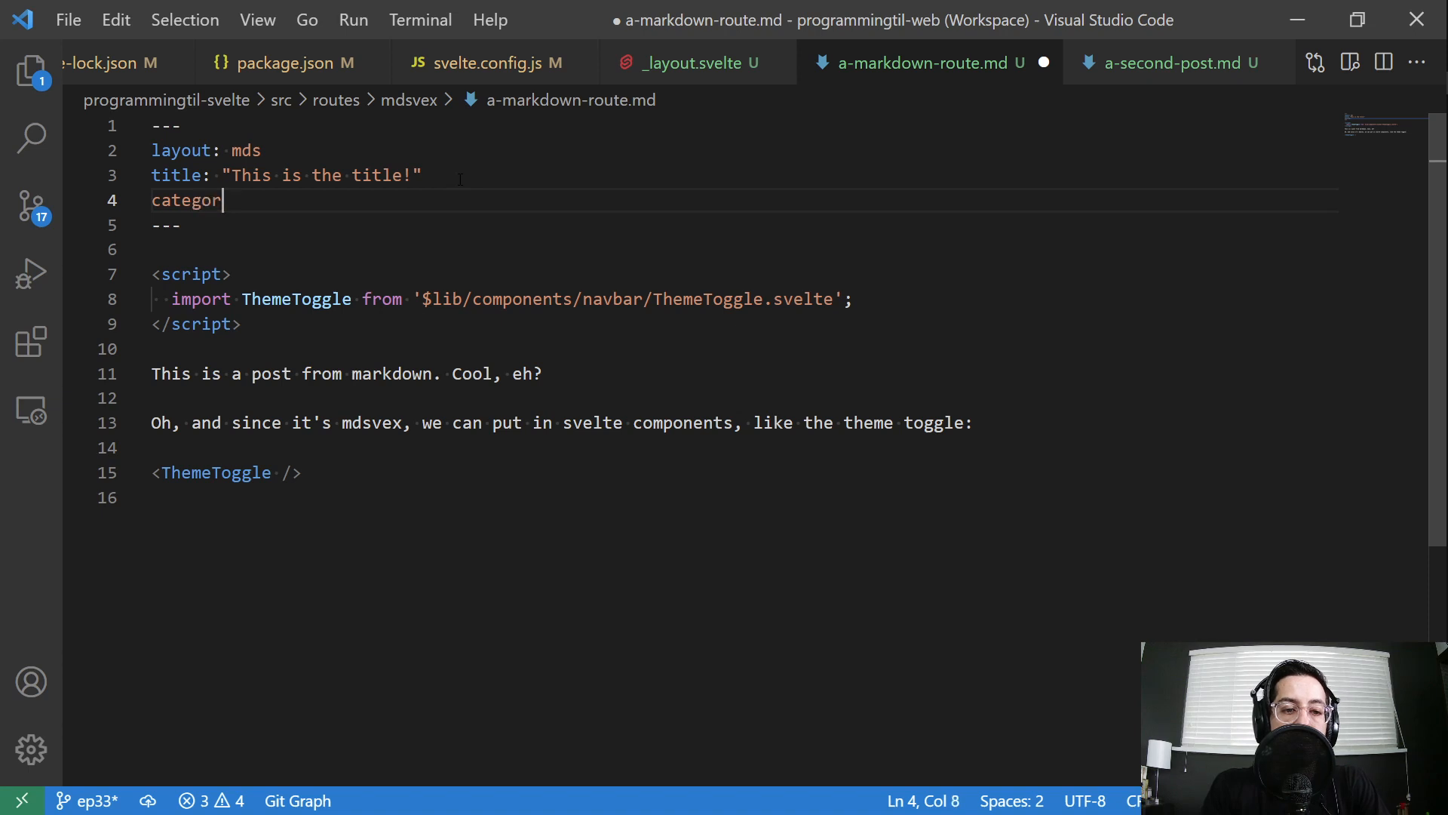
text(ies: [')
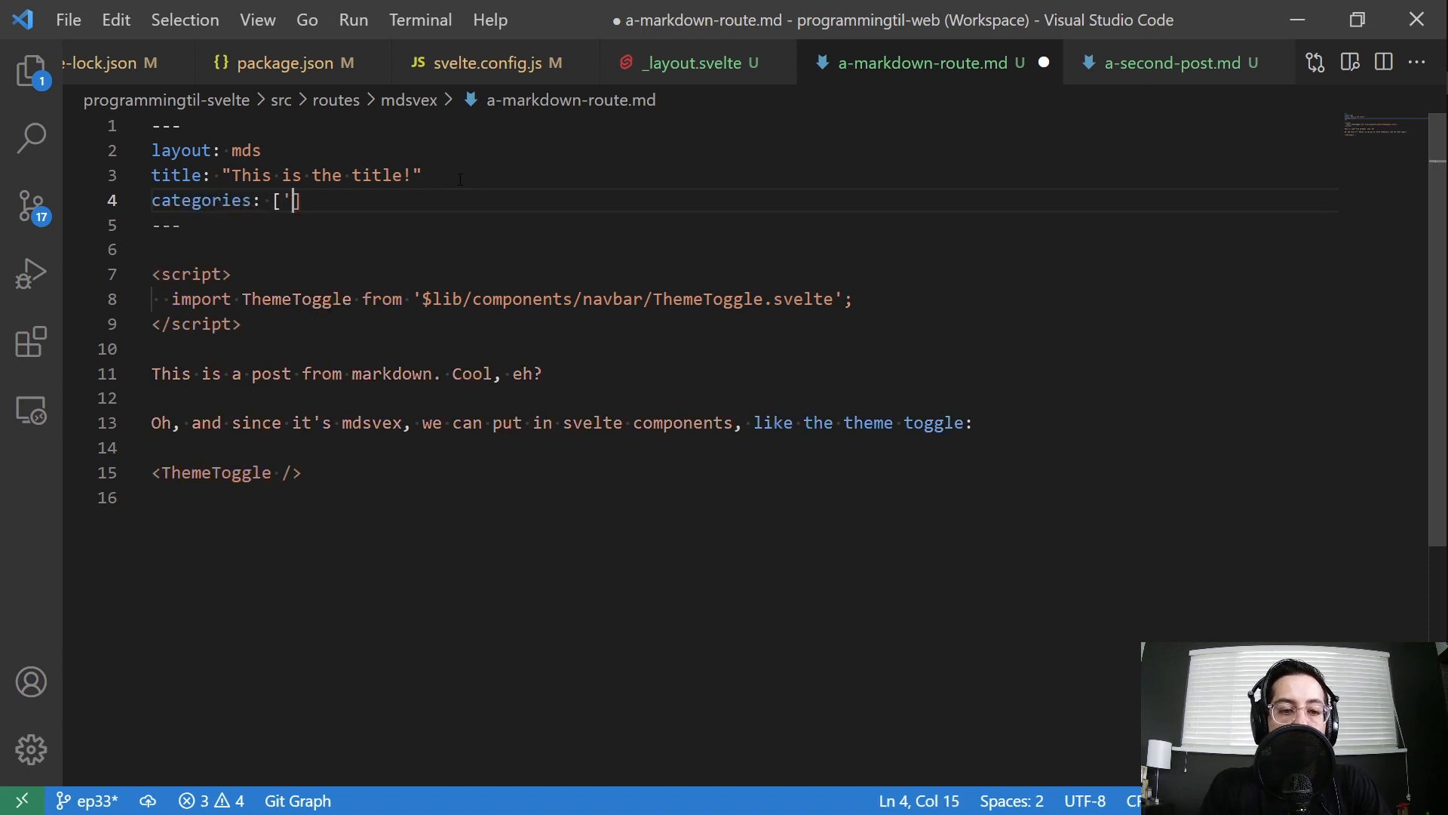
text(1',)
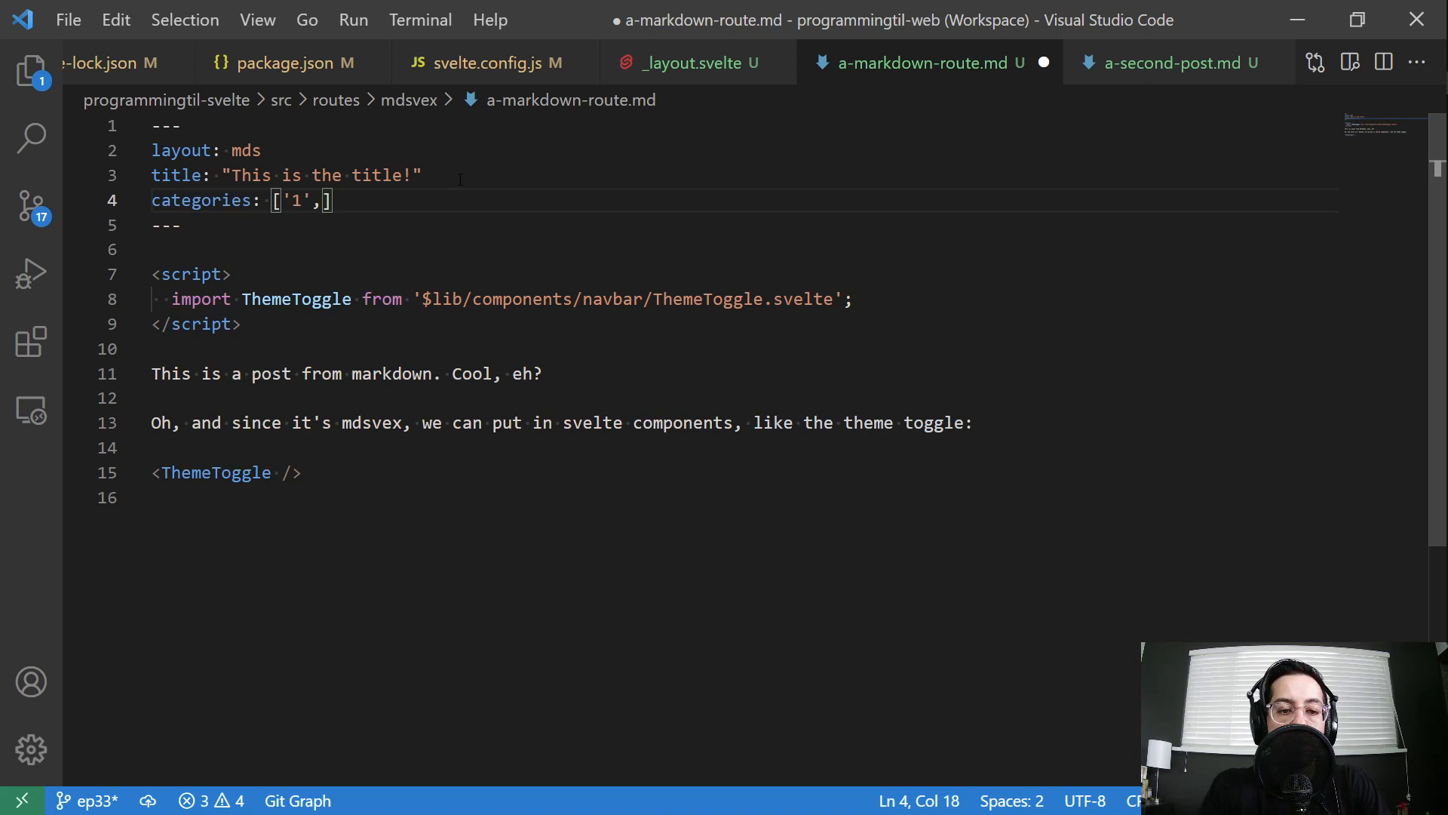
text('cool')
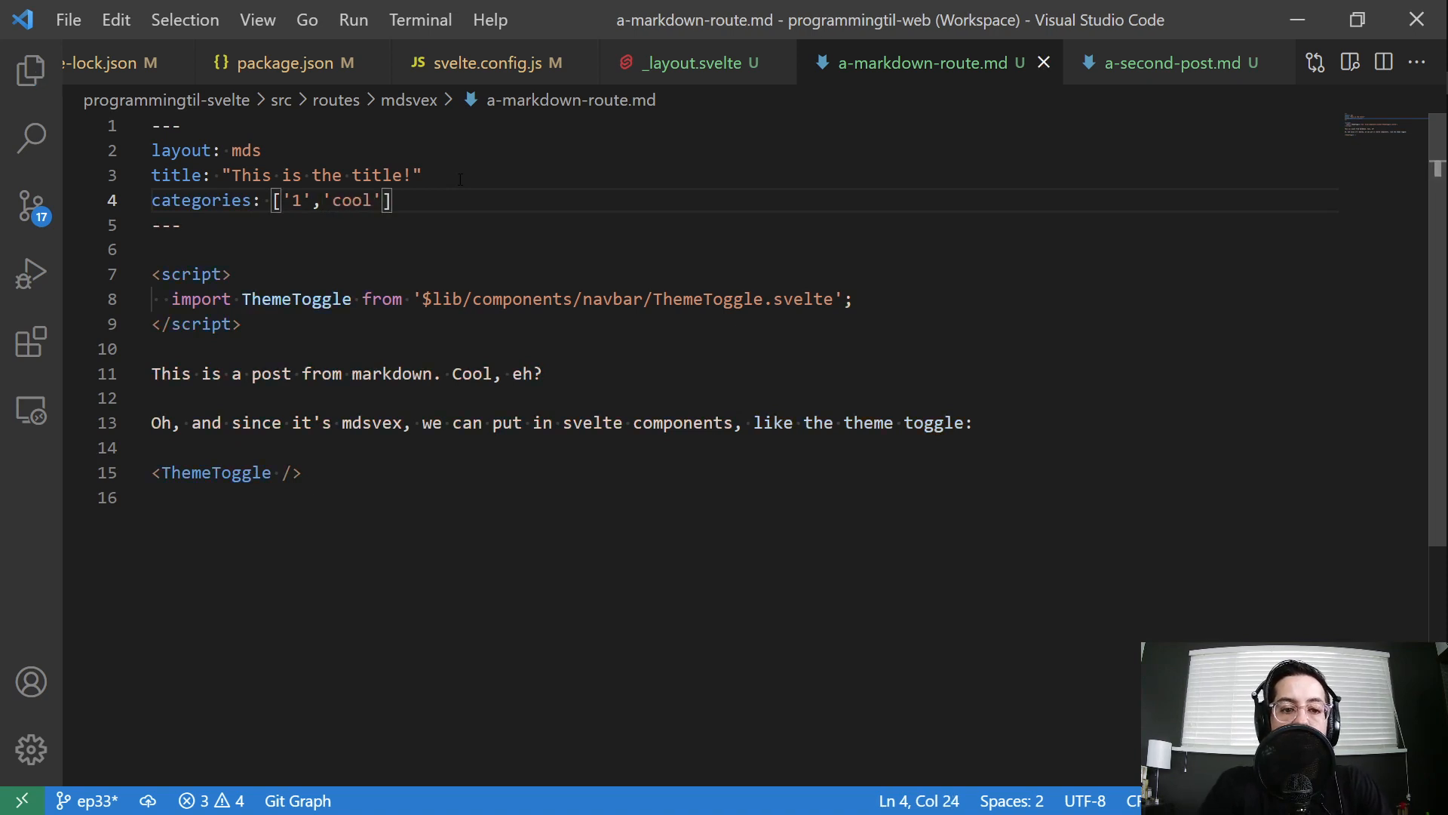
click(686, 62)
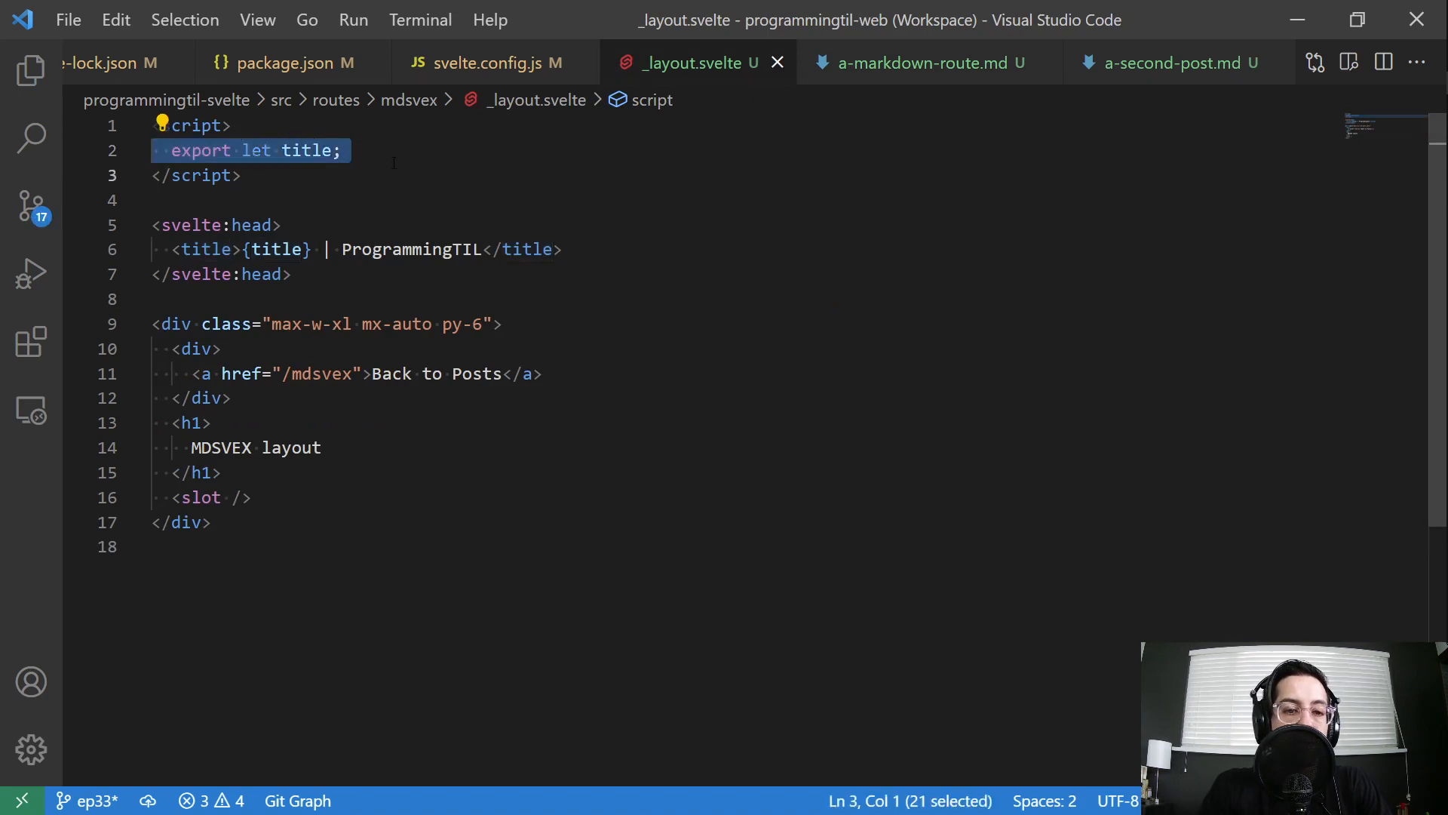
double_click(205, 249)
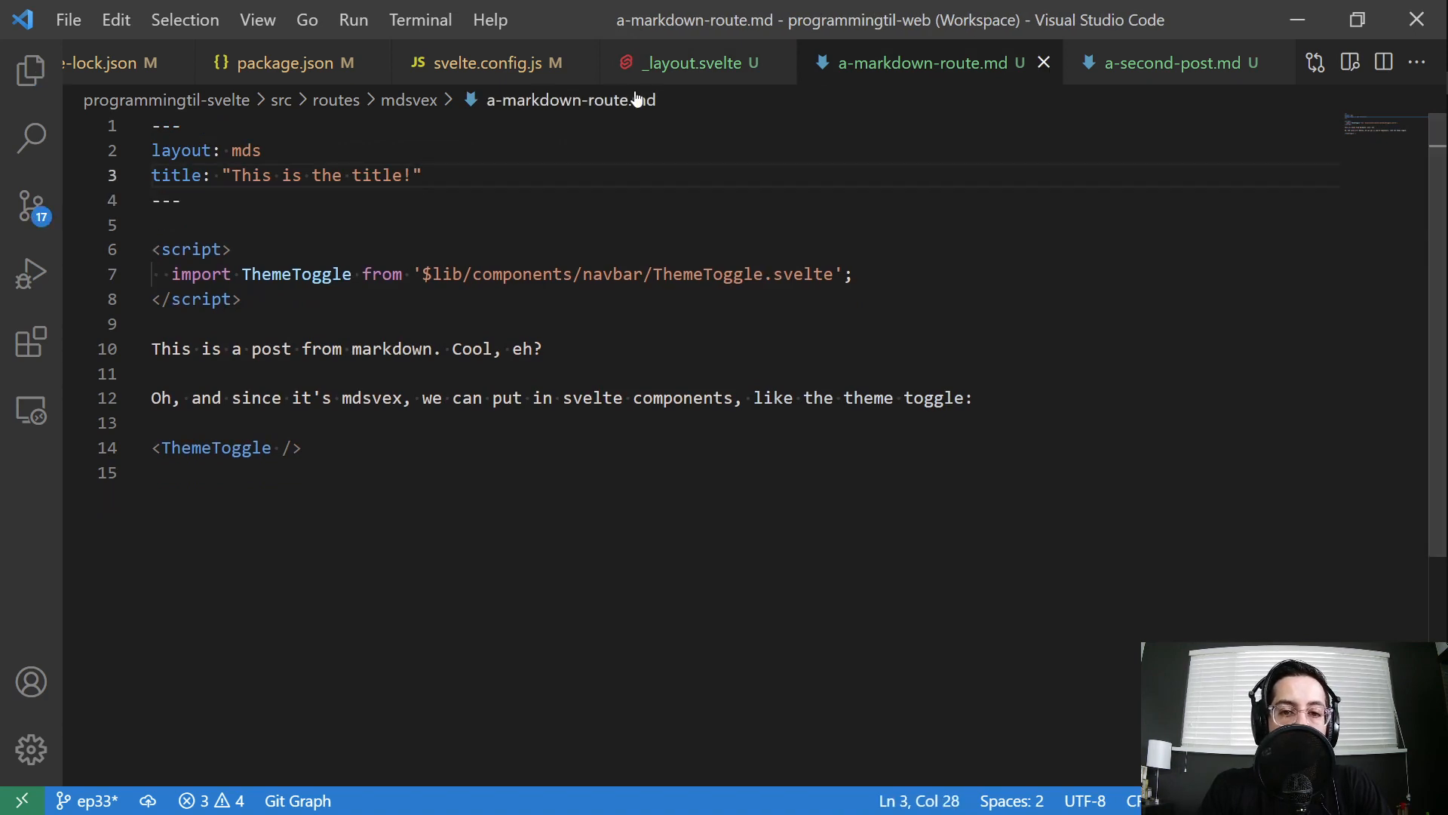
click(692, 62)
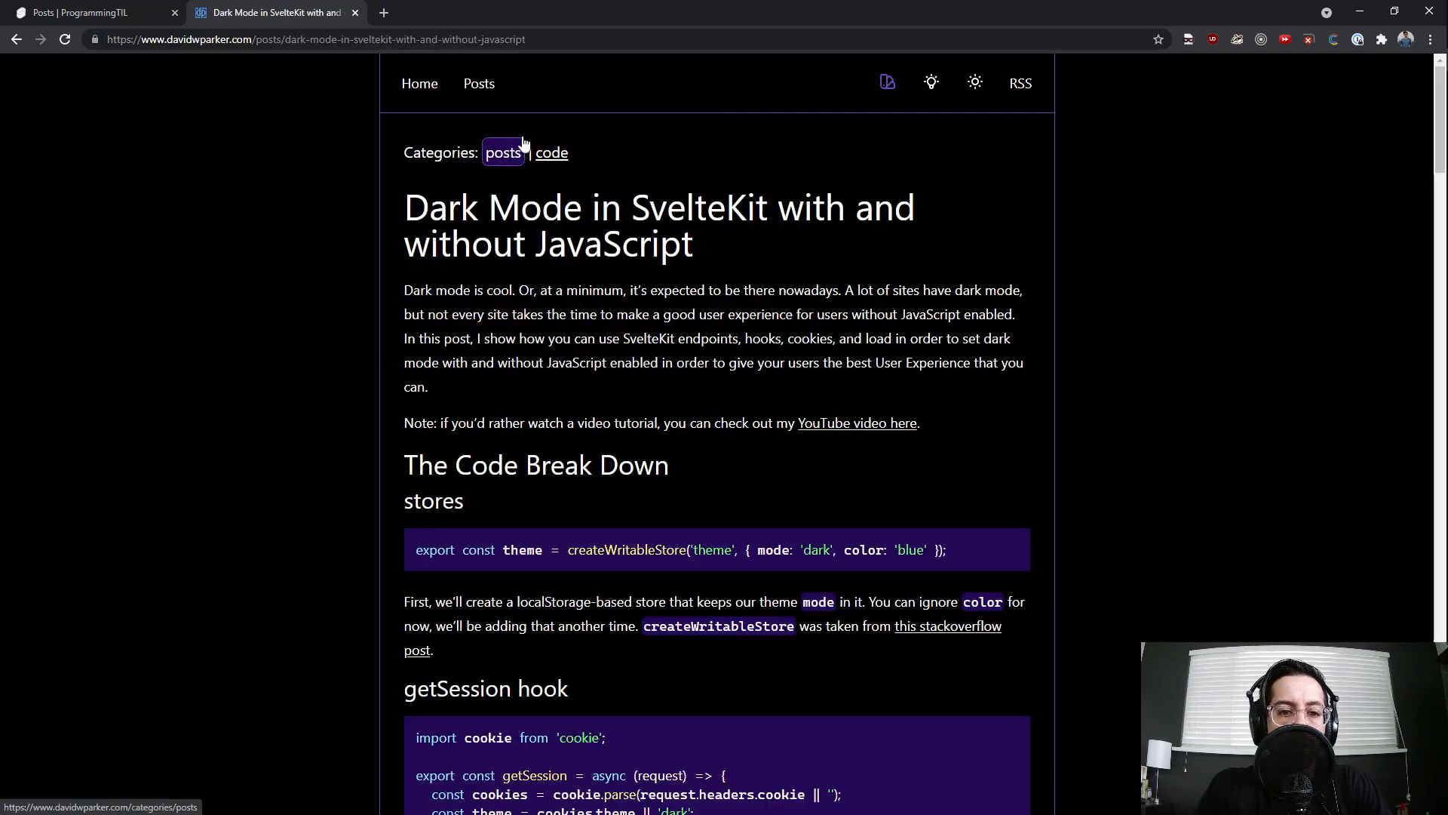
View the reference blog's Posts listing, then switch to the local markdown post tab
click(503, 152)
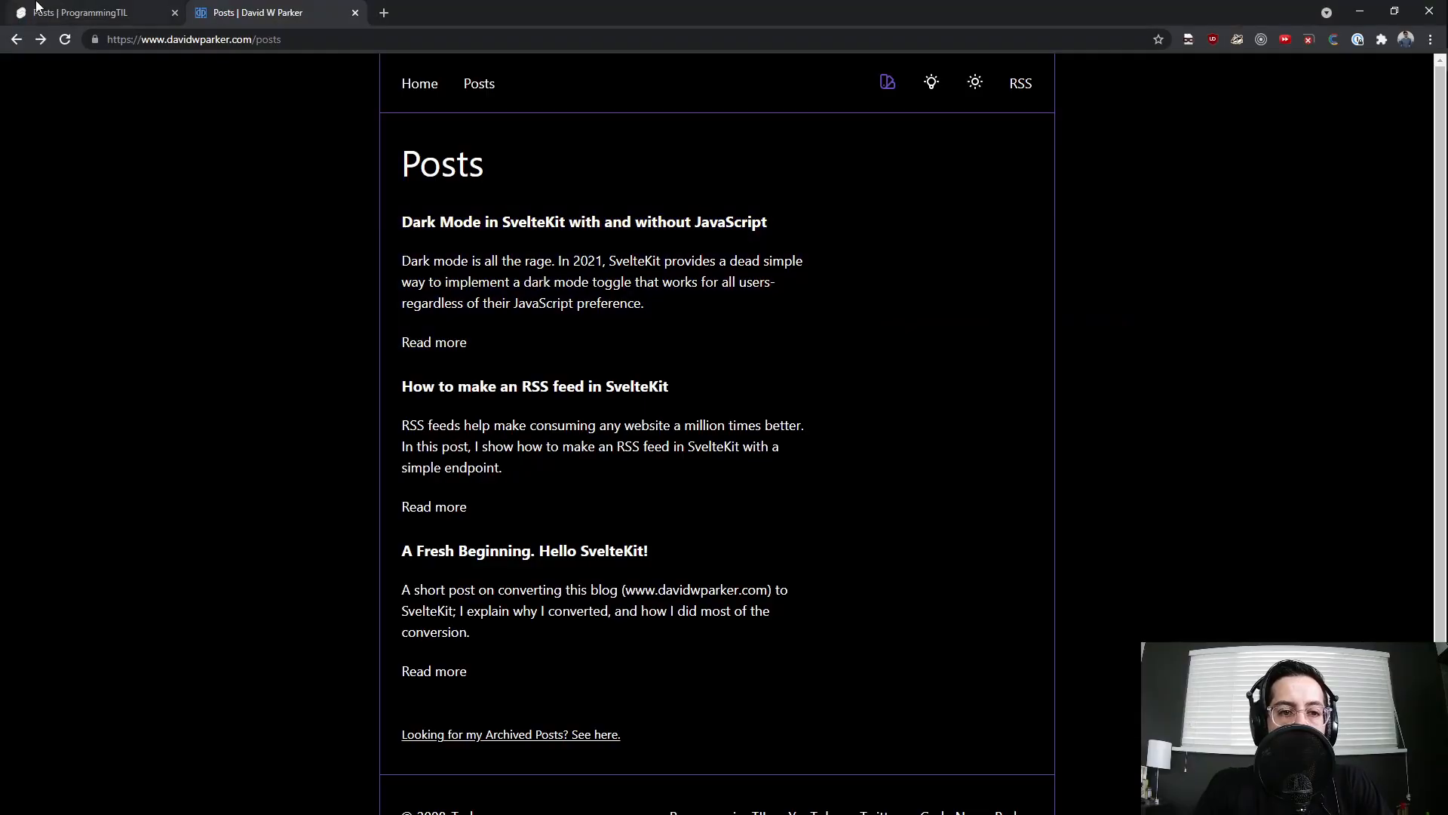
click(82, 13)
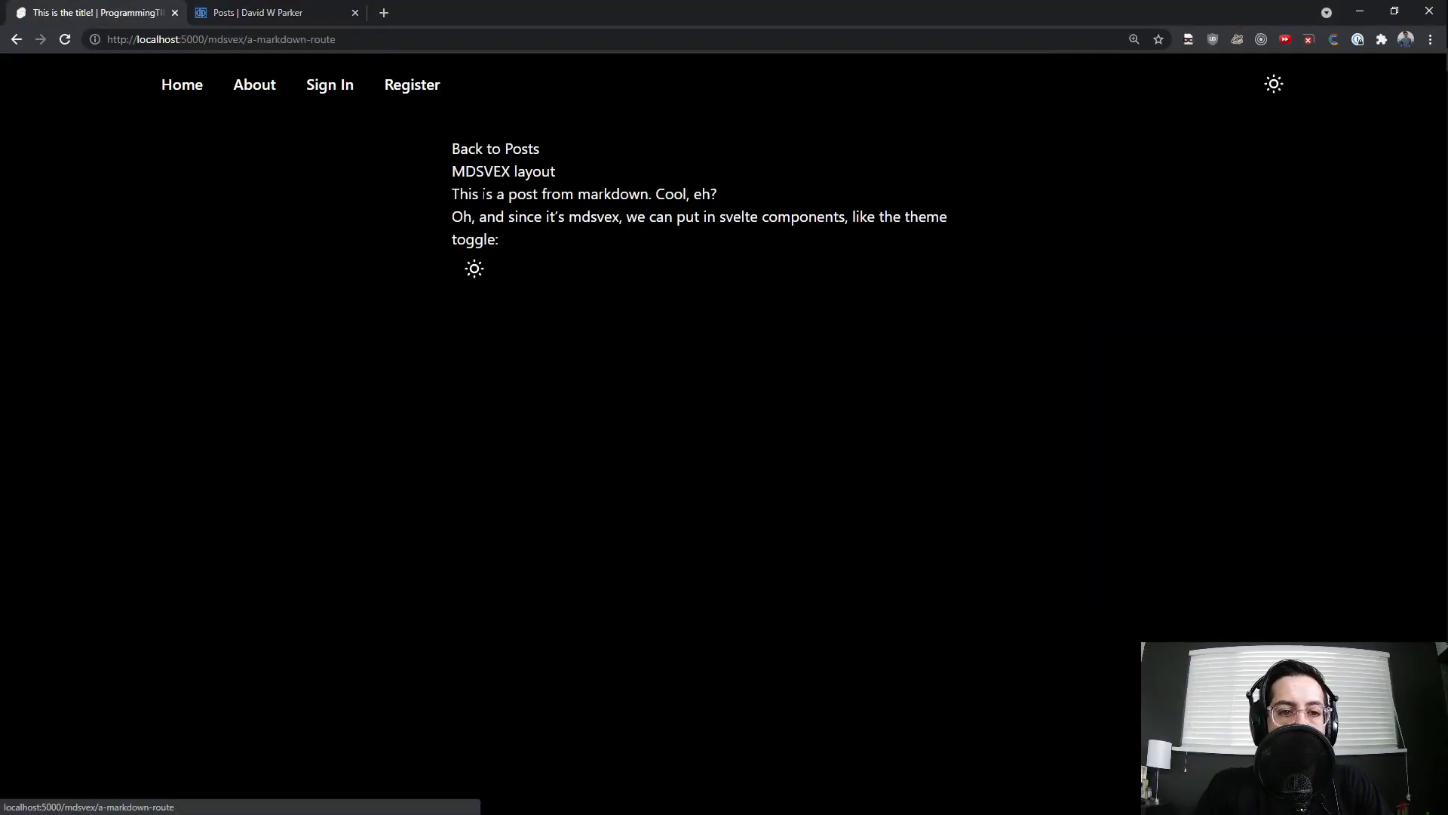
mouse_move(426, 247)
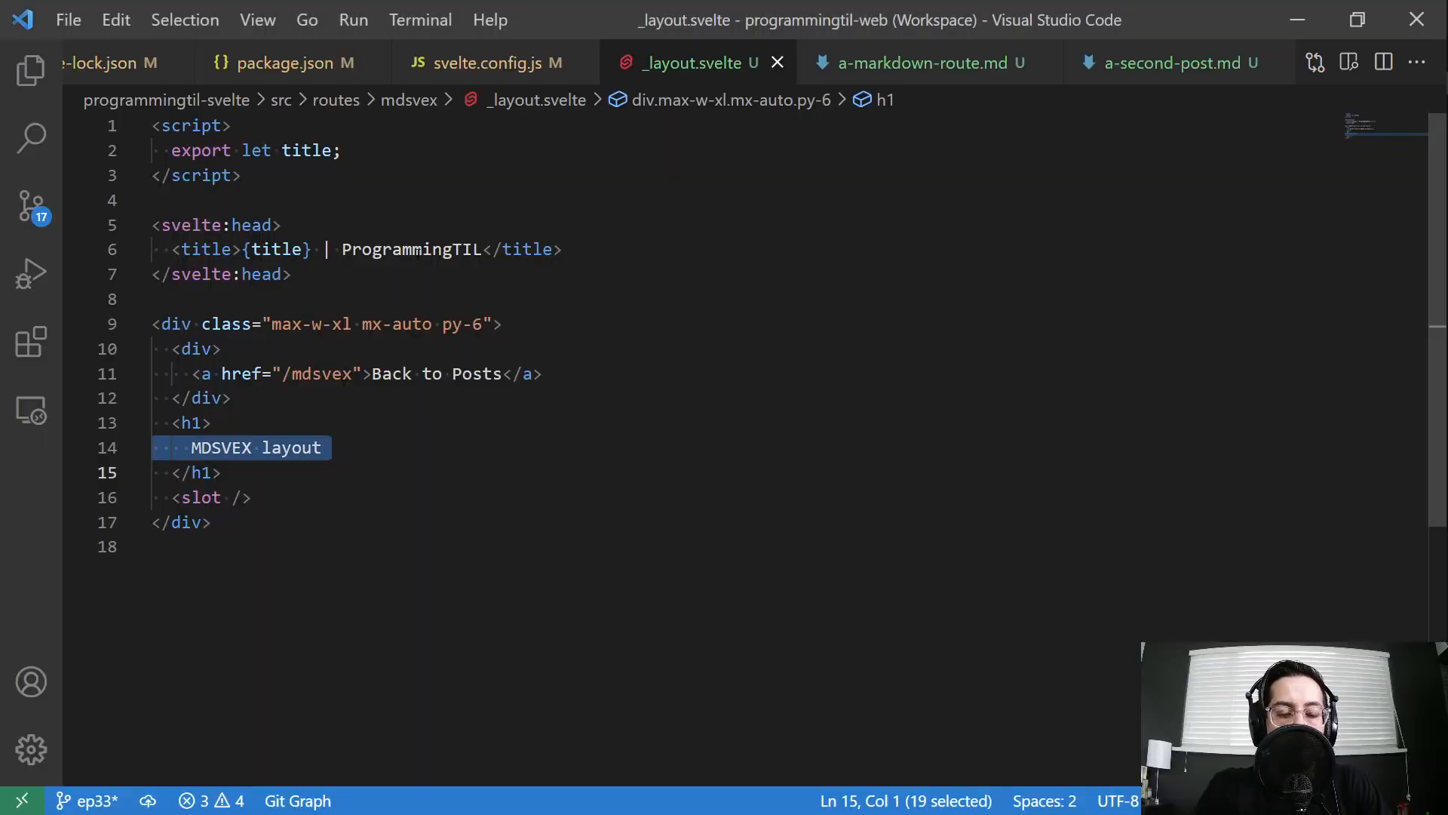
Add __layout.svelte to the mdsvex folder, wrapping pages in a 'cool' div
click(920, 63)
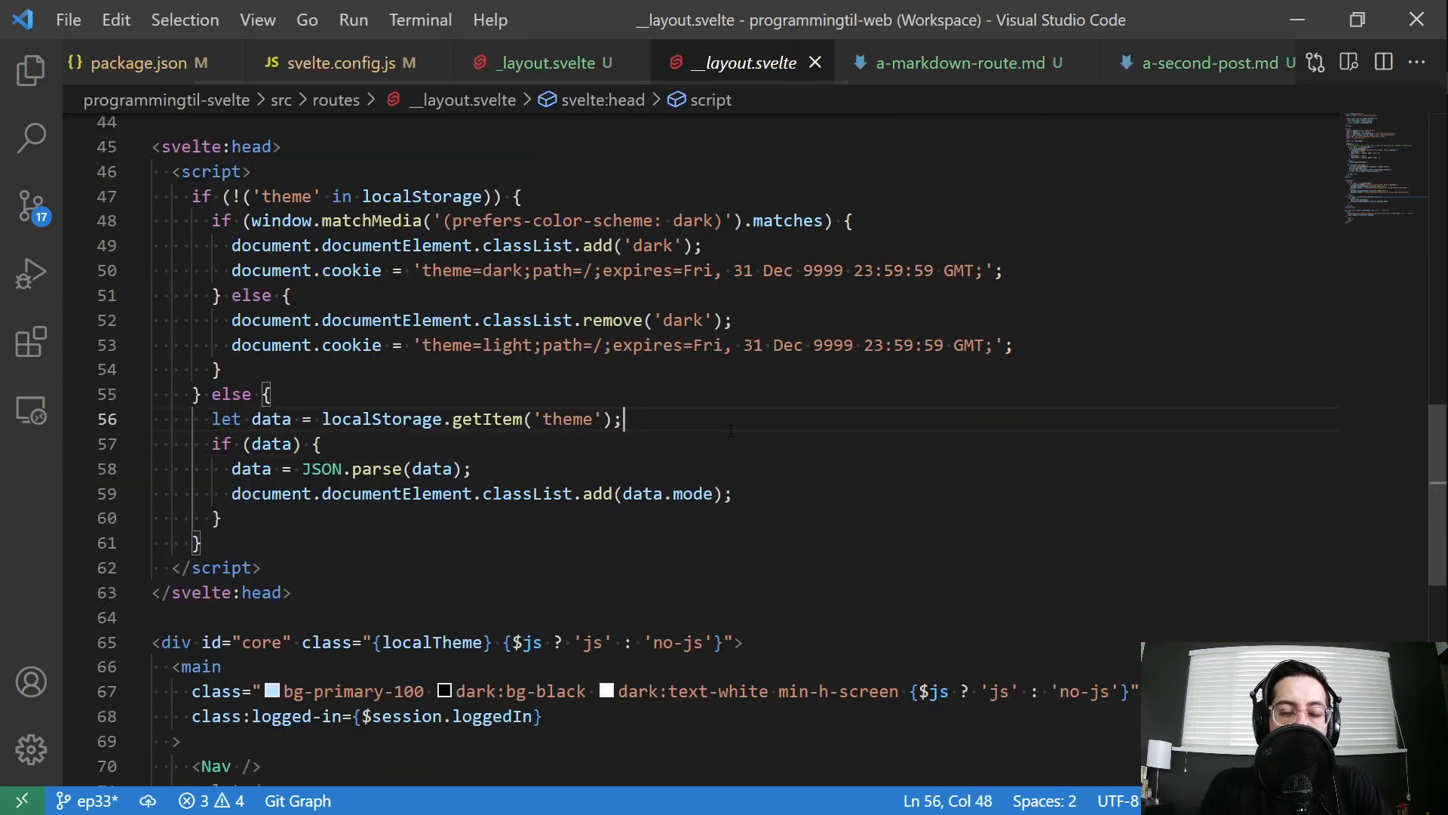
scroll(down, 3)
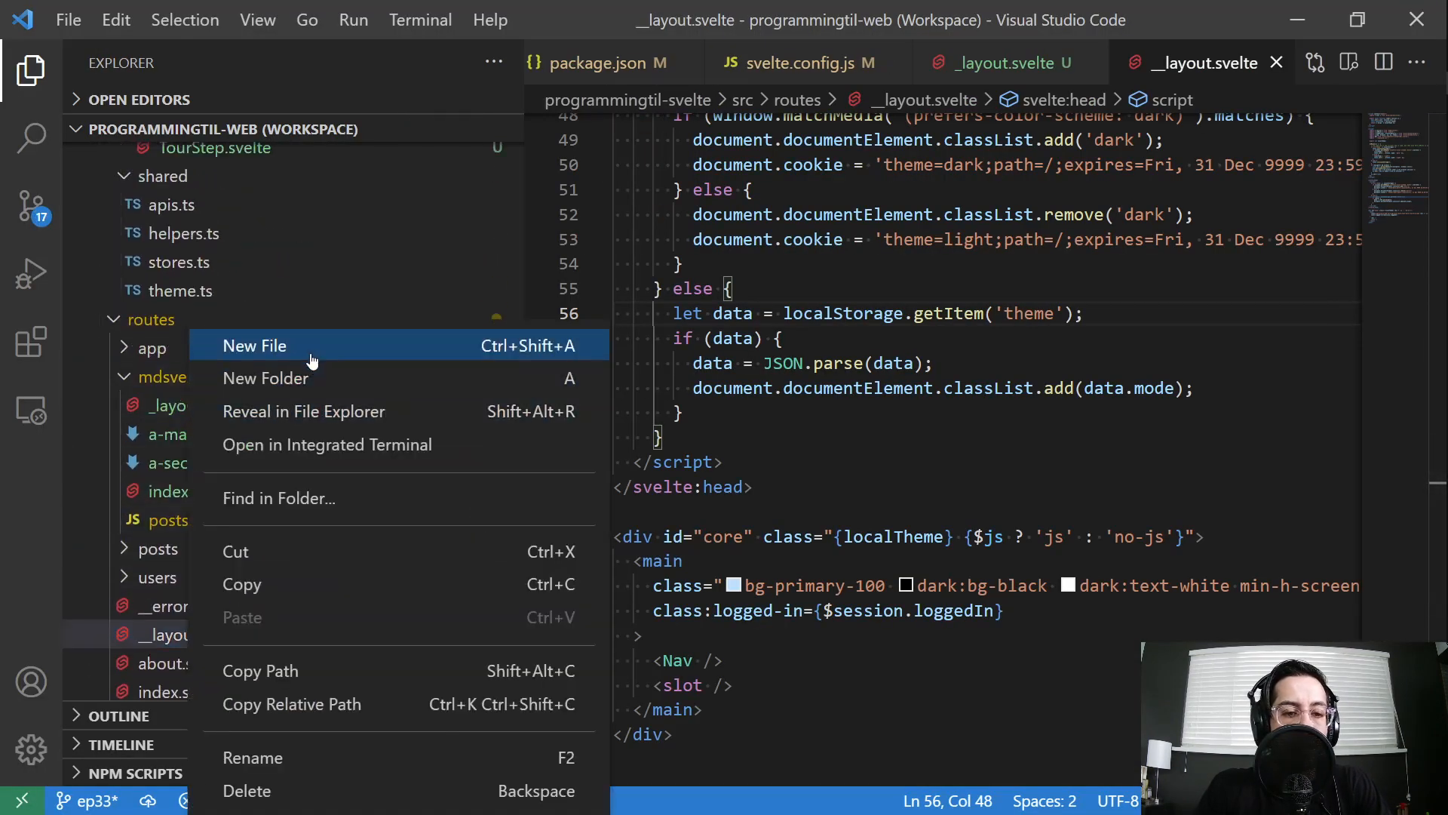
click(255, 346)
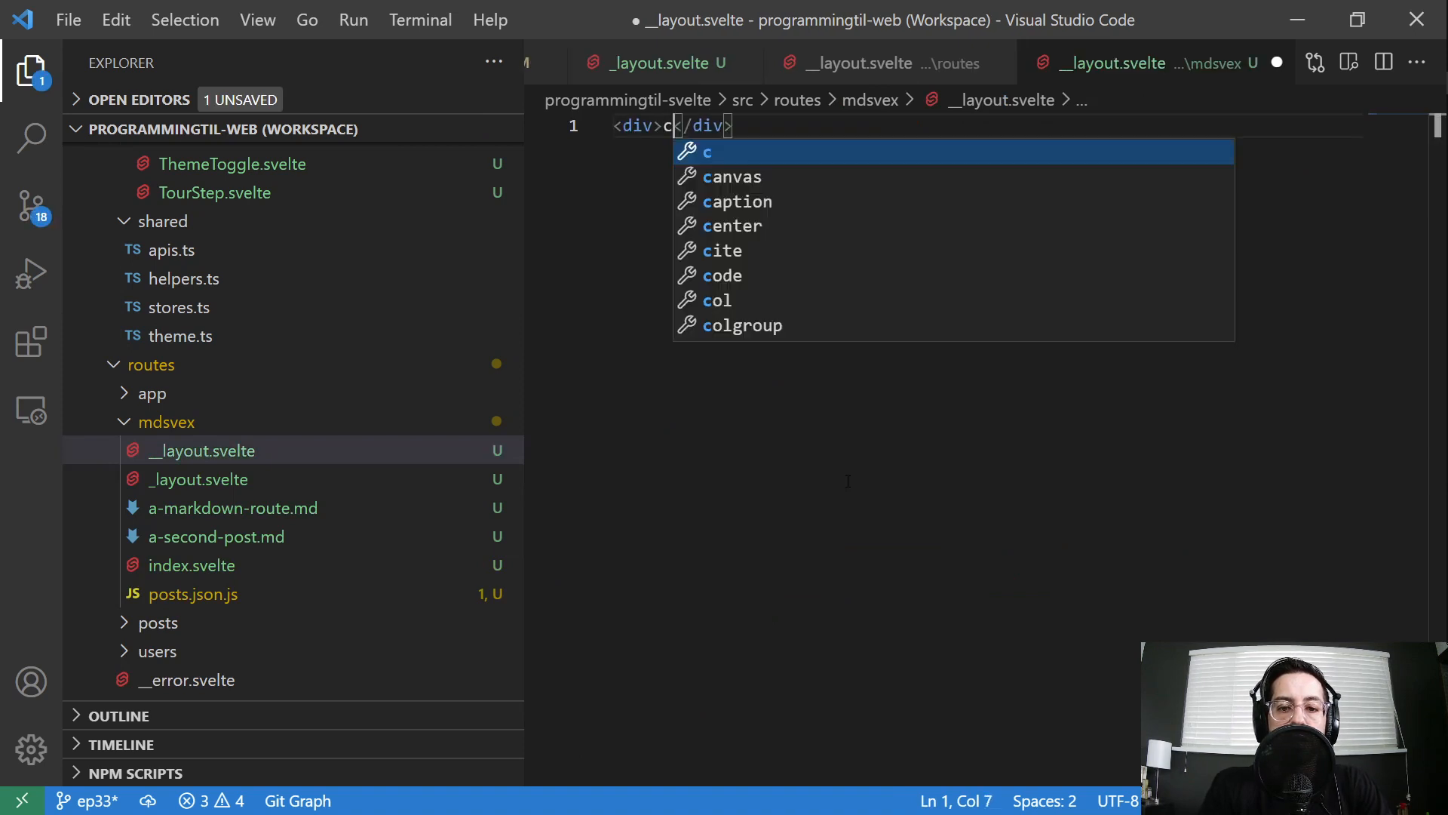
text(prefers-color-scheme)
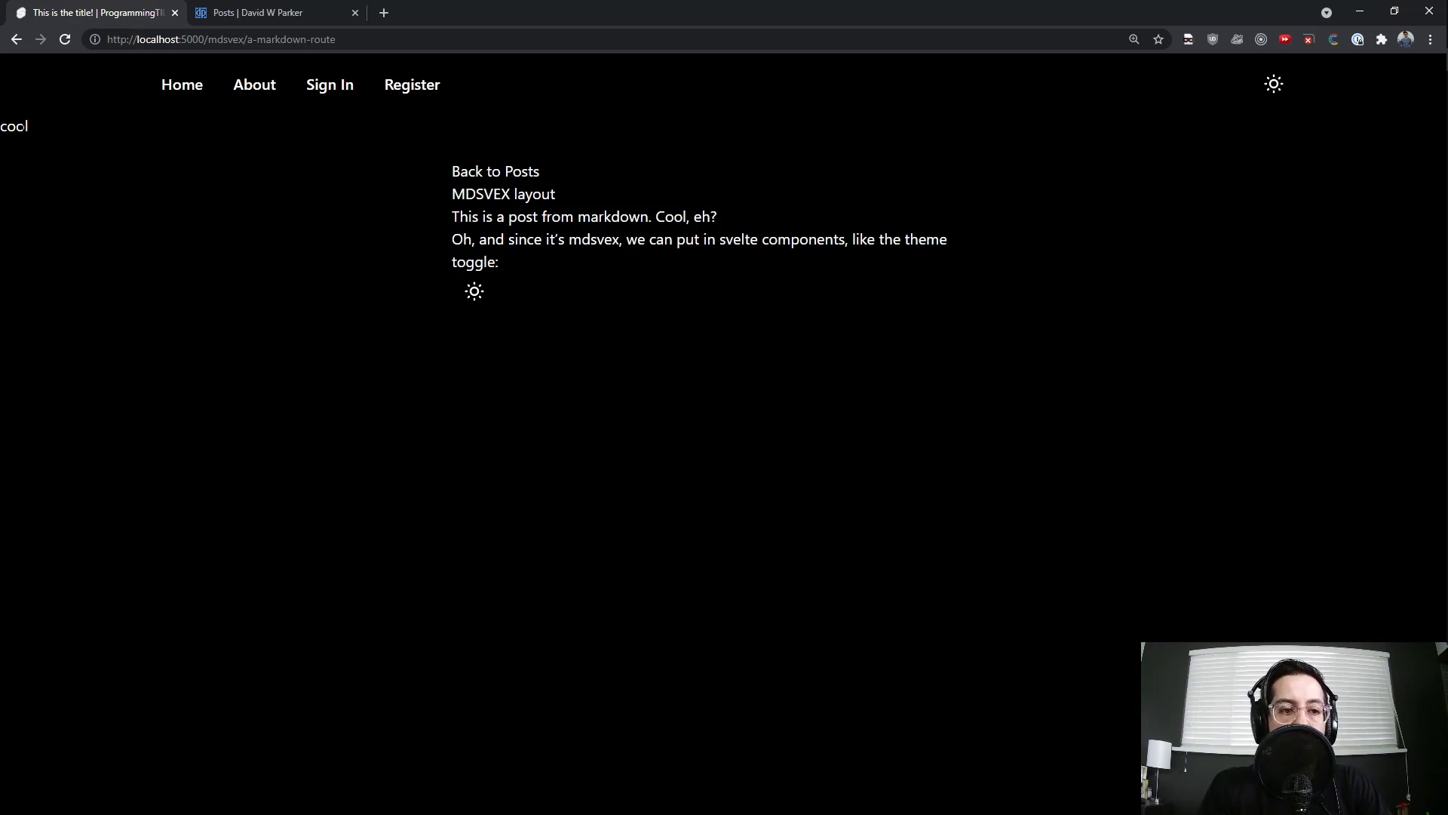
Select 'cool' on the reloaded markdown post, then follow Back to Posts
double_click(14, 126)
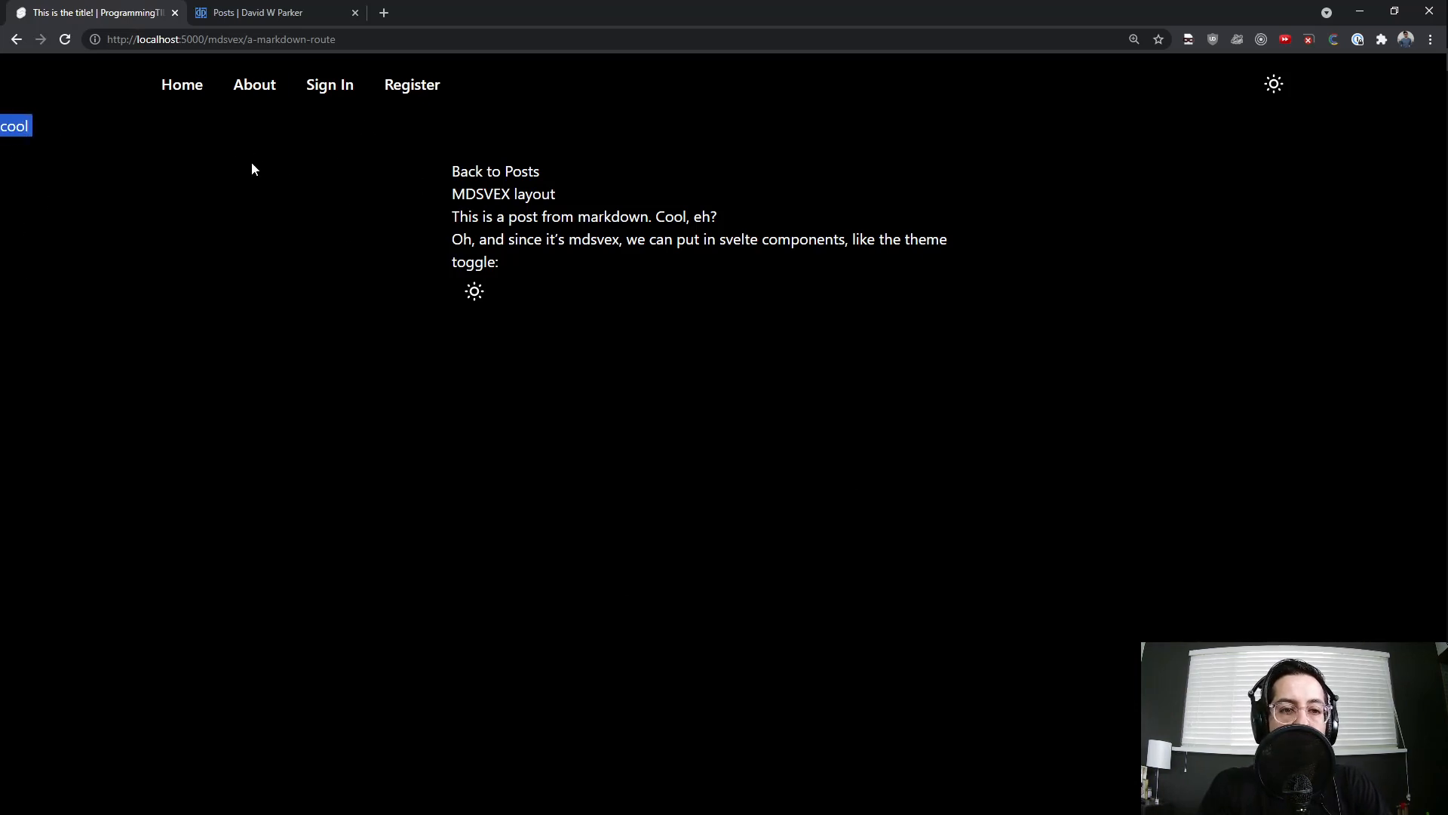
mouse_move(480, 166)
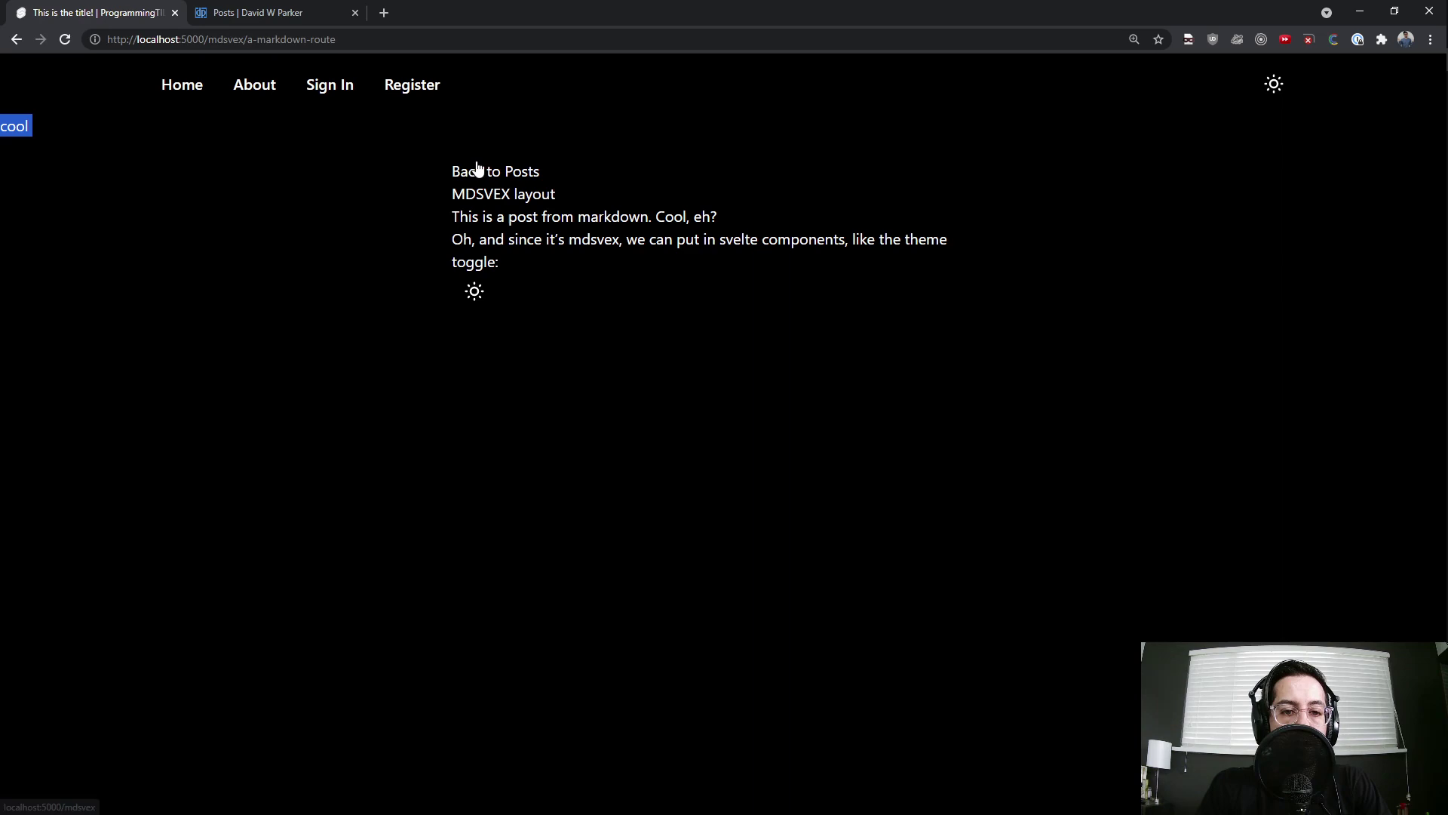
click(480, 171)
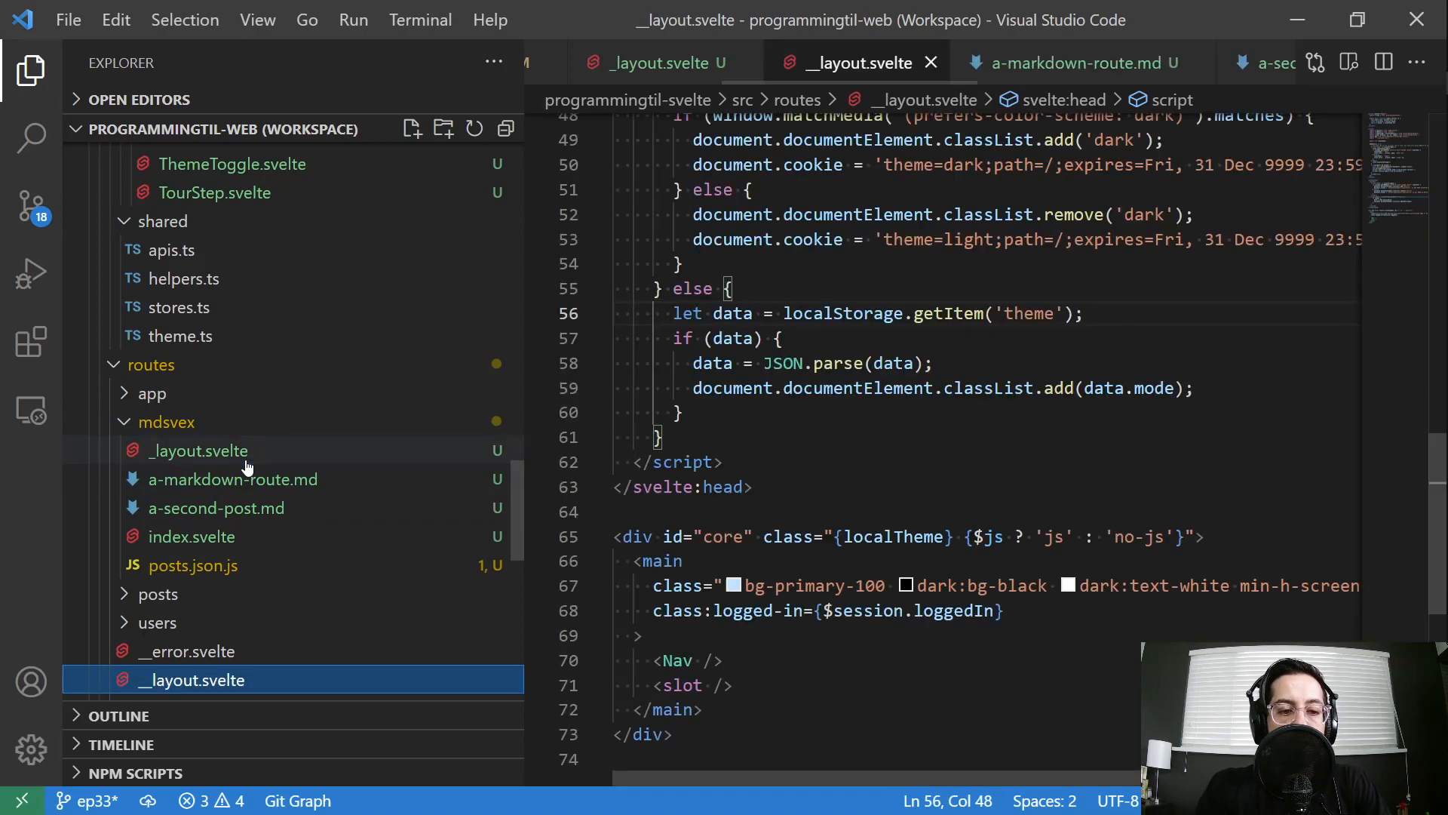
mouse_move(328, 467)
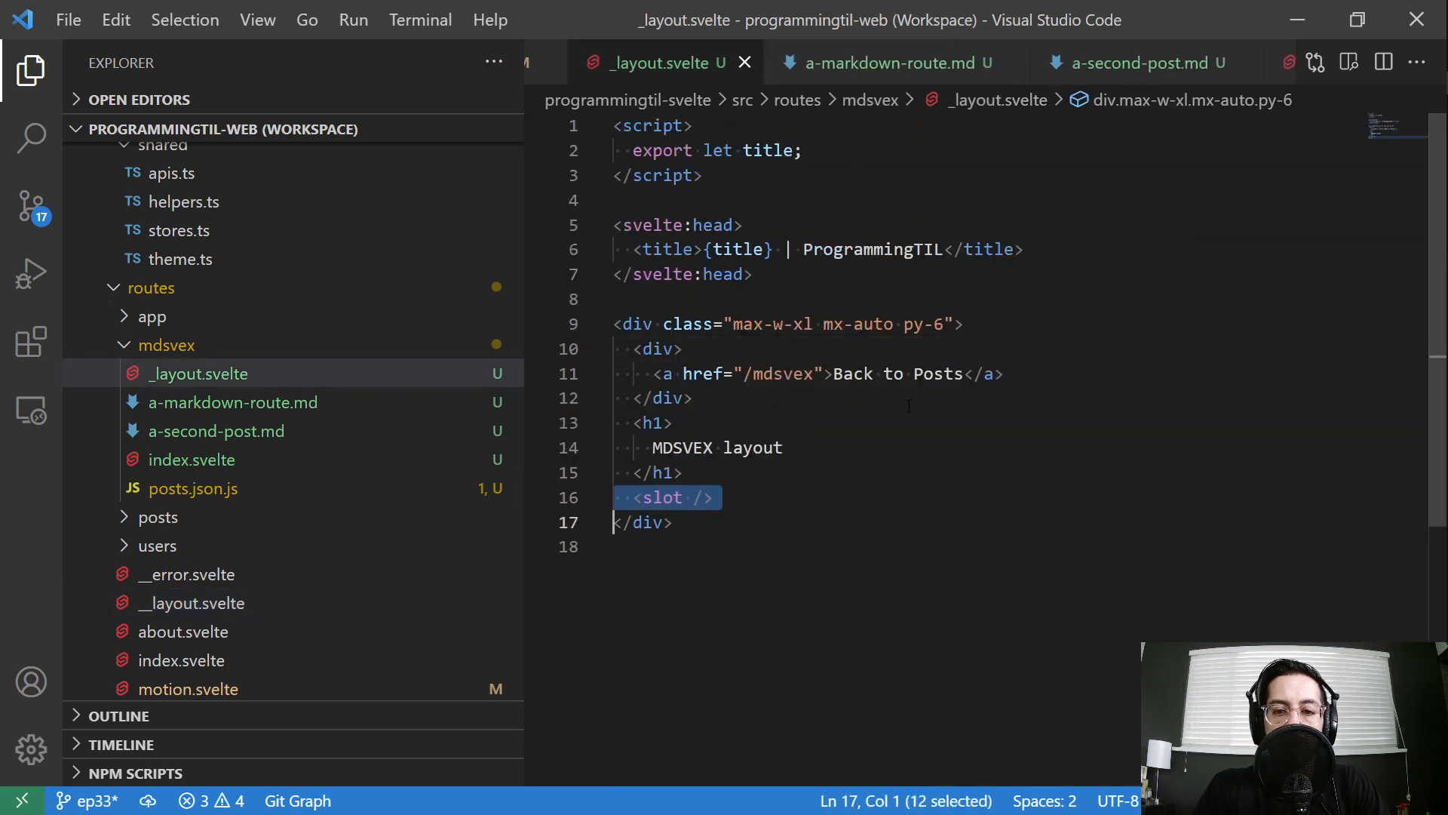
mouse_move(348, 389)
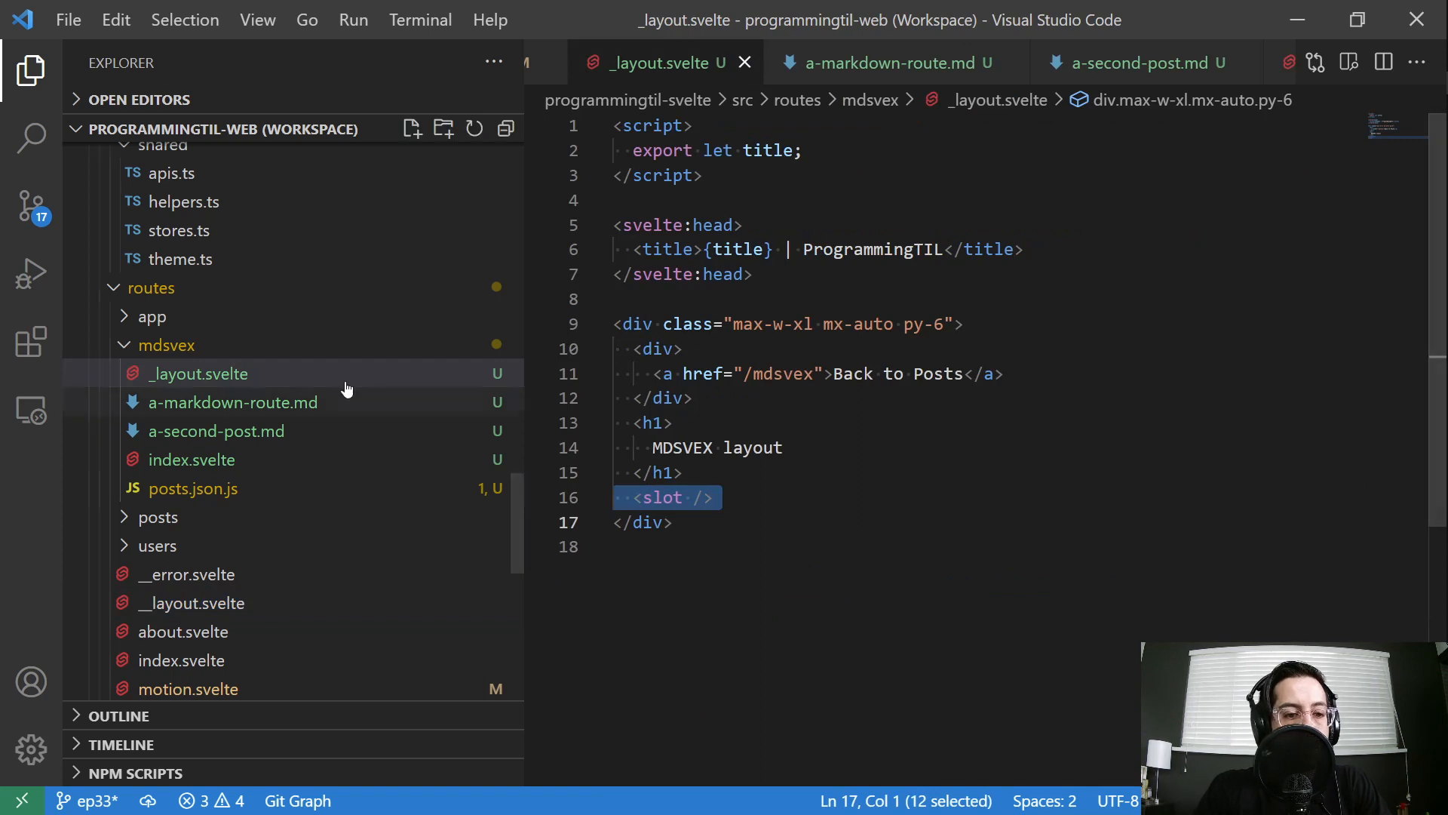
click(232, 402)
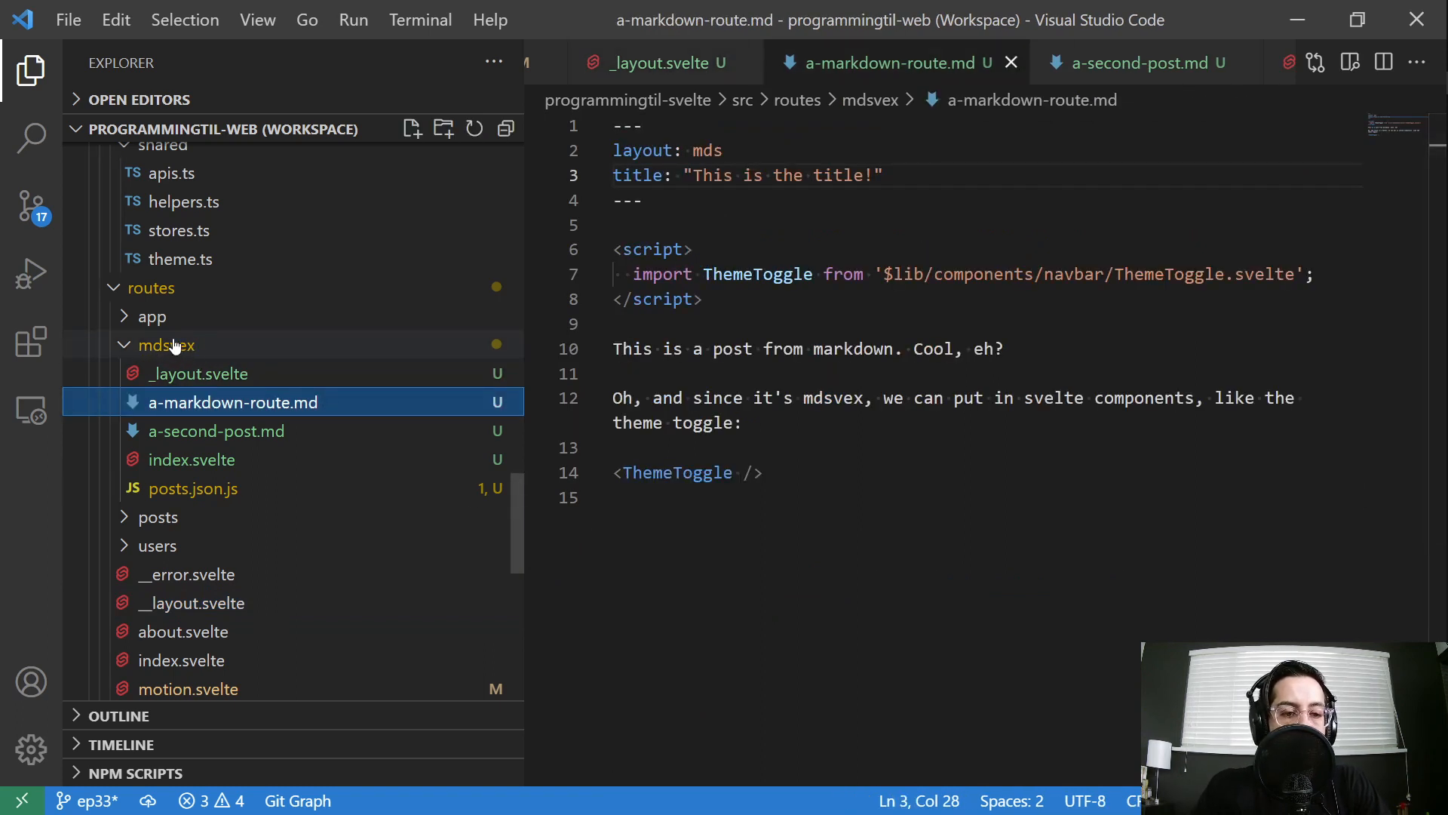
click(165, 344)
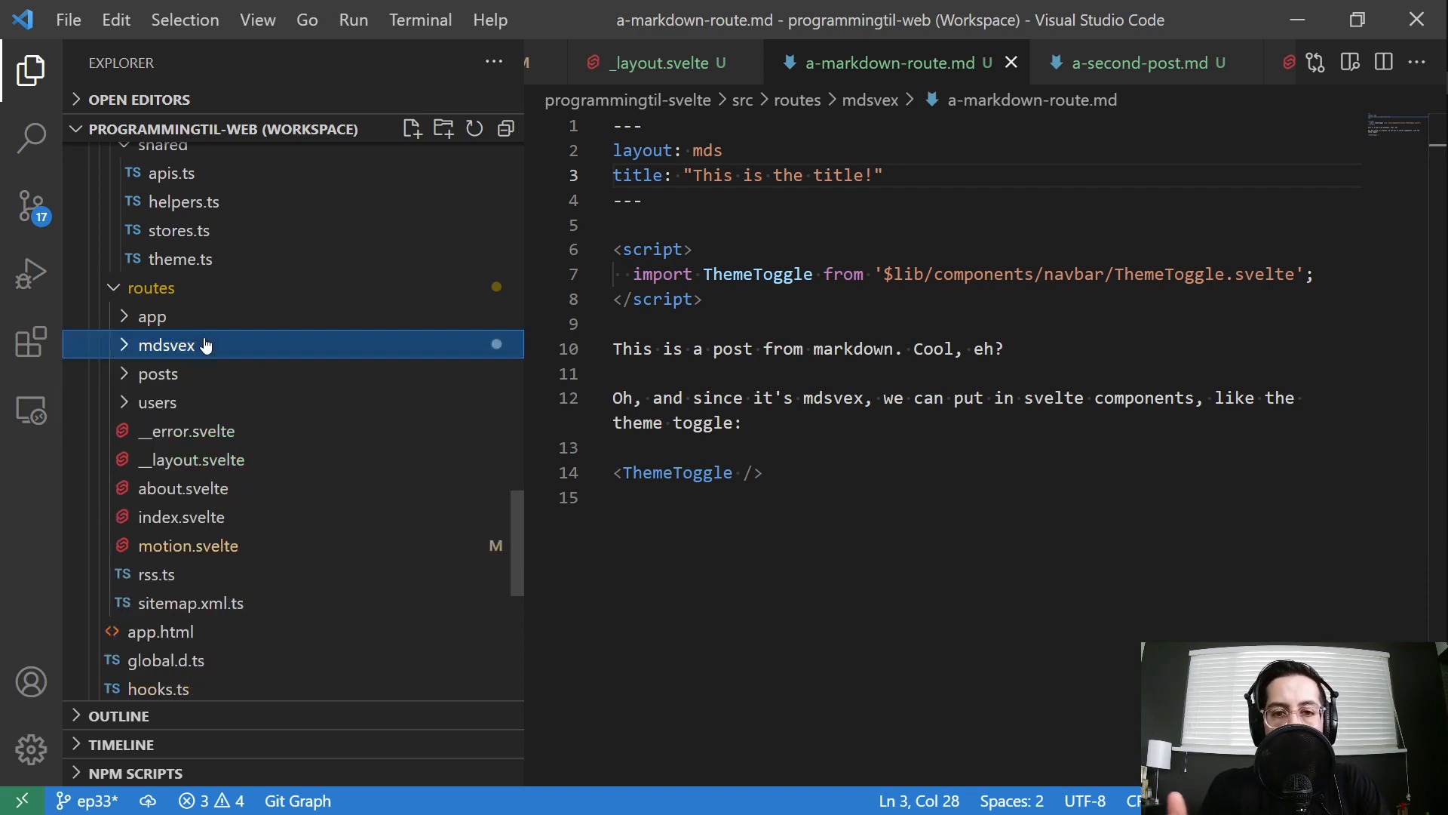
click(165, 345)
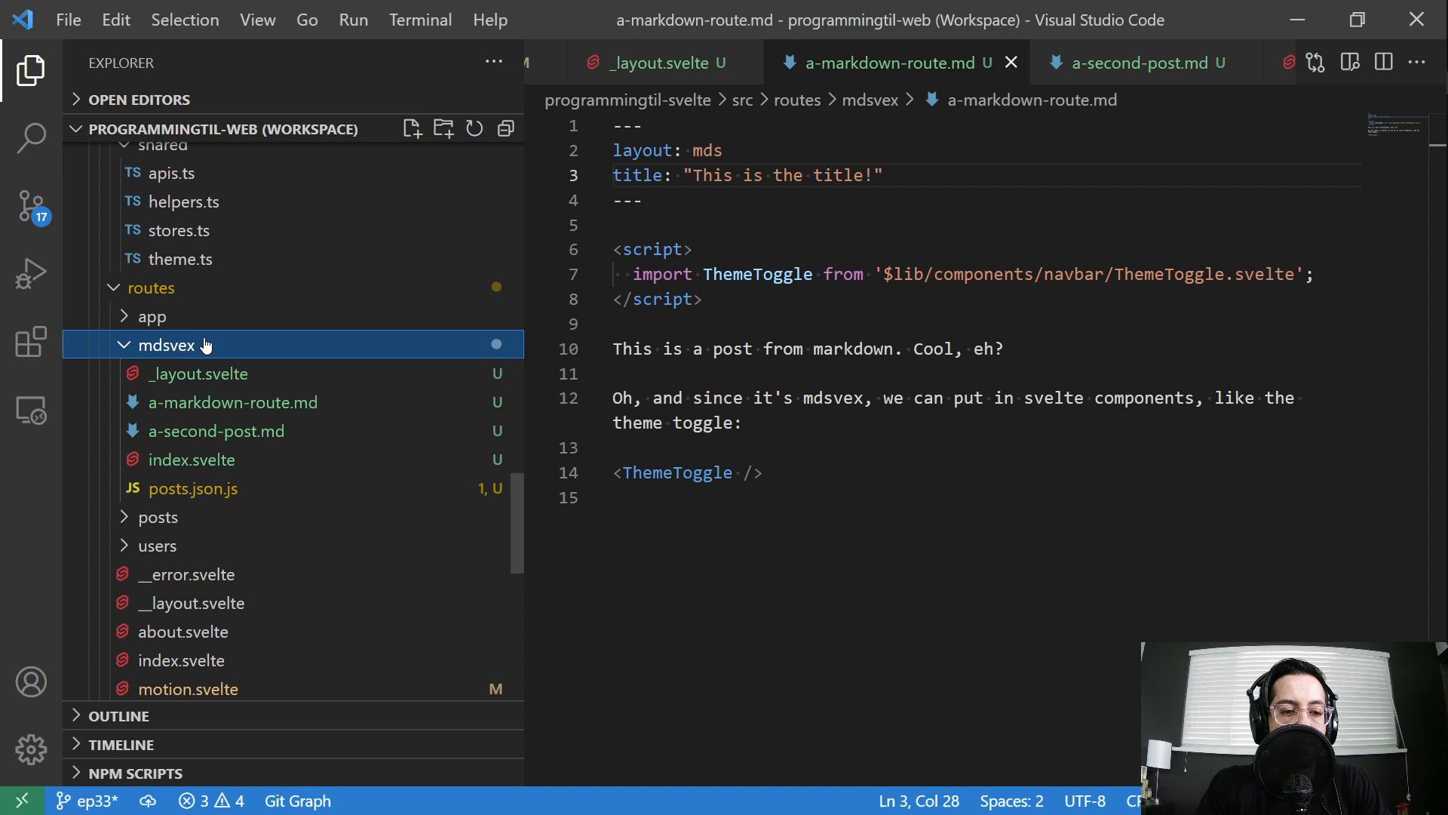
mouse_move(184, 348)
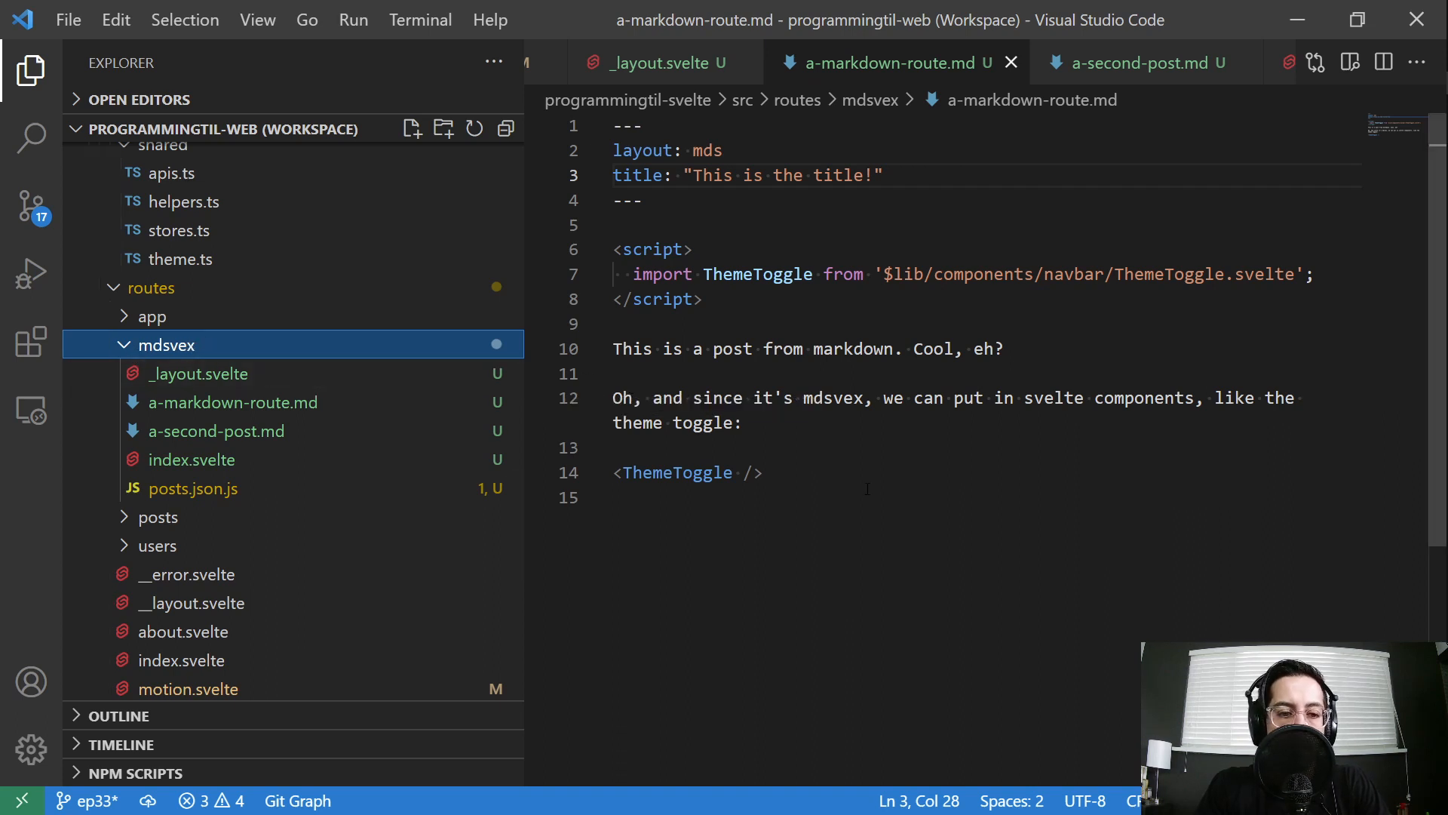
mouse_move(400, 455)
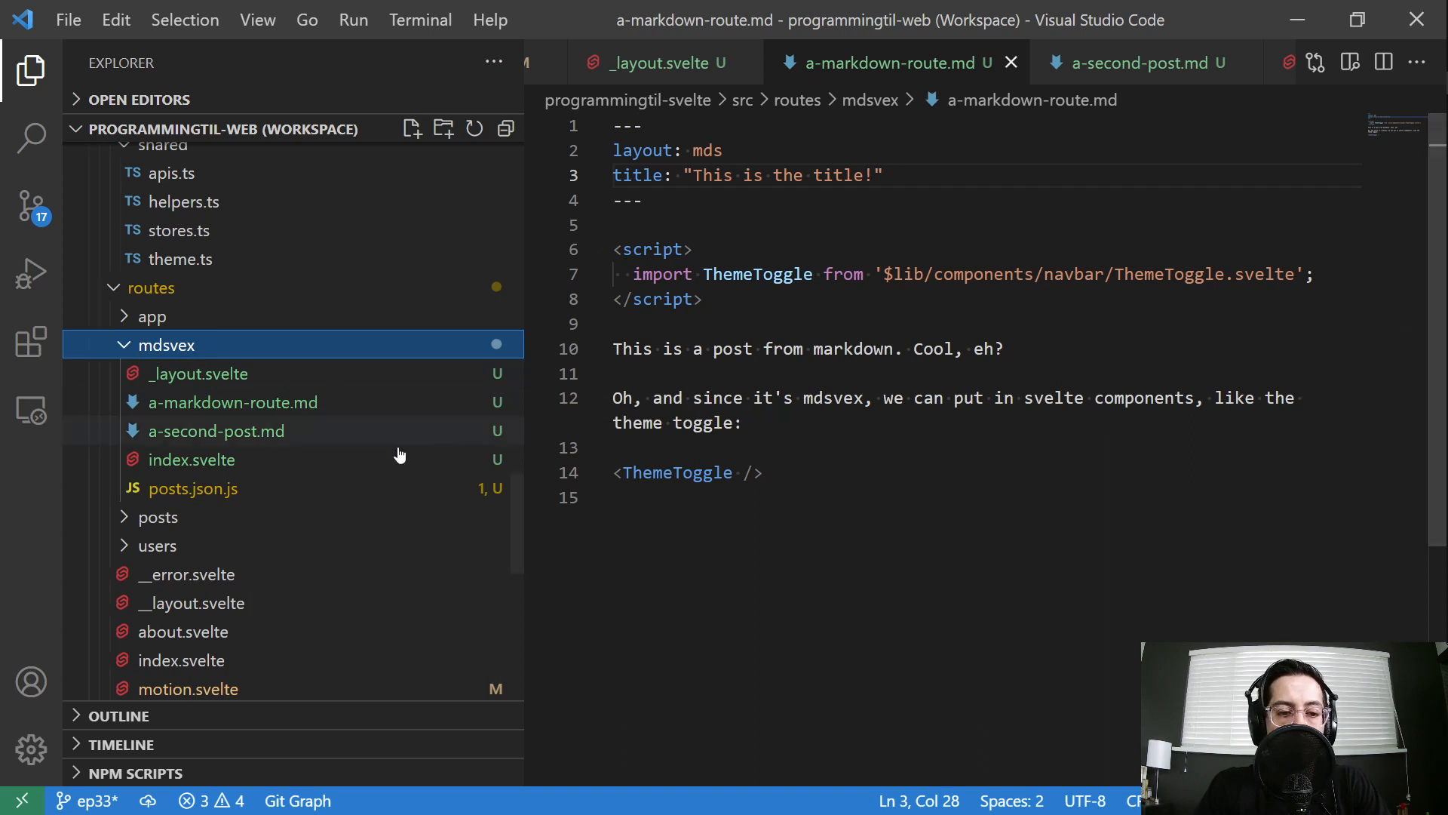
mouse_move(273, 437)
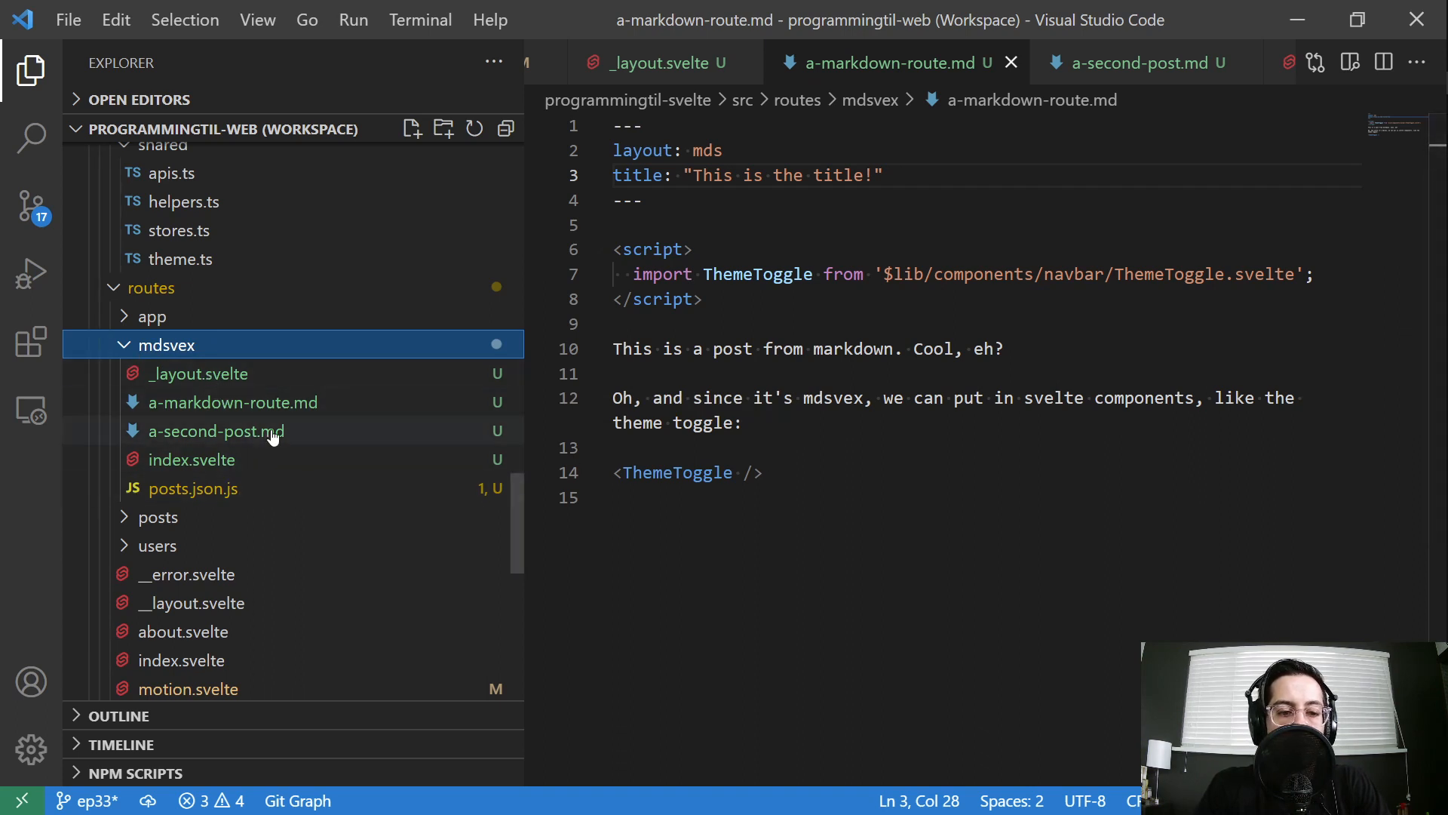
mouse_move(235, 398)
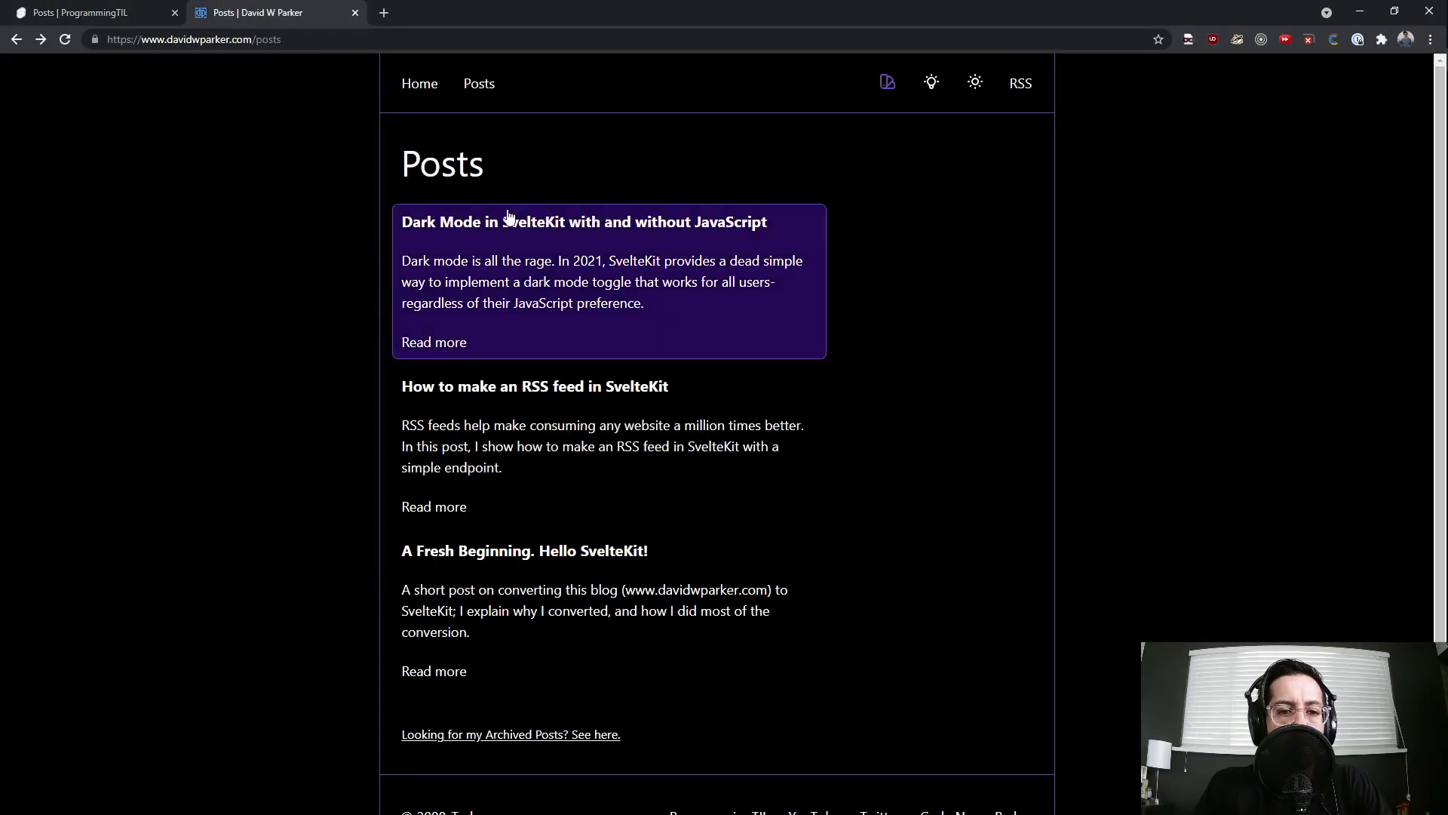
mouse_move(529, 740)
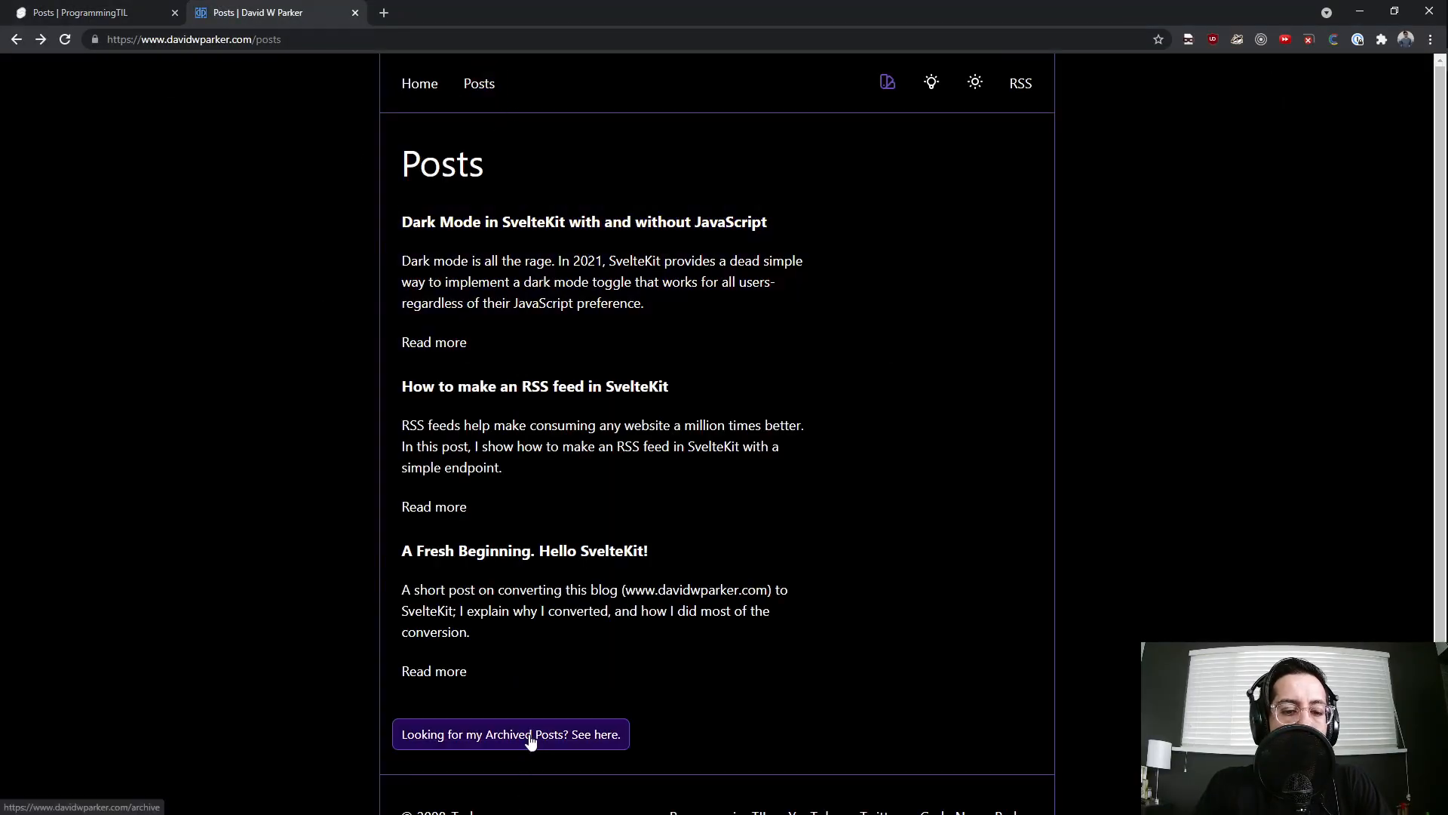
Open the live blog's Dark Mode in SvelteKit post, then its 'code' category listing
click(530, 734)
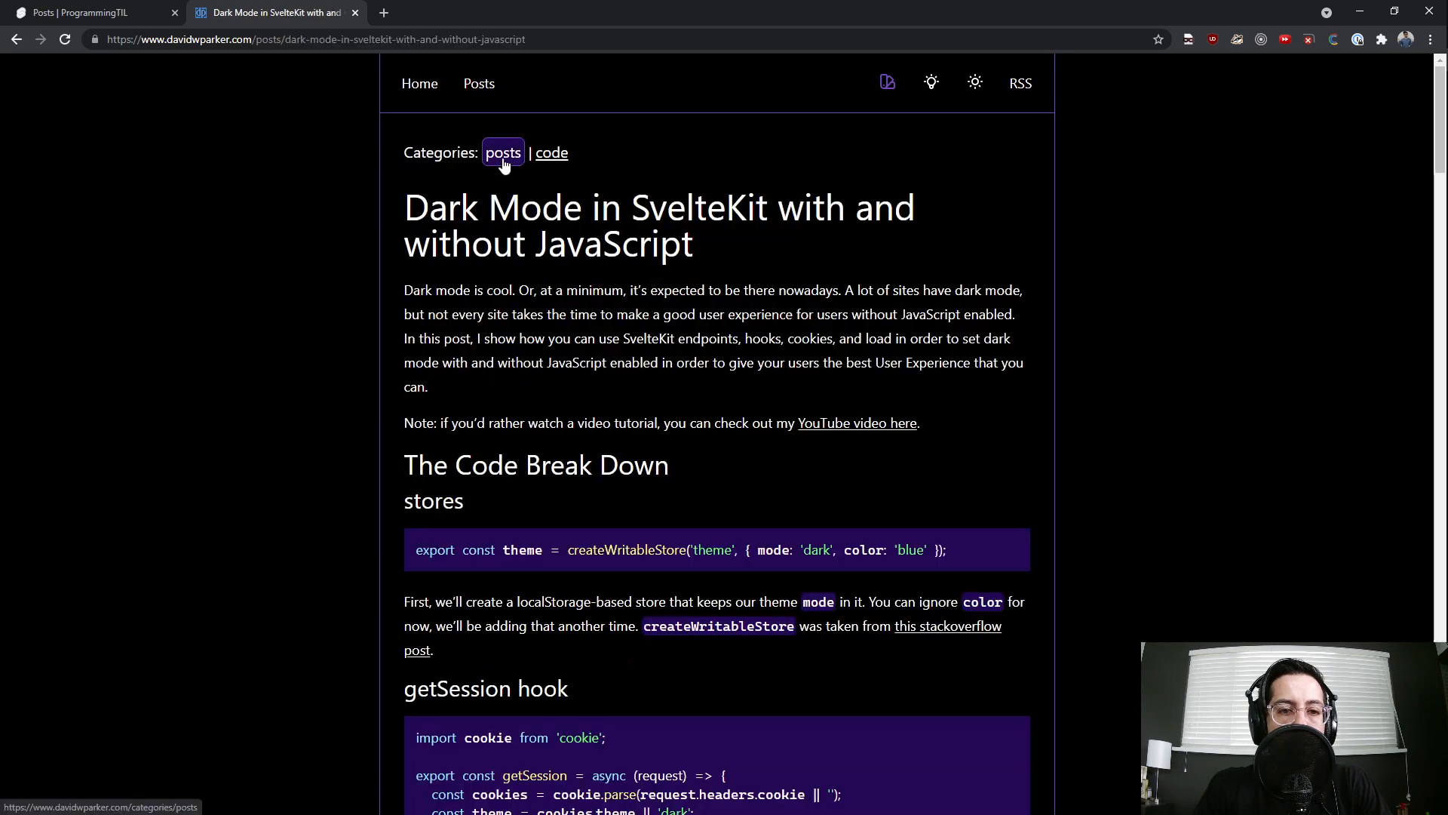
click(552, 152)
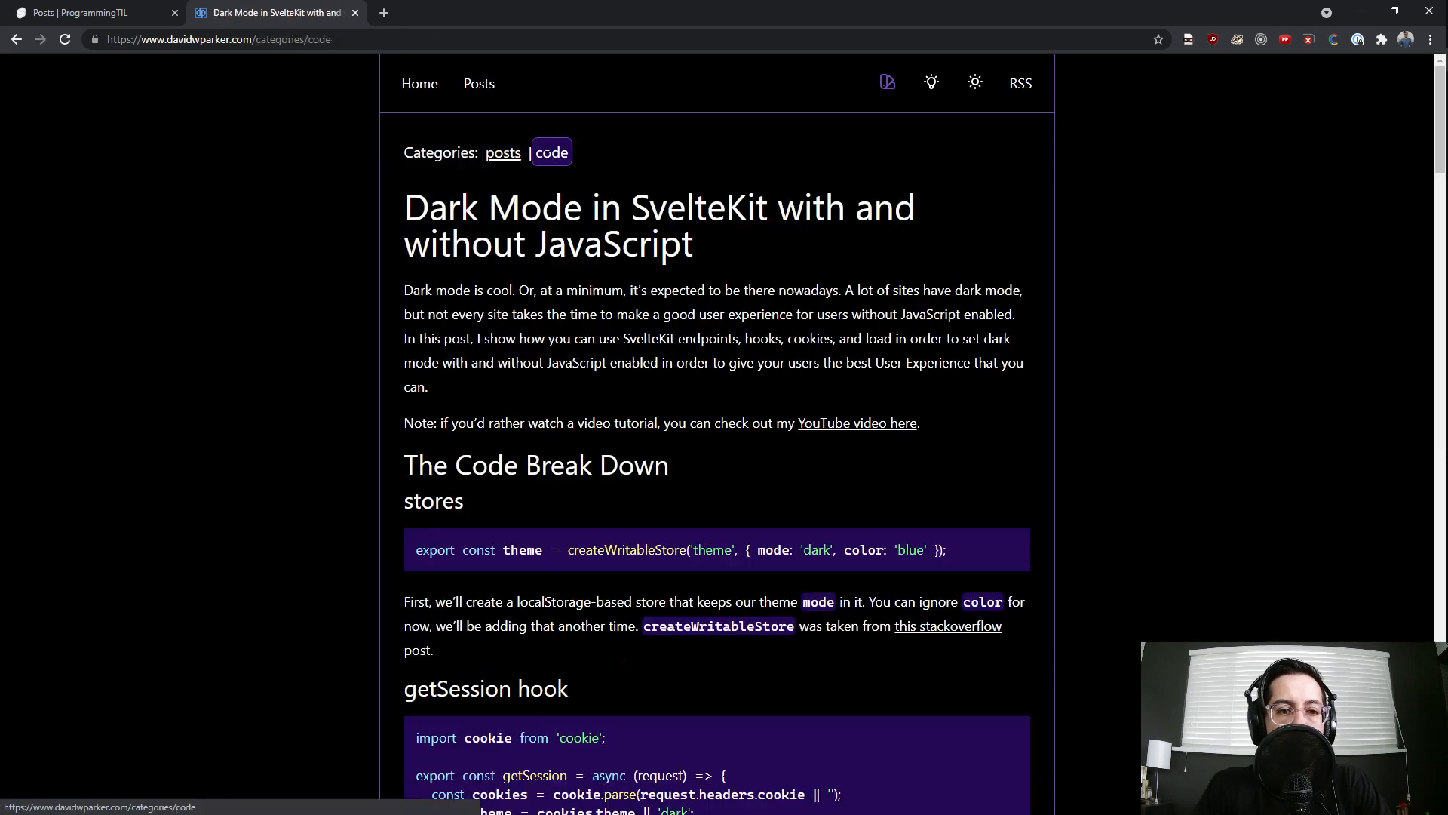
click(551, 152)
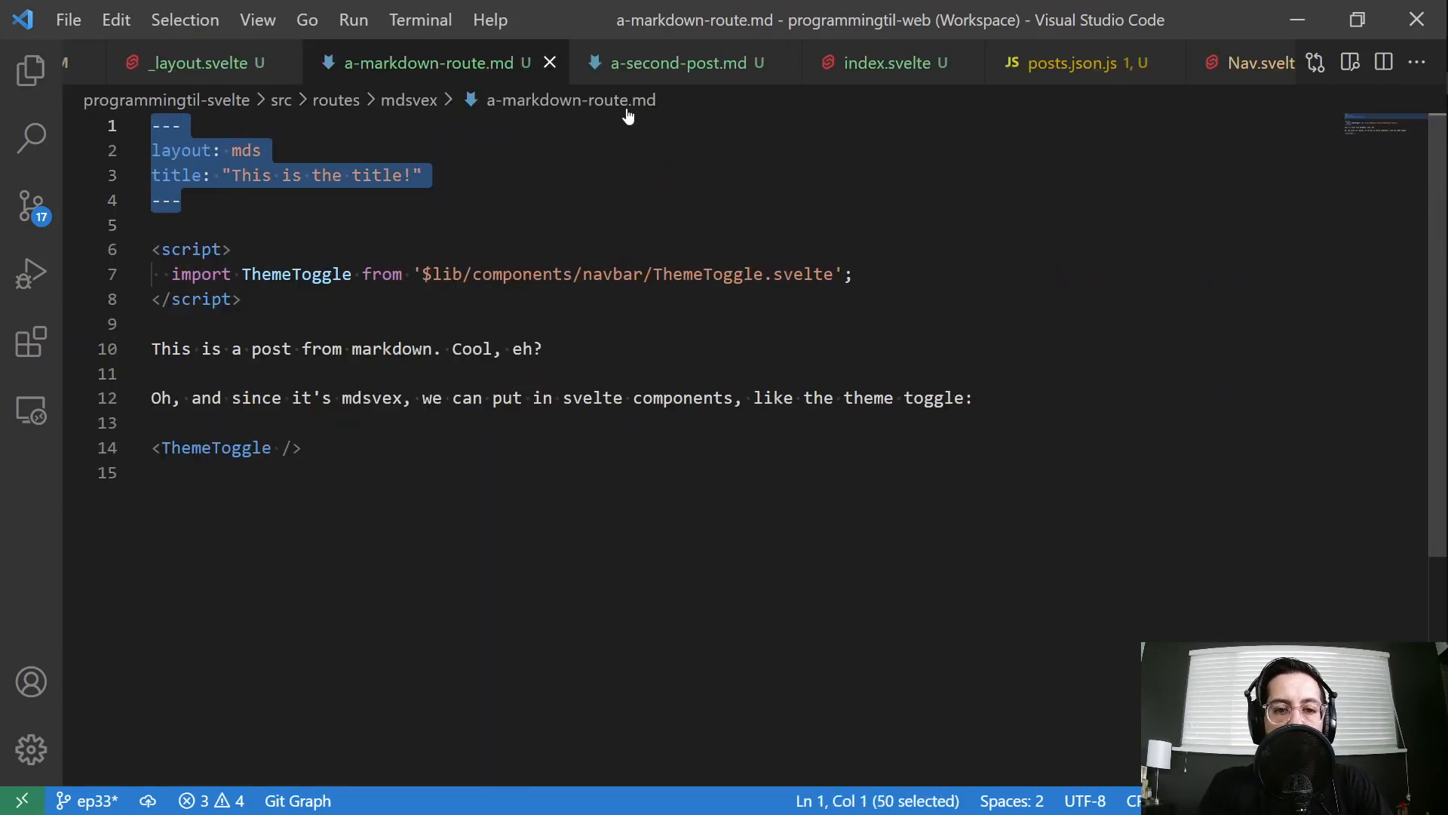
Italicize 'markdown' in a-second-post.md by wrapping it in asterisks
click(684, 63)
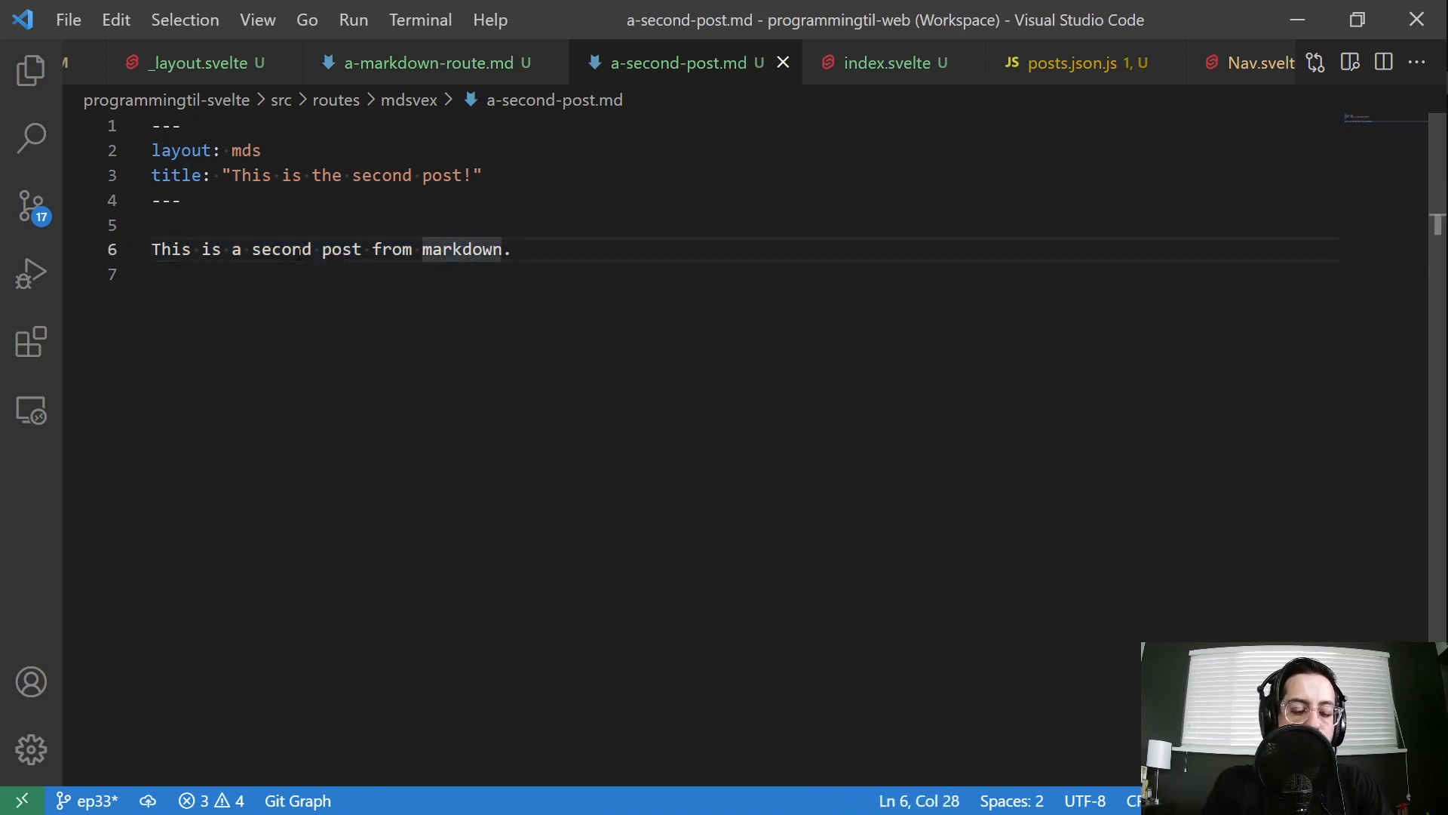
text(*)
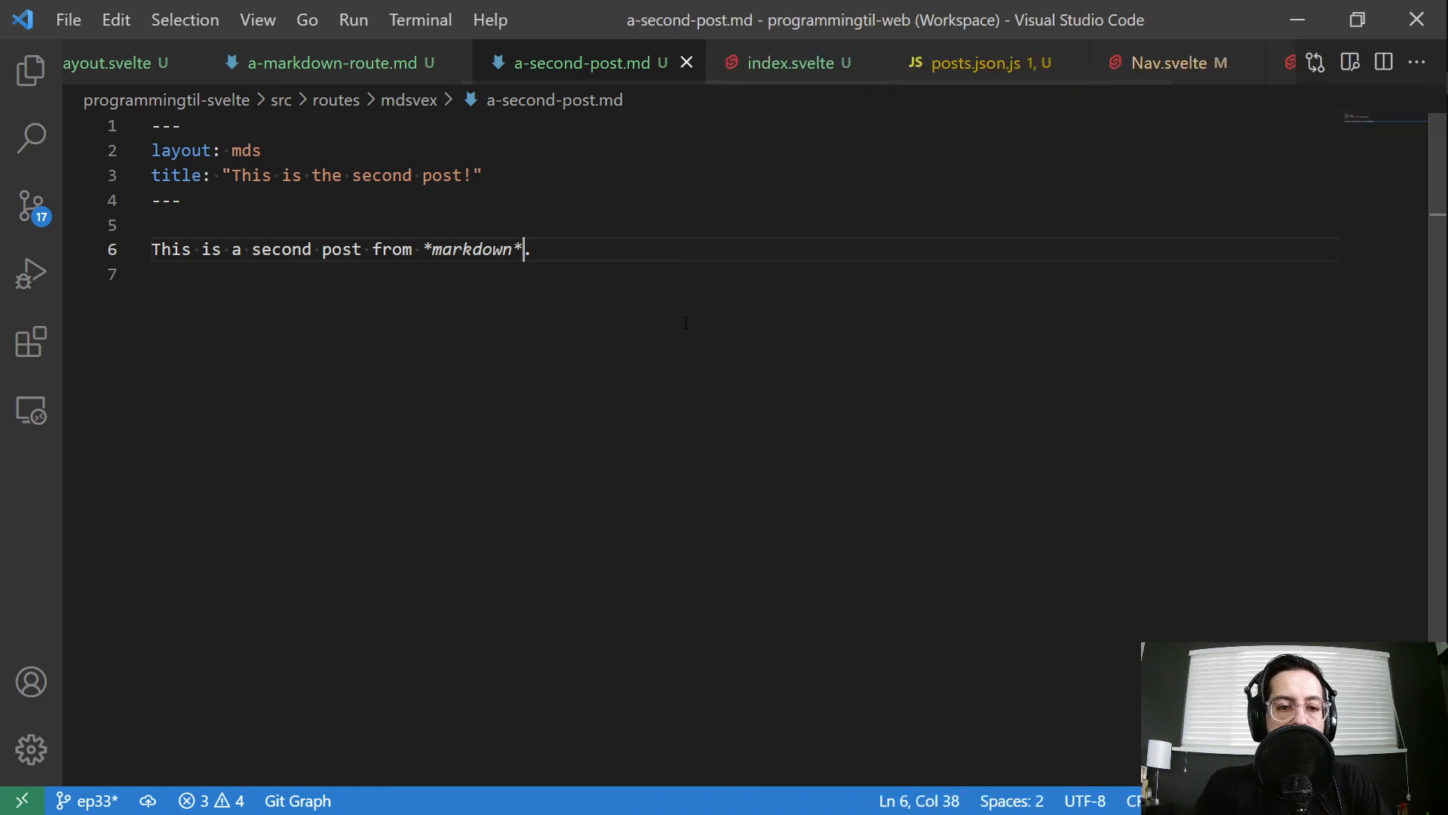
click(326, 62)
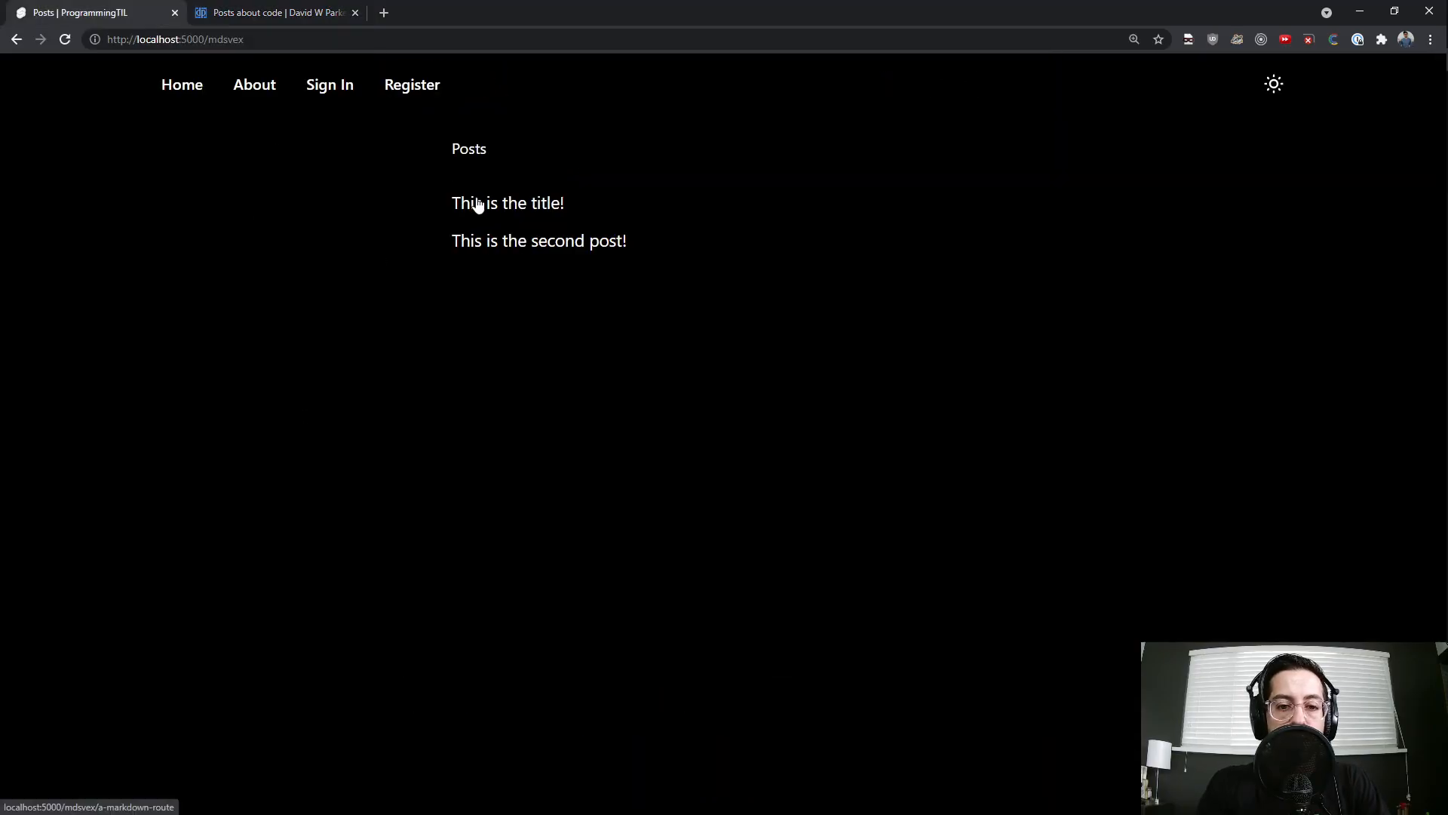
Open 'This is the title!' from the local Posts index and review the ThemeToggle source
click(485, 203)
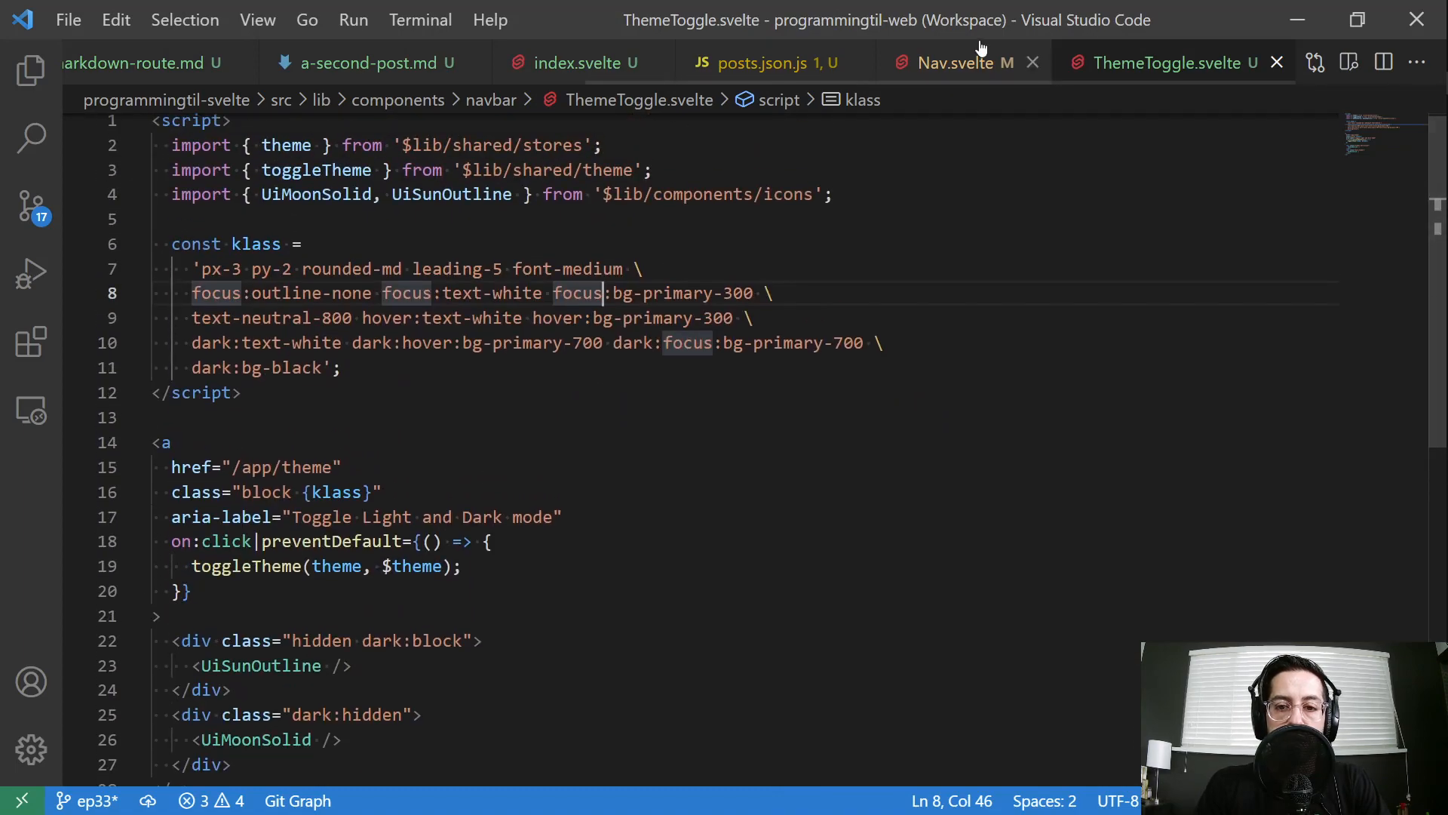
click(955, 62)
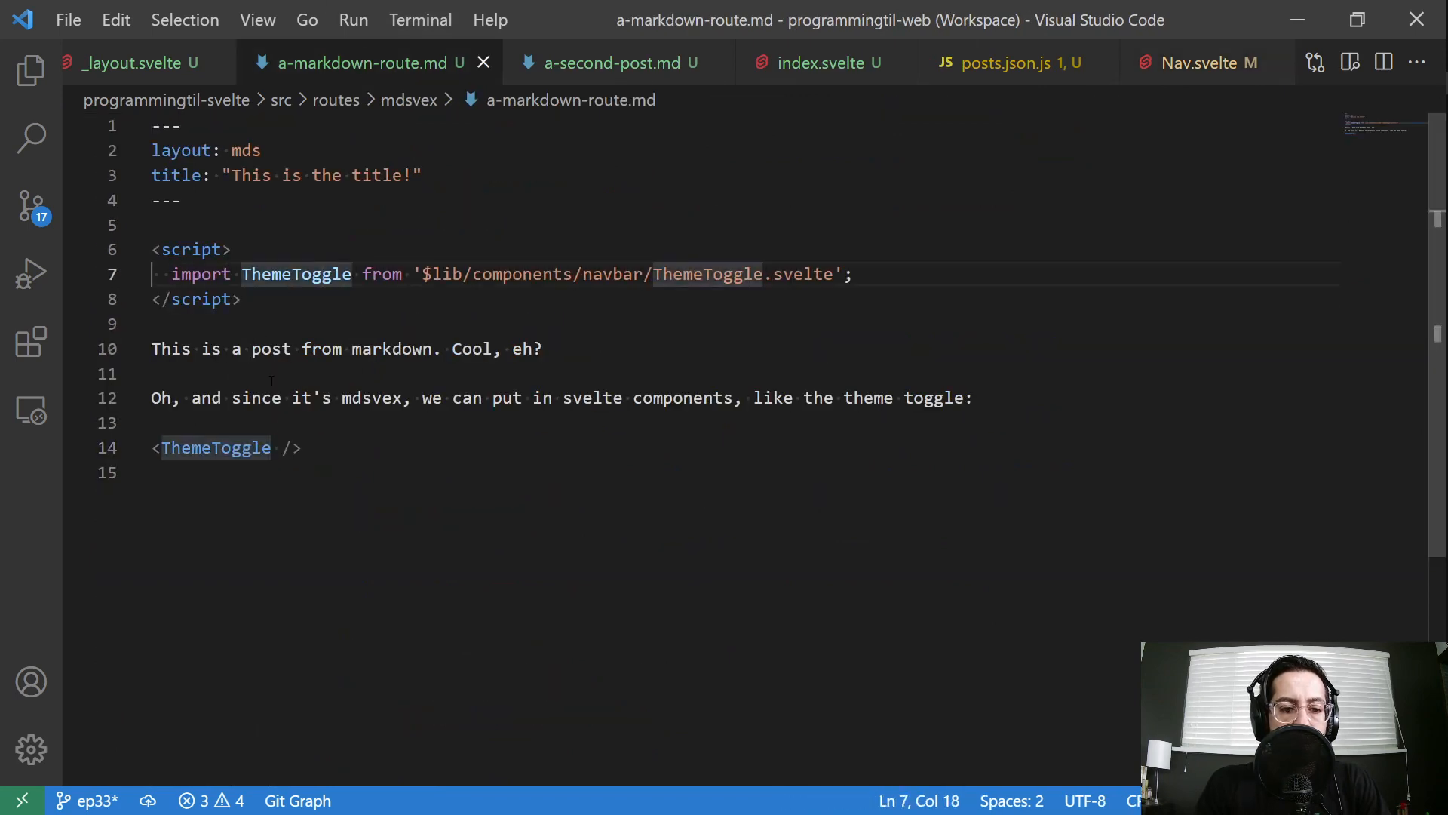
click(230, 249)
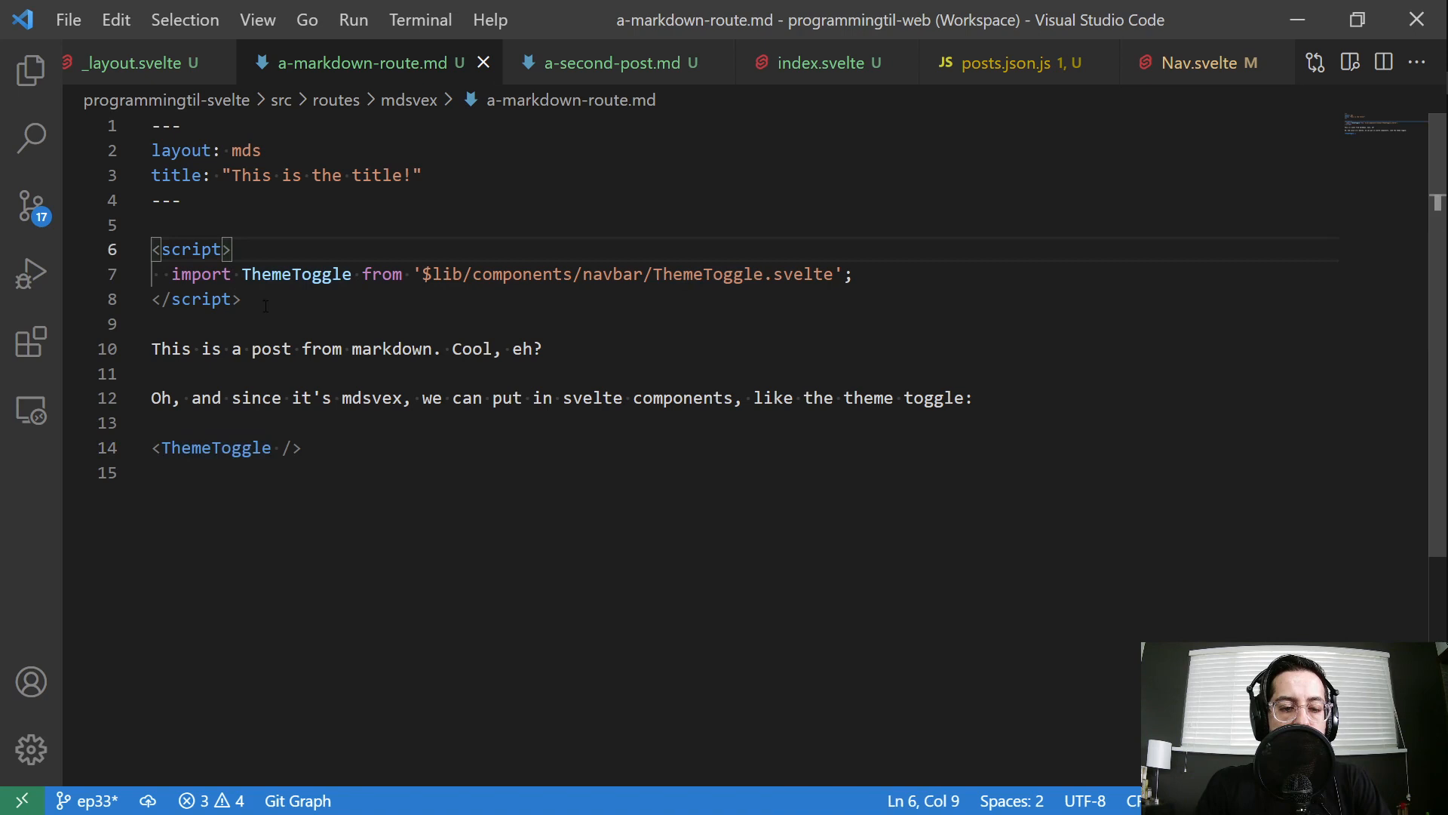
drag(232, 248, 242, 299)
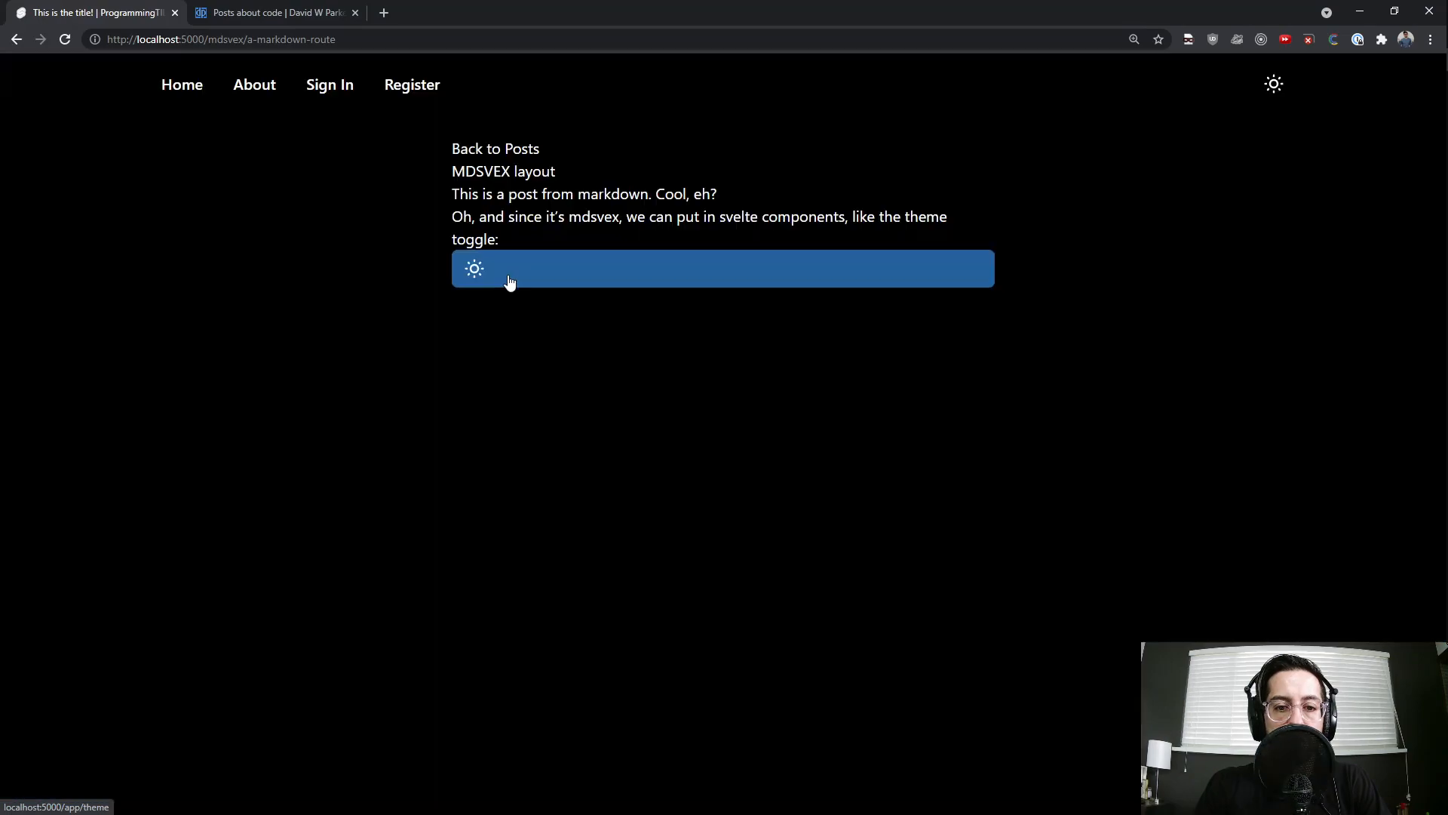
On the live blog, view the Dark Mode post and the 'A Fresh Beginning. Hello SvelteKit!' post's embedded toggle
click(274, 12)
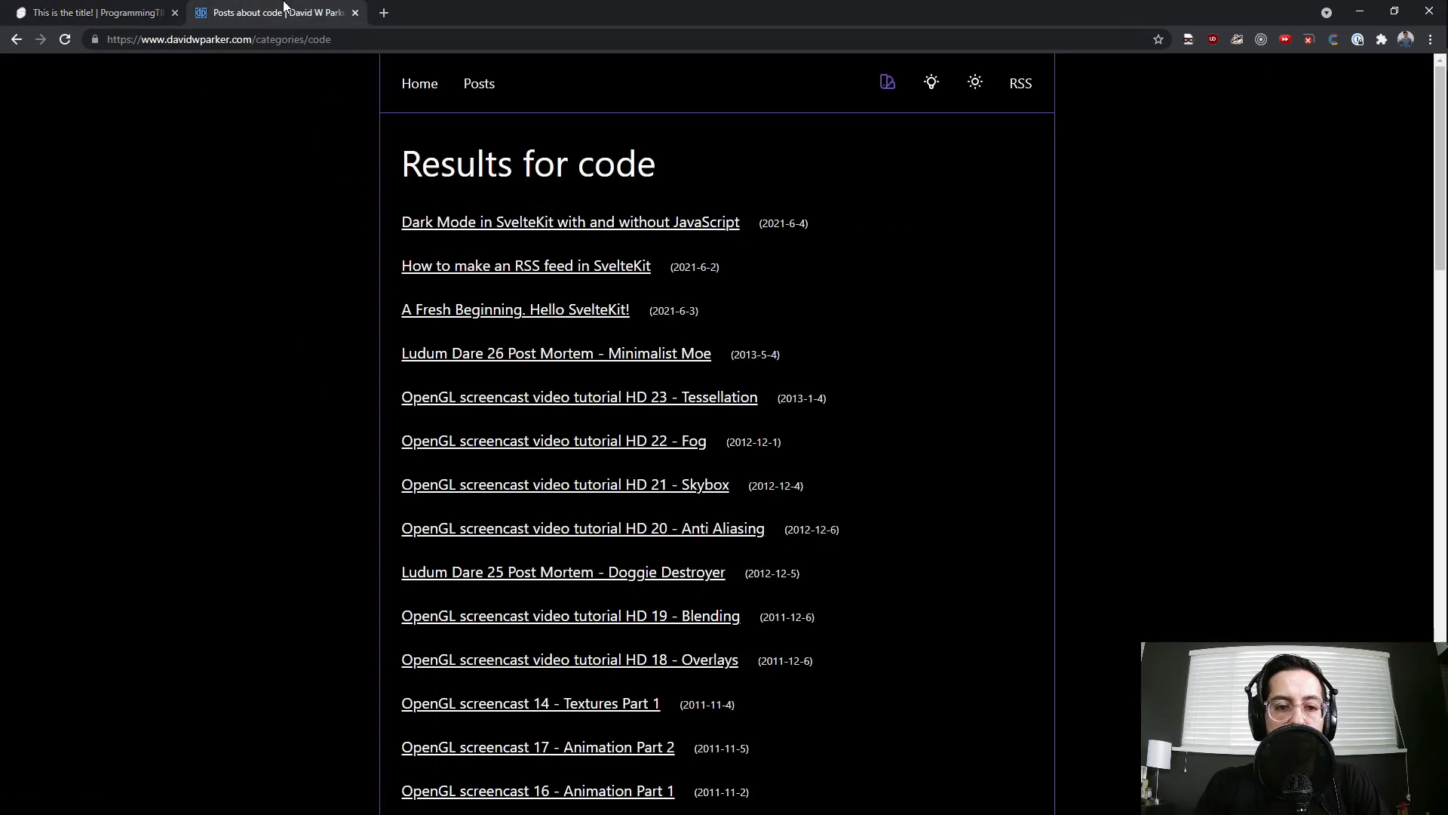
click(570, 222)
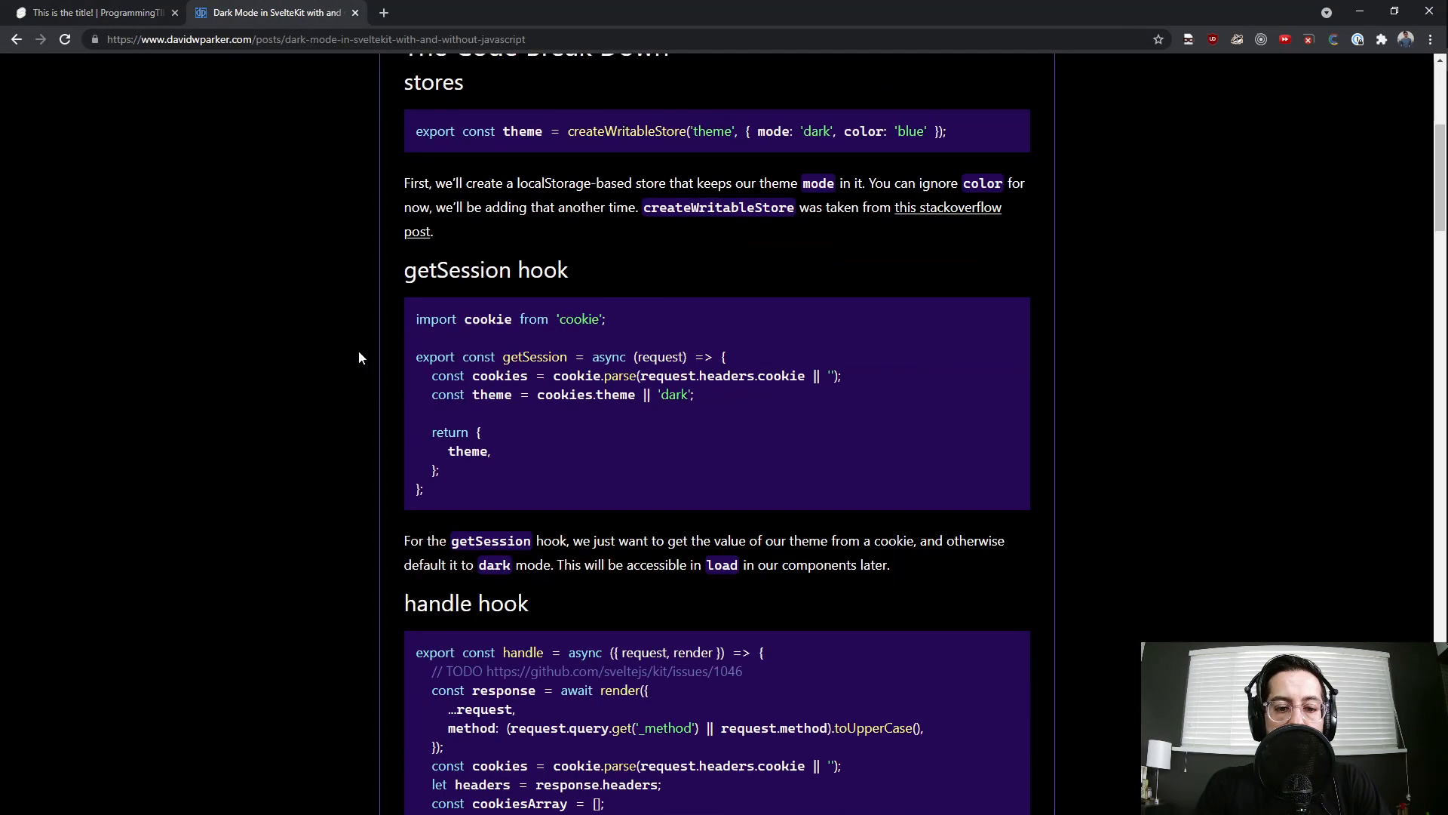
scroll(down, 3)
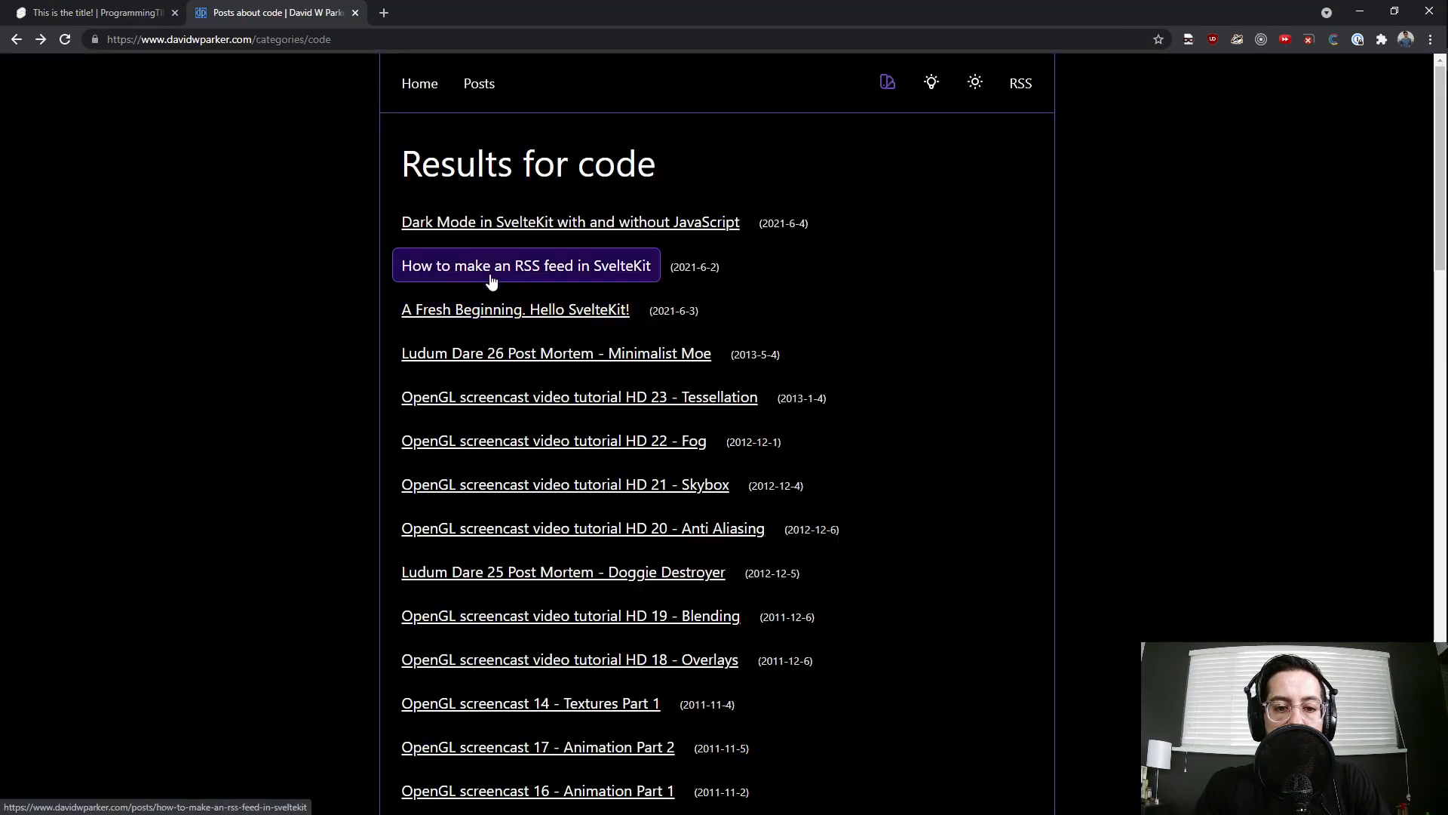
click(515, 309)
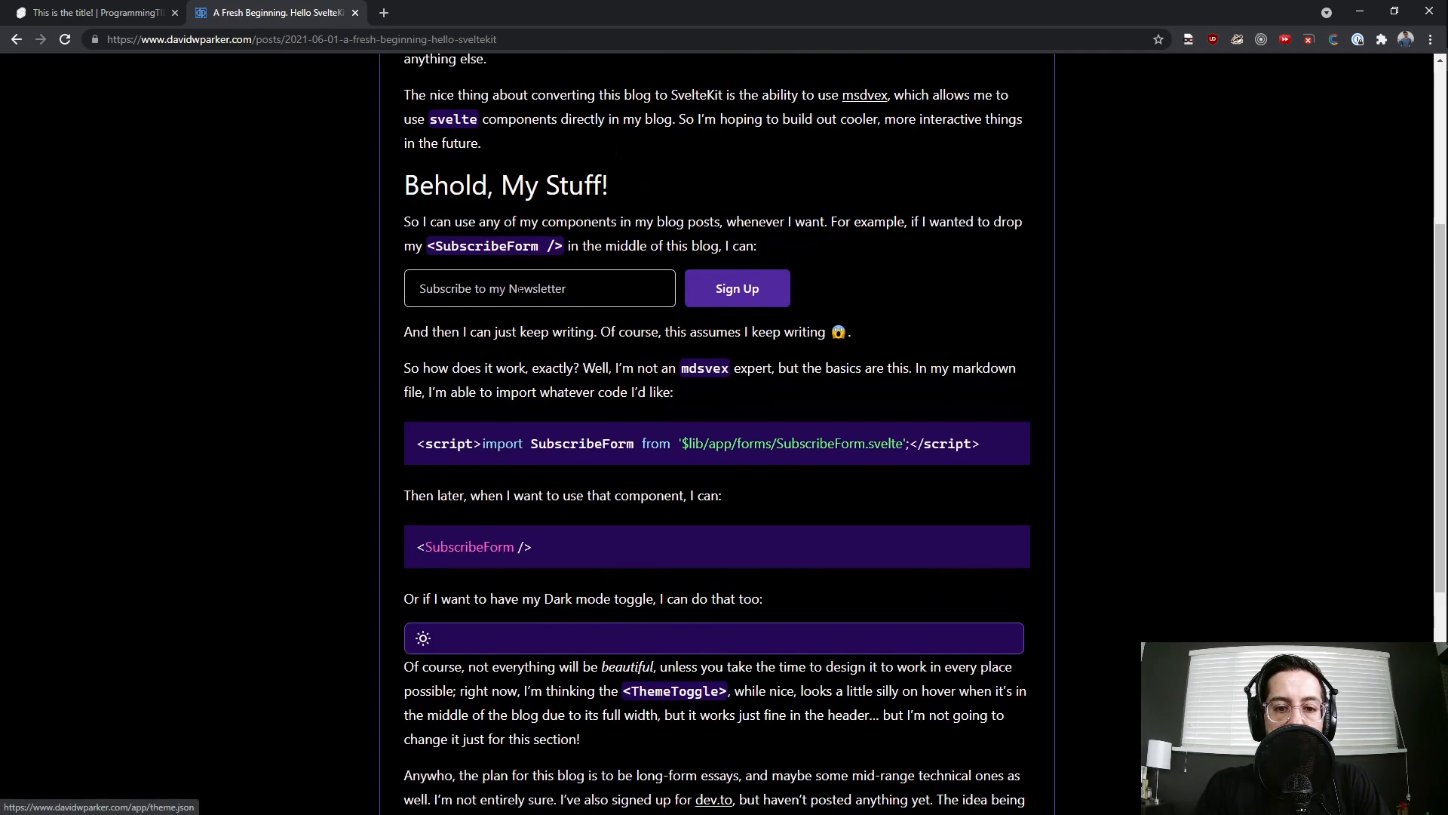
scroll(down, 3)
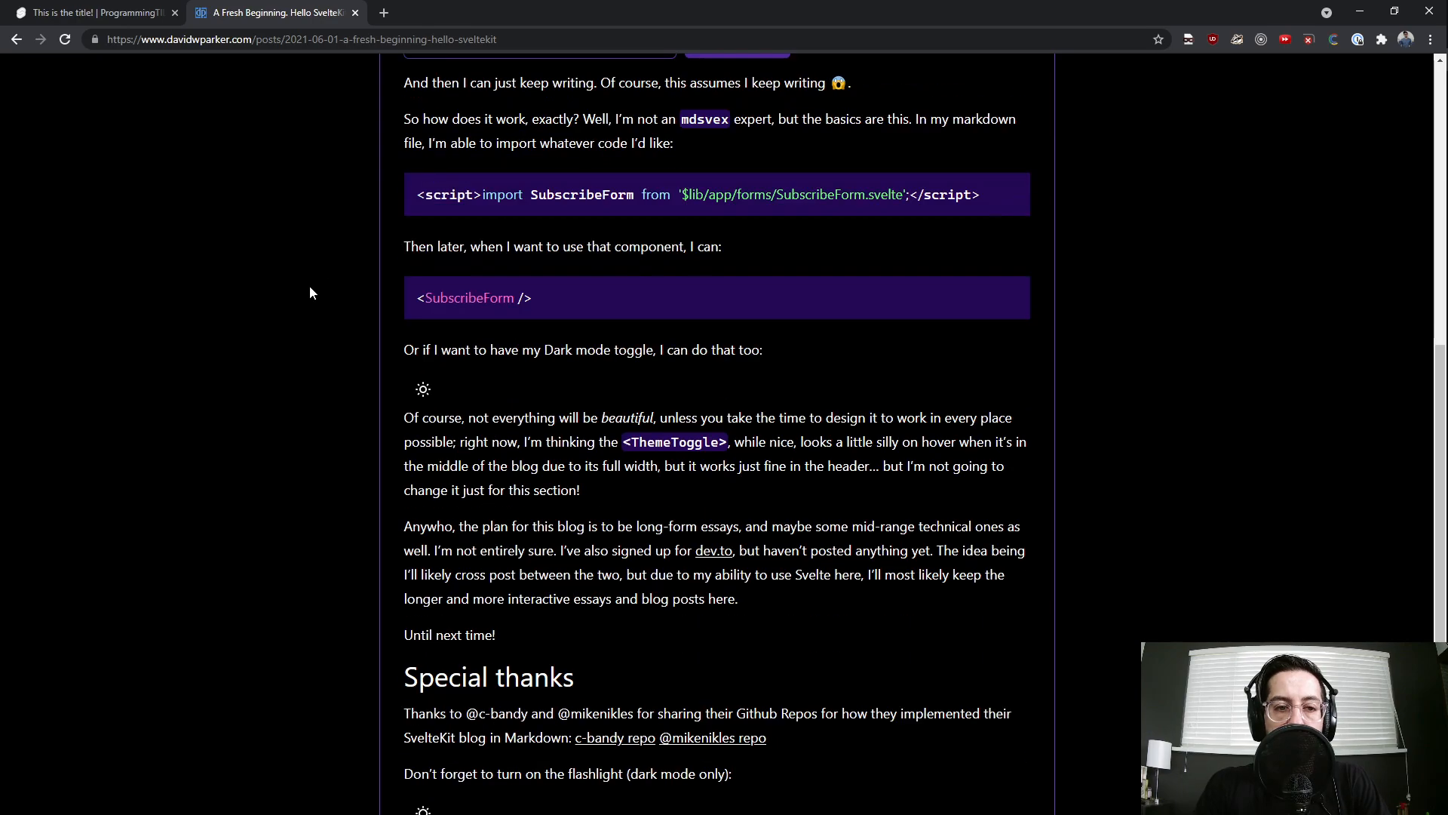
click(90, 11)
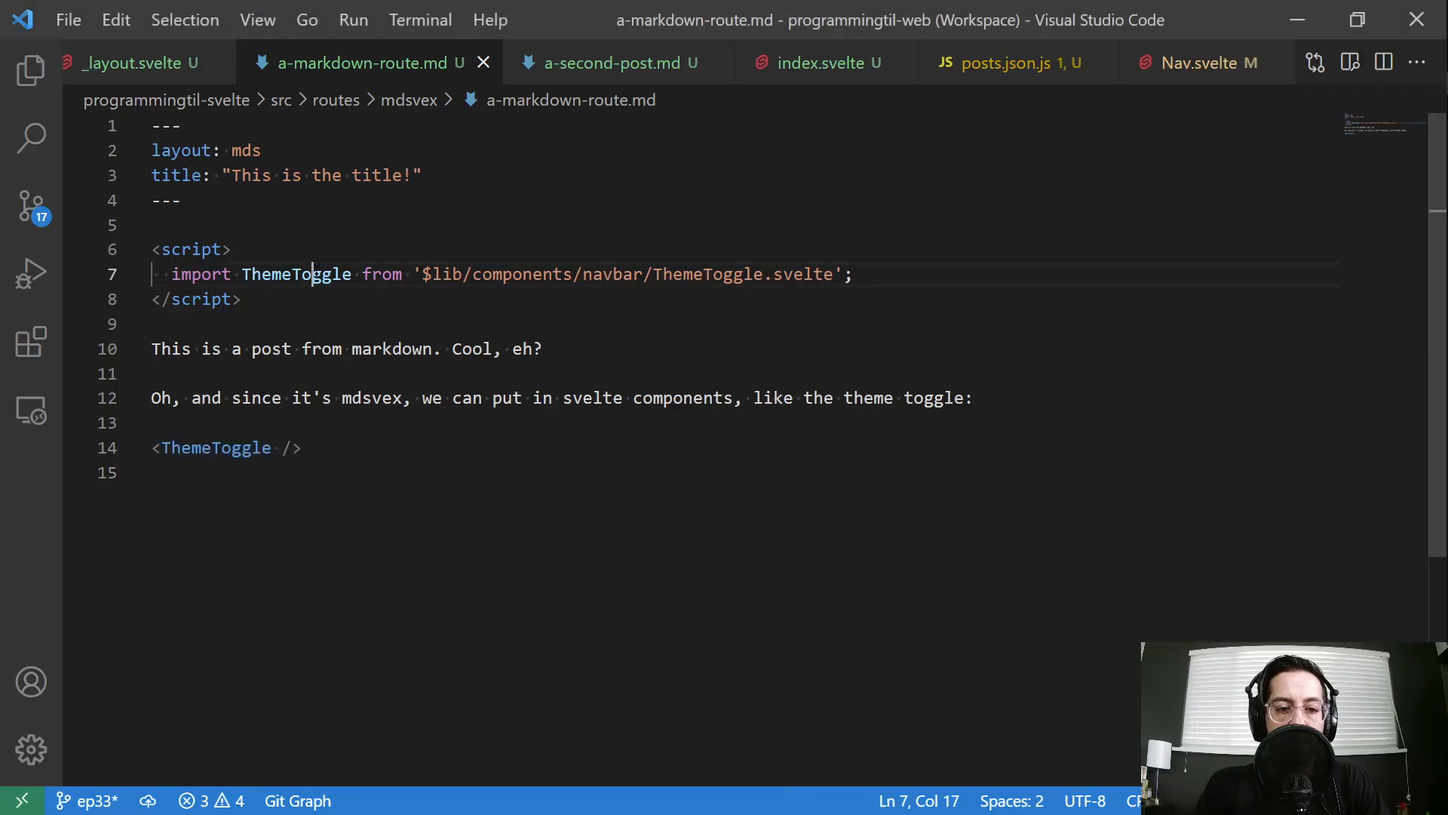
click(610, 62)
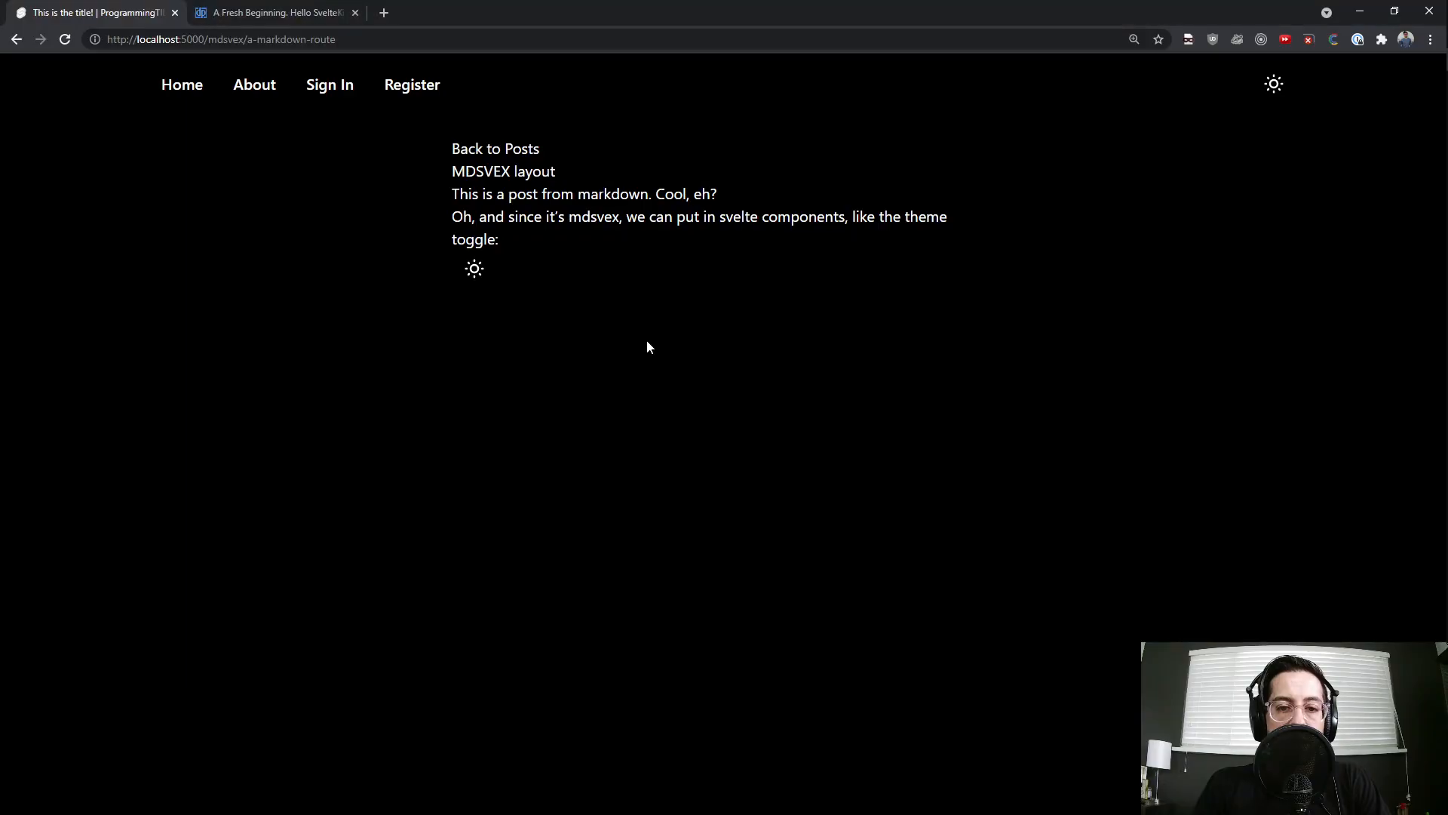
mouse_move(488, 153)
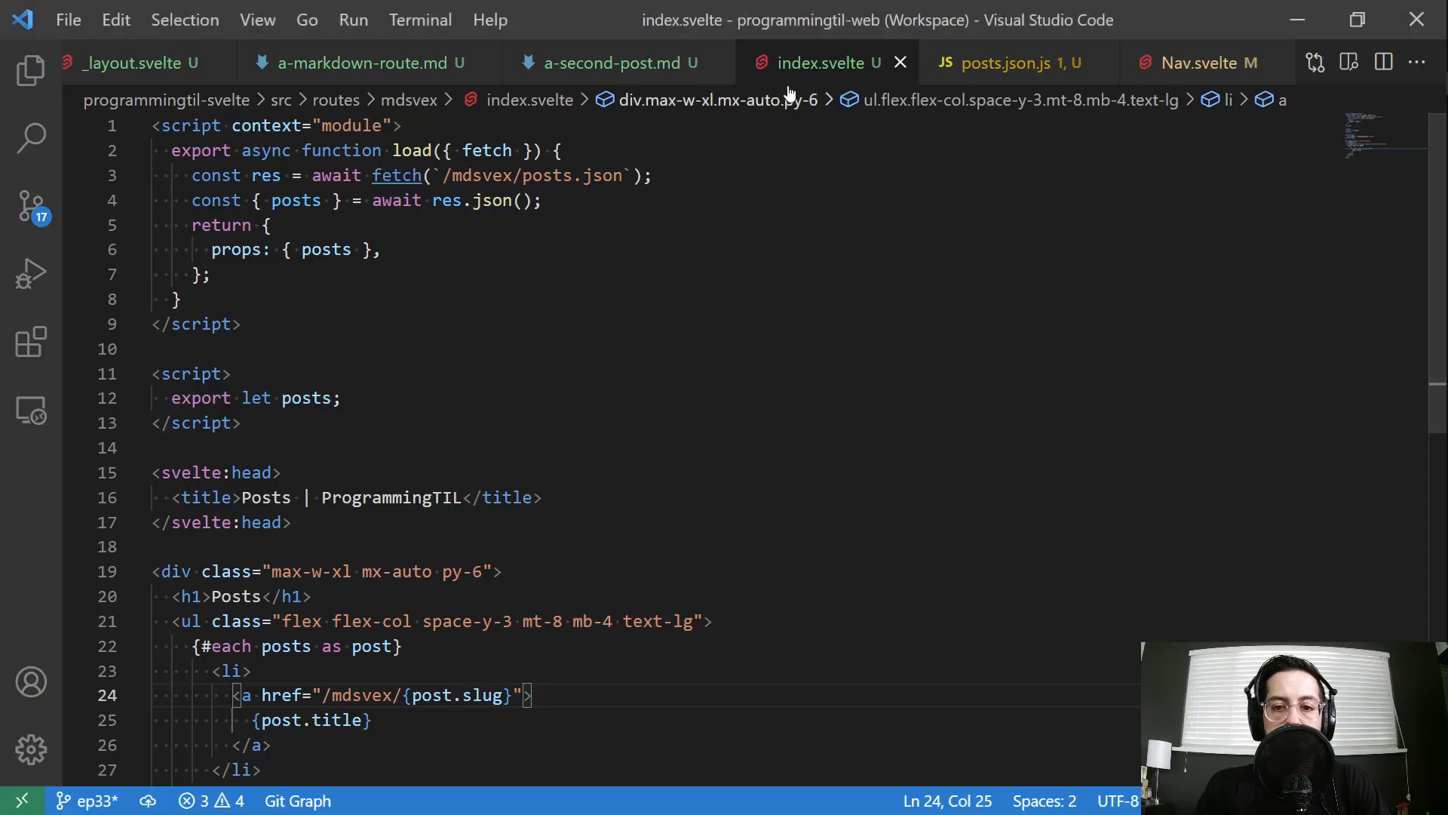
Reveal the Explorer, review index.svelte's posts list, and open mdsvex/posts.json.js
click(26, 69)
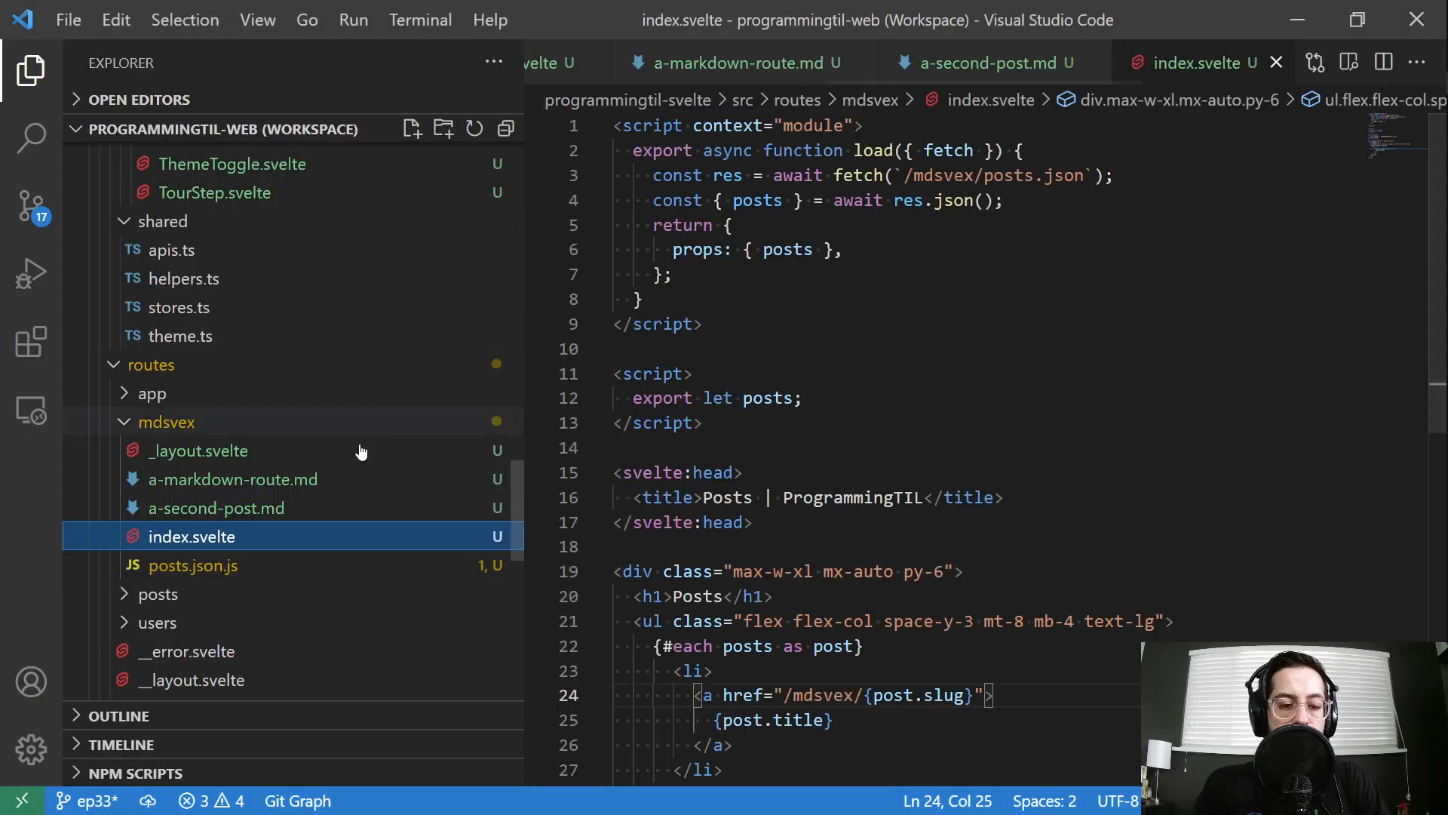
mouse_move(219, 536)
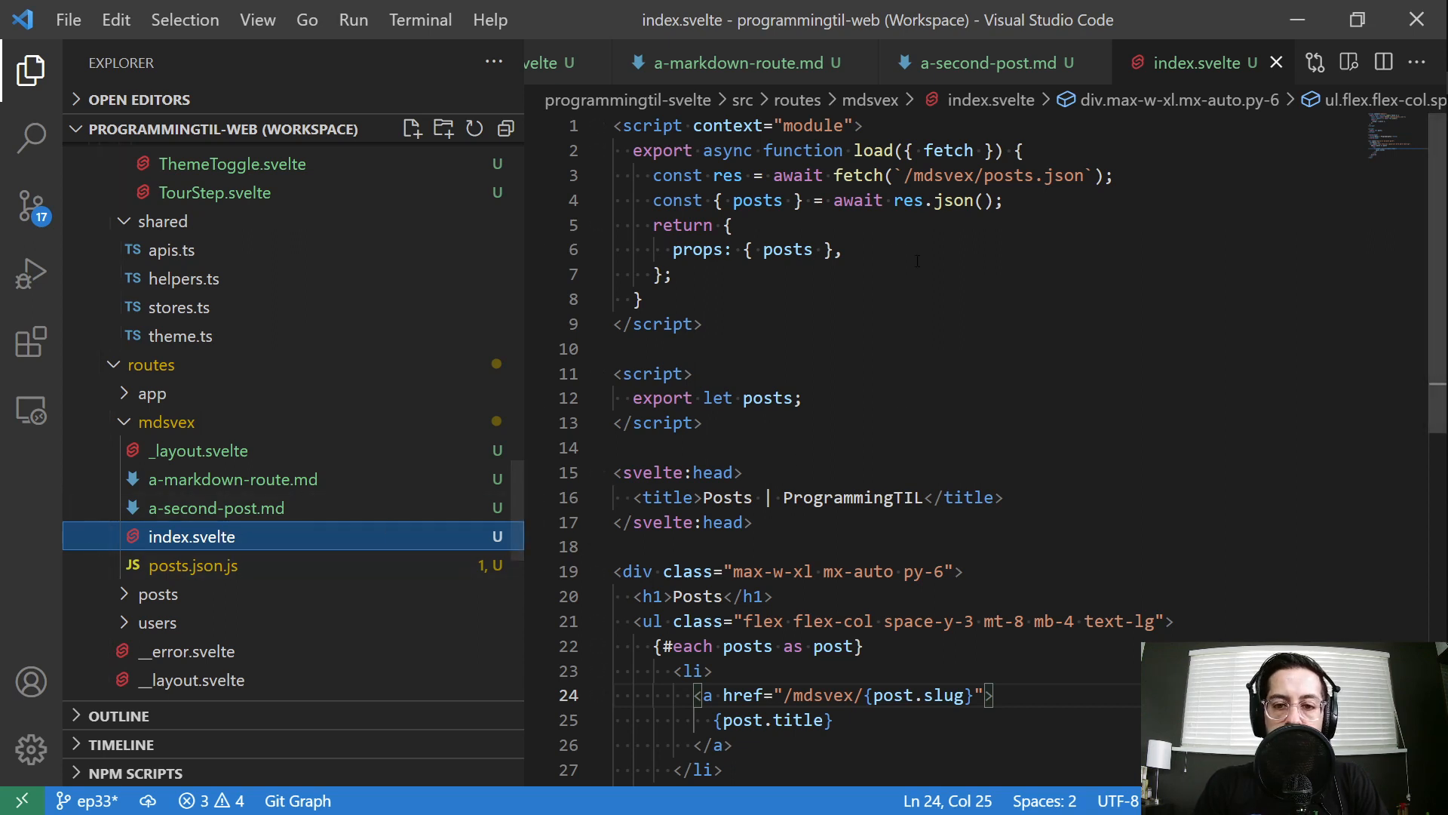
double_click(873, 150)
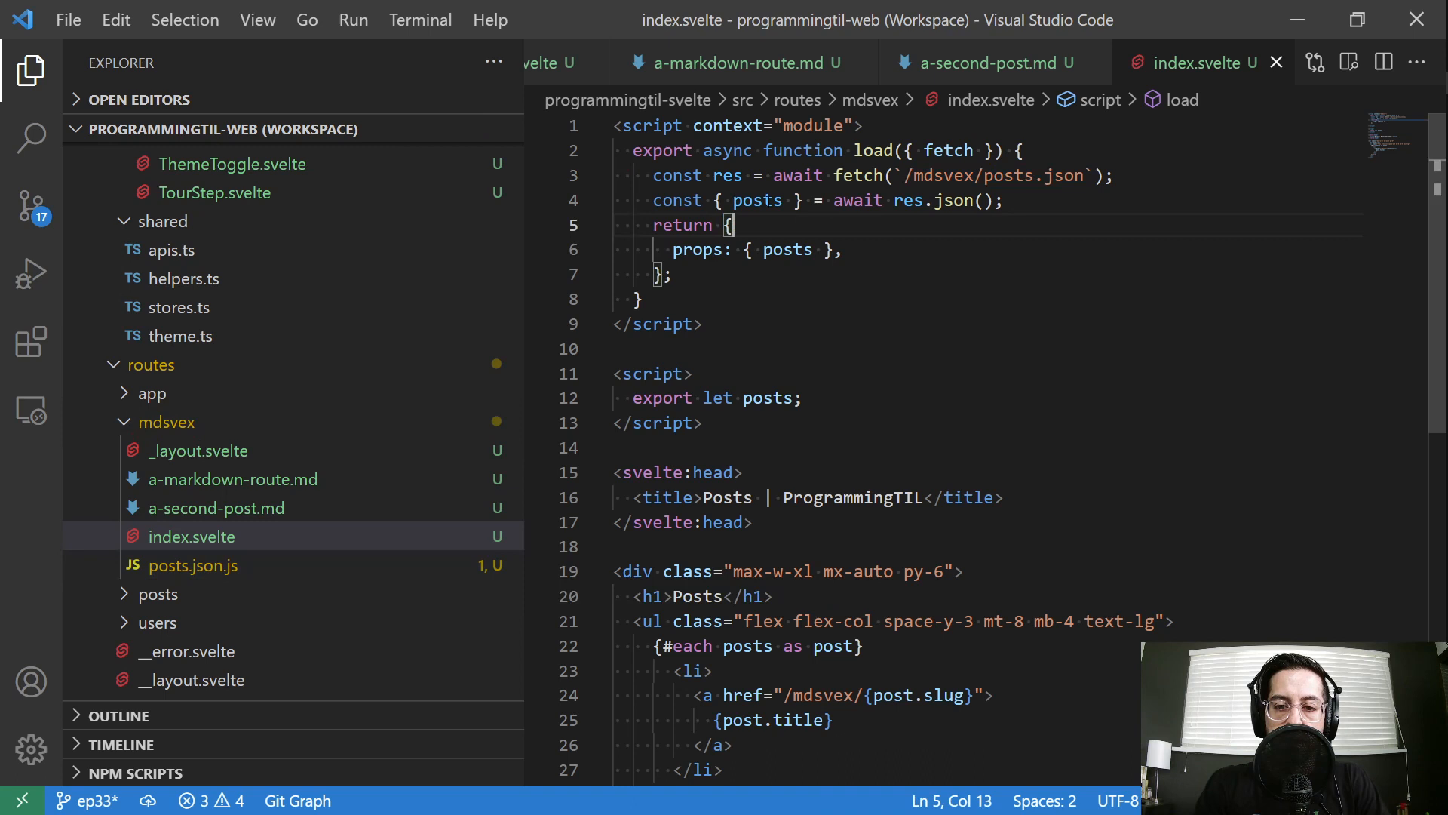
double_click(786, 249)
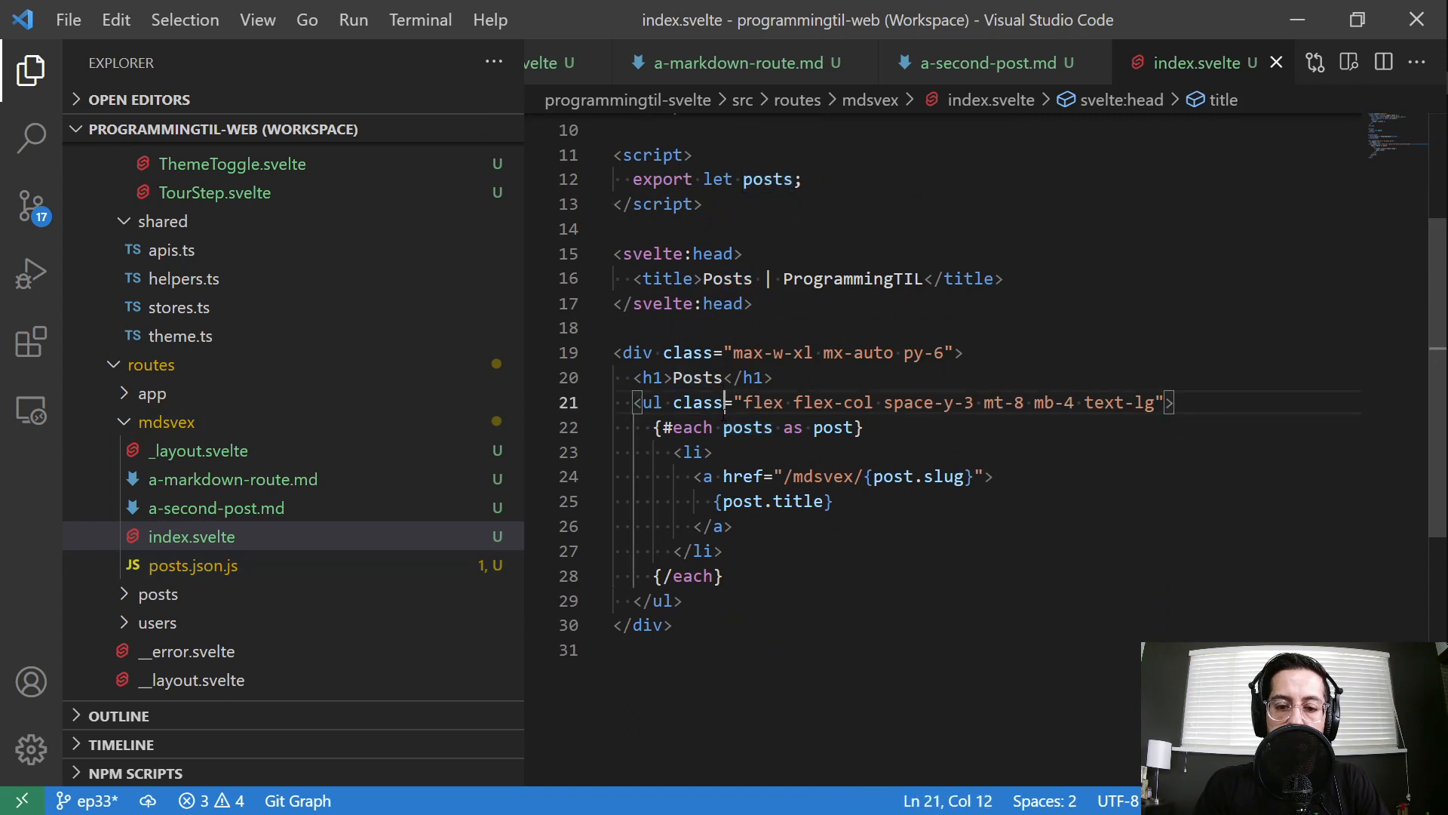
click(738, 577)
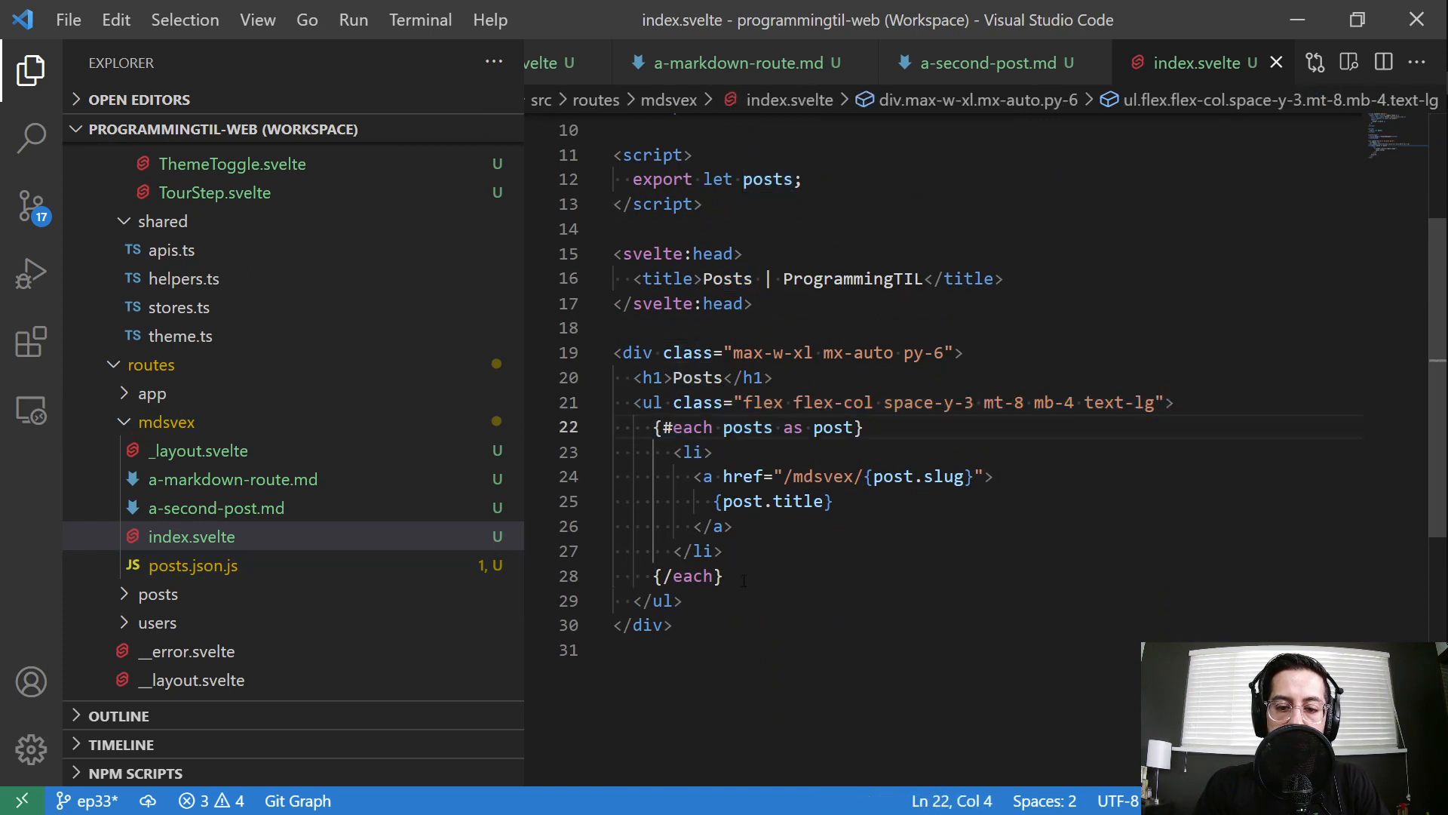
double_click(822, 476)
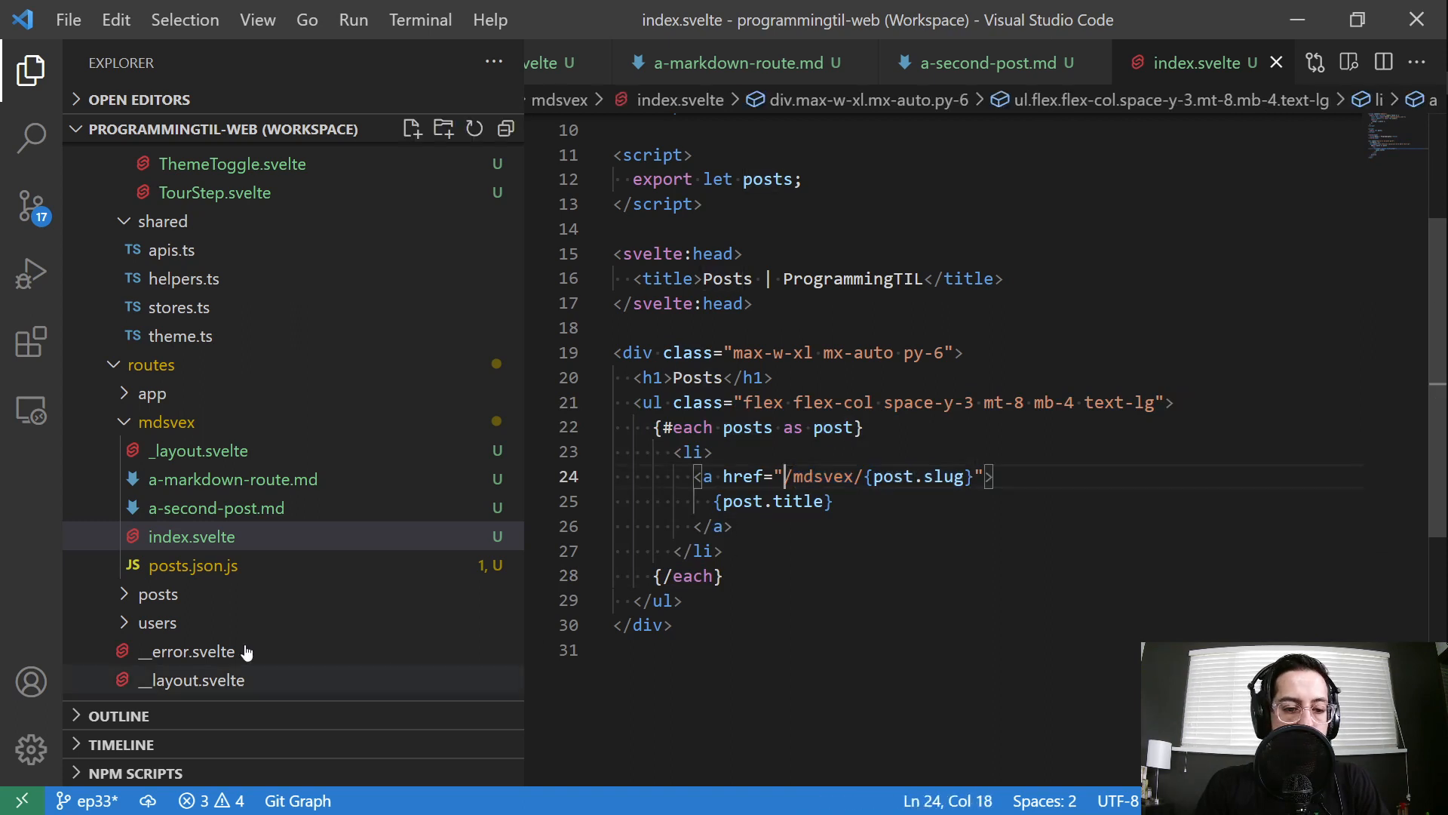
click(193, 565)
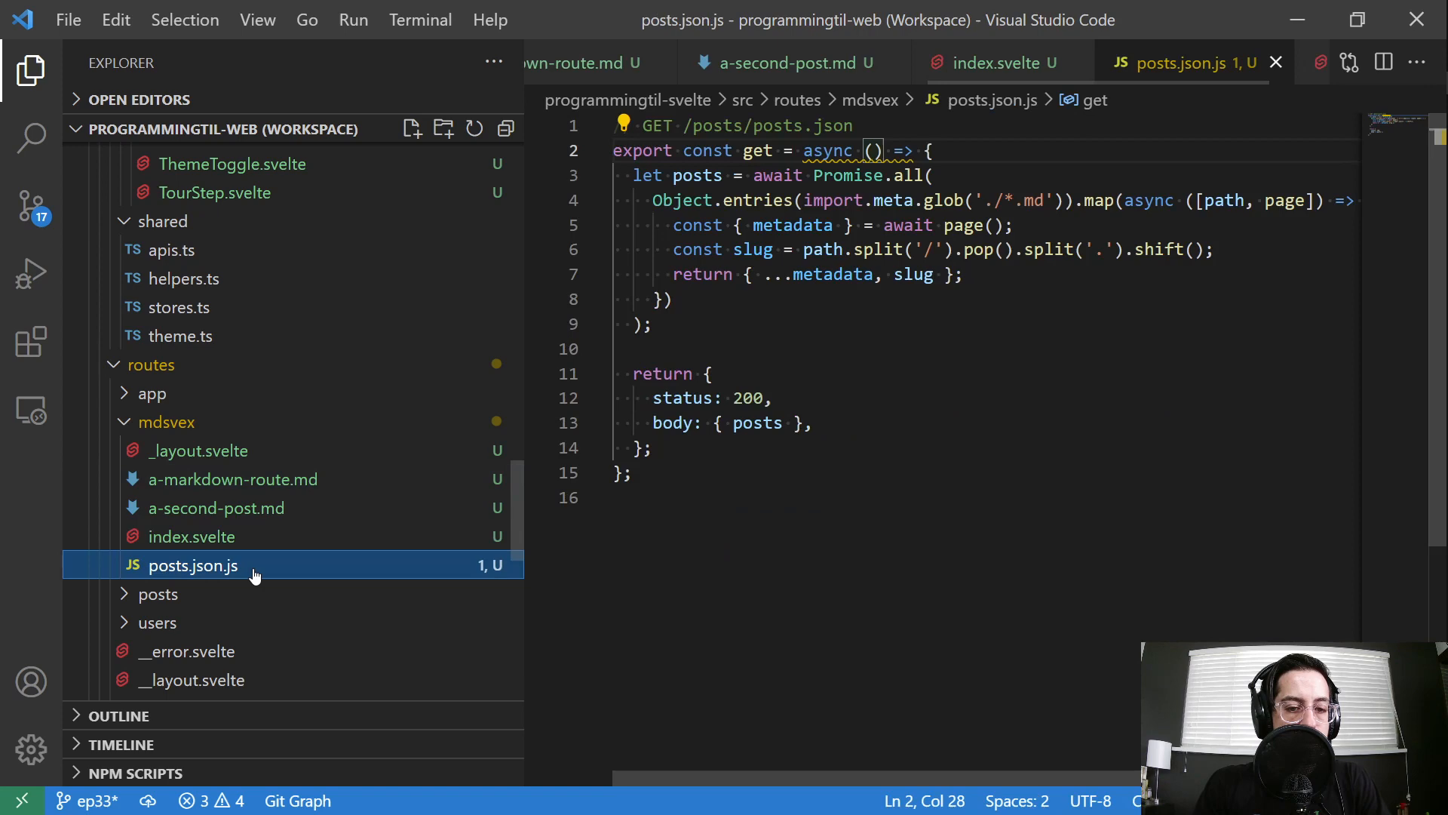
click(970, 374)
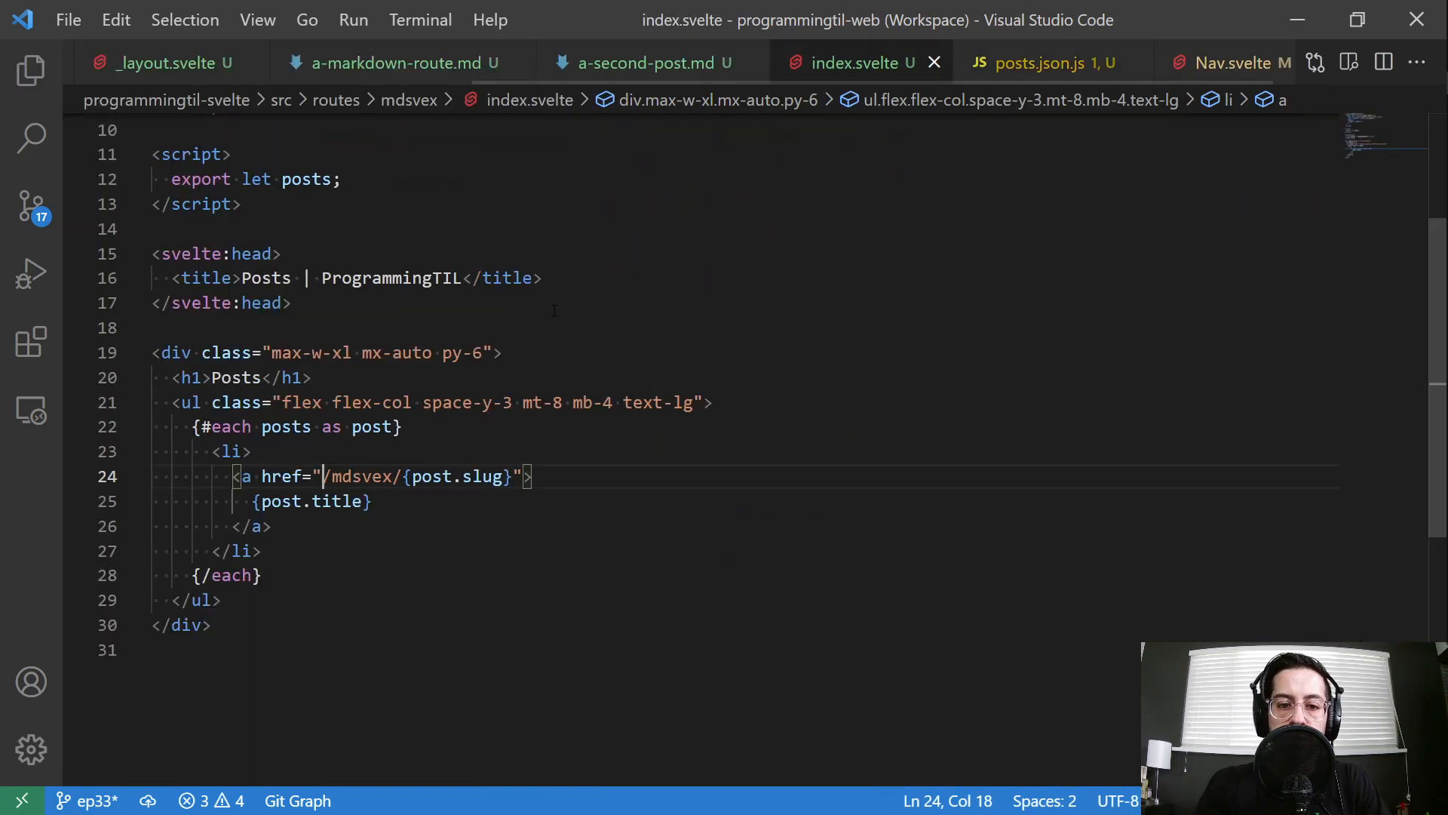
click(1042, 62)
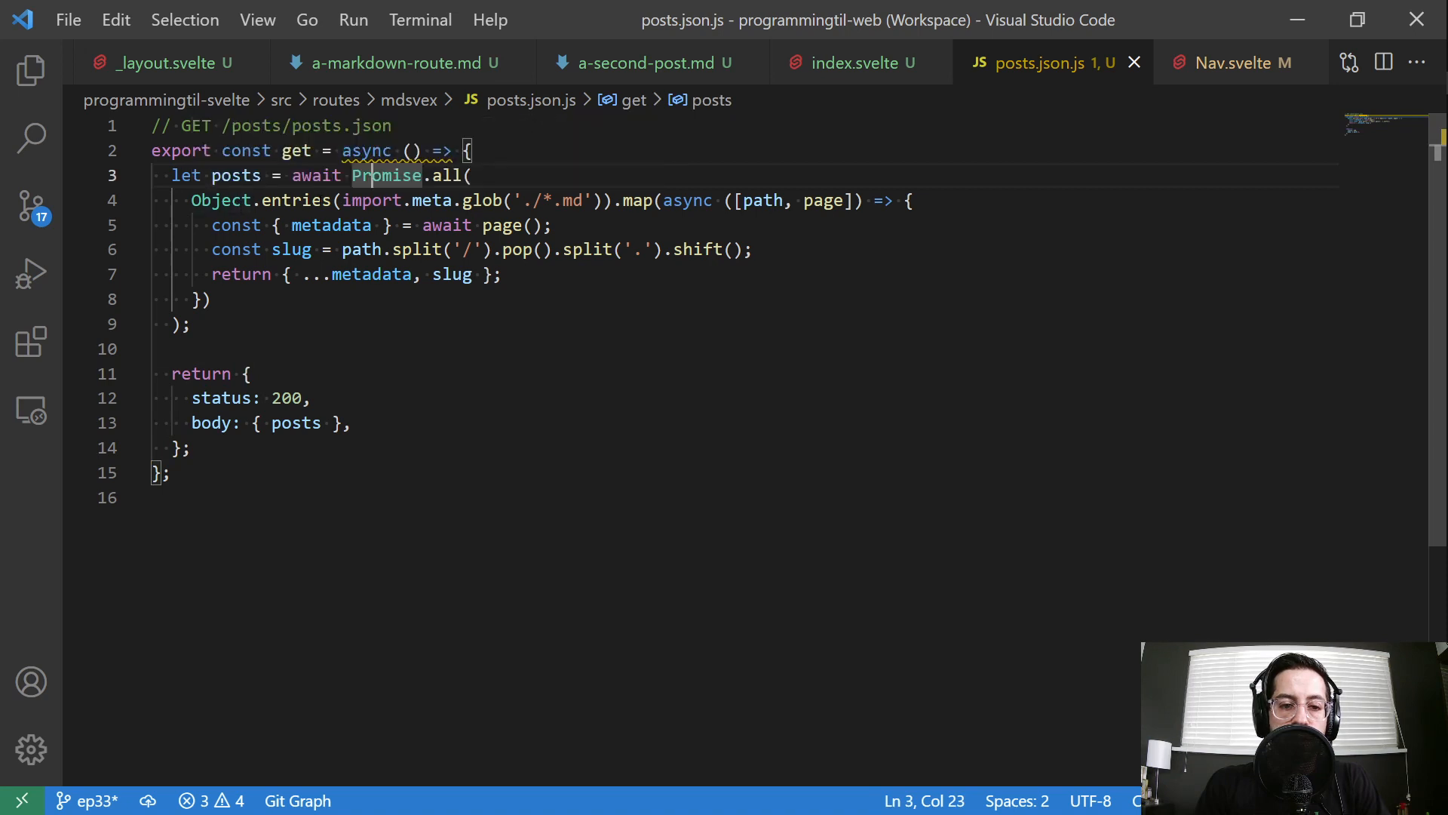
double_click(371, 200)
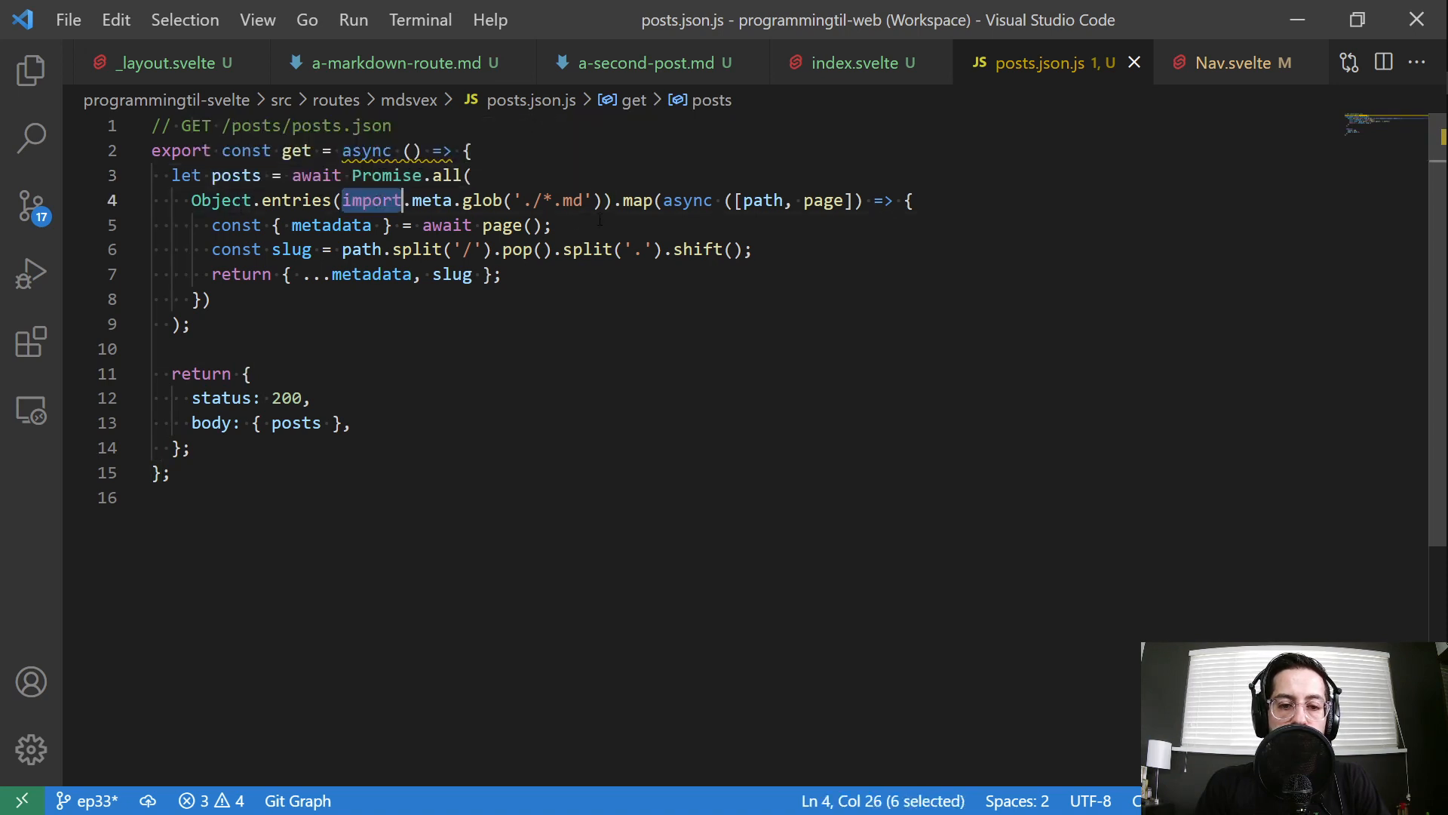
double_click(482, 201)
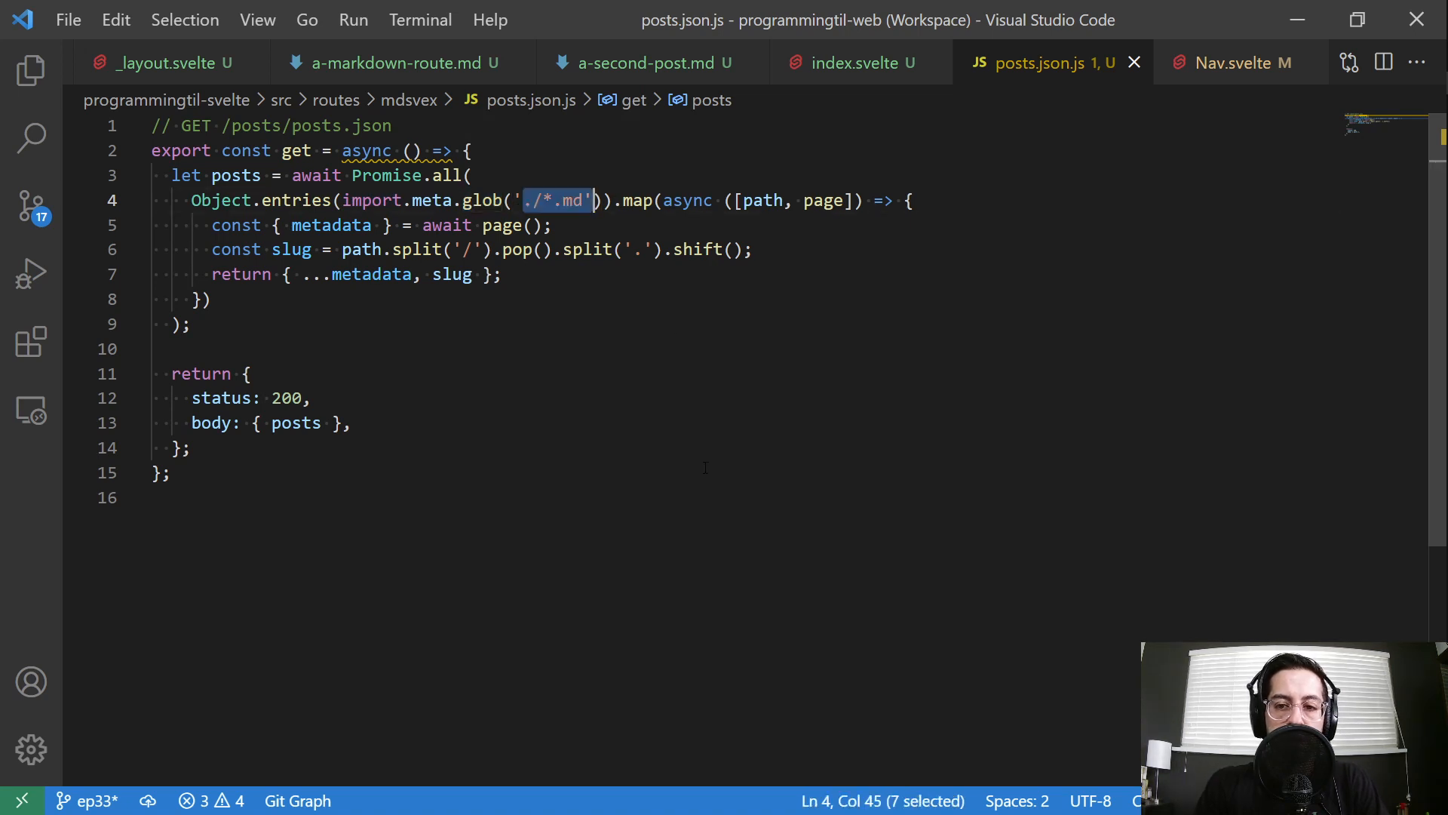
click(29, 74)
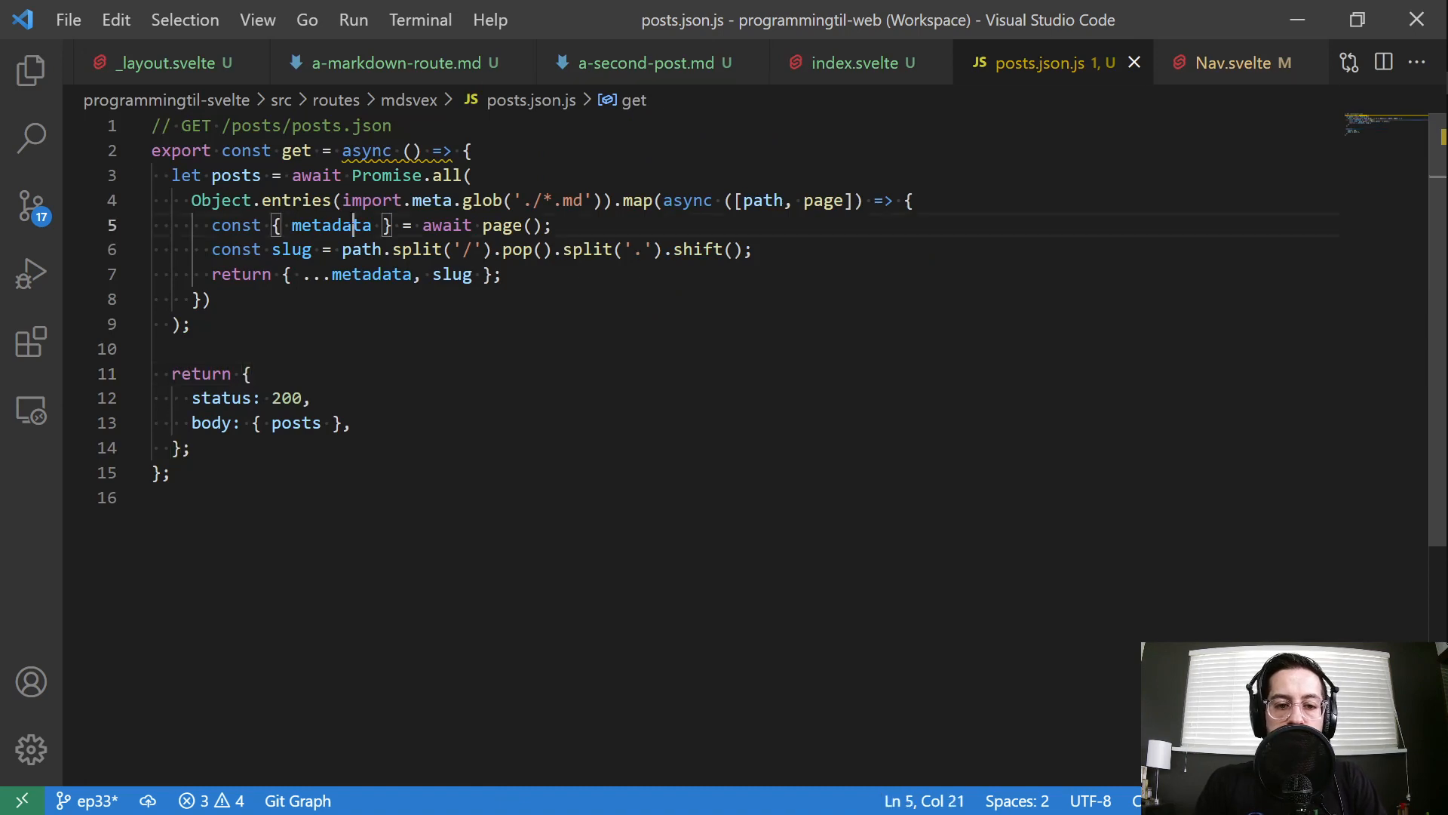
double_click(331, 225)
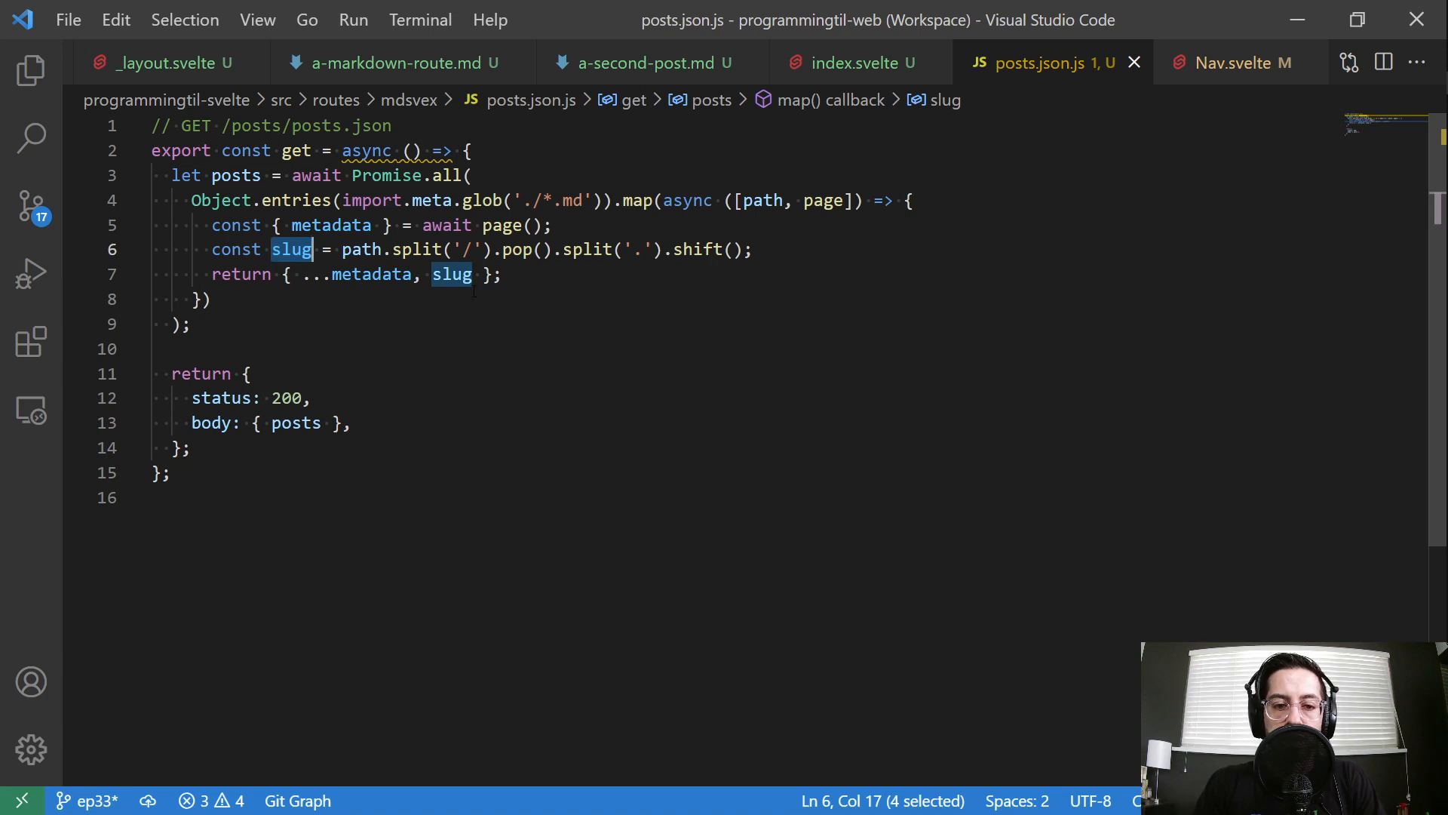
click(29, 72)
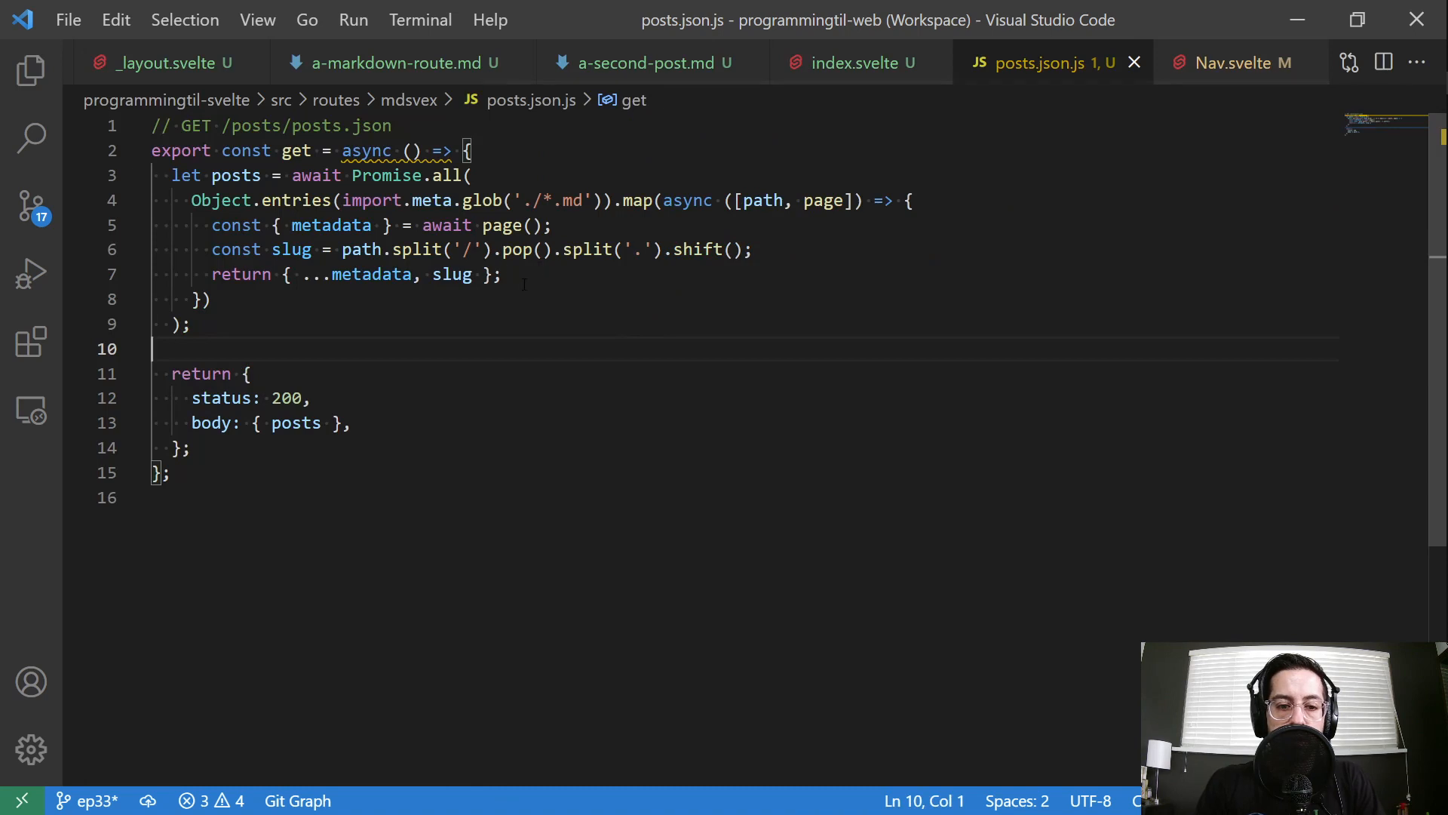
double_click(373, 275)
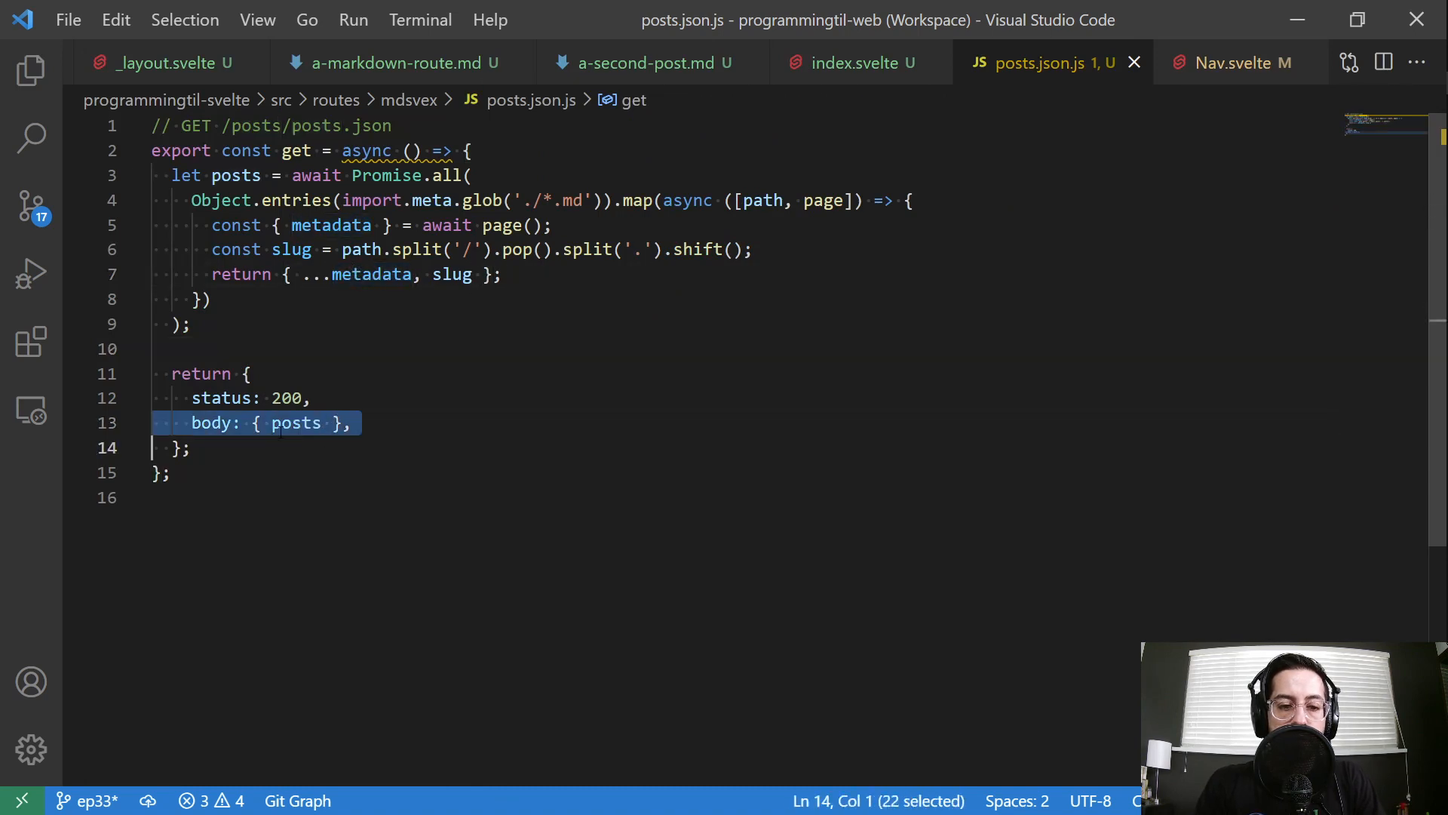
double_click(296, 423)
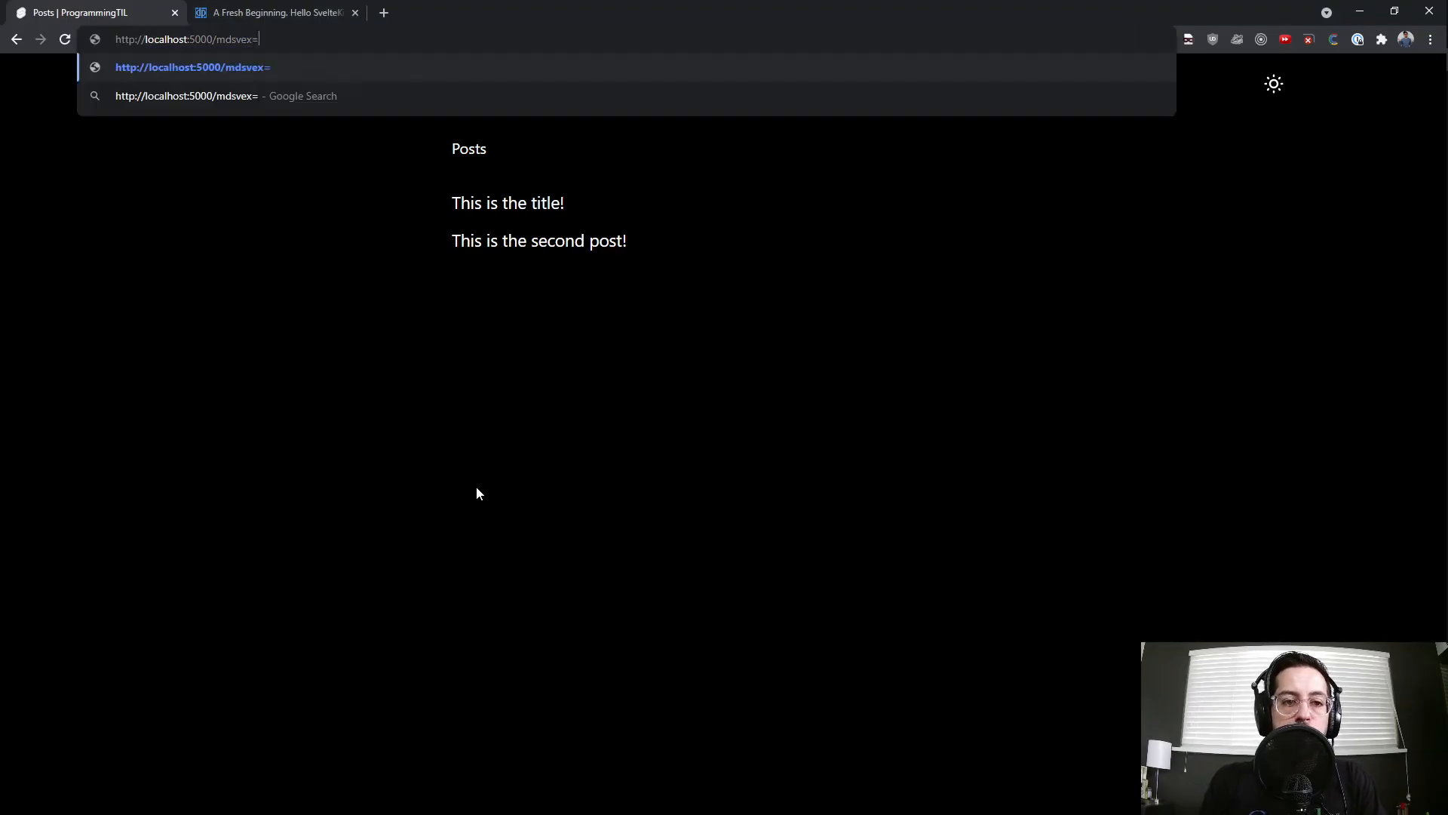
Load localhost:5000/mdsvex/posts.json and highlight each post's JSON object
text(posts.j)
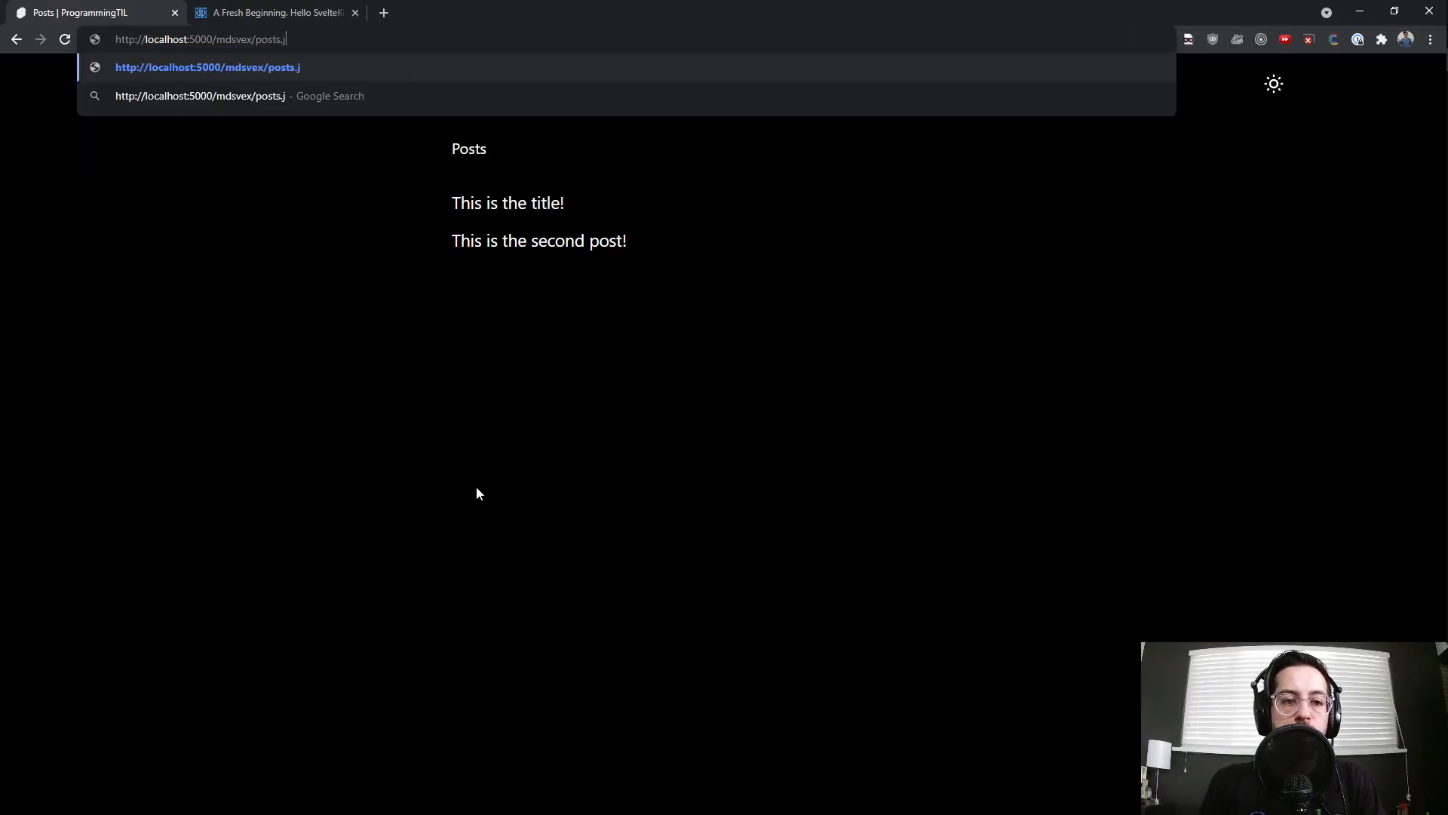
key(Enter)
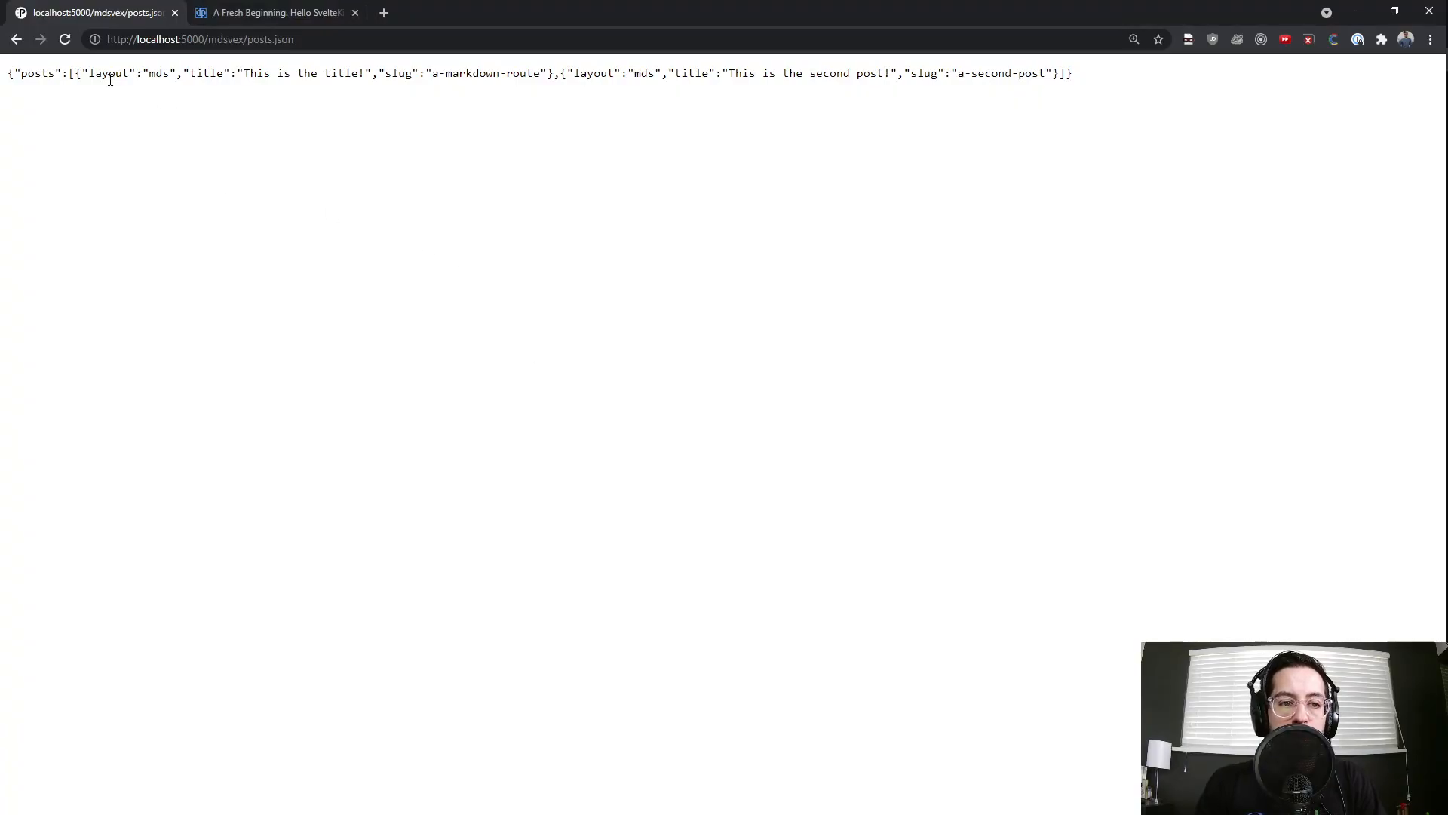
drag(89, 73, 378, 73)
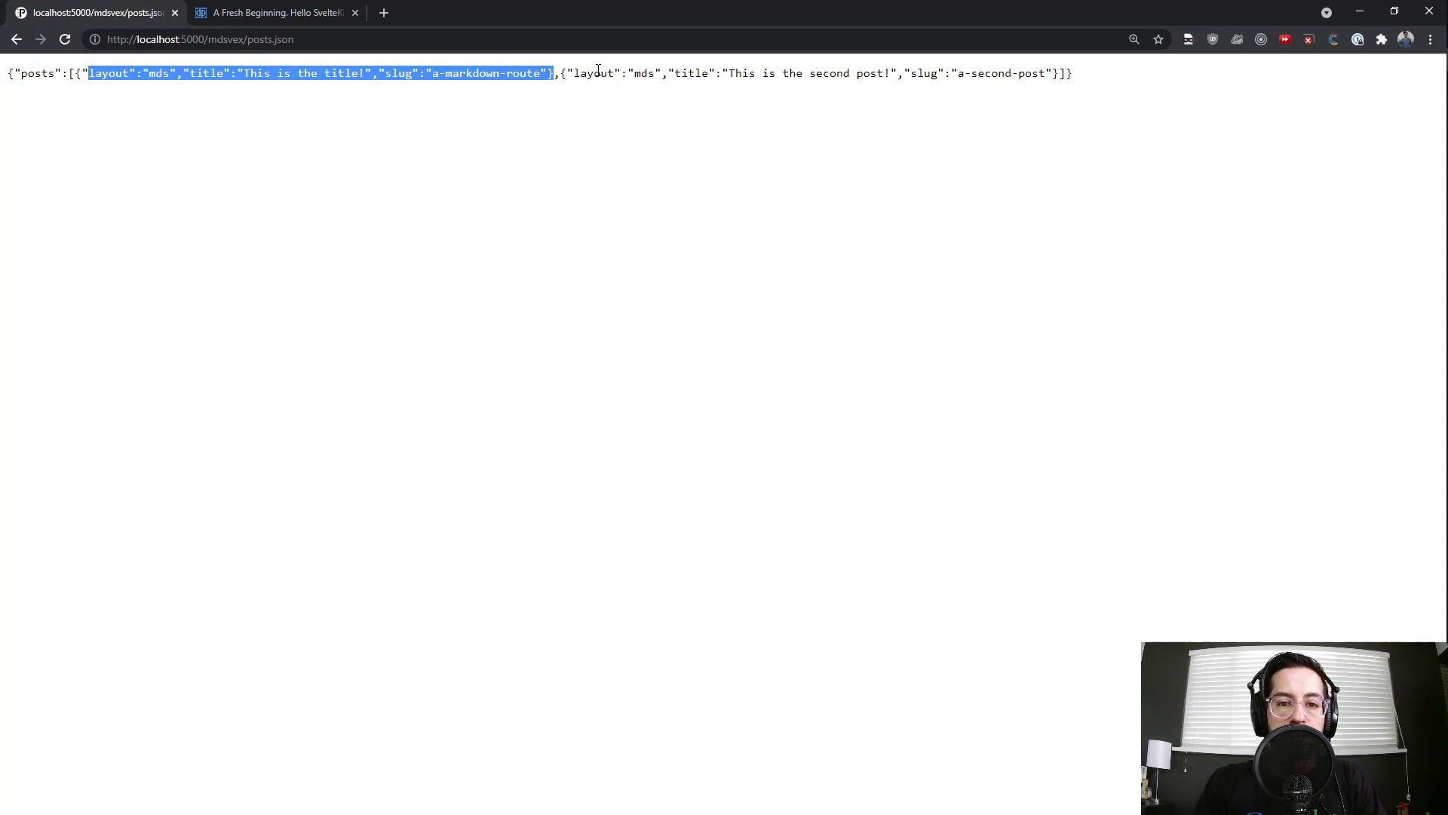
drag(596, 73, 1012, 73)
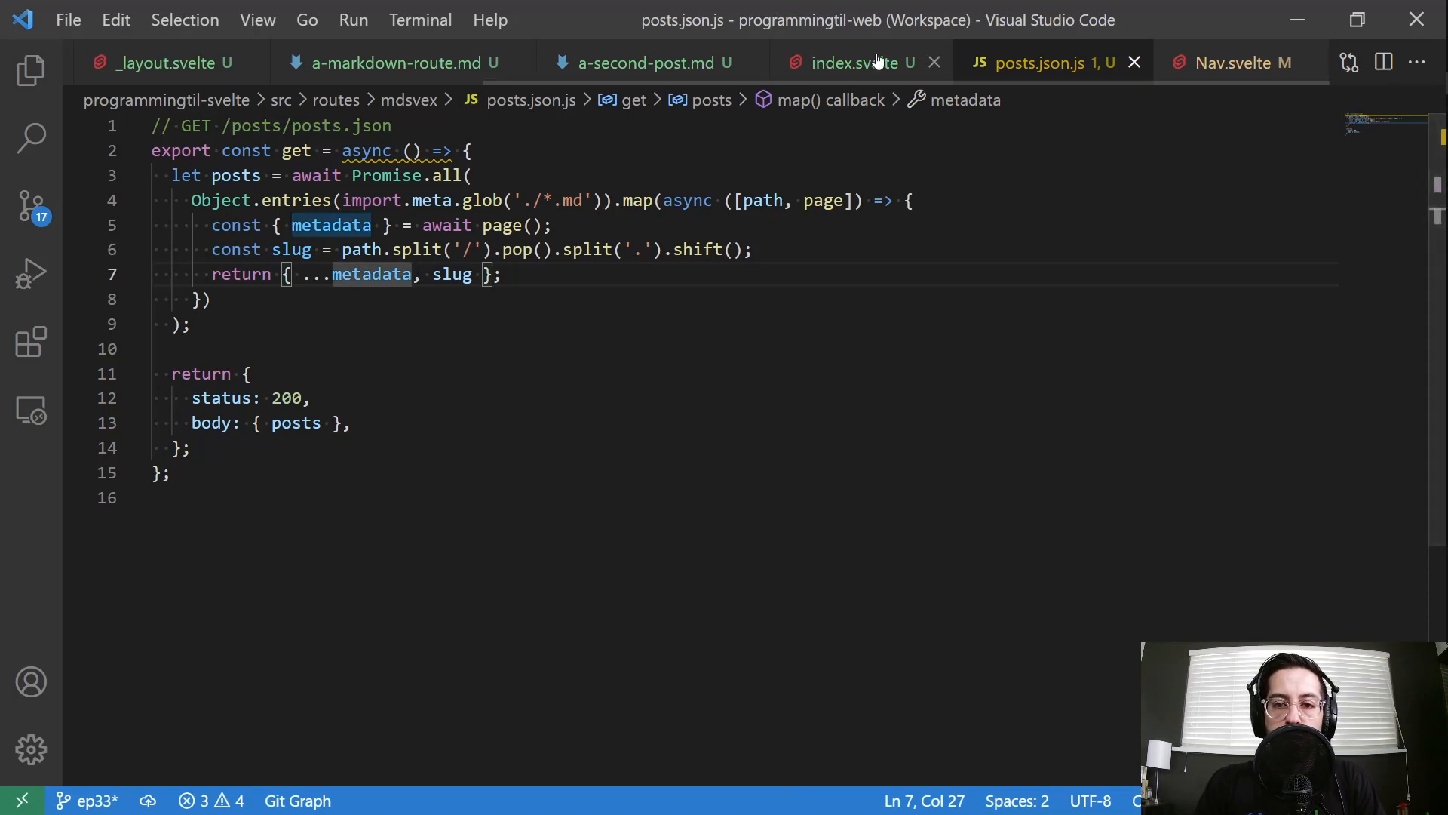
Review index.svelte, a-second-post.md and the return statement in posts.json.js
click(864, 63)
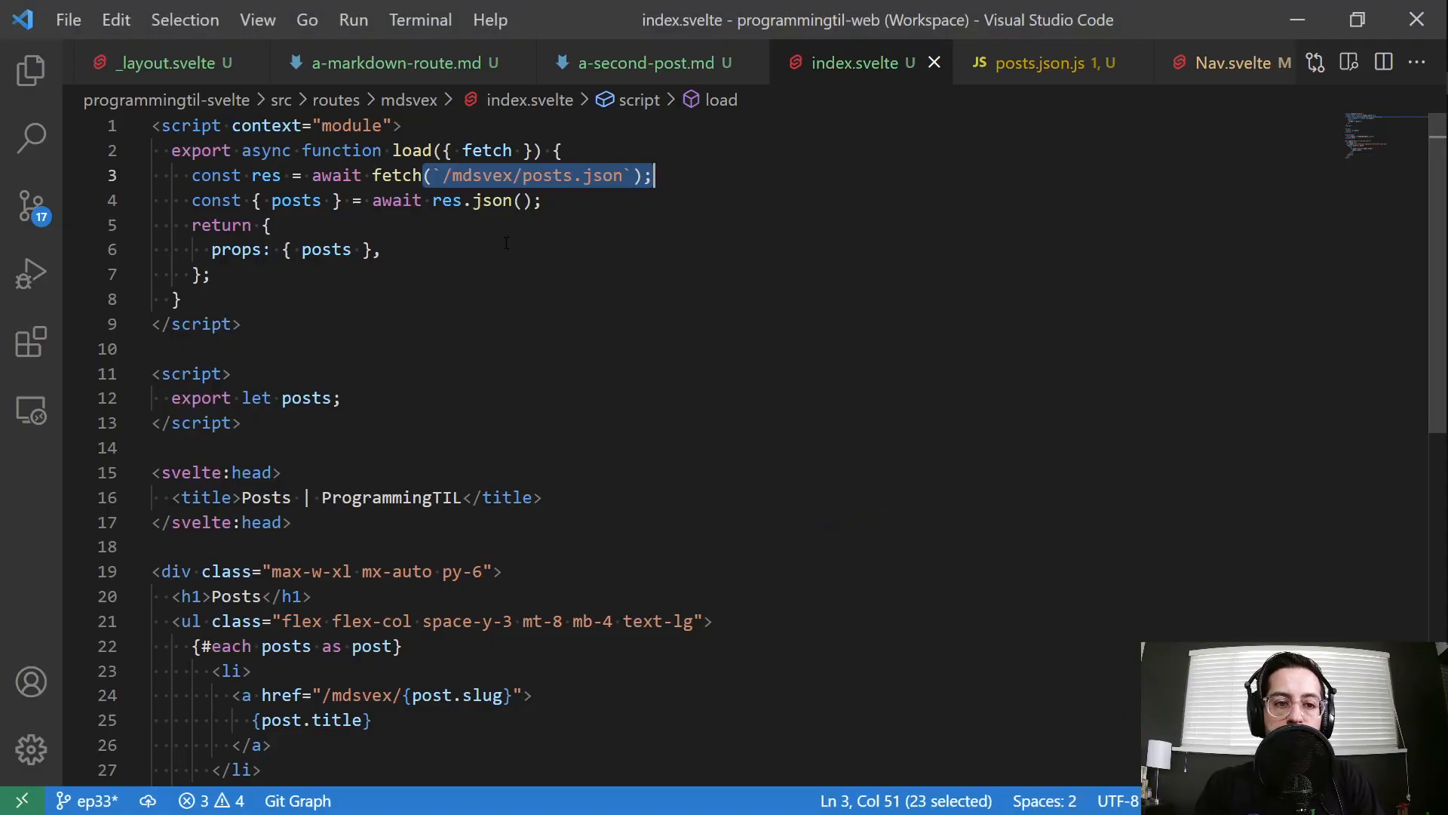
click(651, 62)
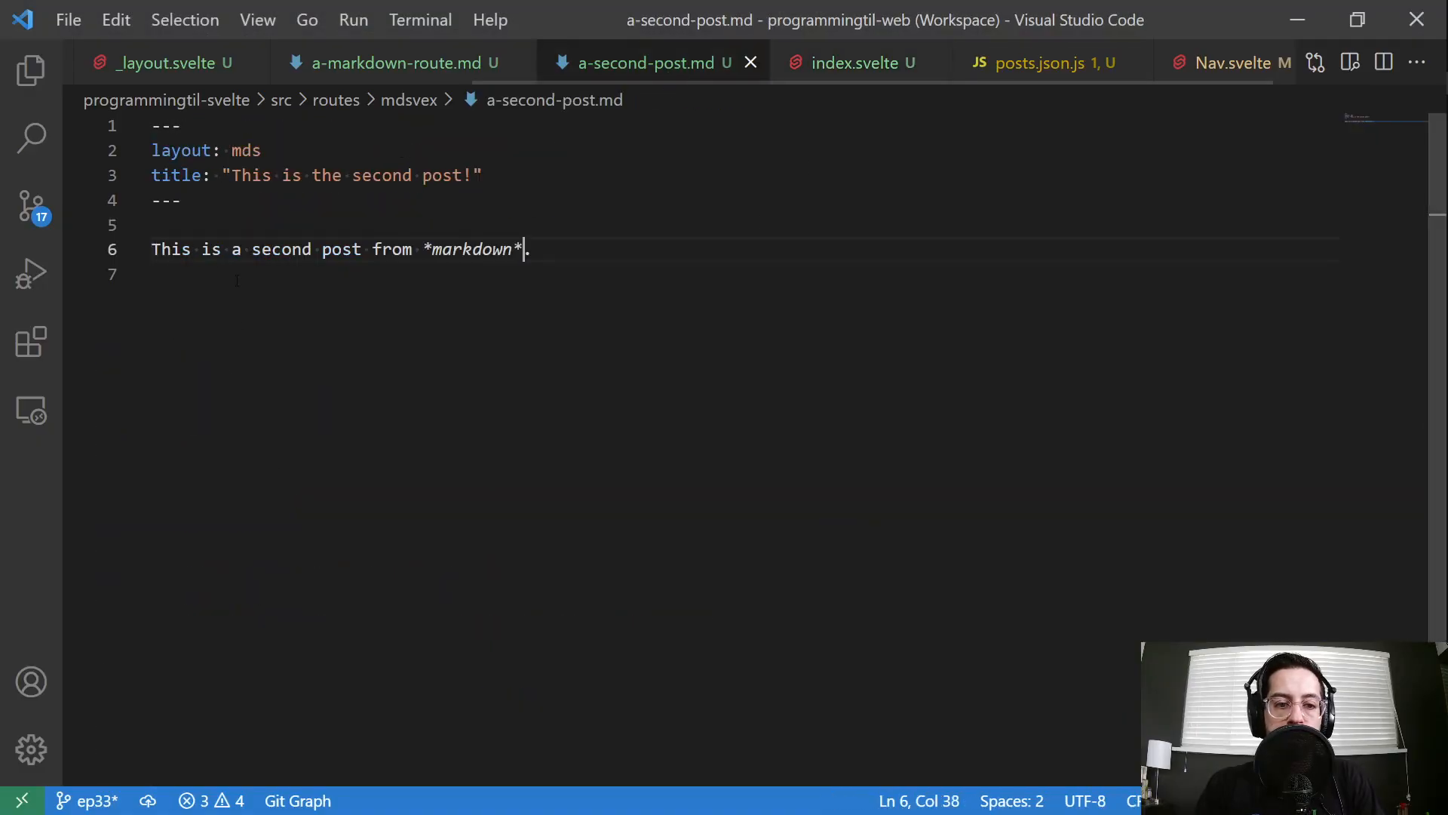
click(1037, 63)
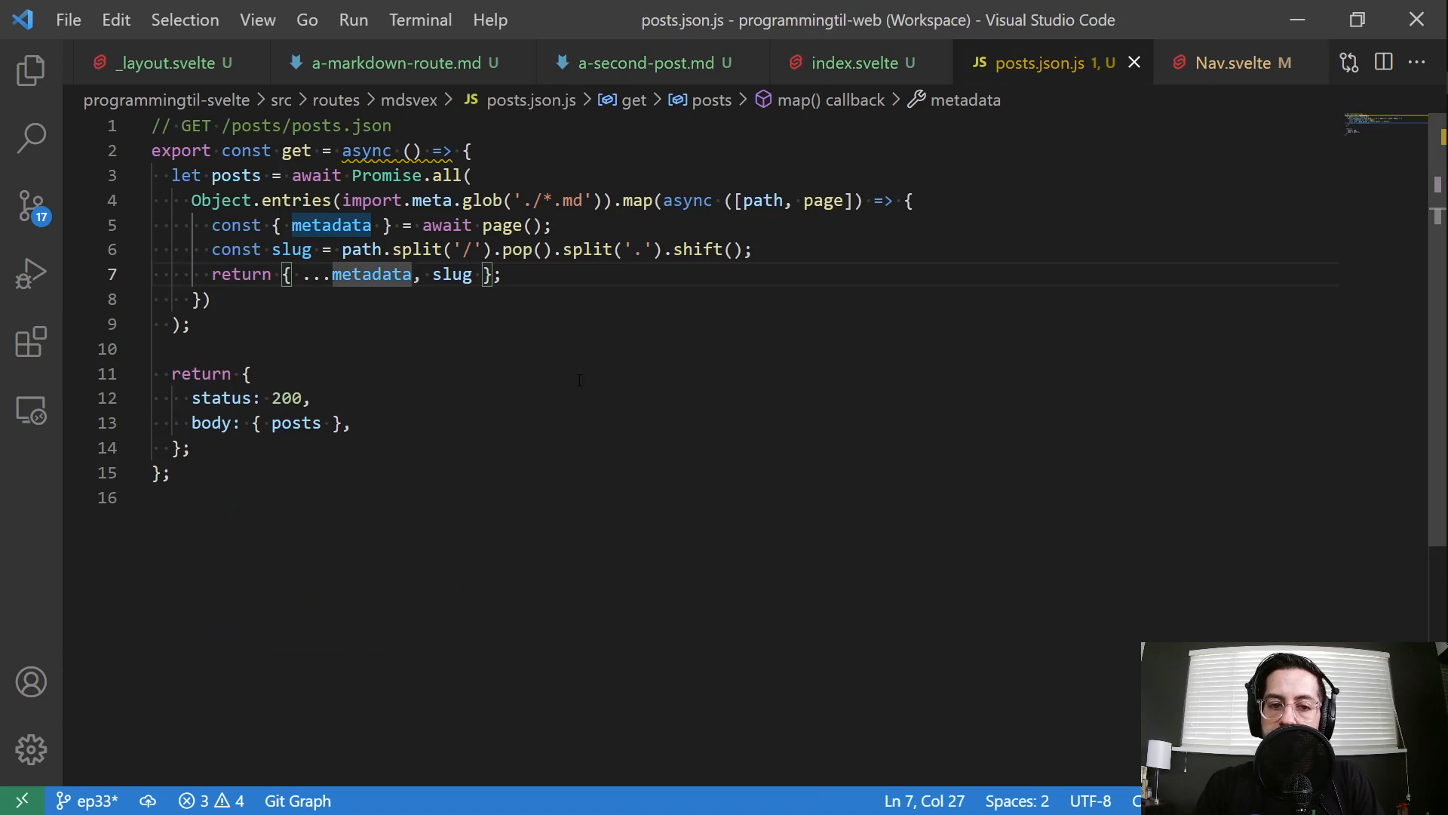
click(526, 200)
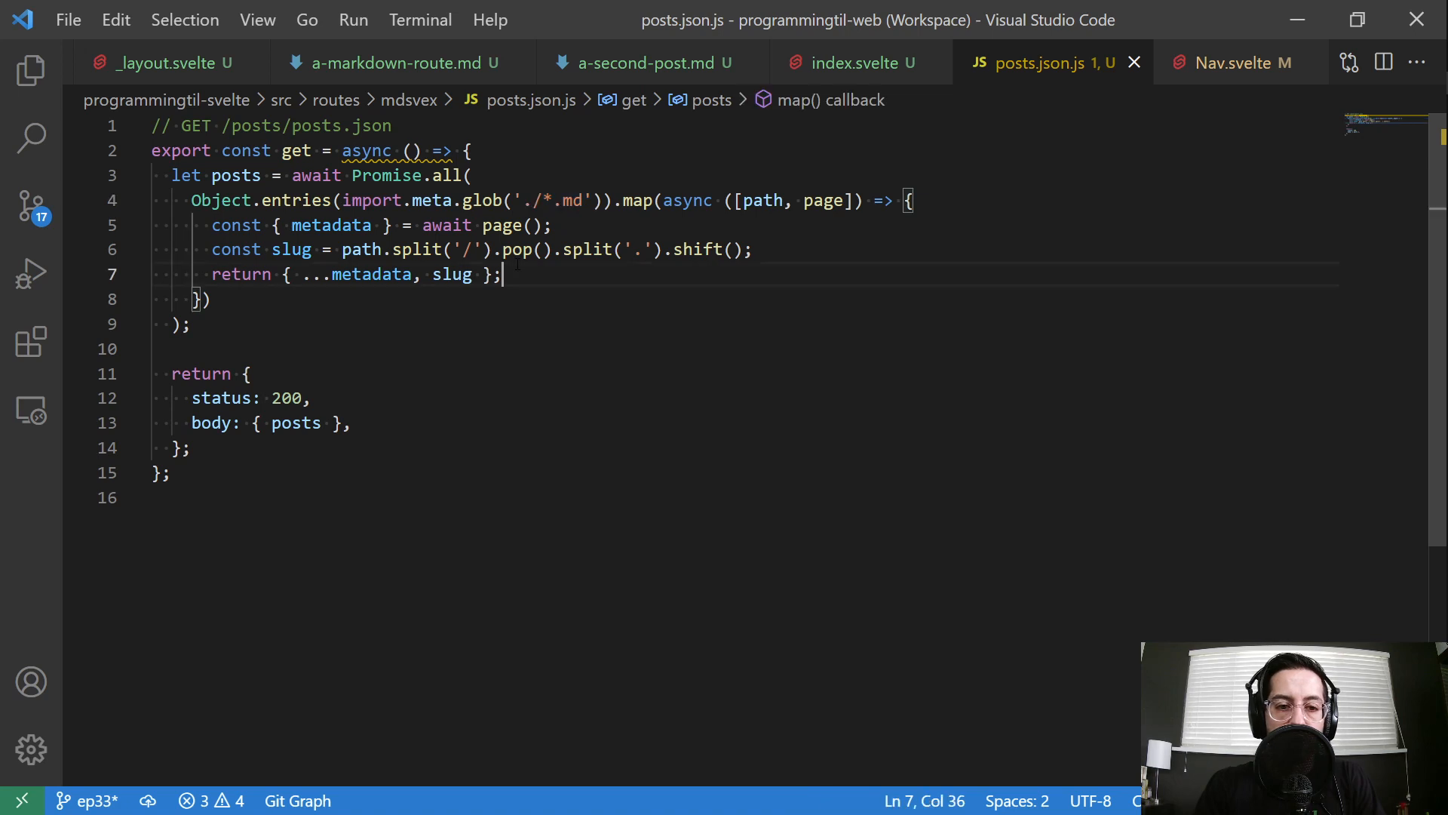
Edit the posts.json fetch URL line in index.svelte's load function
click(858, 63)
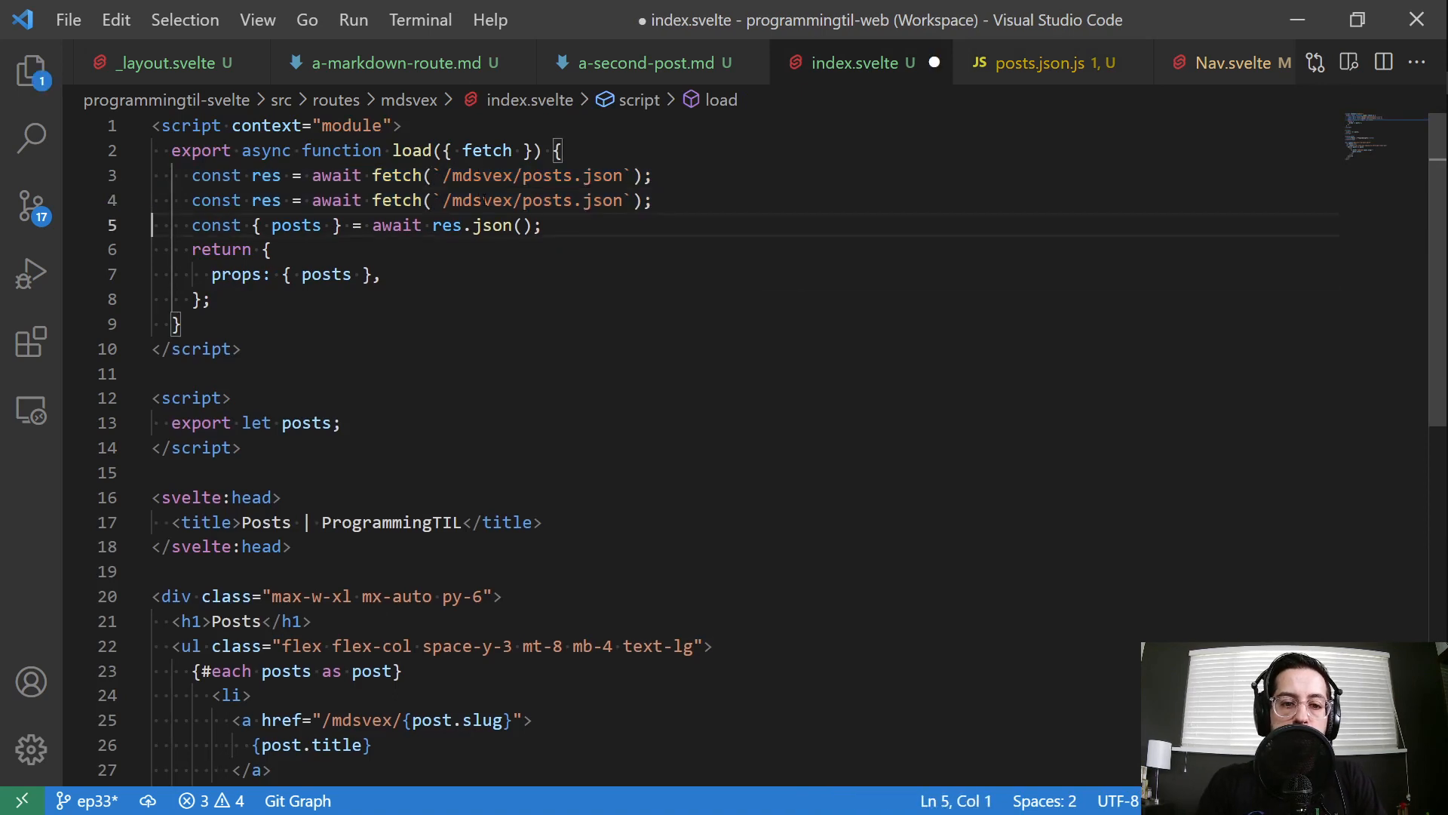
click(554, 175)
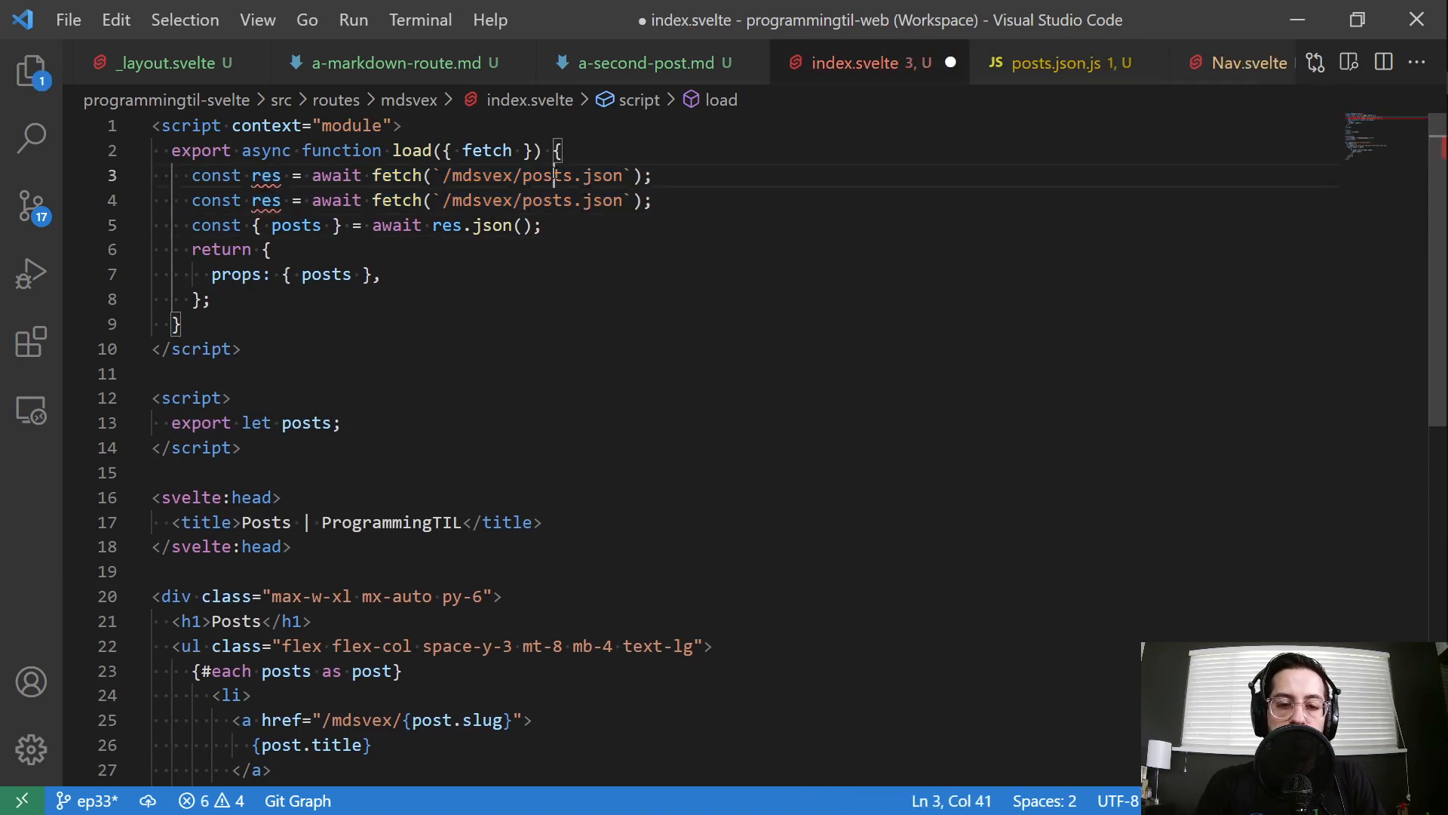
text(1)
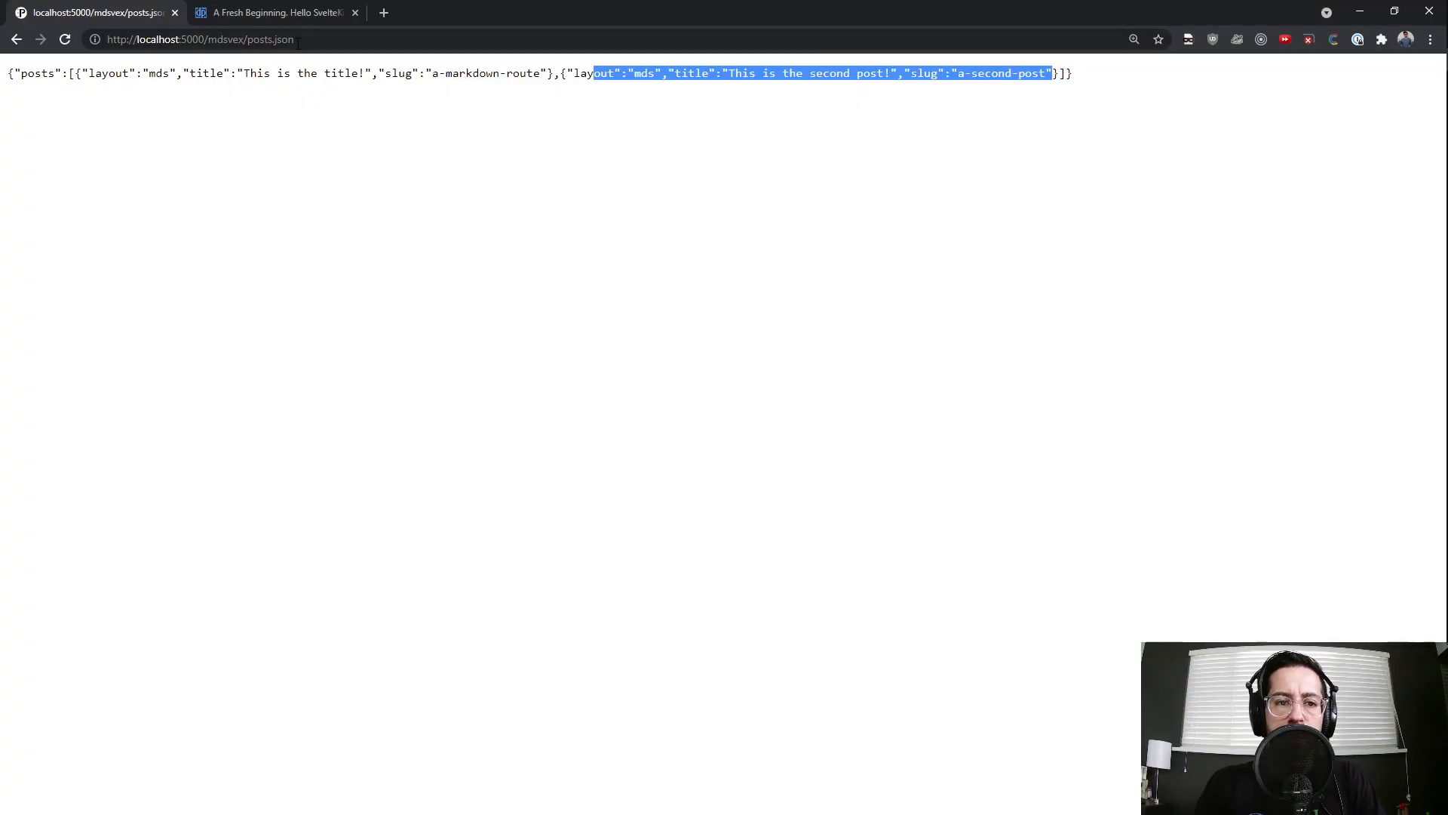
Switch to the live blog's tab and browse its archive and Posts listings
click(281, 13)
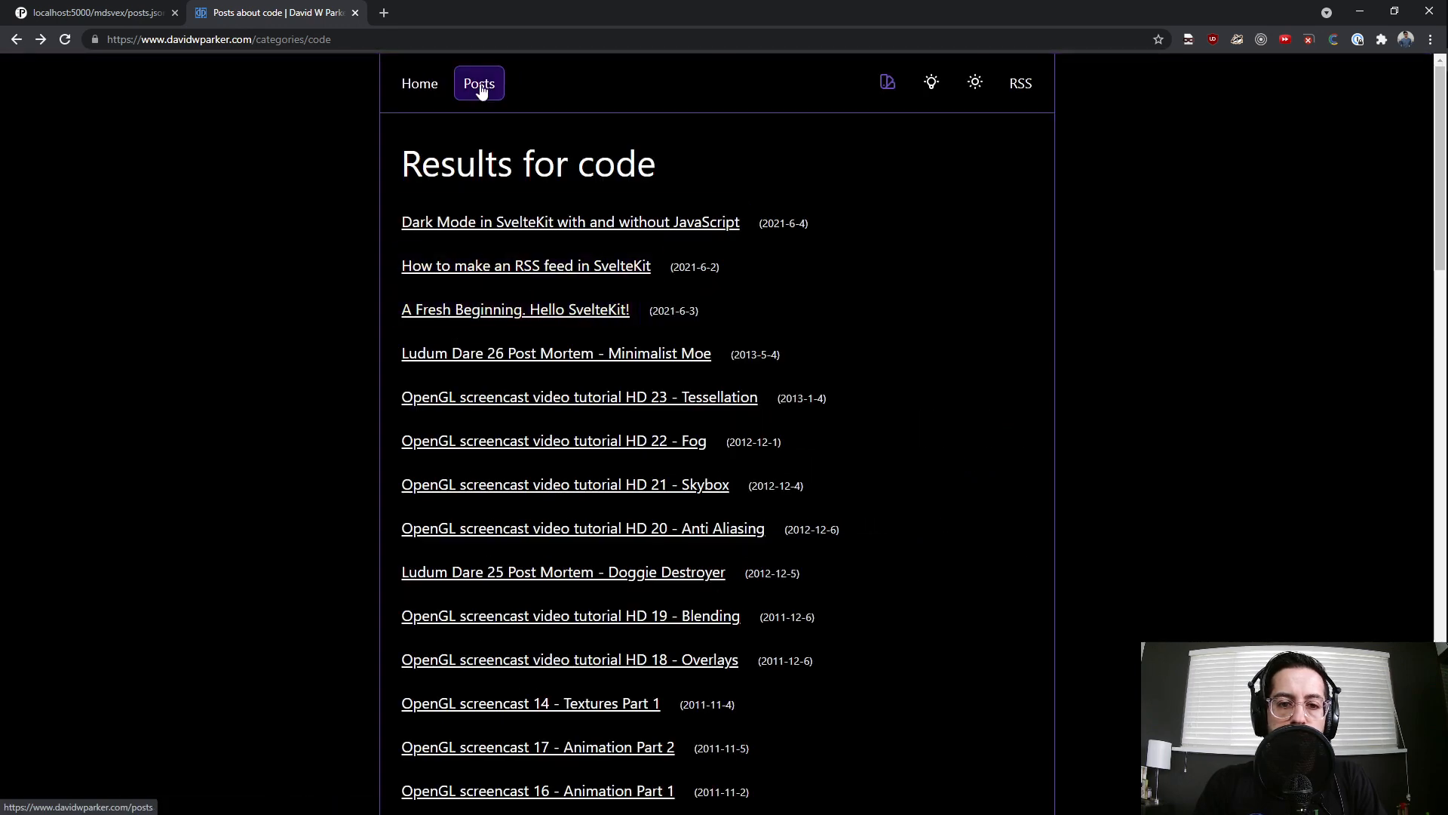
click(478, 83)
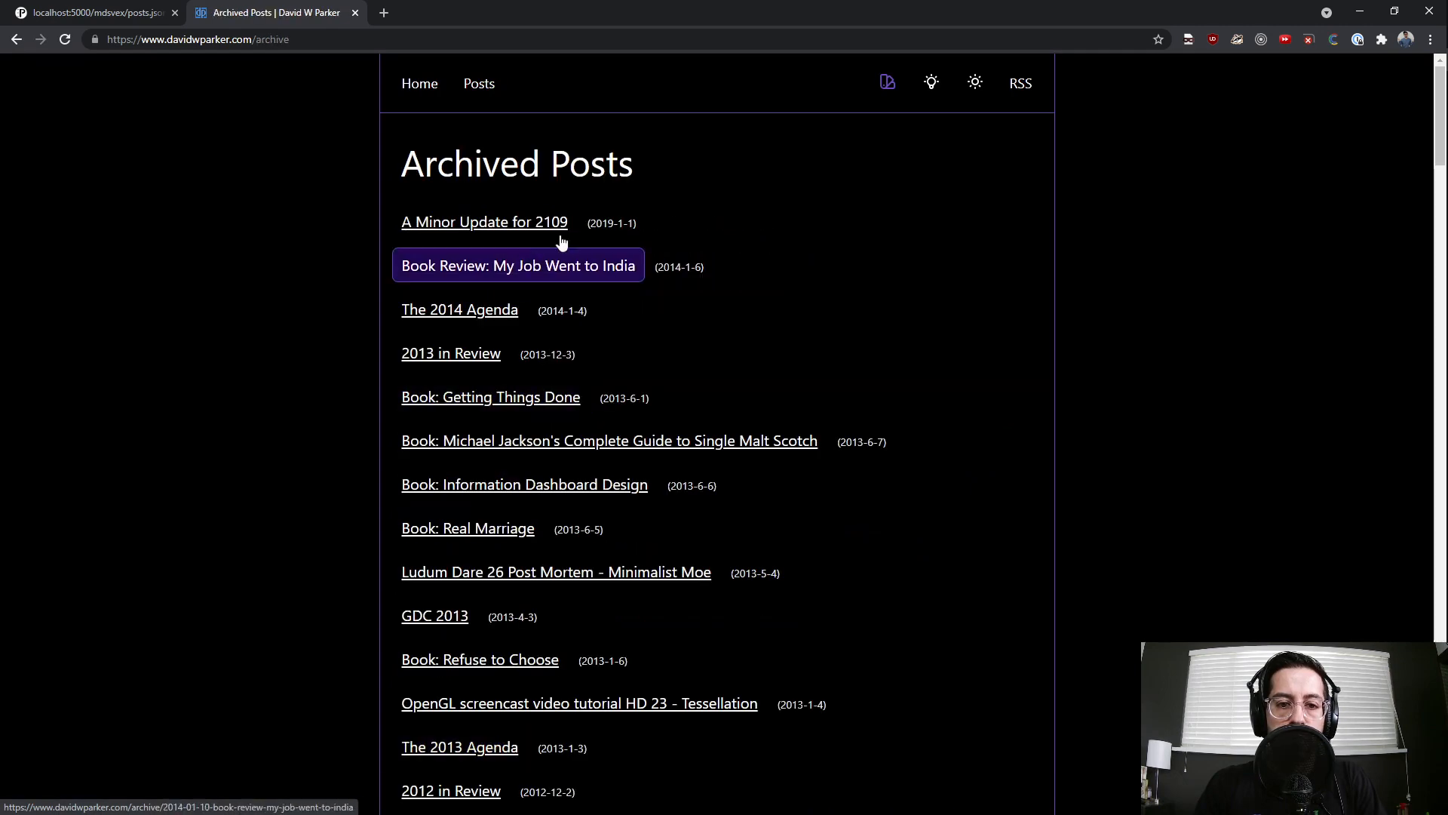
click(478, 83)
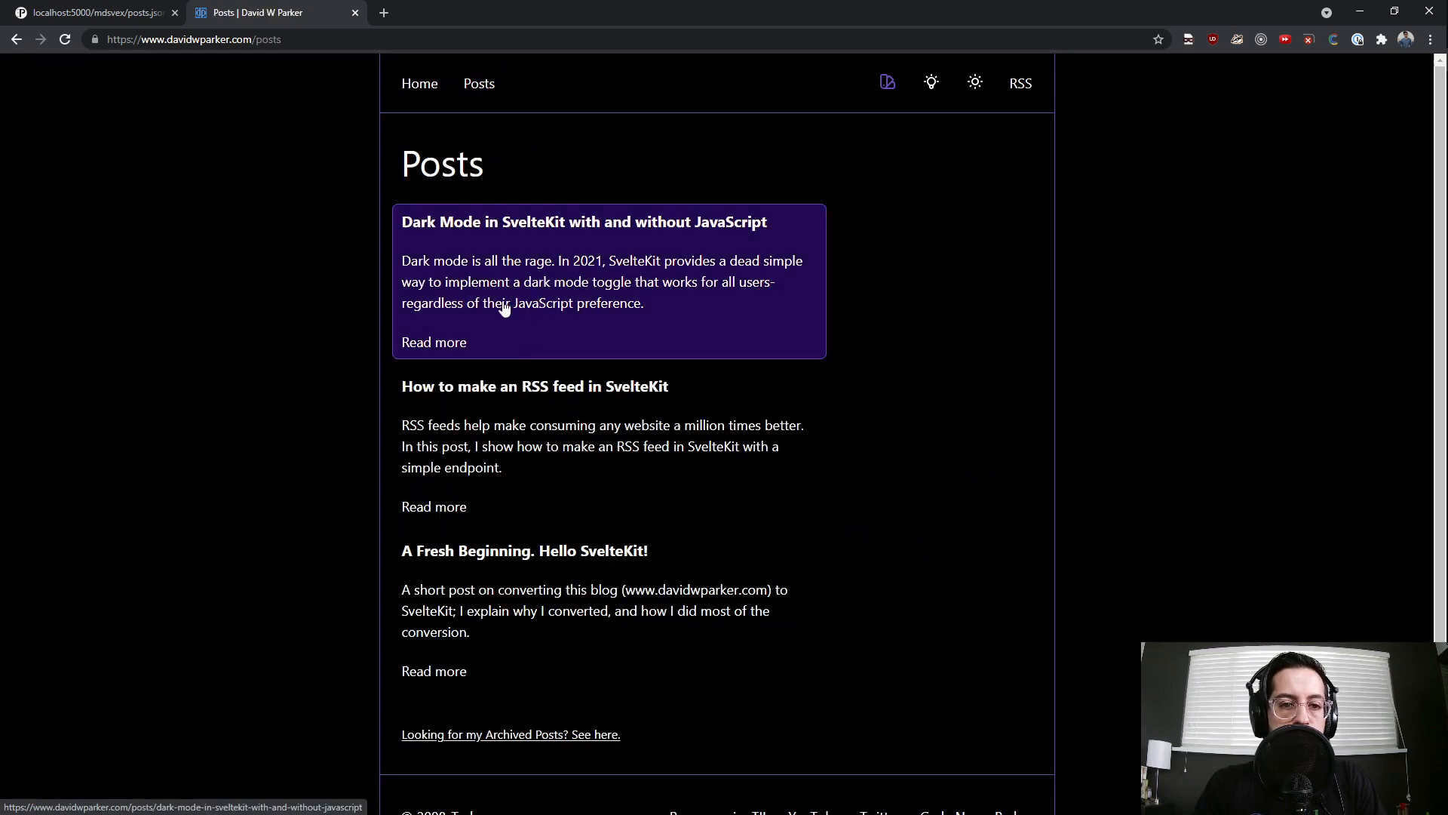
click(91, 13)
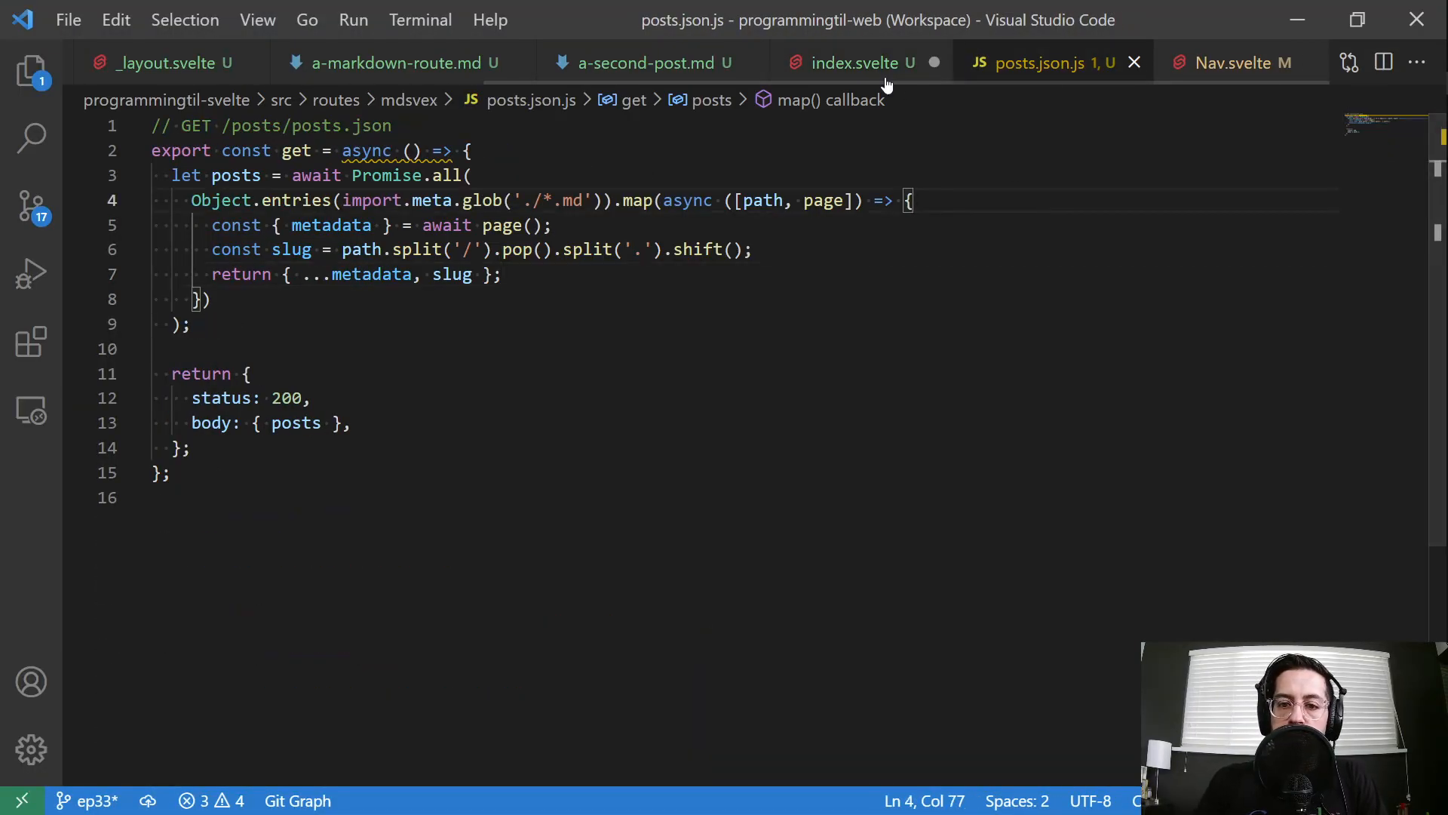
click(863, 62)
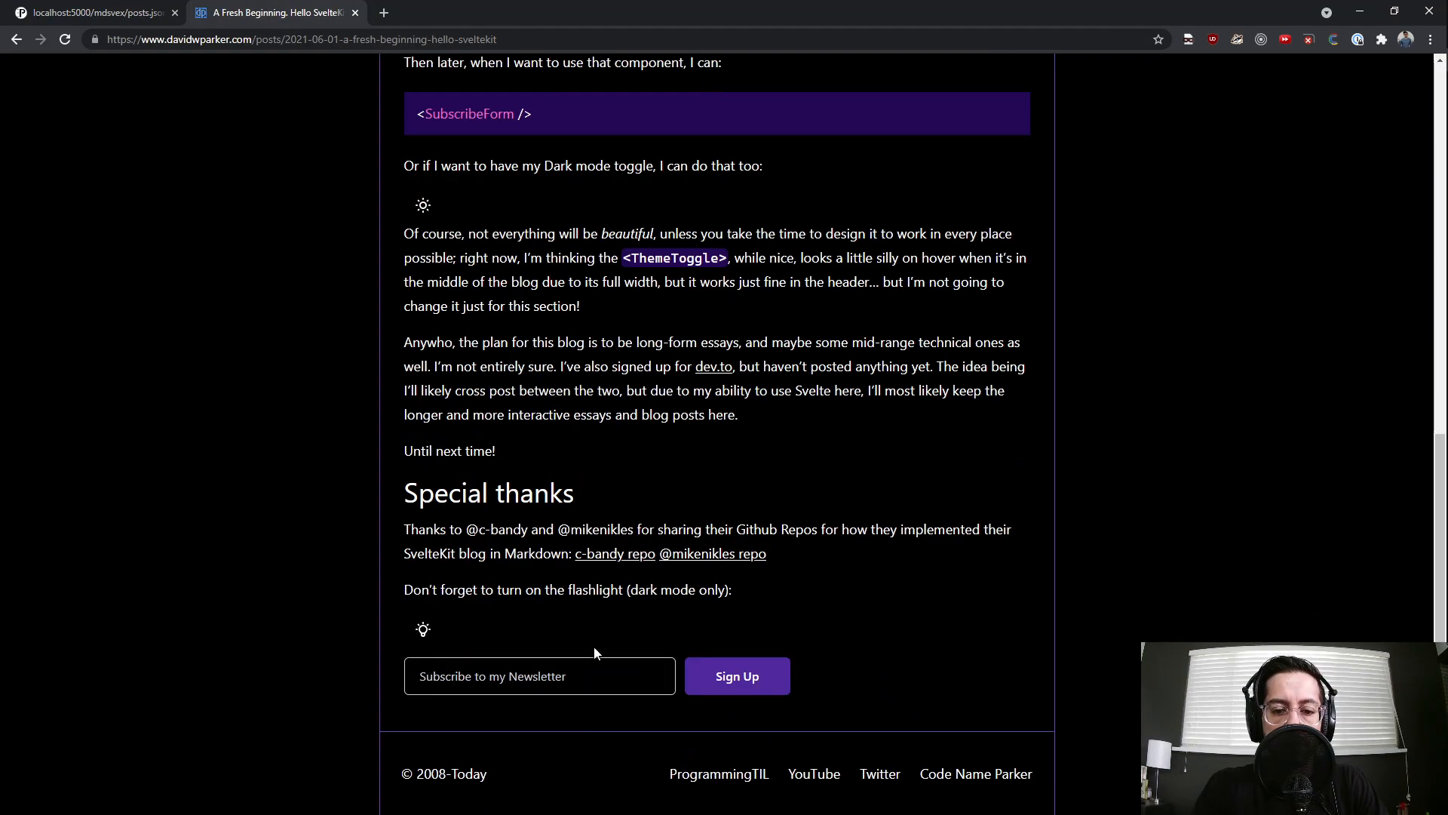
mouse_move(513, 547)
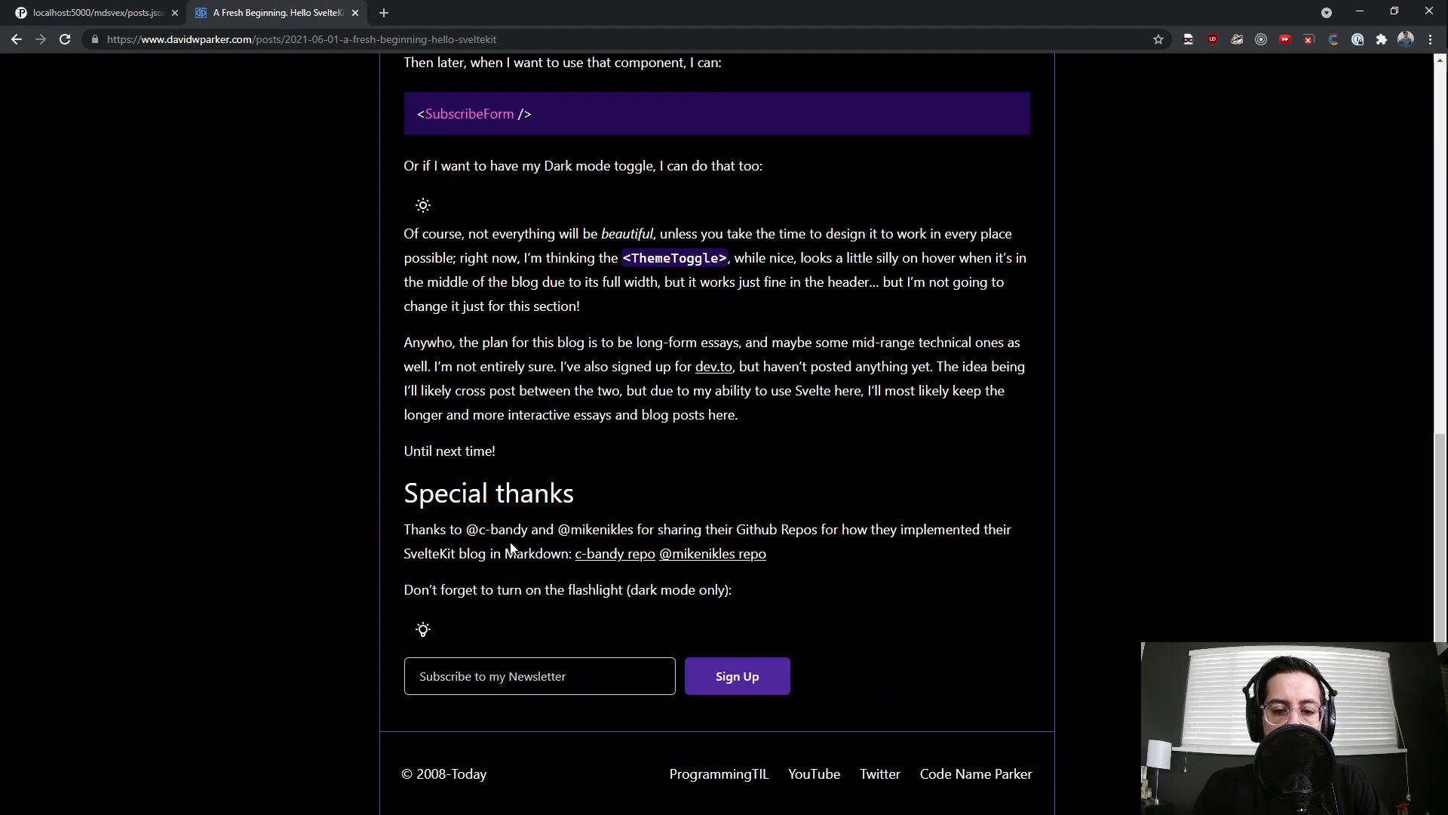
mouse_move(672, 568)
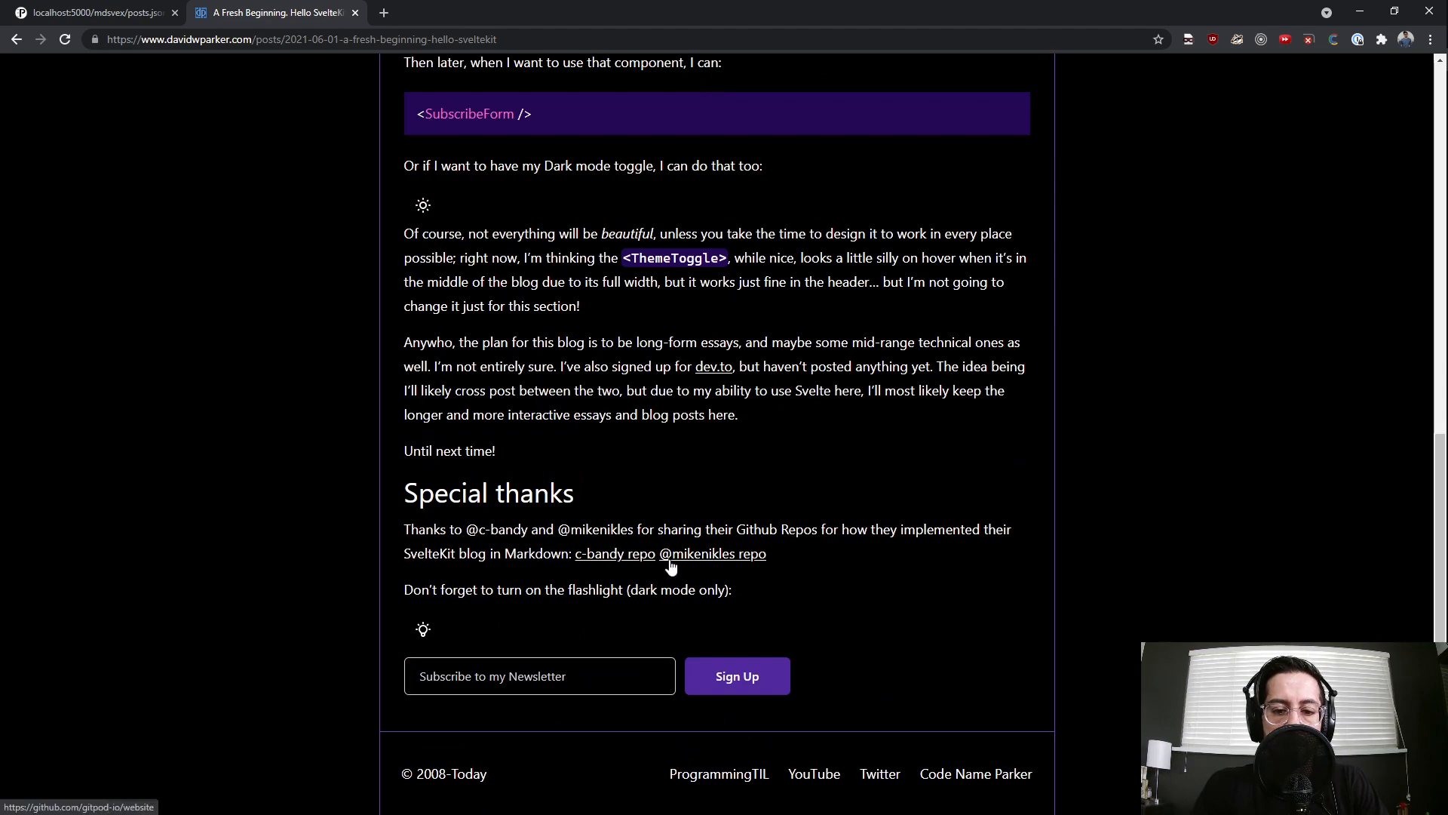
Scroll through the Fresh Beginning post's special thanks, then return to the local posts.json tab
scroll(up, 3)
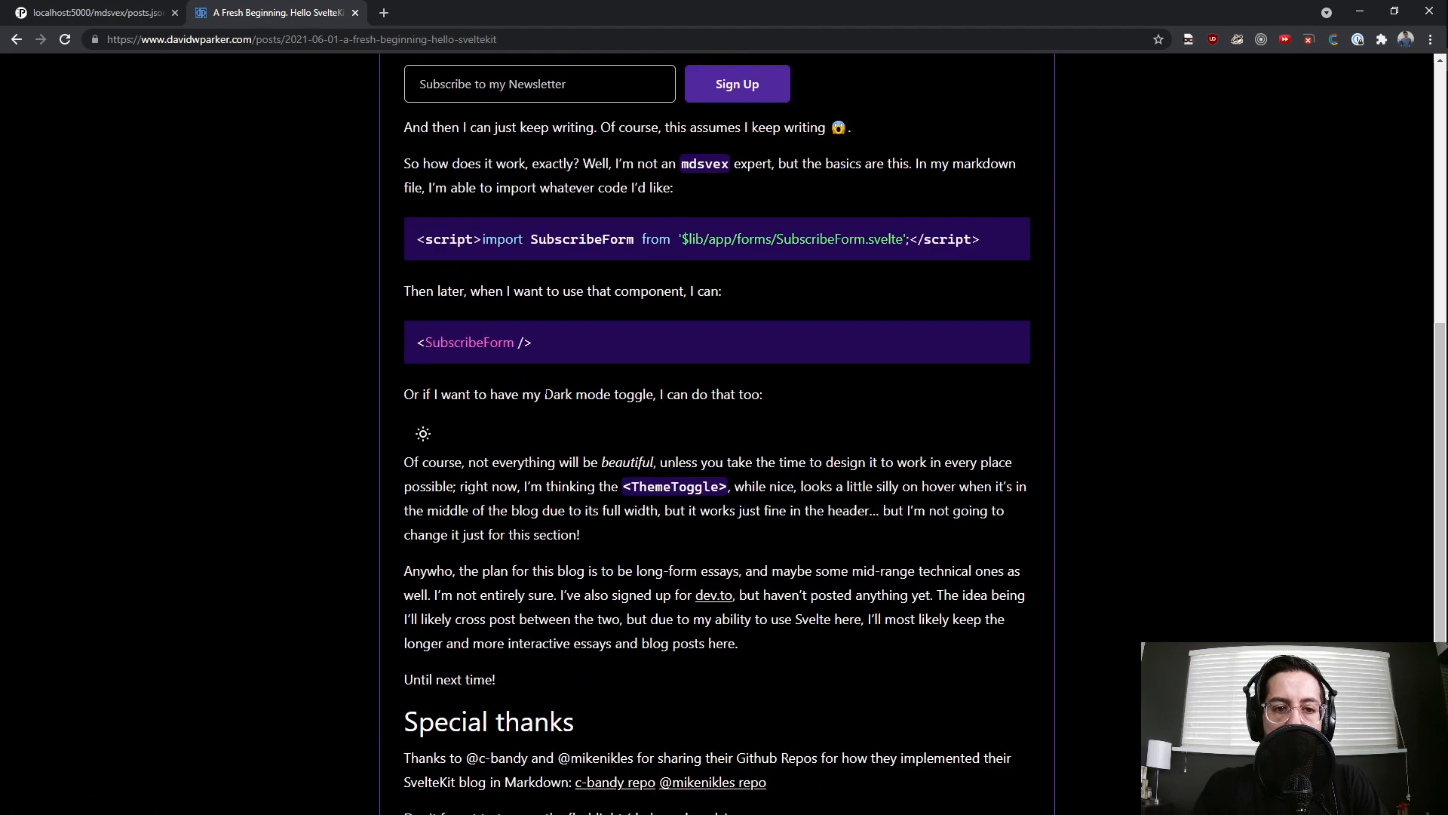
scroll(up, 3)
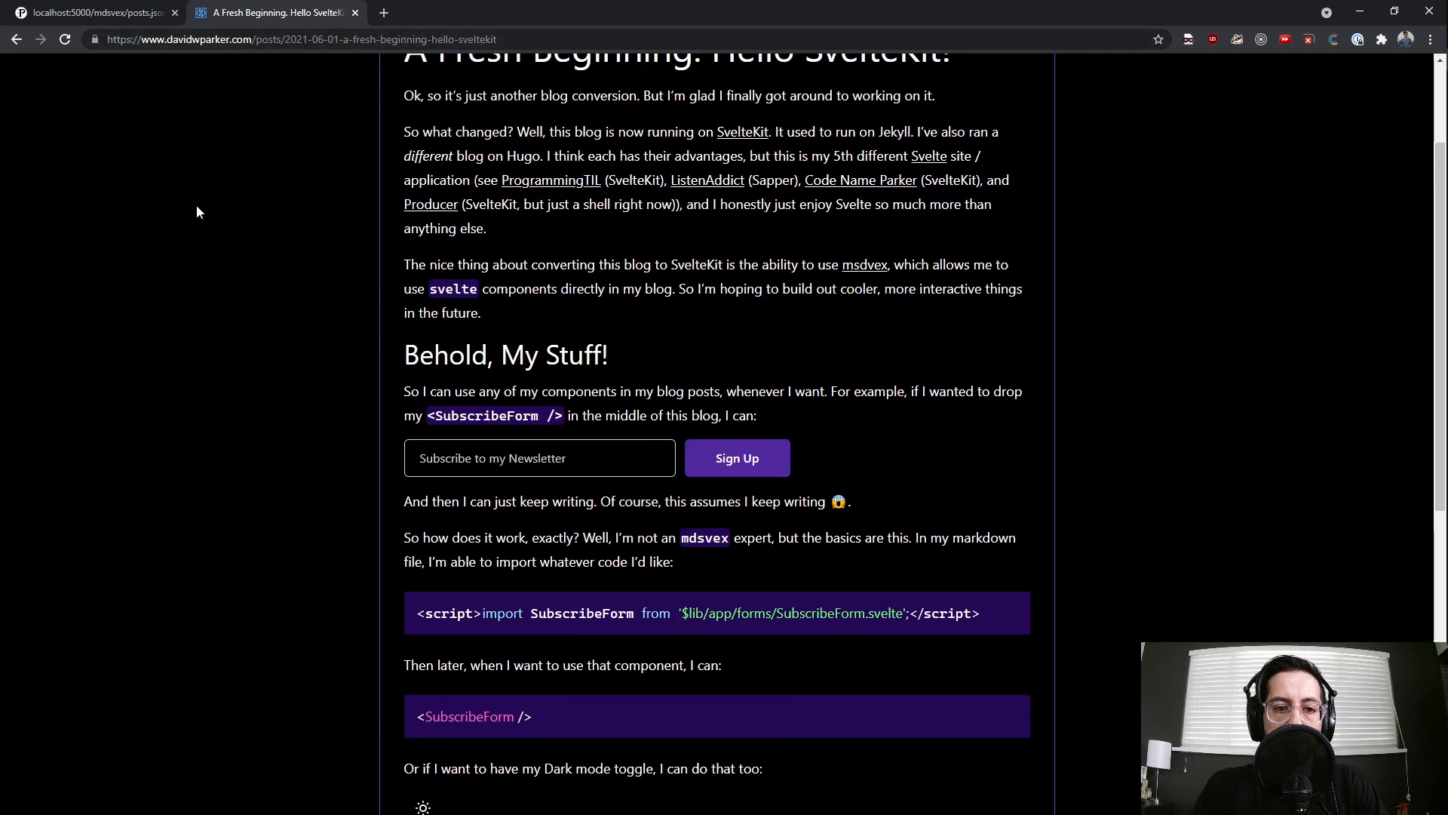
scroll(down, 3)
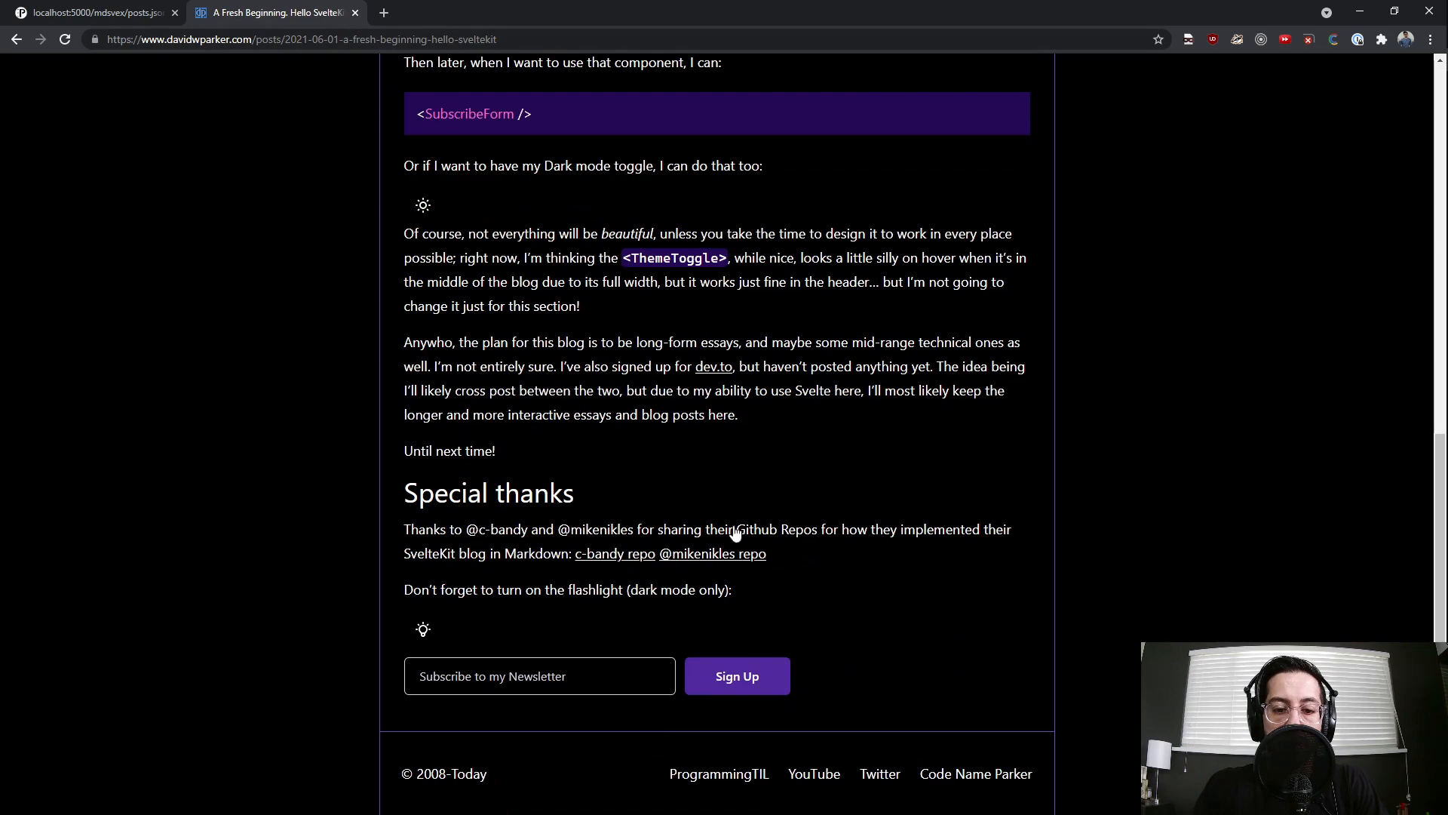
mouse_move(613, 559)
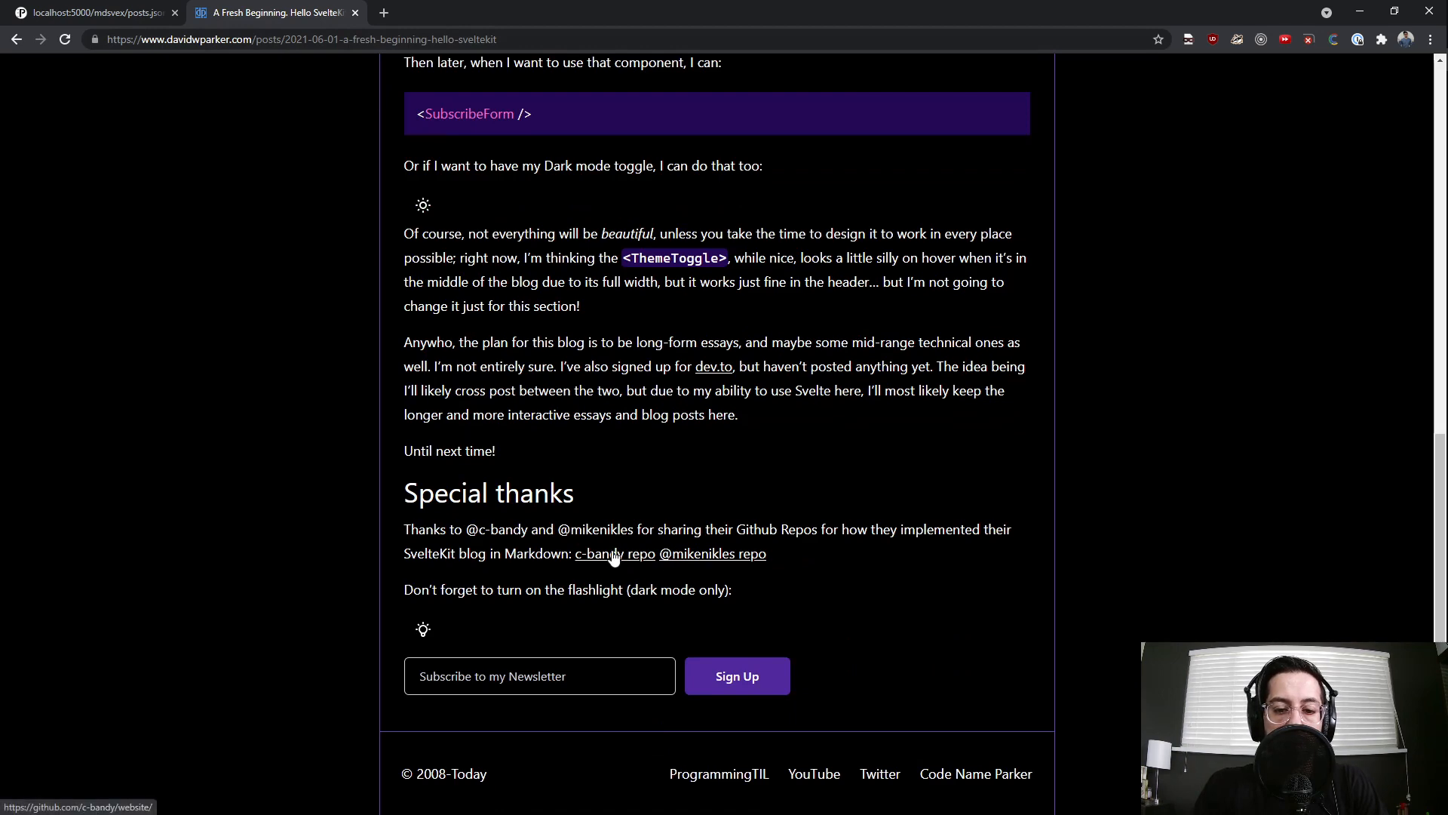
scroll(up, 3)
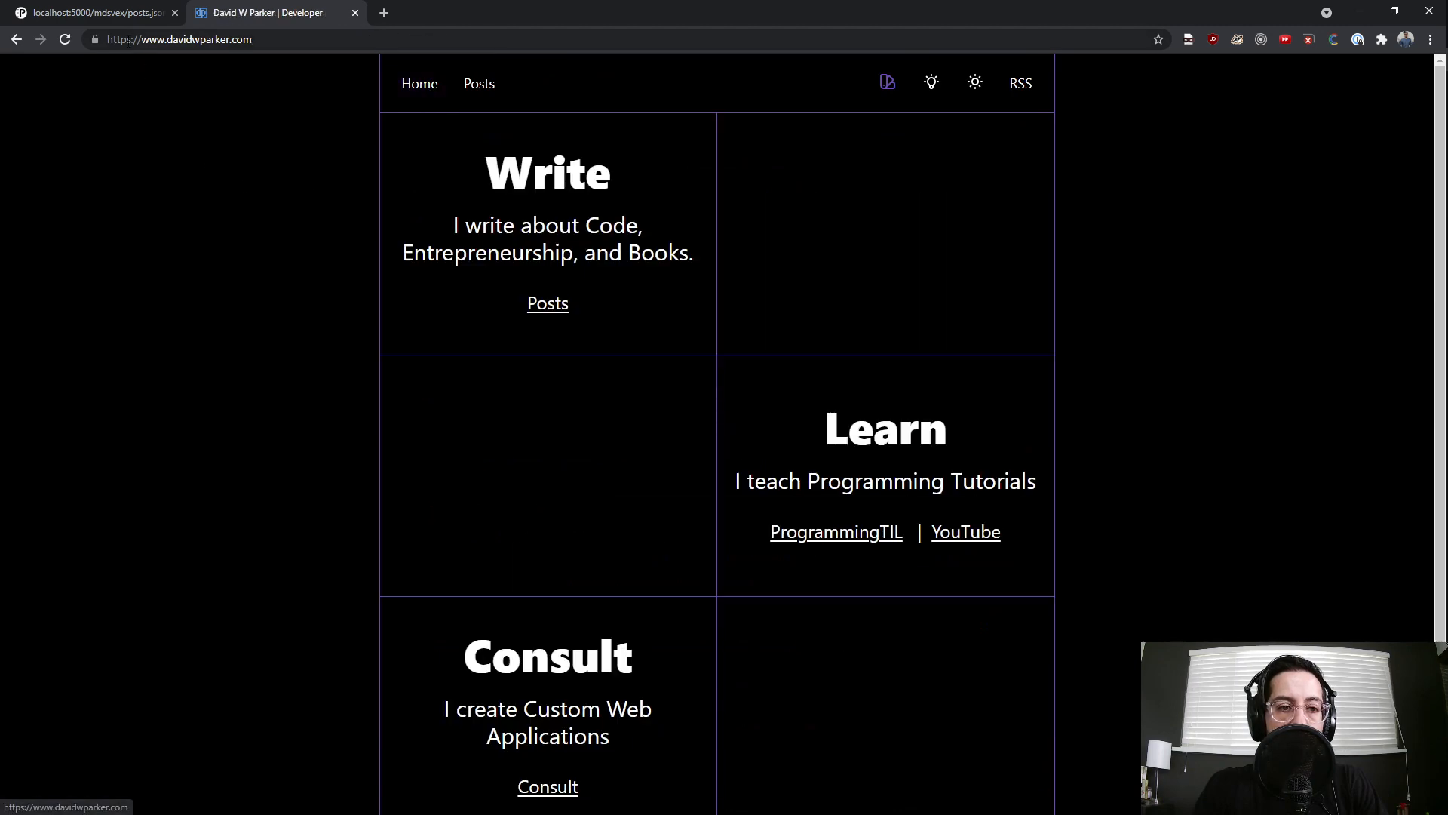
click(91, 13)
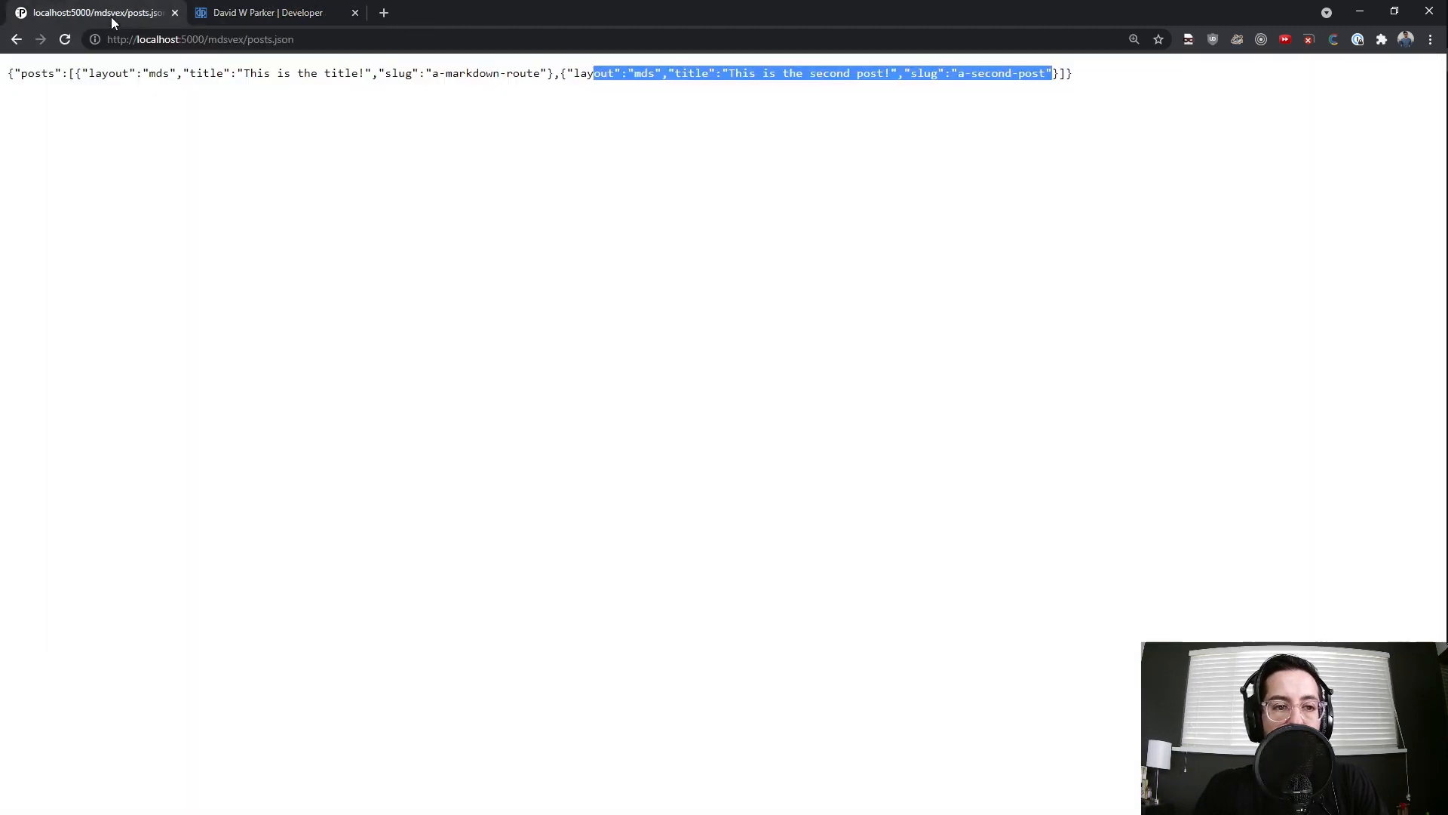